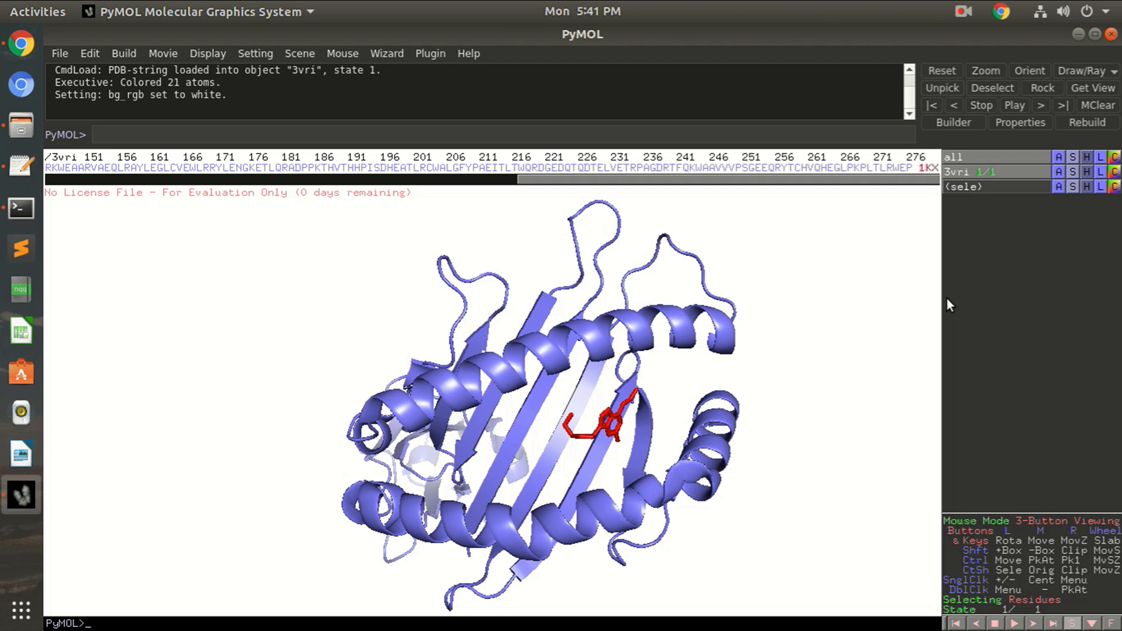
mouse_move(787, 549)
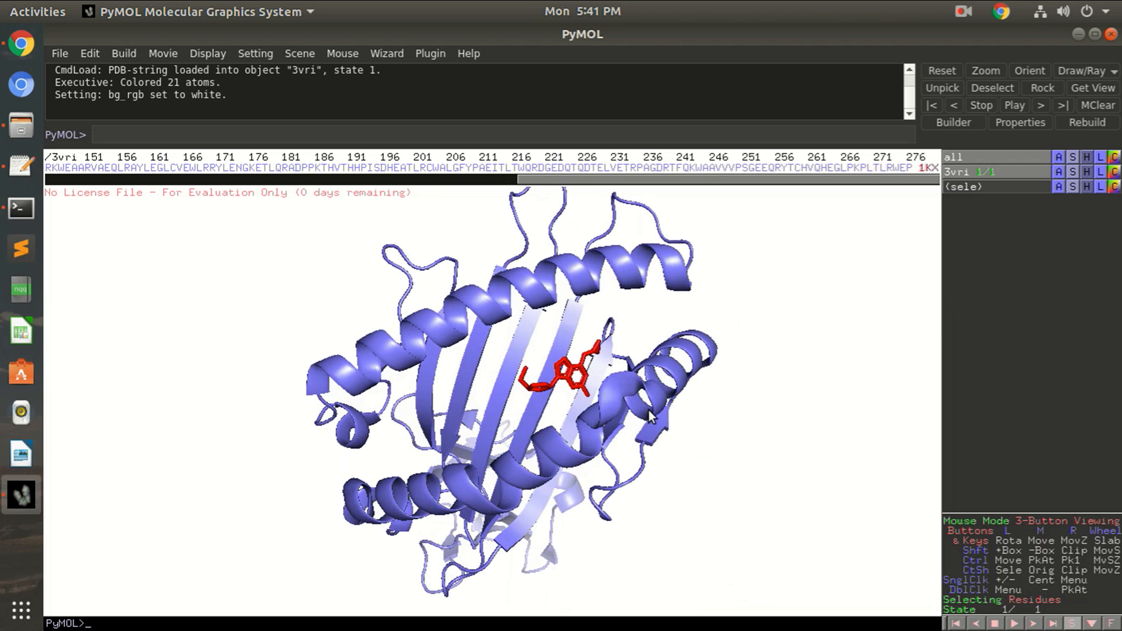
mouse_move(576, 379)
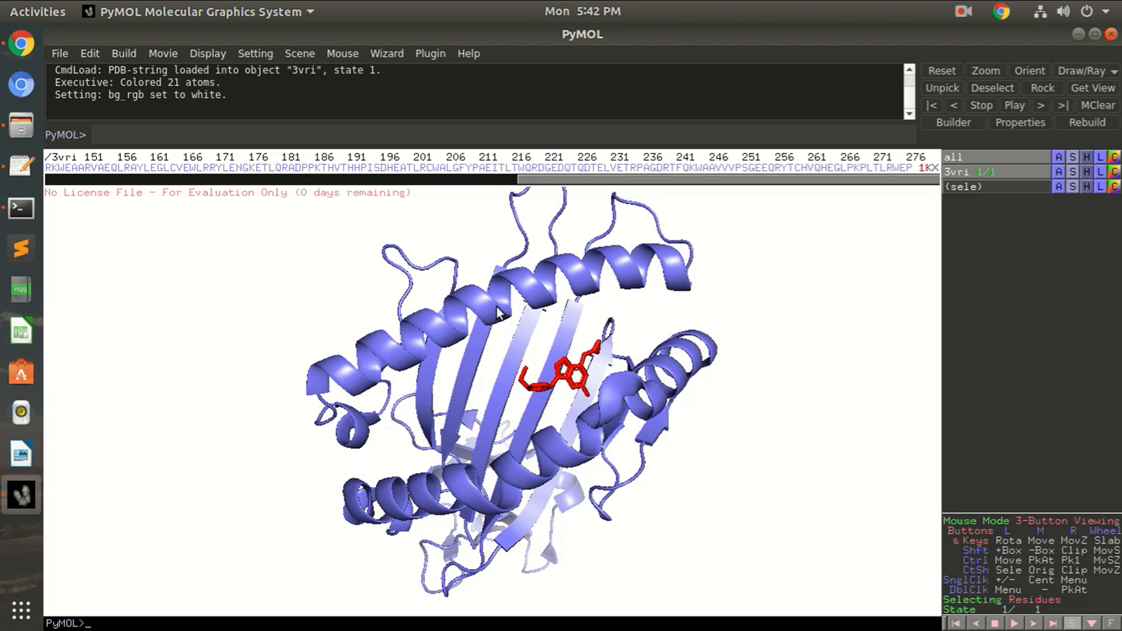
mouse_move(595, 438)
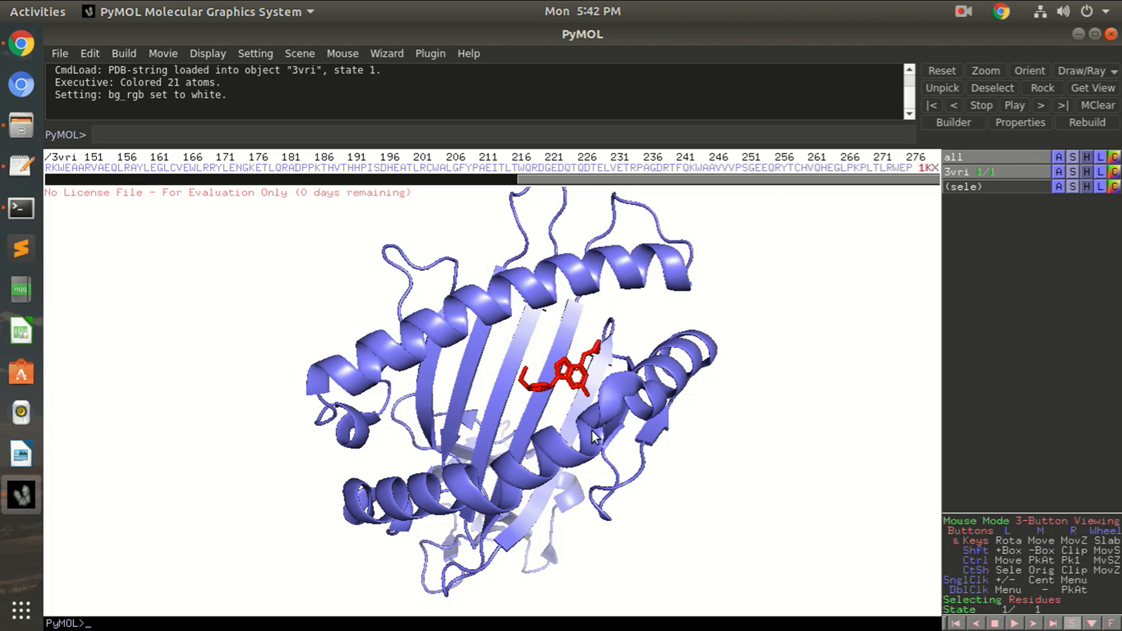
mouse_move(540, 300)
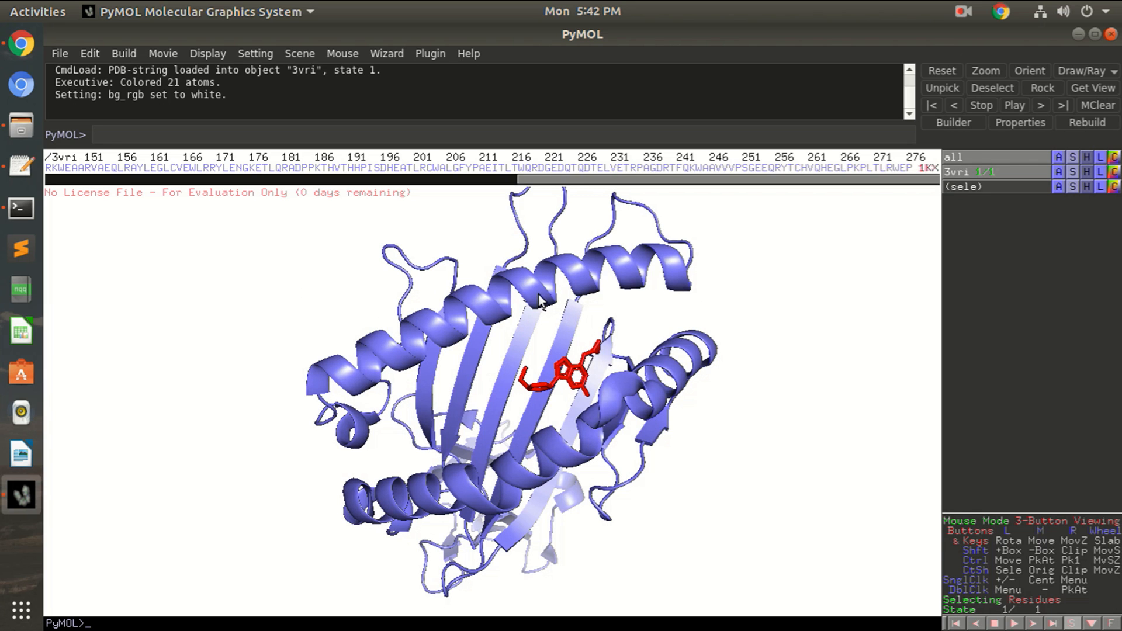
- Select pocket residues such as TYR 74 around the ligand and show them as sticks
click(540, 300)
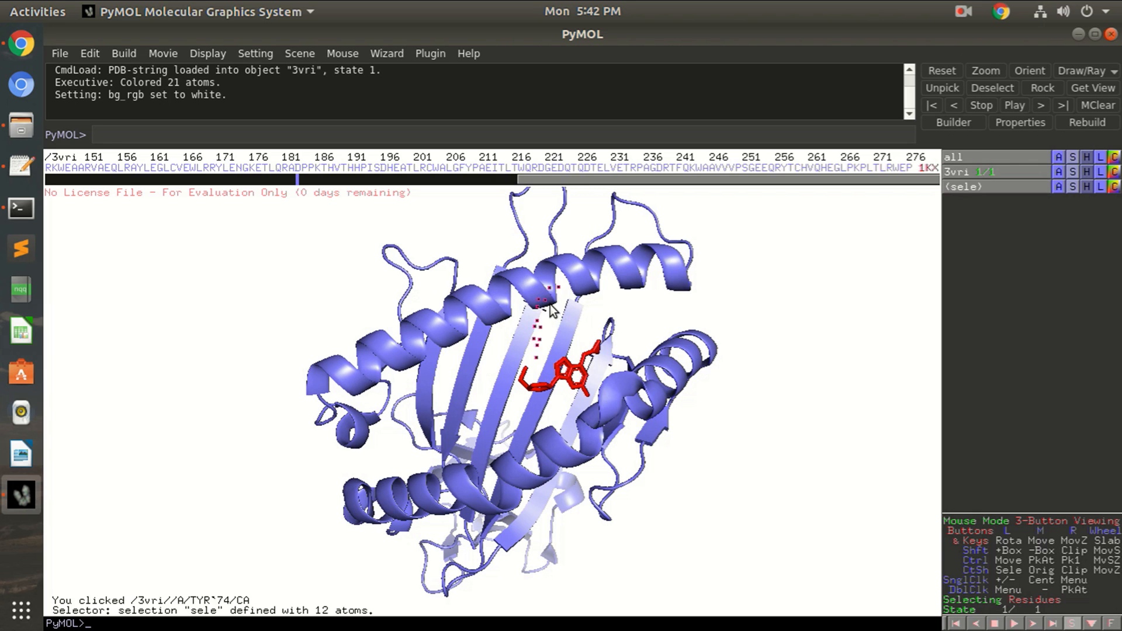
click(583, 290)
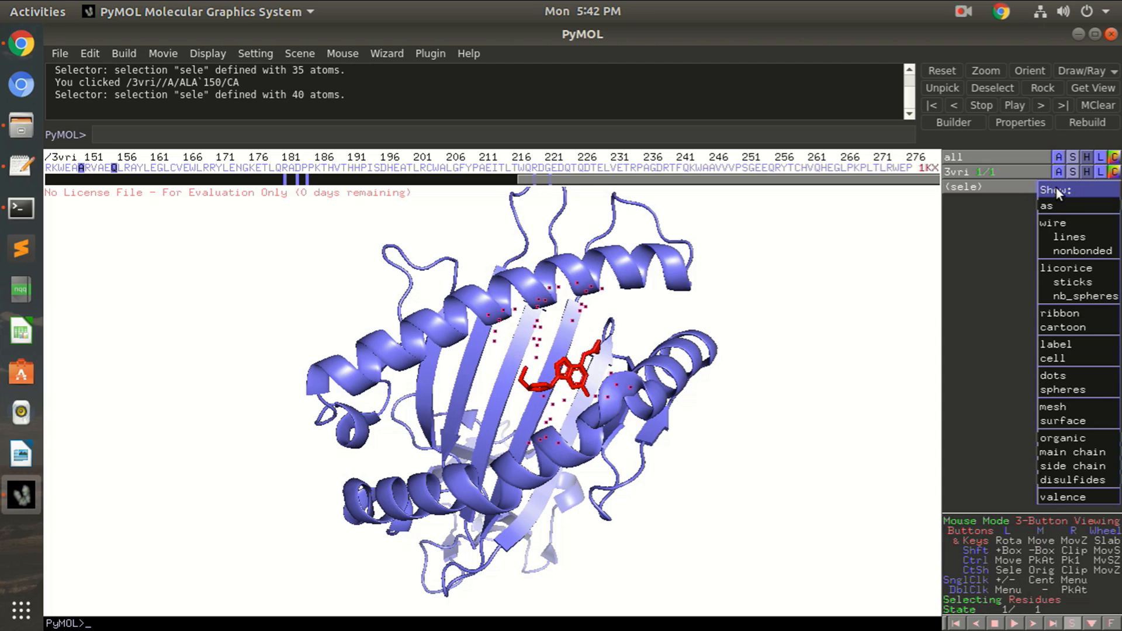
mouse_move(1032, 202)
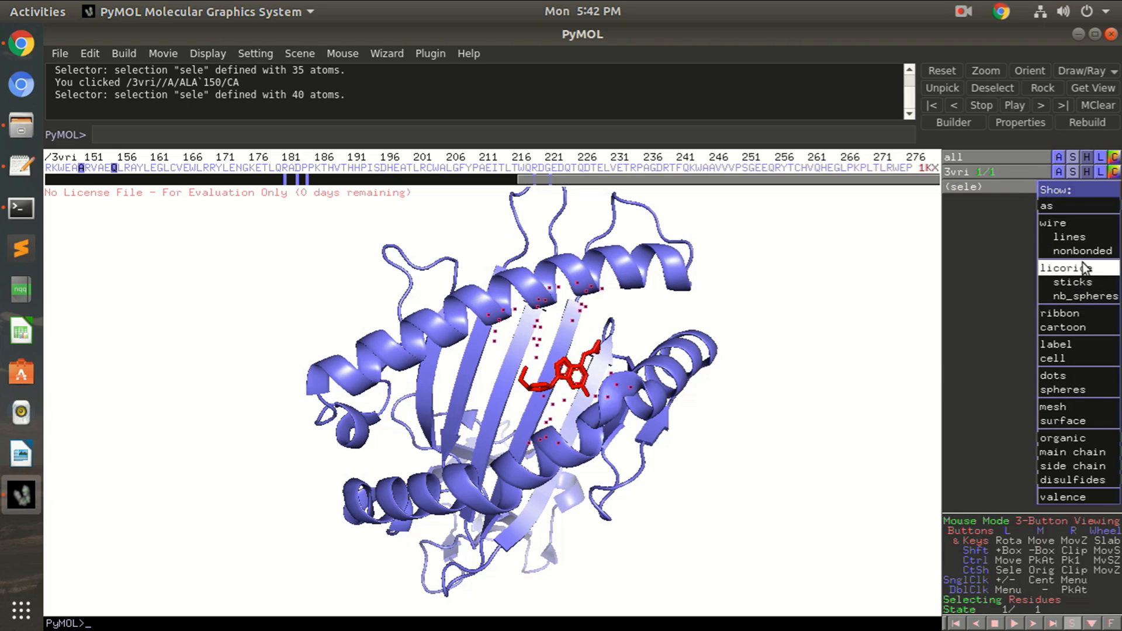
click(1066, 266)
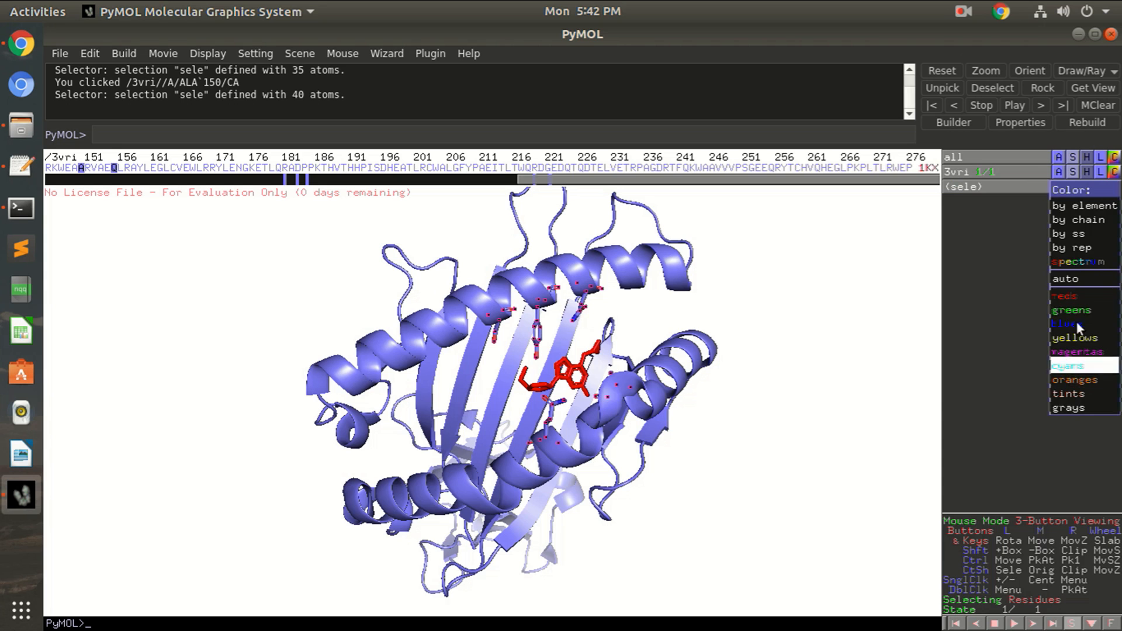
- Colour the selected pocket residues green via the (sele) C menu
click(1072, 310)
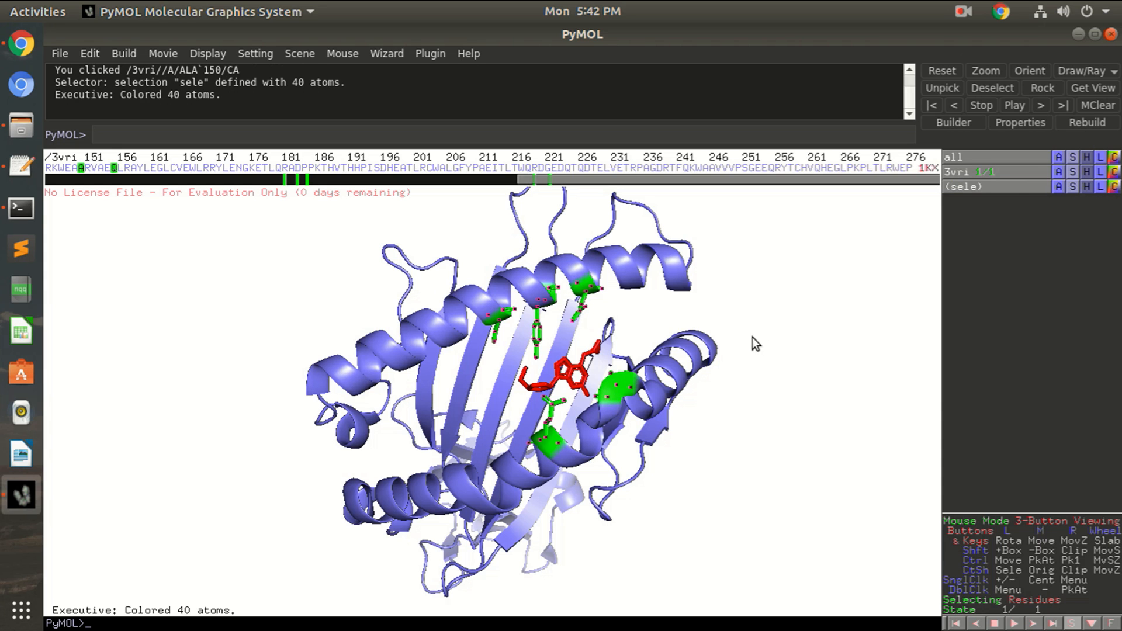
mouse_move(708, 369)
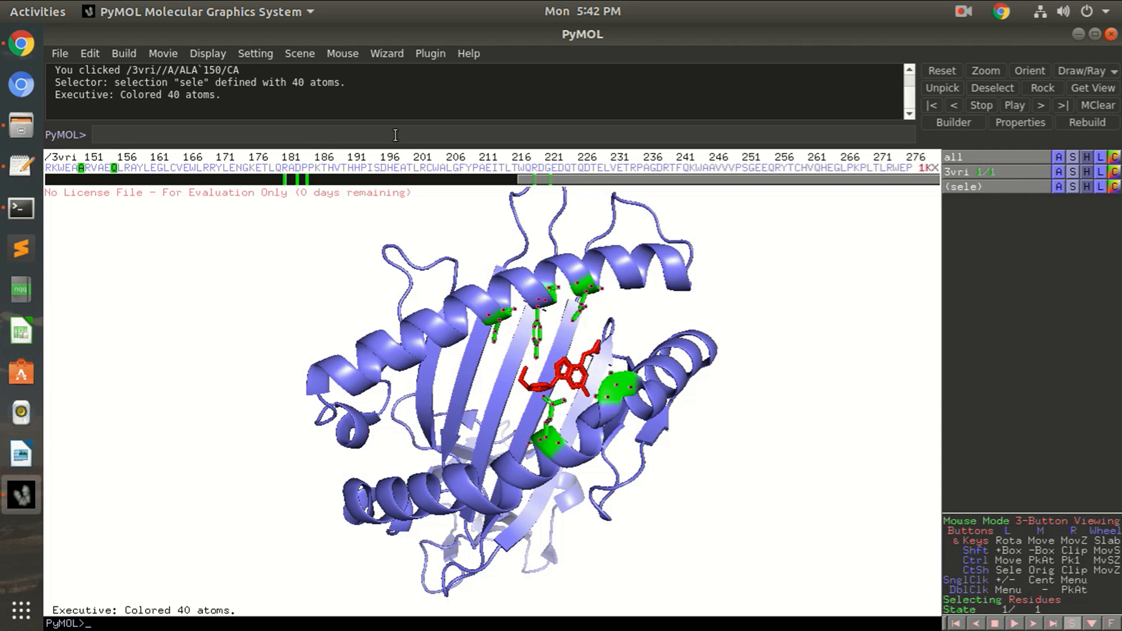
- Show the green pocket residues as spheres via the (sele) S menu
click(1072, 187)
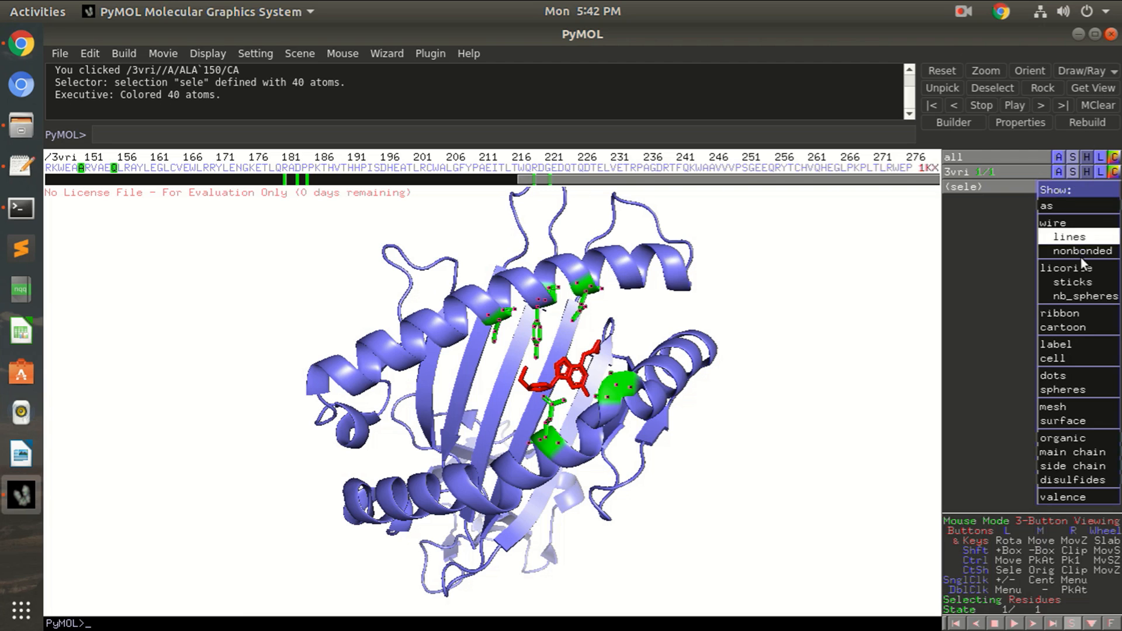
mouse_move(1064, 389)
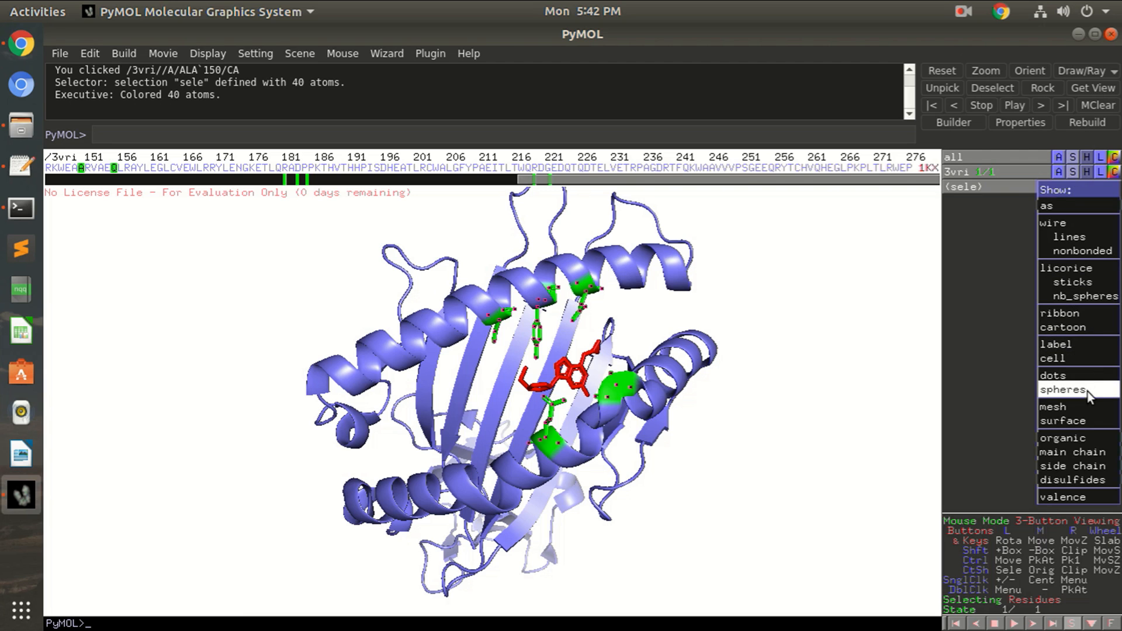
click(1063, 390)
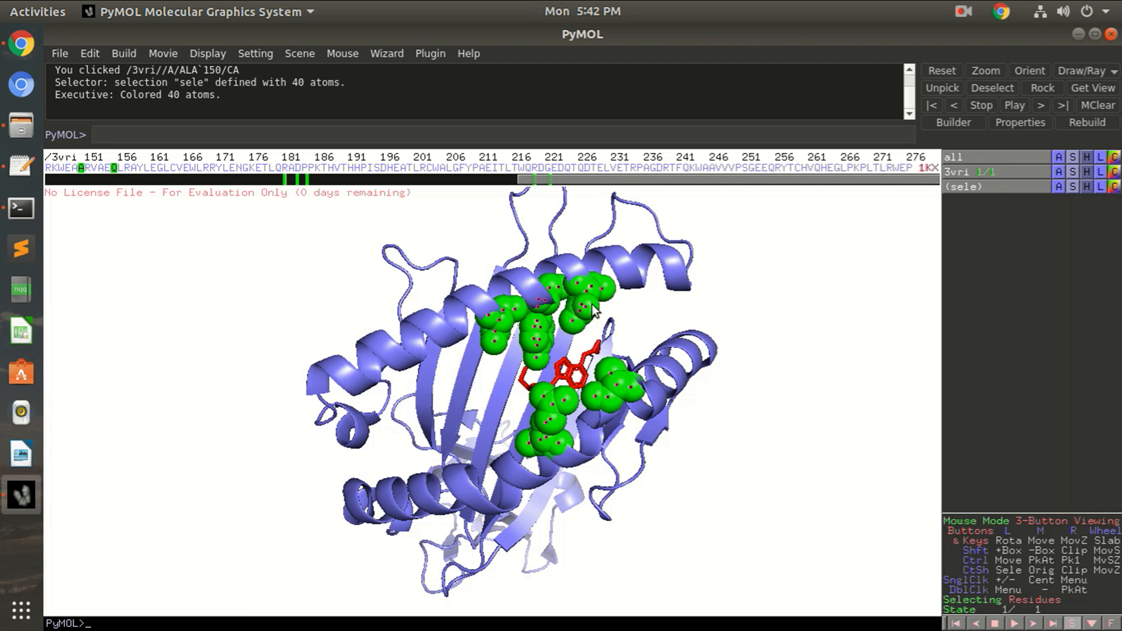
mouse_move(569, 340)
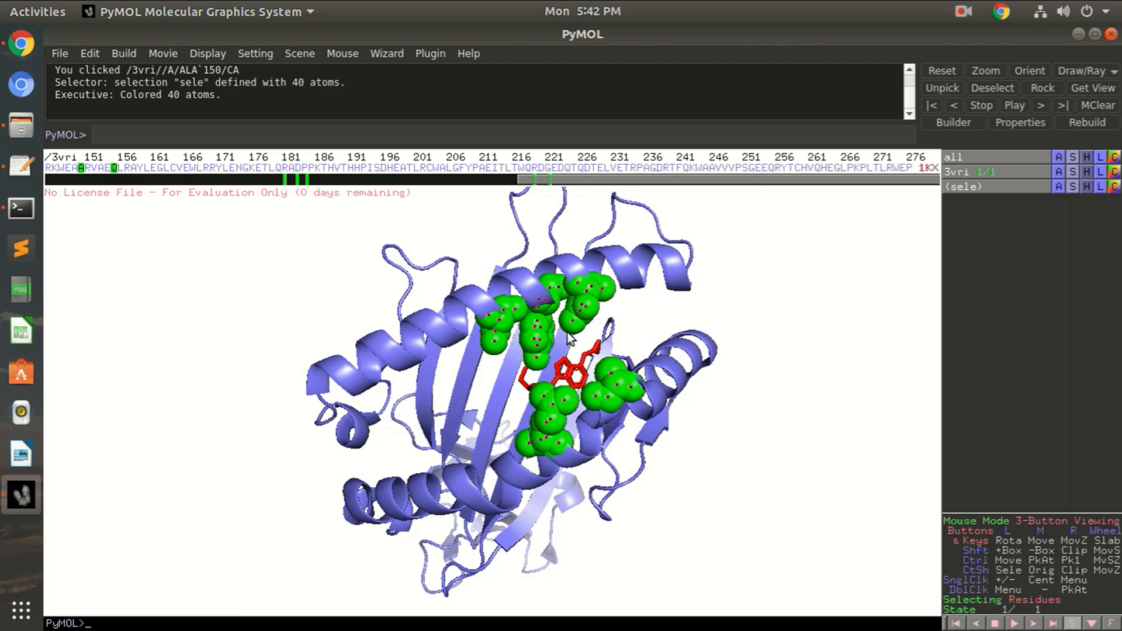
mouse_move(659, 222)
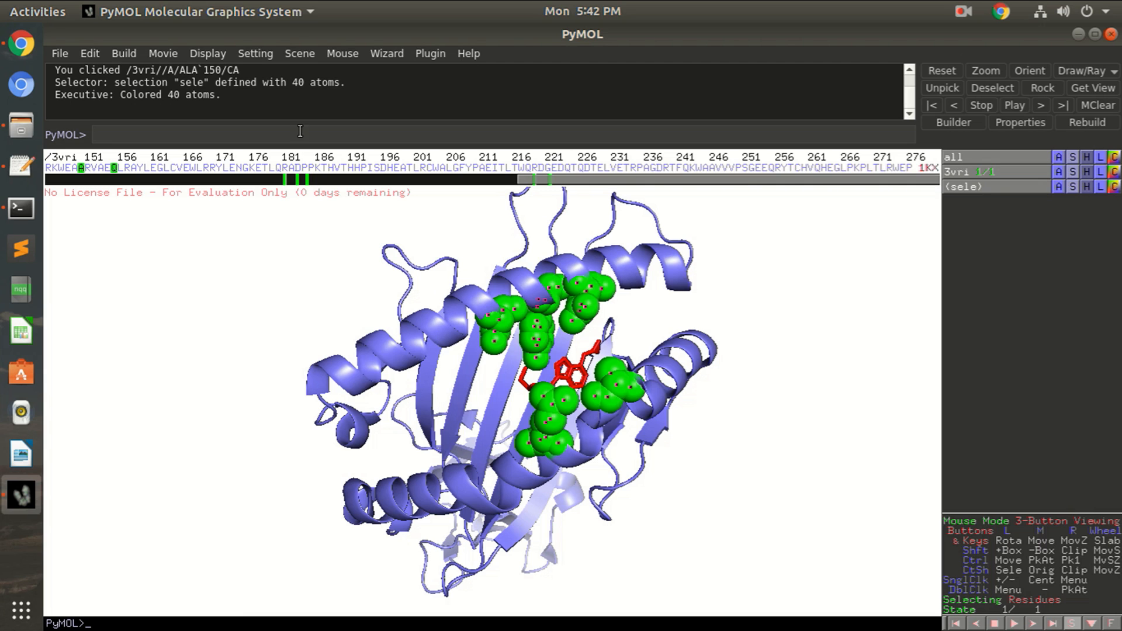
- Set cartoon transparency to 60% from Setting > Transparency > Cartoon
click(255, 52)
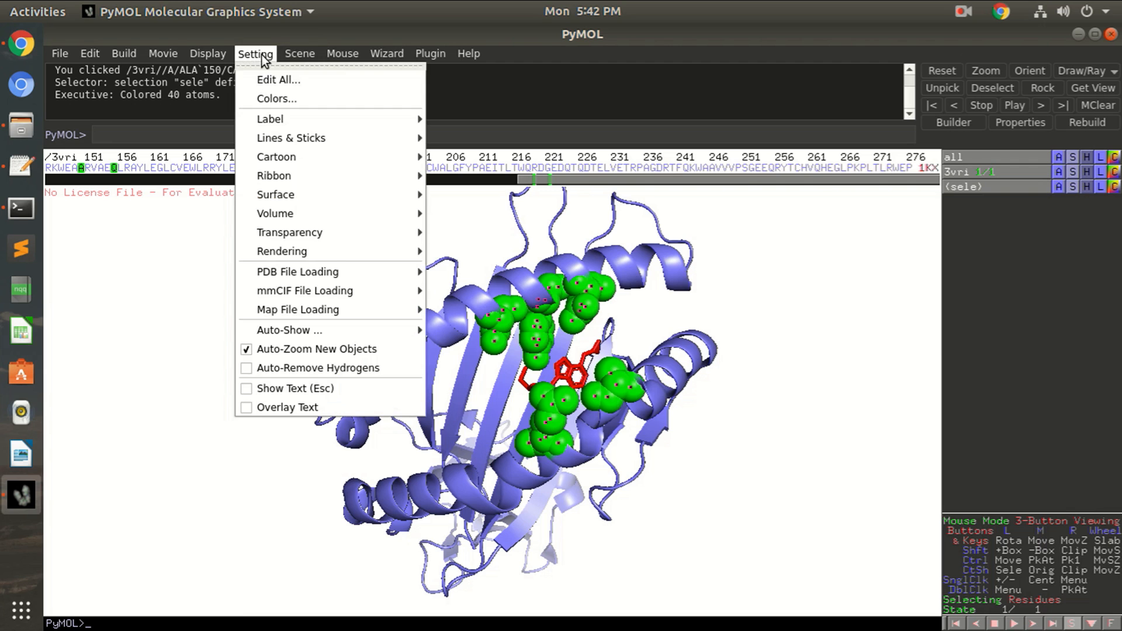
mouse_move(289, 232)
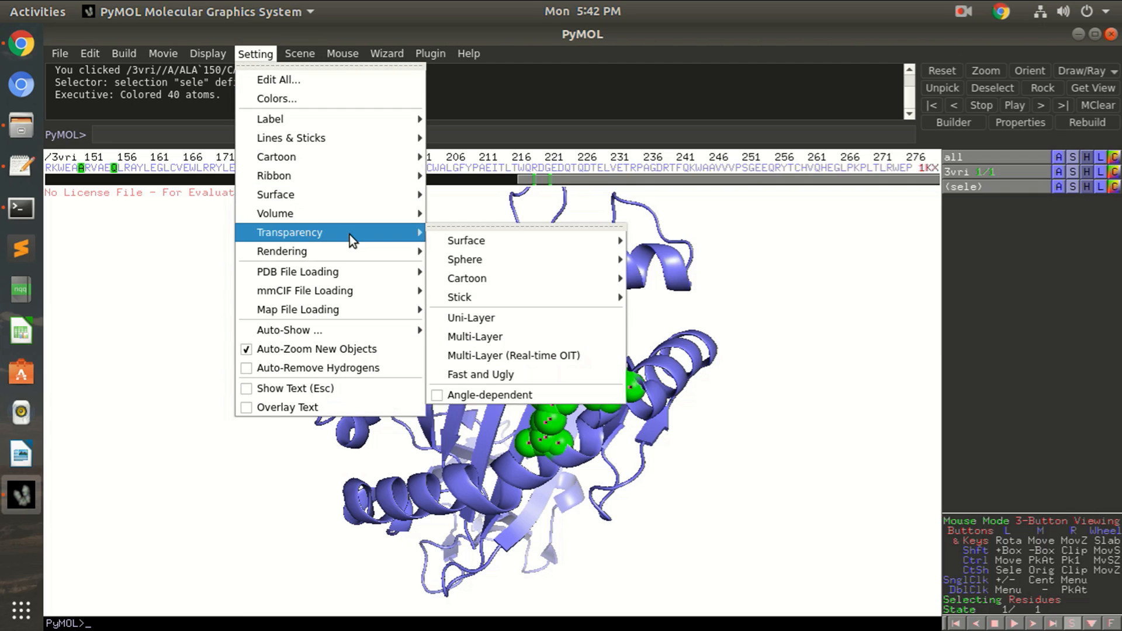
mouse_move(466, 278)
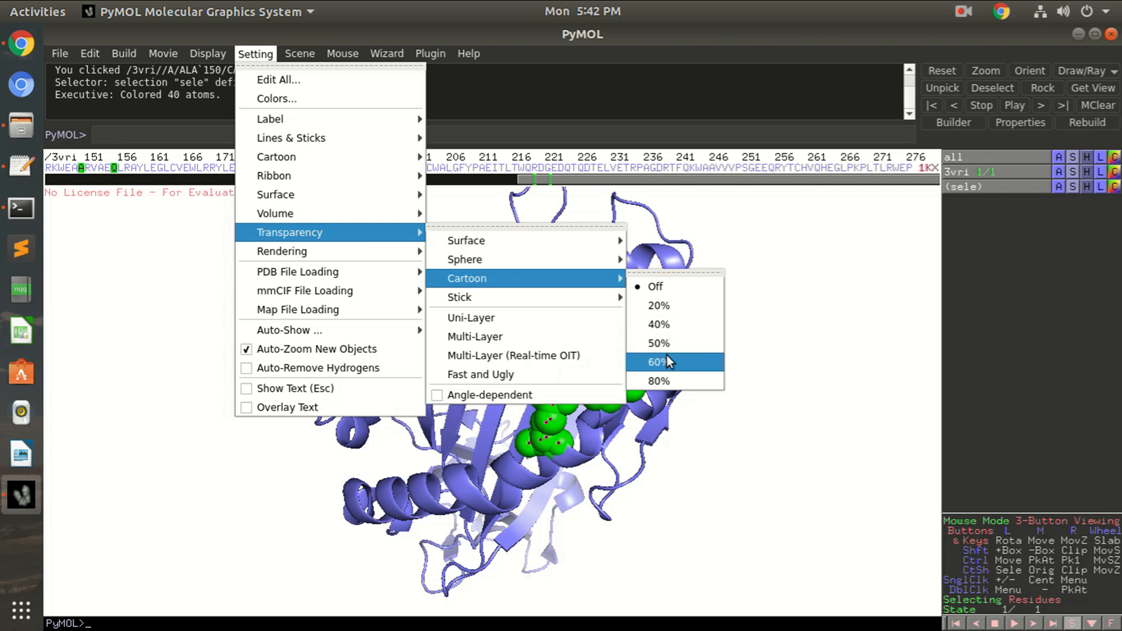
click(657, 362)
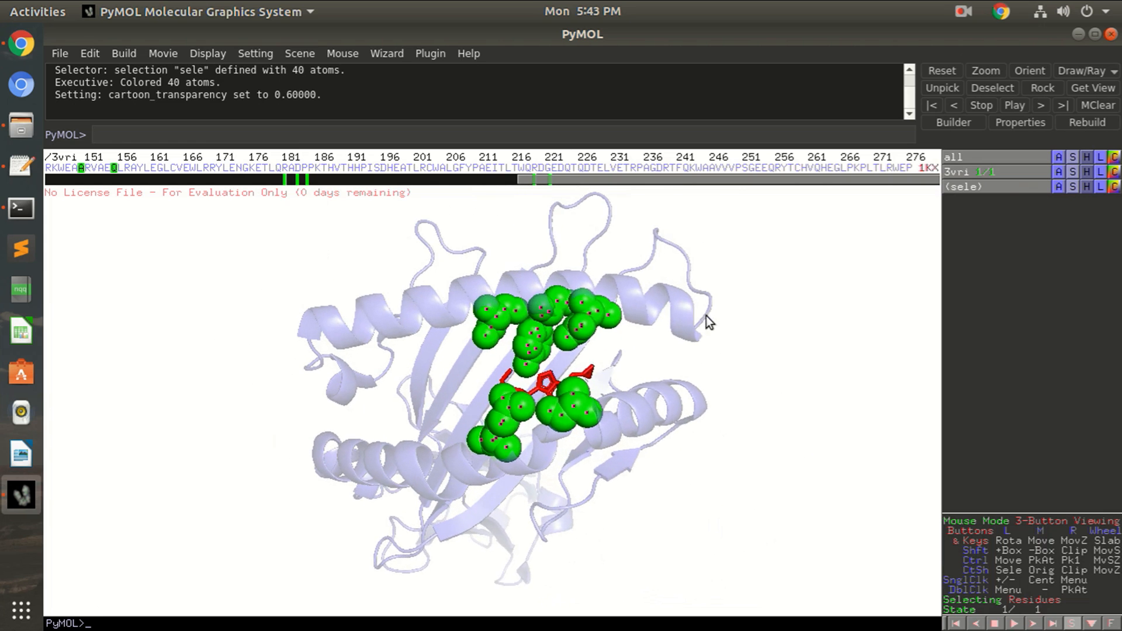
- Try sphere_scale 1.0 and 0.25 in the command line, settling on 0.5
text(set sphere_scale, 1.0)
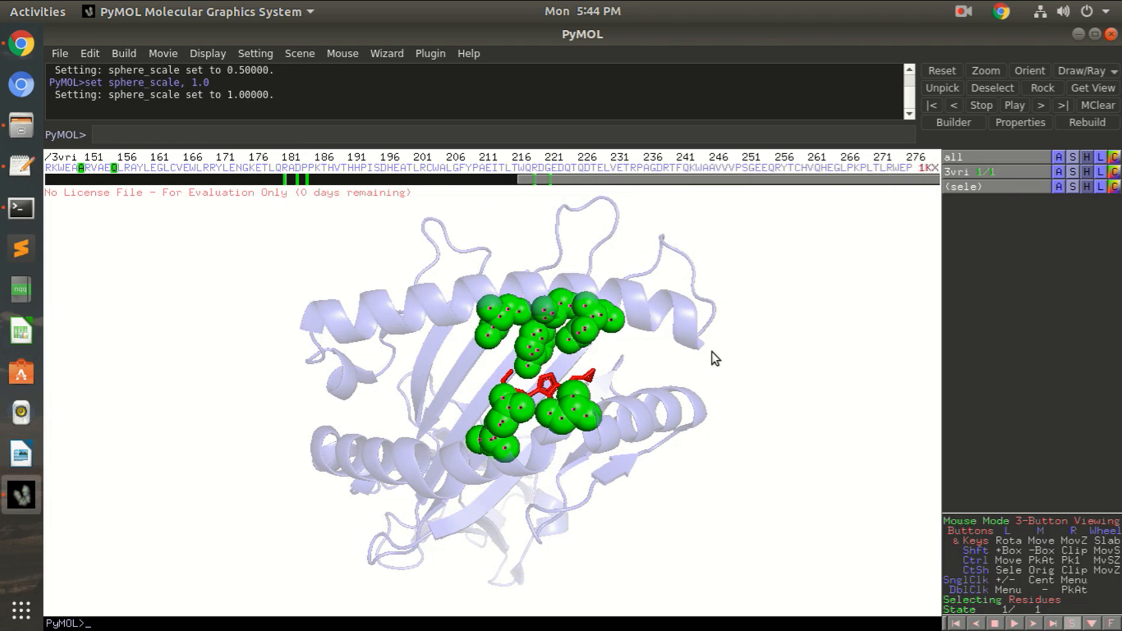
mouse_move(587, 441)
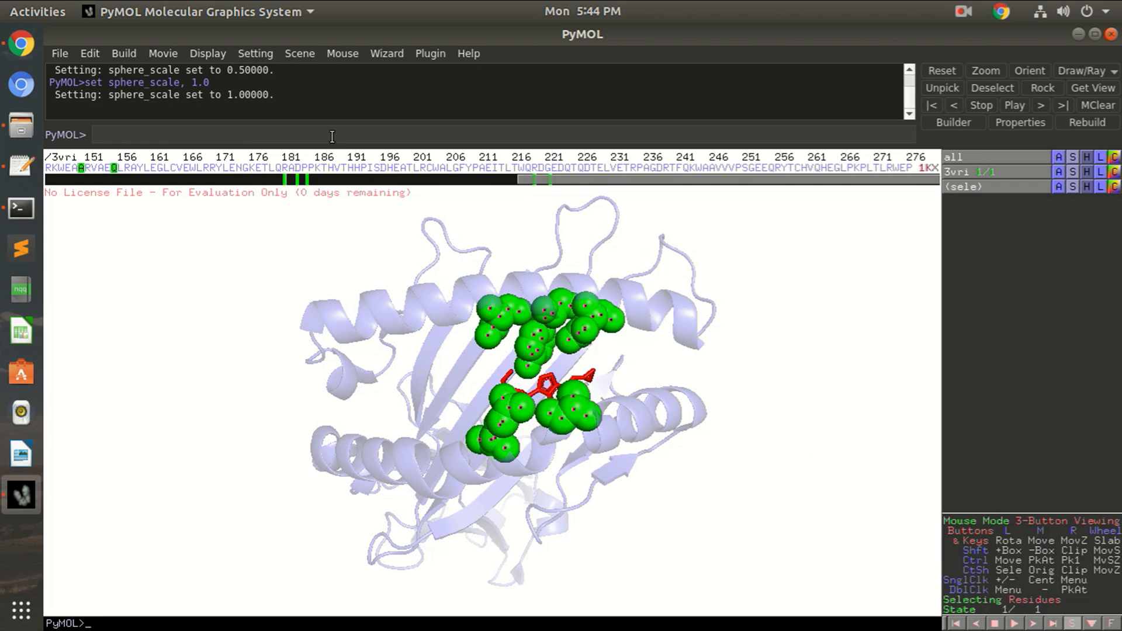
text(sphere)
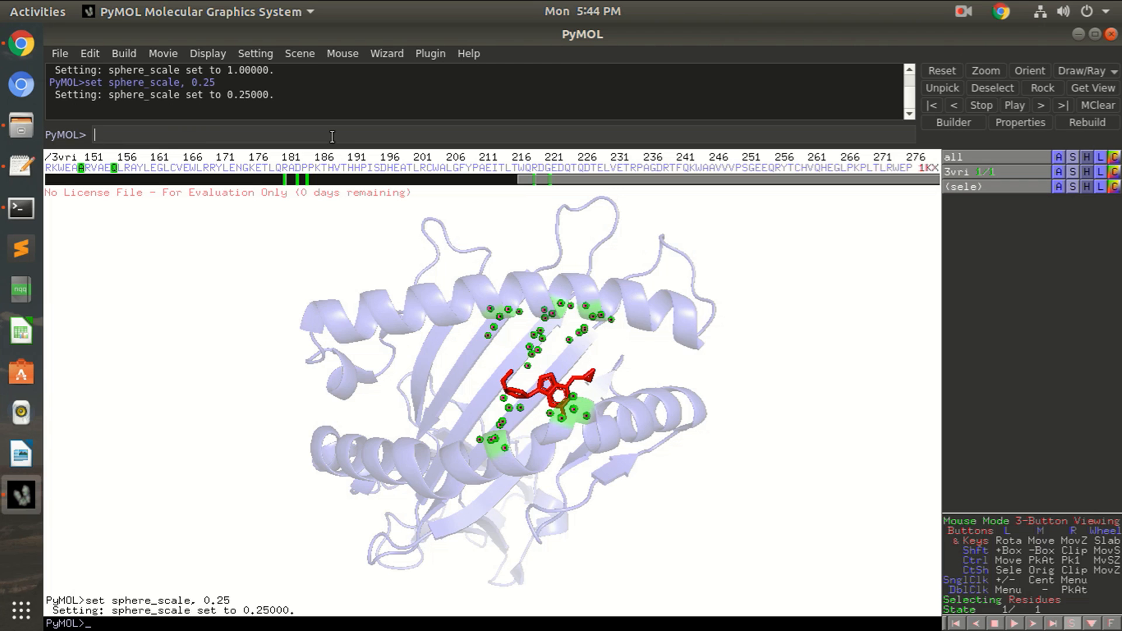
text(set sphere_scale, 0.25)
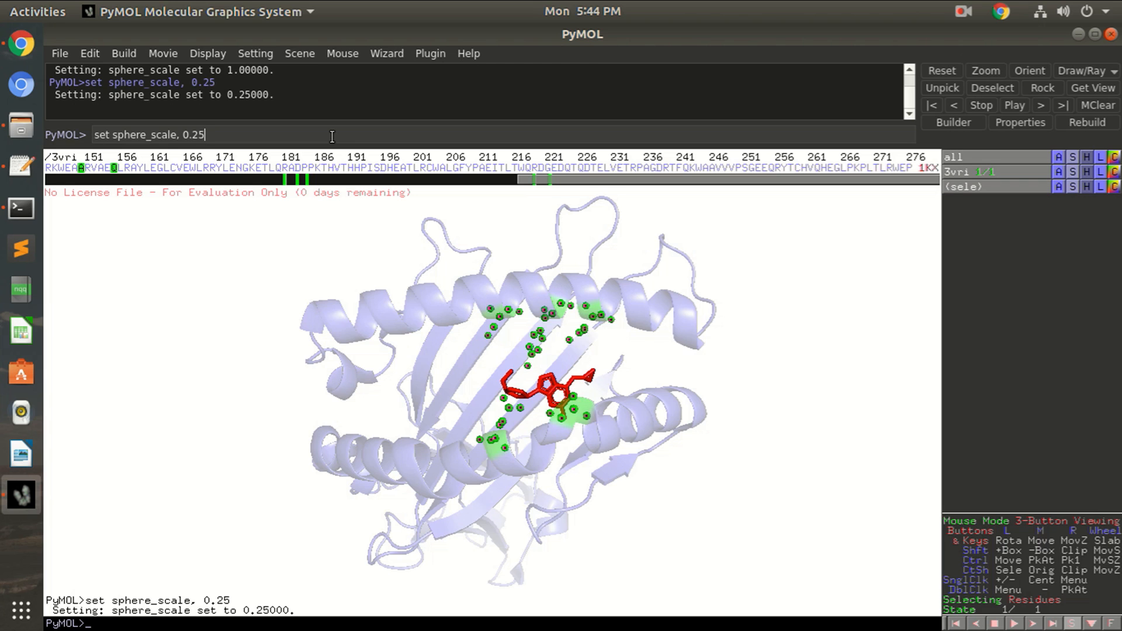
text(set sphere_scale, 0.5)
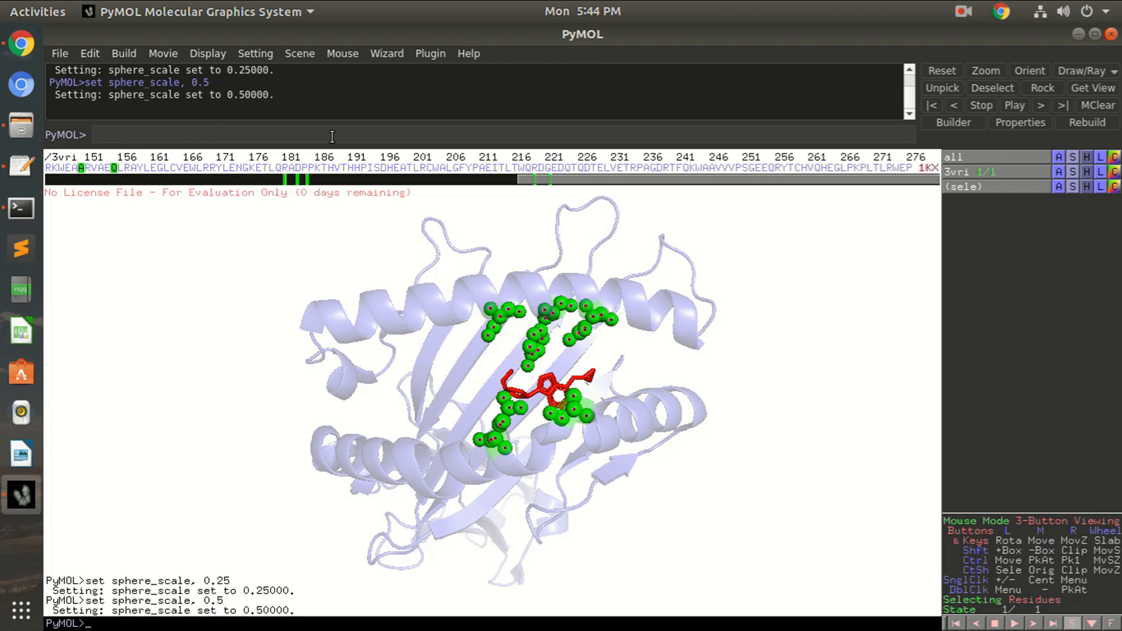
mouse_move(667, 371)
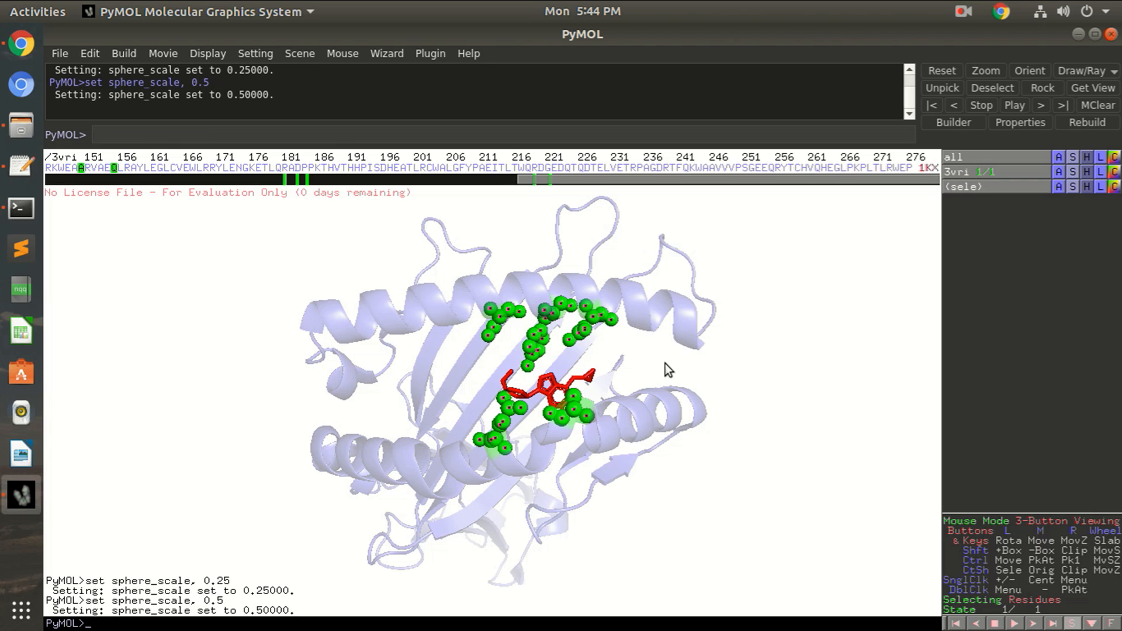
mouse_move(607, 387)
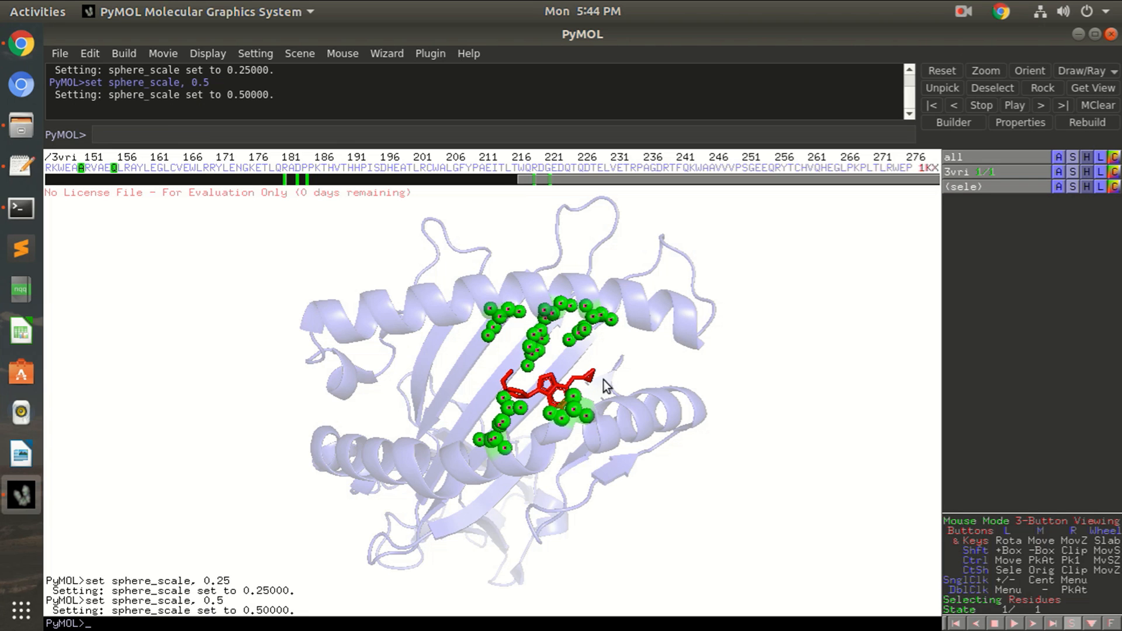
mouse_move(614, 358)
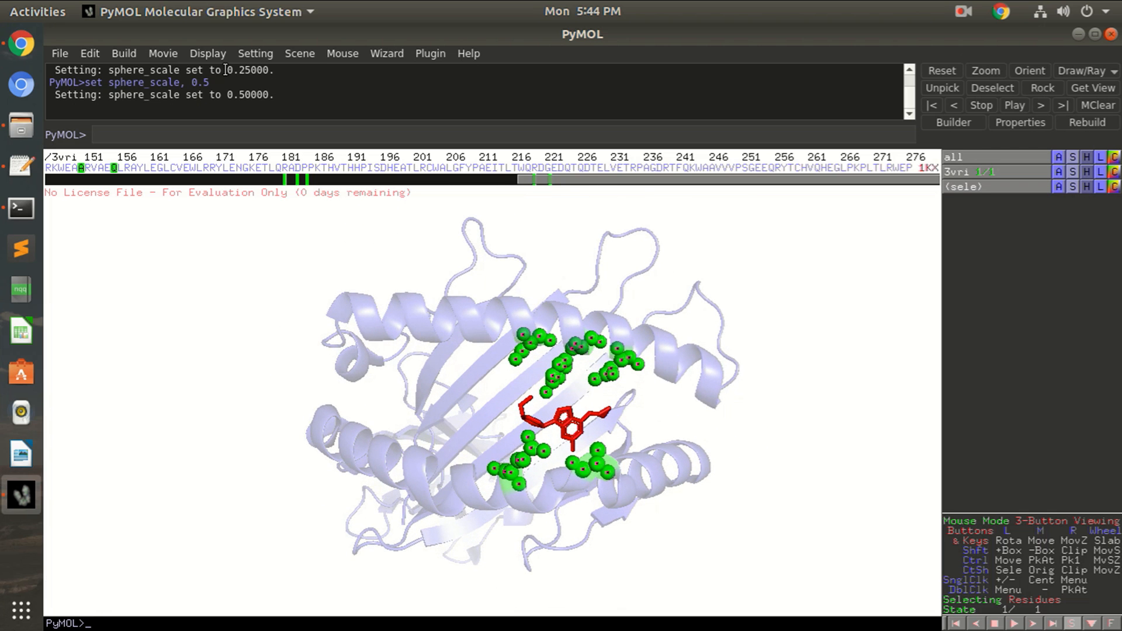
- Set cartoon transparency to 80% from Setting > Transparency > Cartoon
click(256, 52)
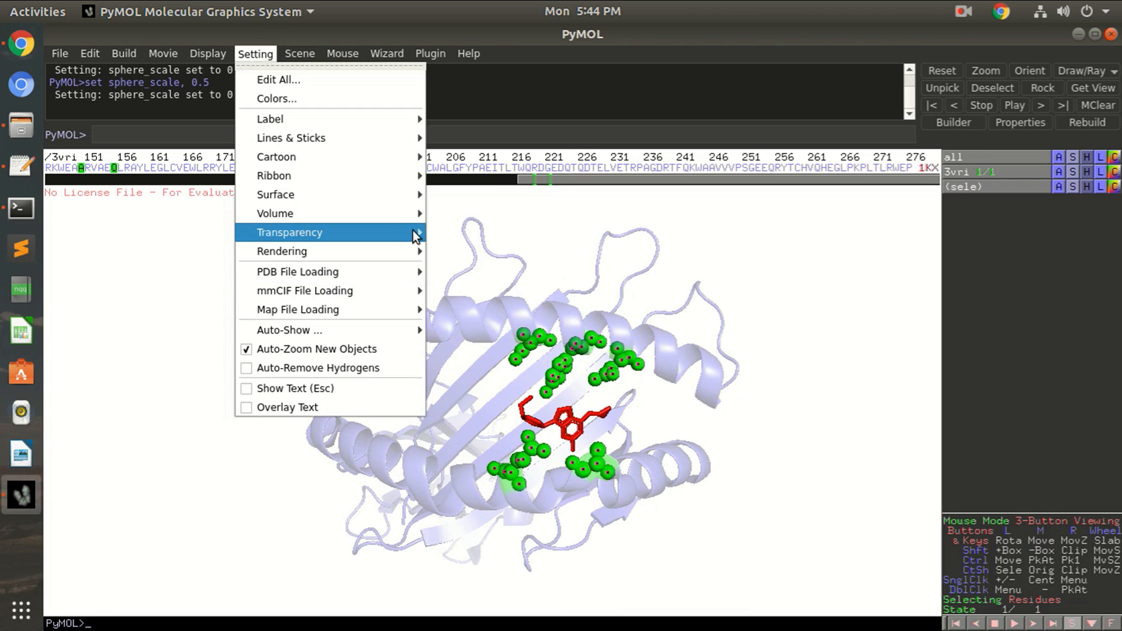
mouse_move(467, 279)
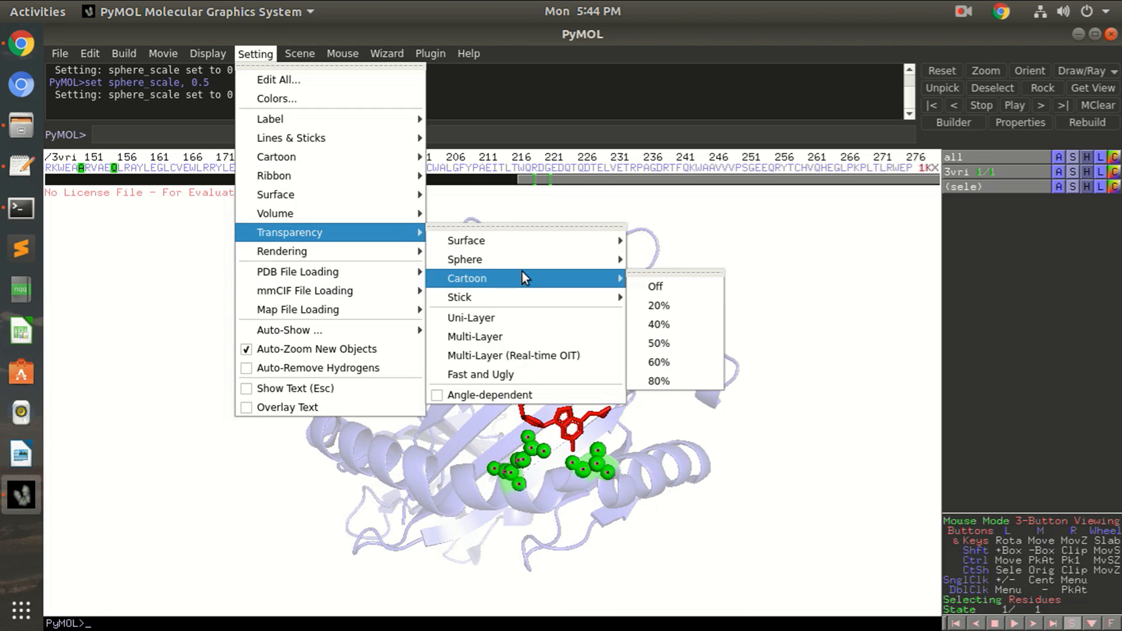
click(658, 380)
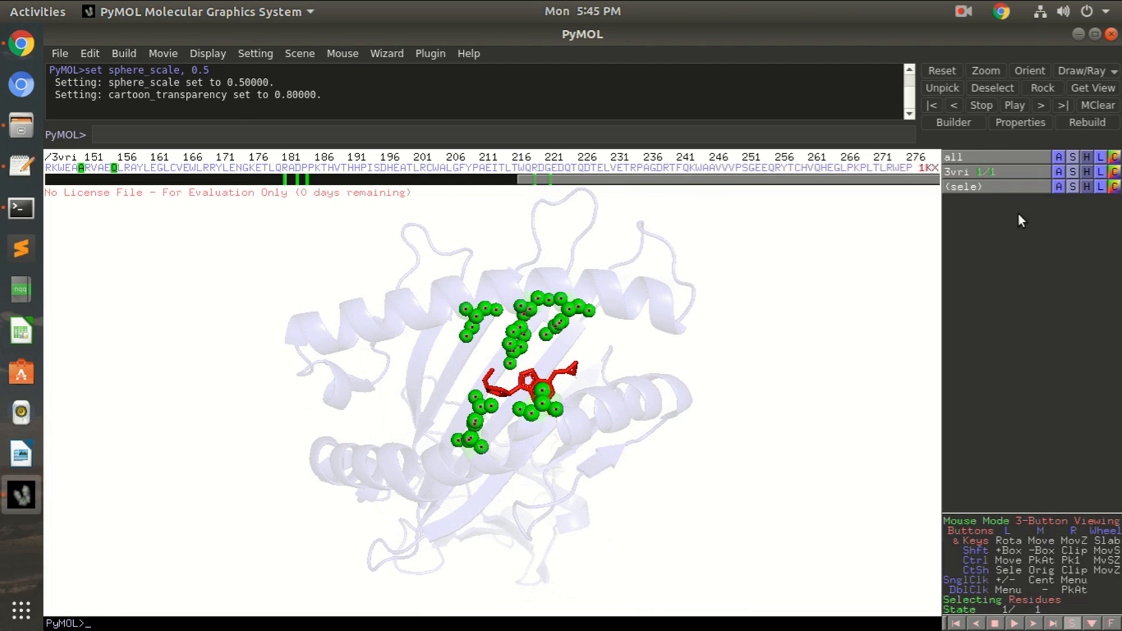
mouse_move(1046, 203)
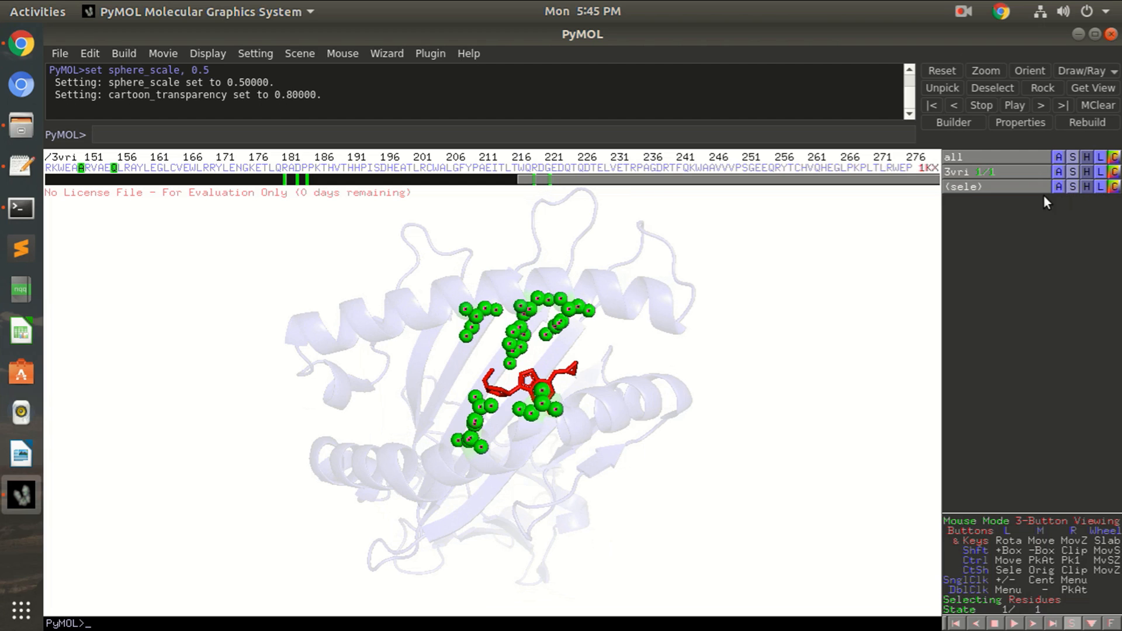
mouse_move(1100, 198)
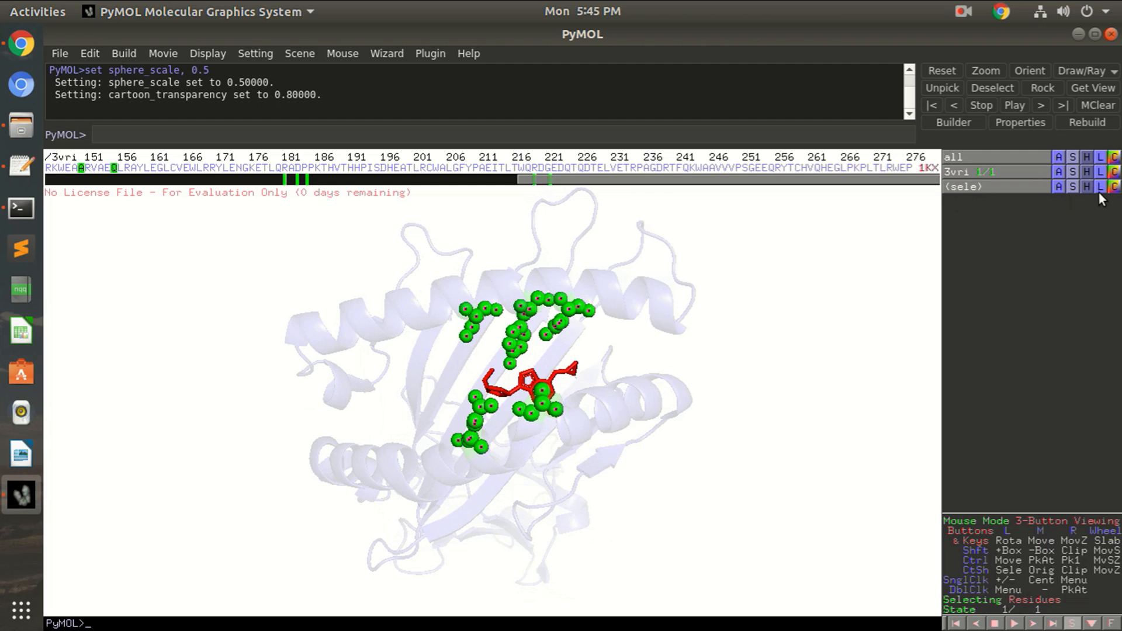
- Label the selected pocket atoms with residue names via the (sele) L menu
click(1101, 187)
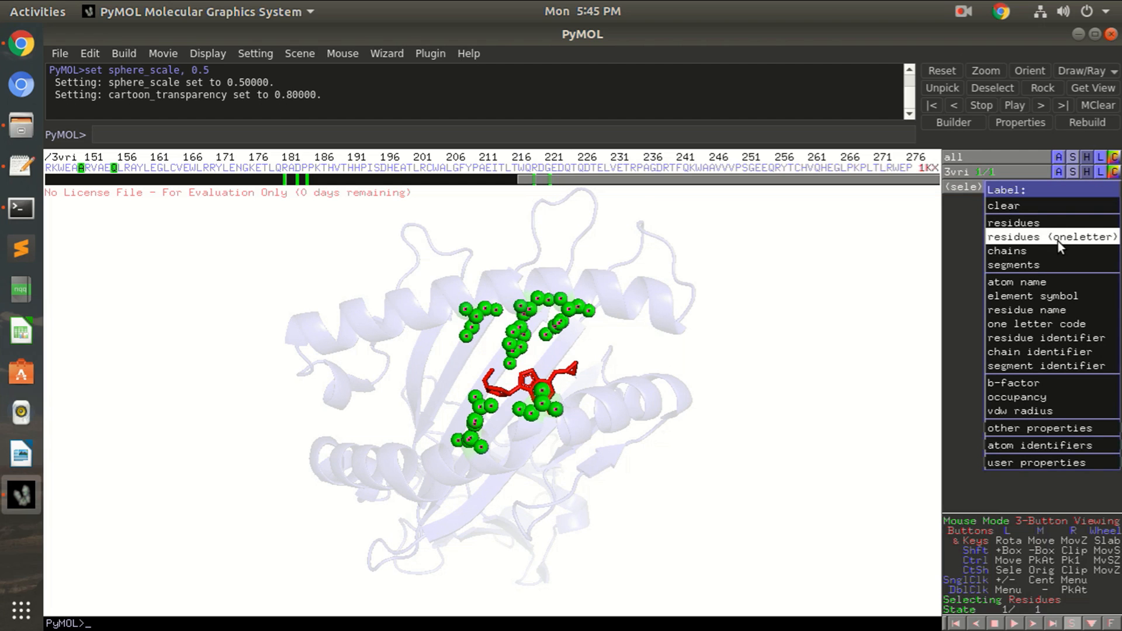
mouse_move(1066, 324)
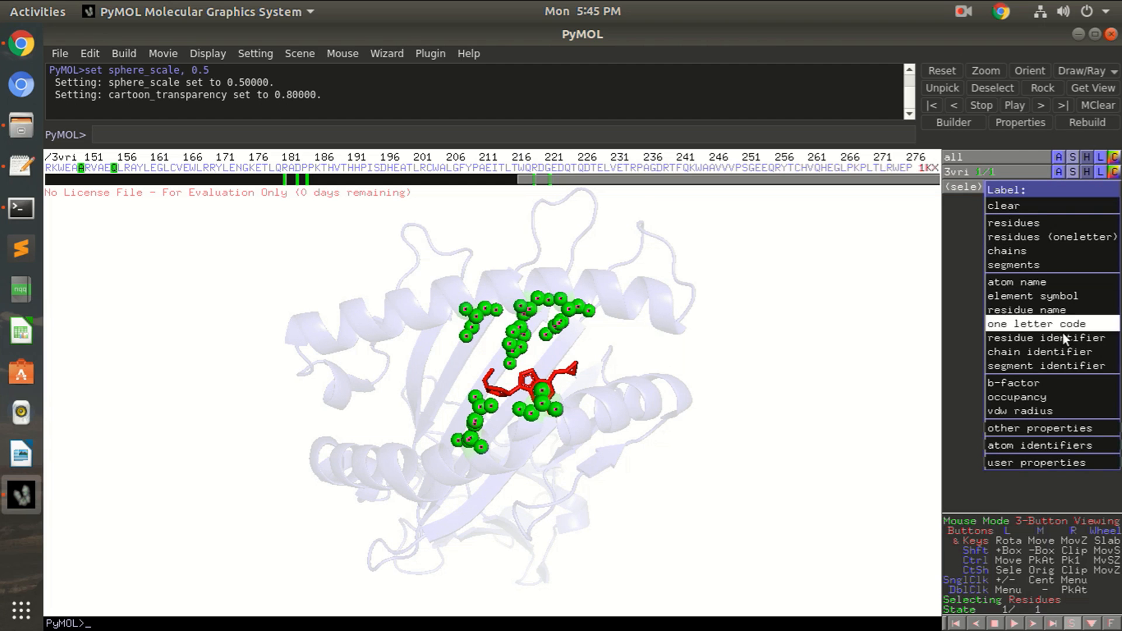
mouse_move(1049, 337)
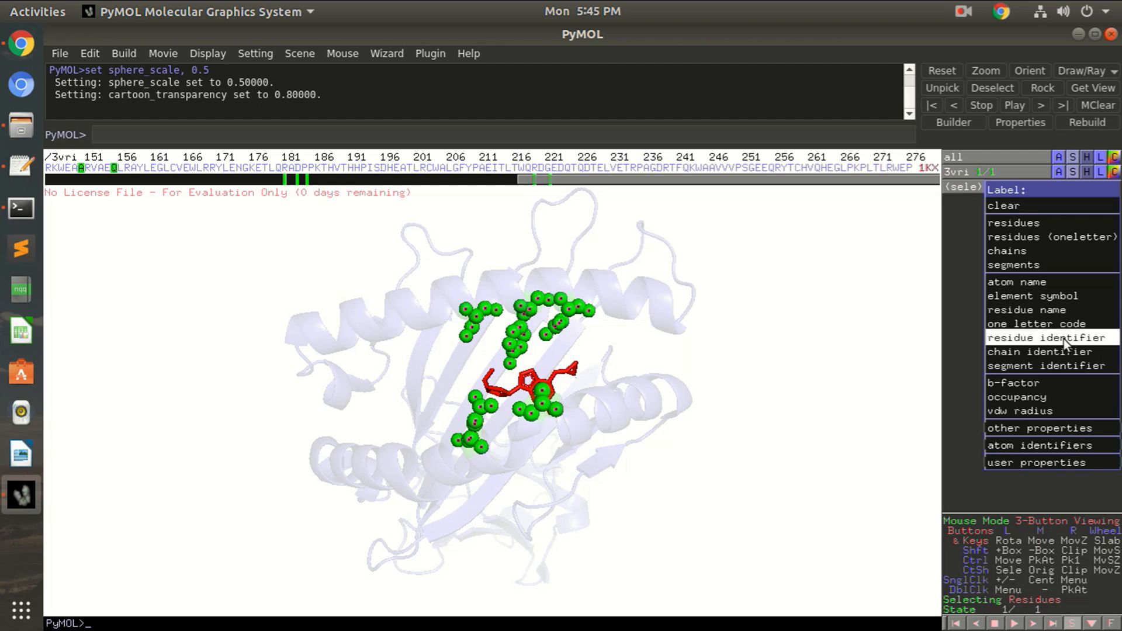
mouse_move(1050, 310)
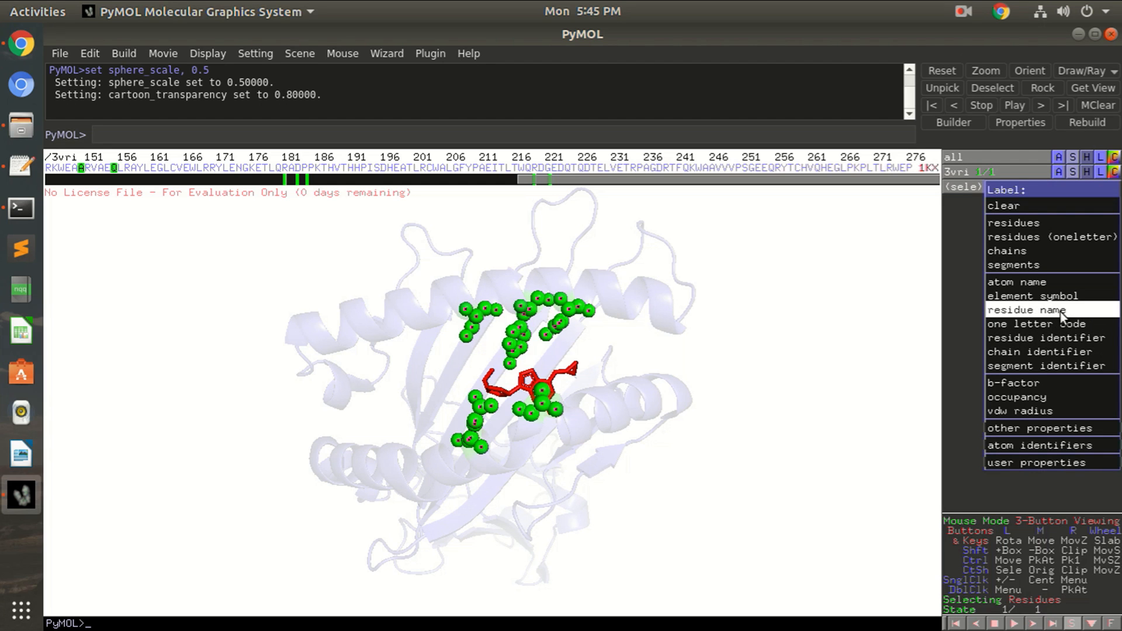
mouse_move(1048, 336)
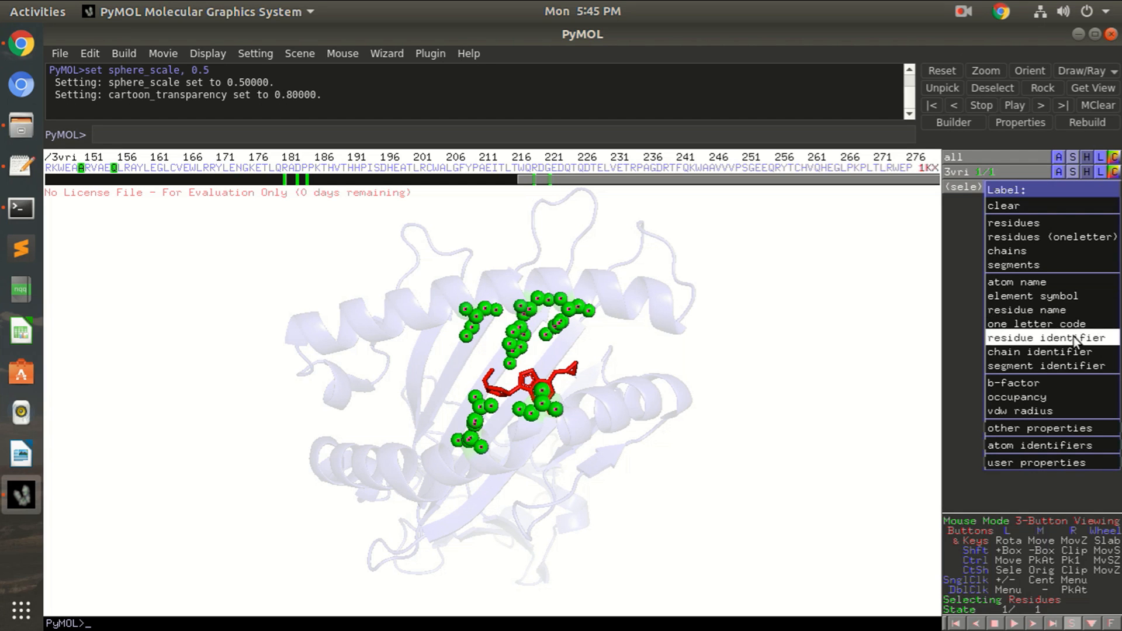
mouse_move(1035, 323)
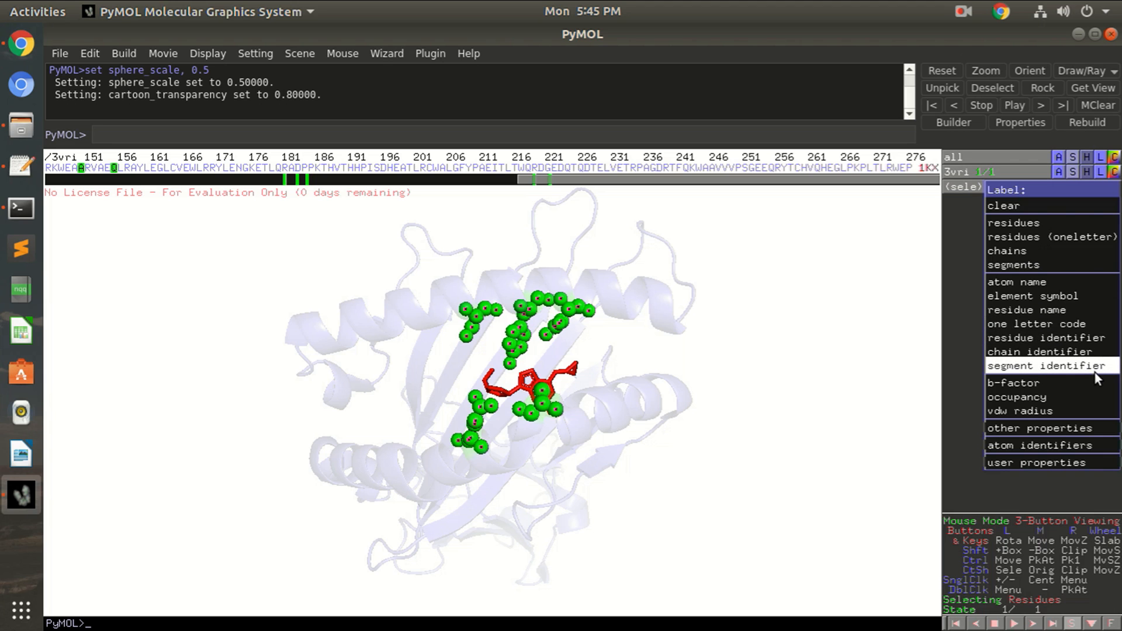
mouse_move(1045, 310)
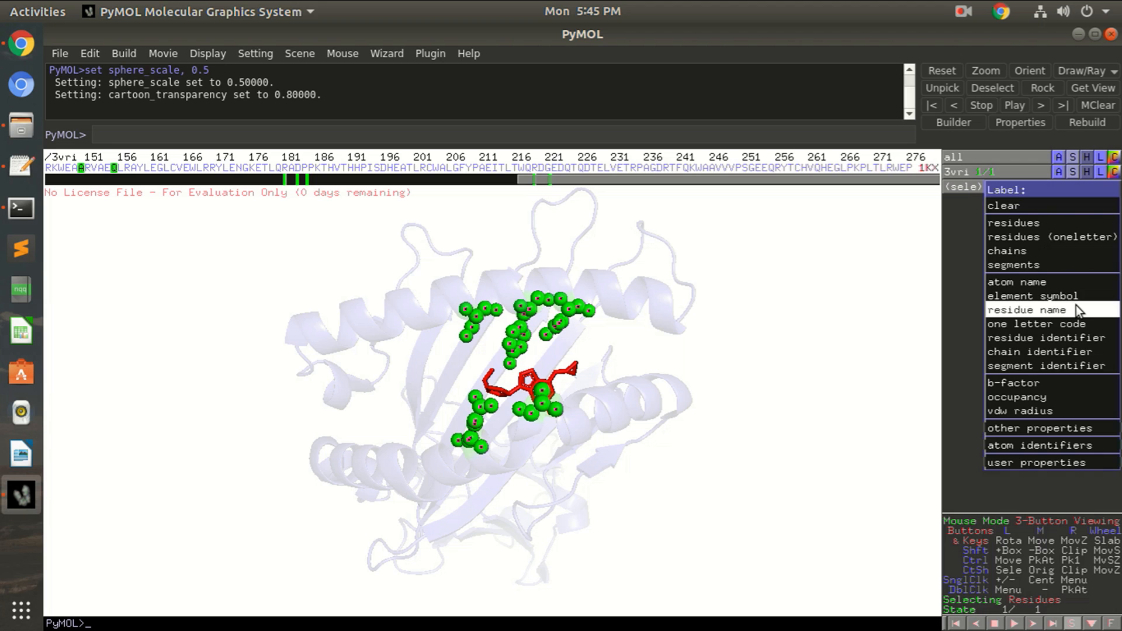
click(1027, 309)
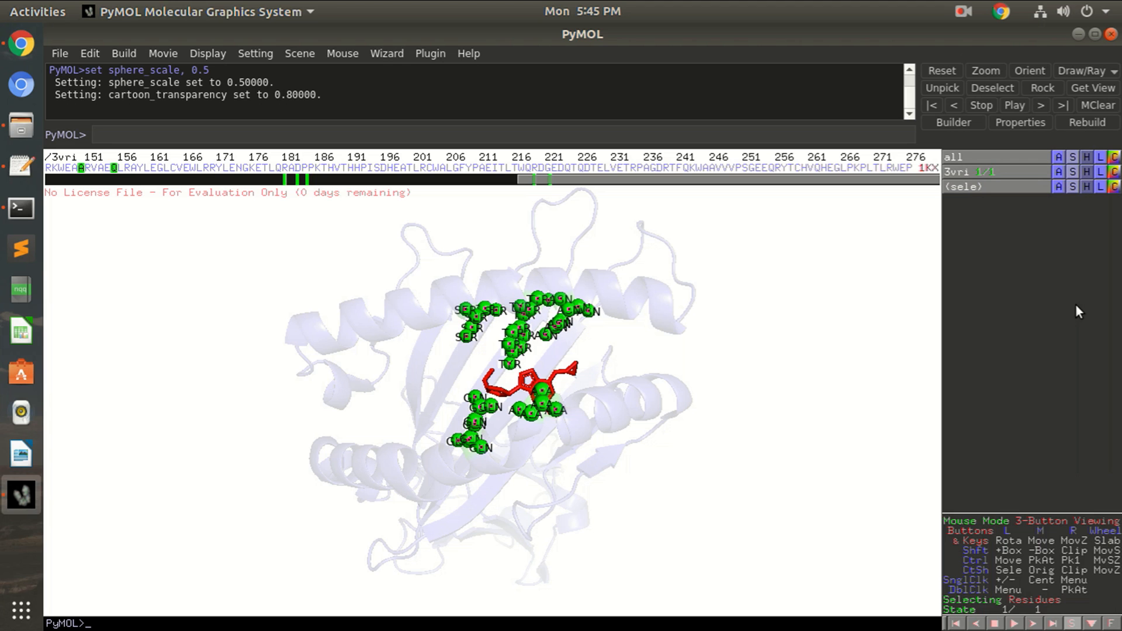
- Hide the per-atom labels and relabel each residue once with name and number (e.g. SER 170)
click(1086, 187)
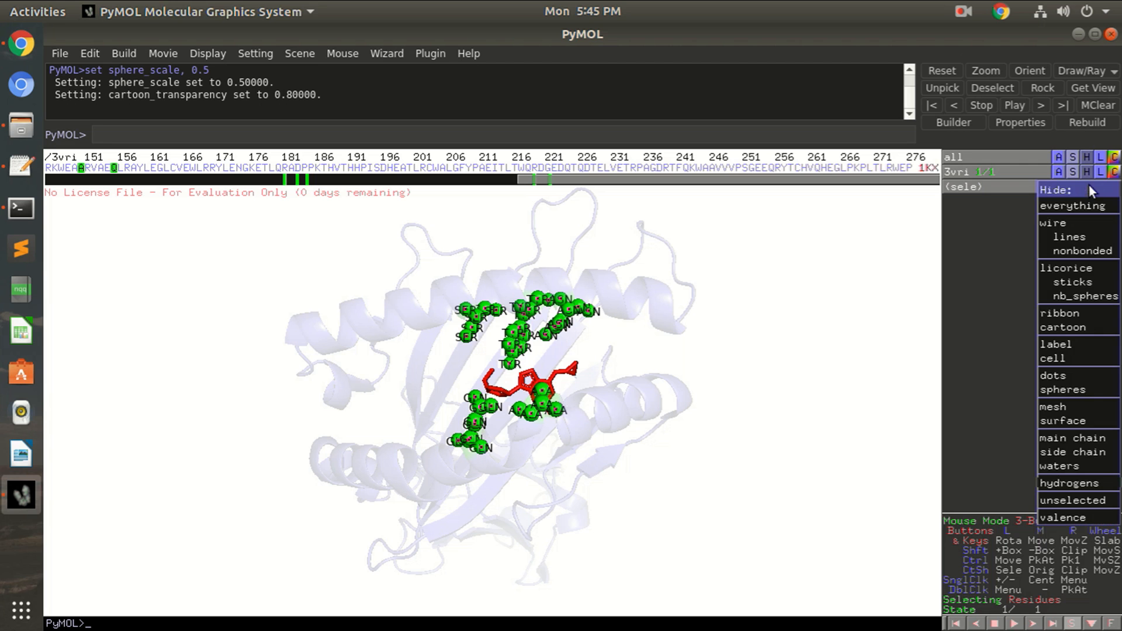
mouse_move(1074, 206)
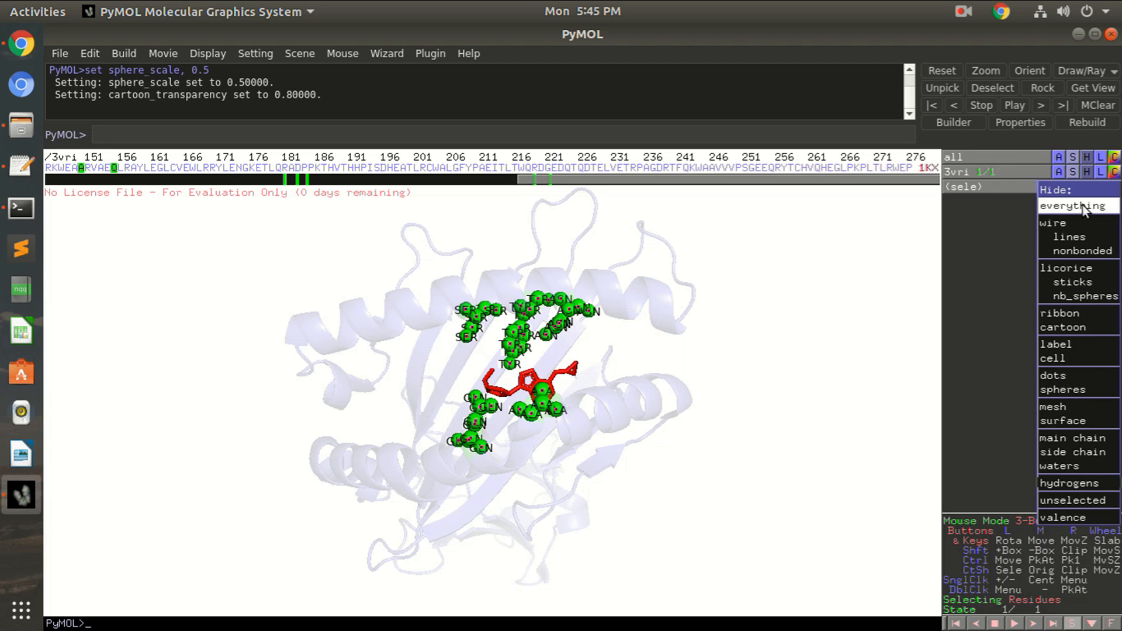
click(1077, 205)
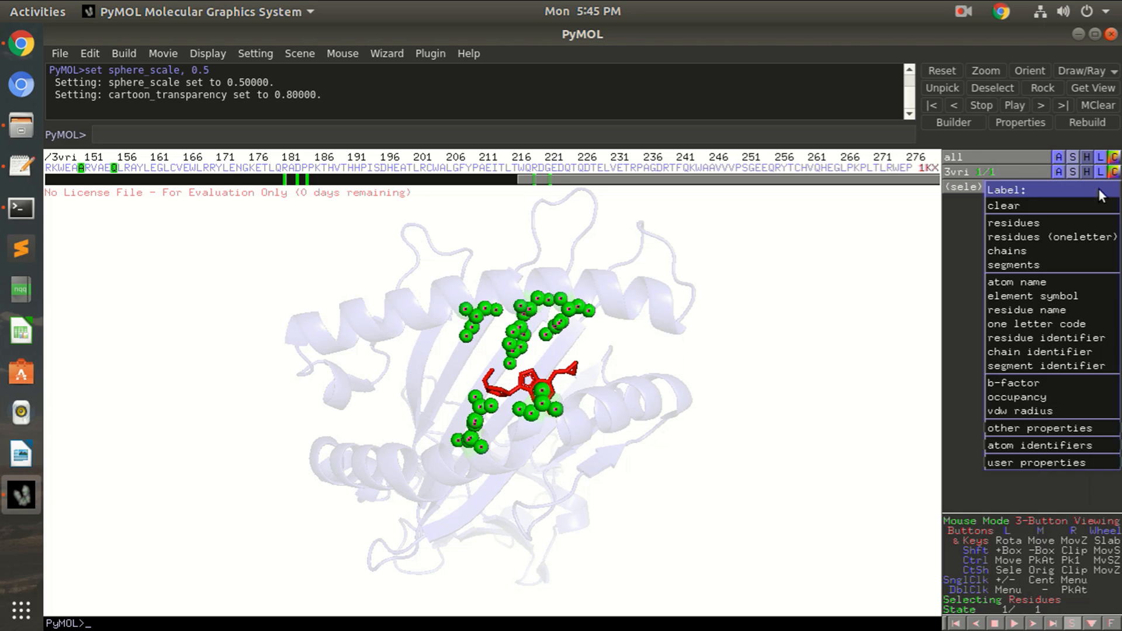
mouse_move(1026, 308)
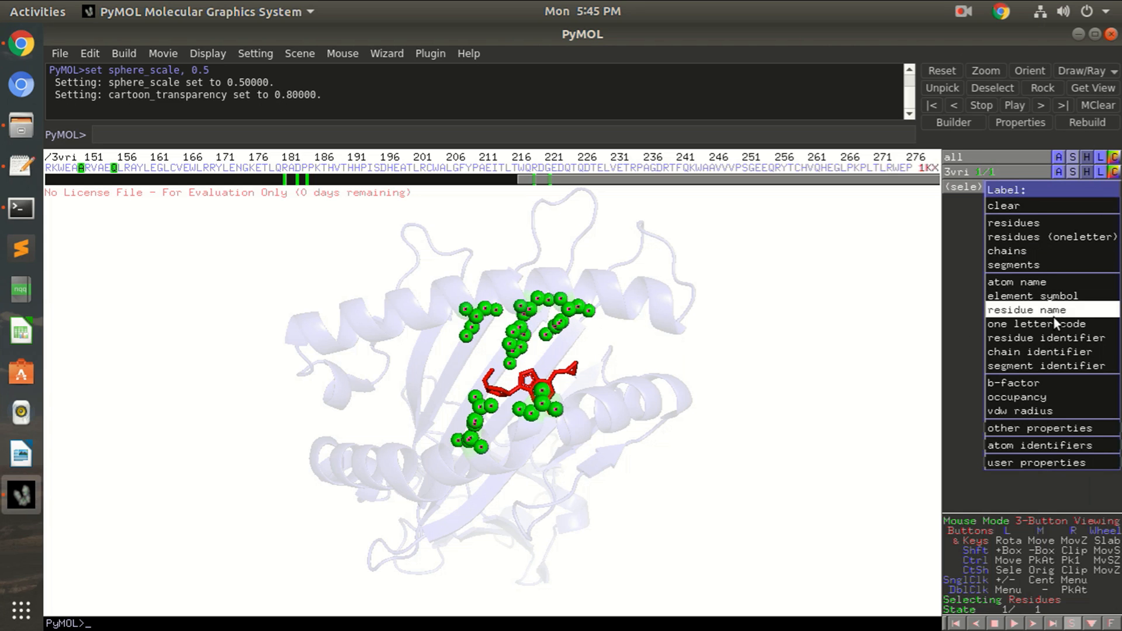
mouse_move(1045, 337)
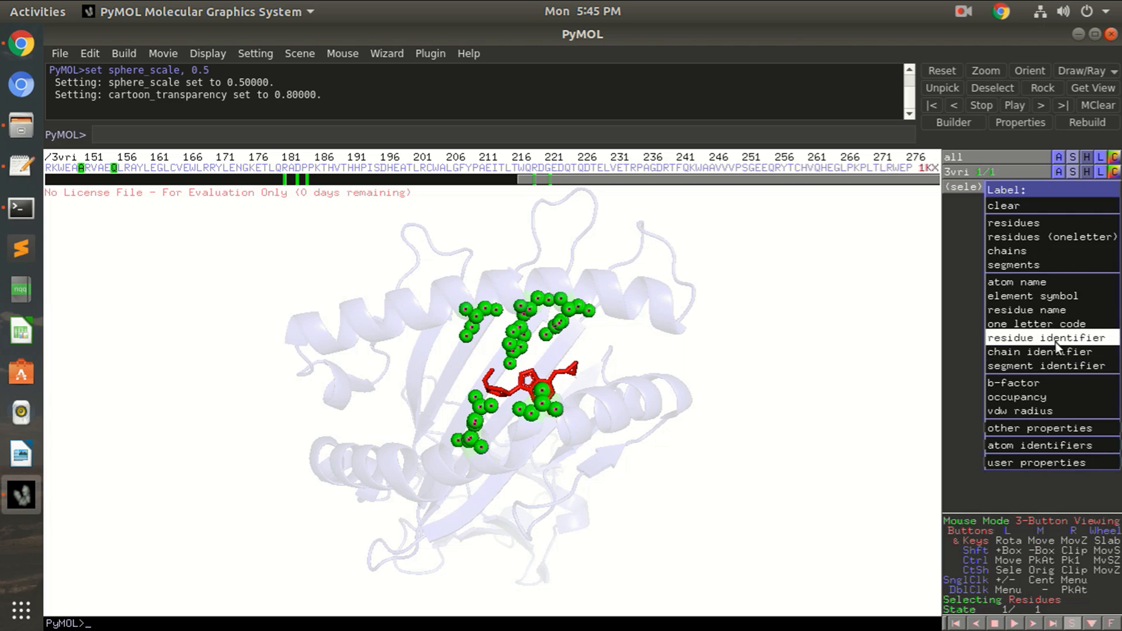
click(1048, 337)
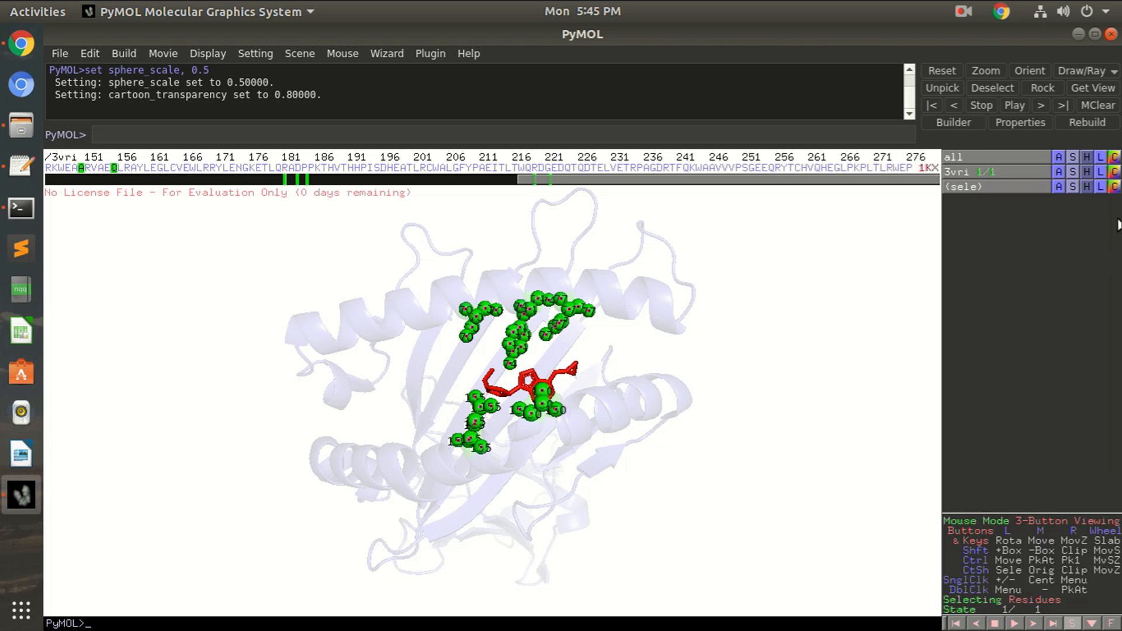
click(1087, 172)
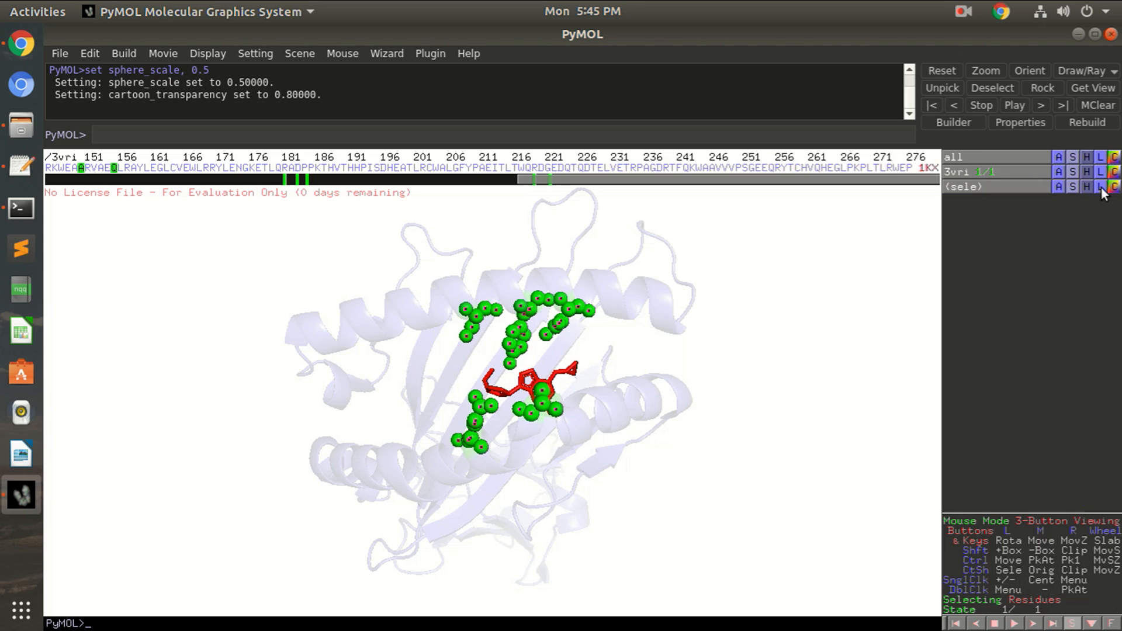
click(1099, 187)
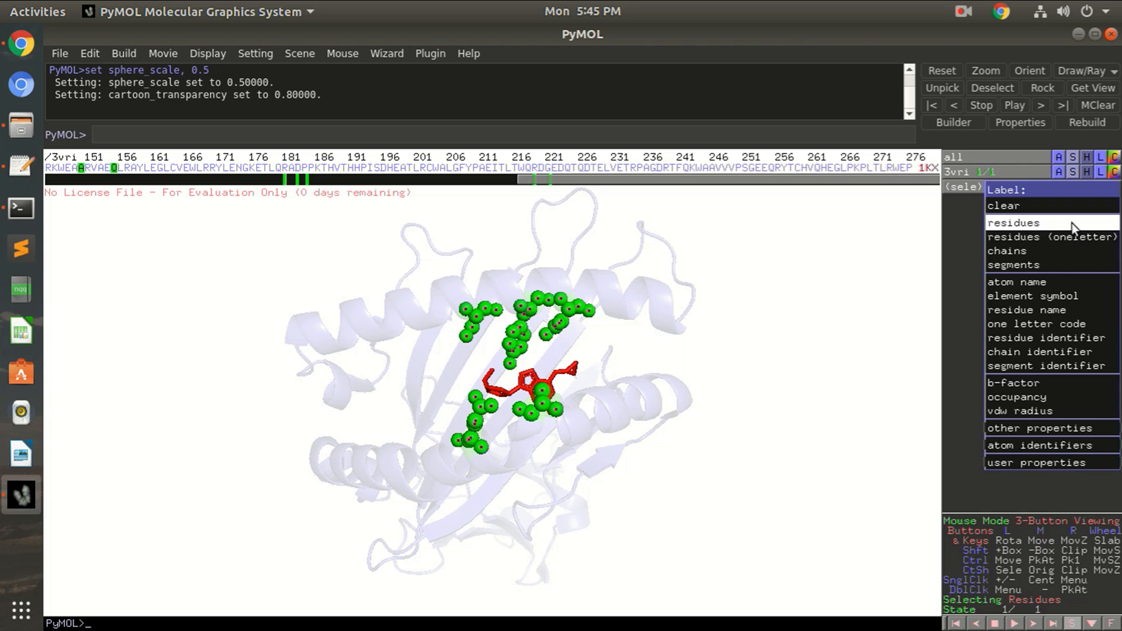
click(1013, 223)
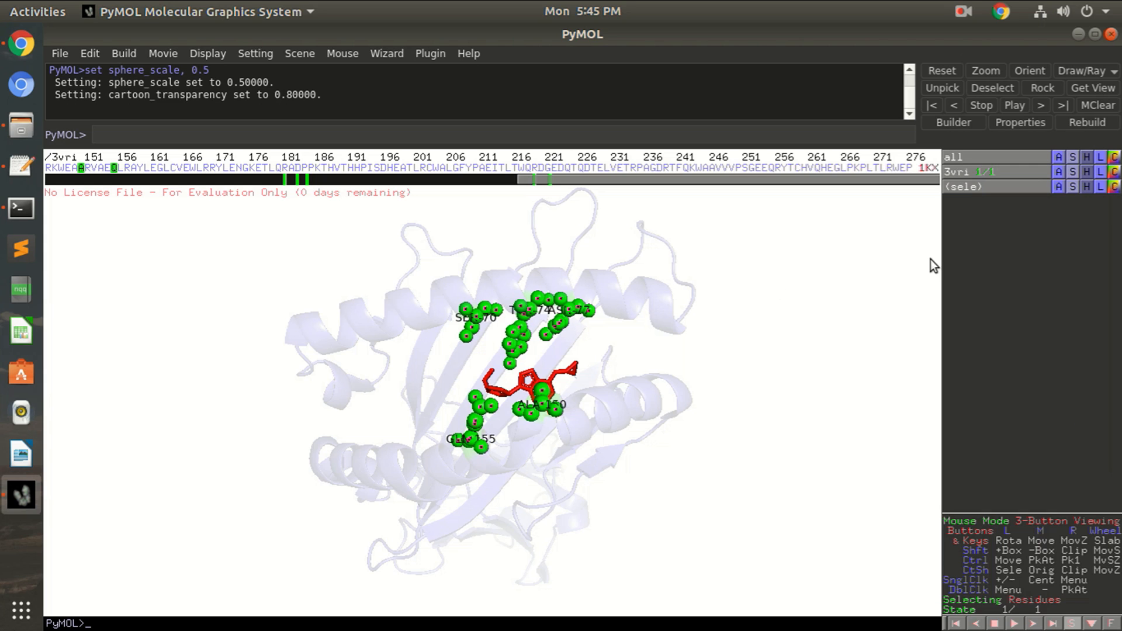
mouse_move(599, 419)
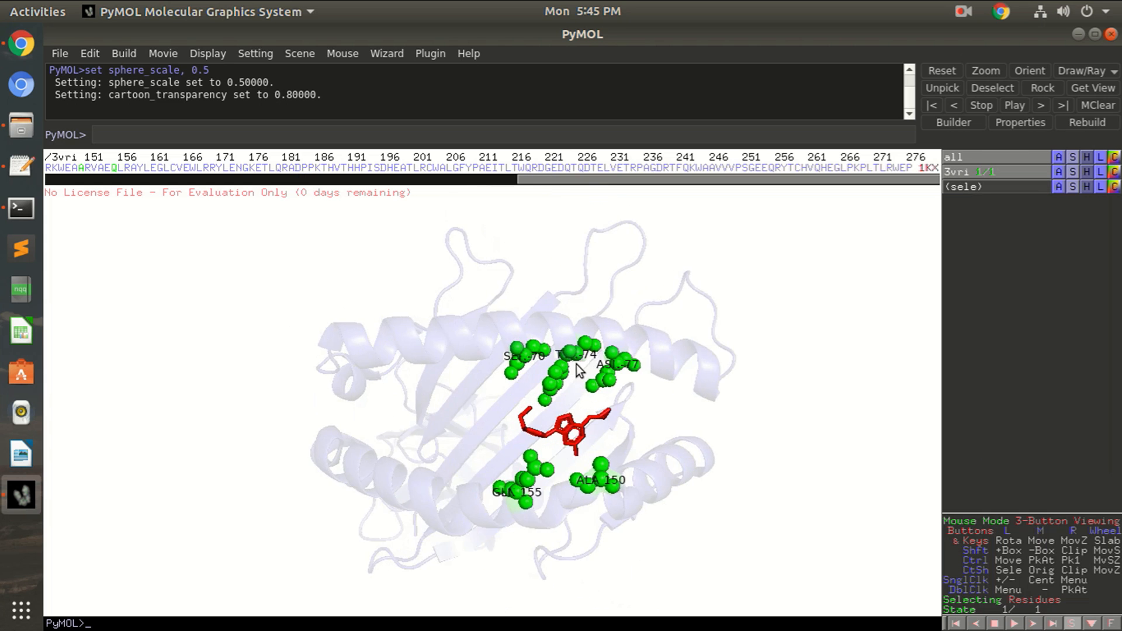
- Rotate the protein view and switch the mouse mode to 2-Button Editing
drag(573, 415, 543, 329)
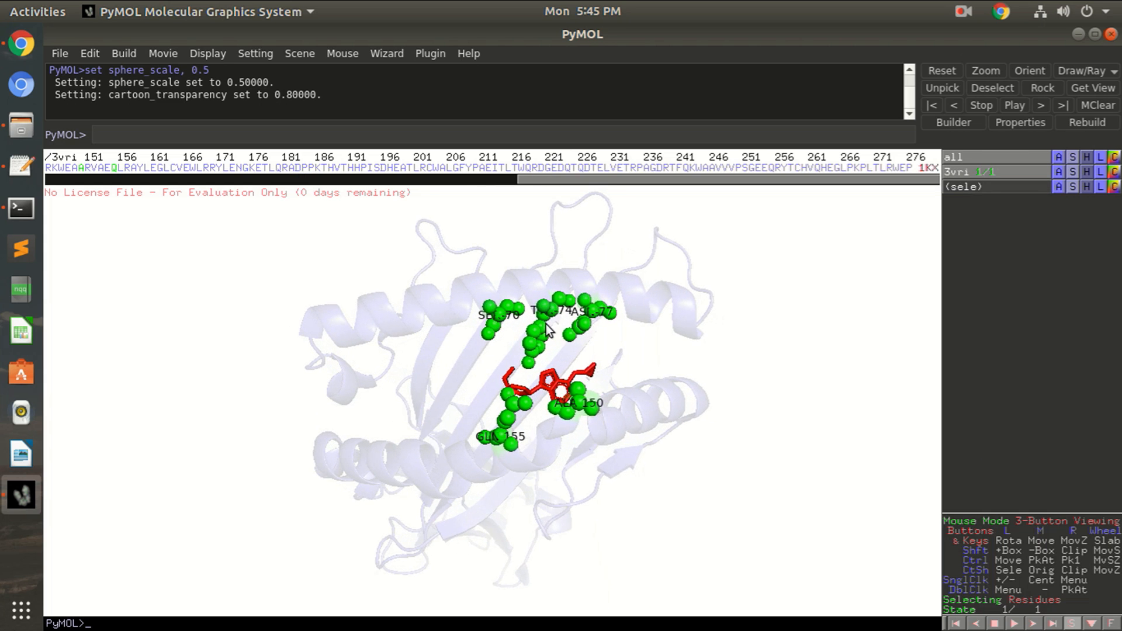
mouse_move(589, 330)
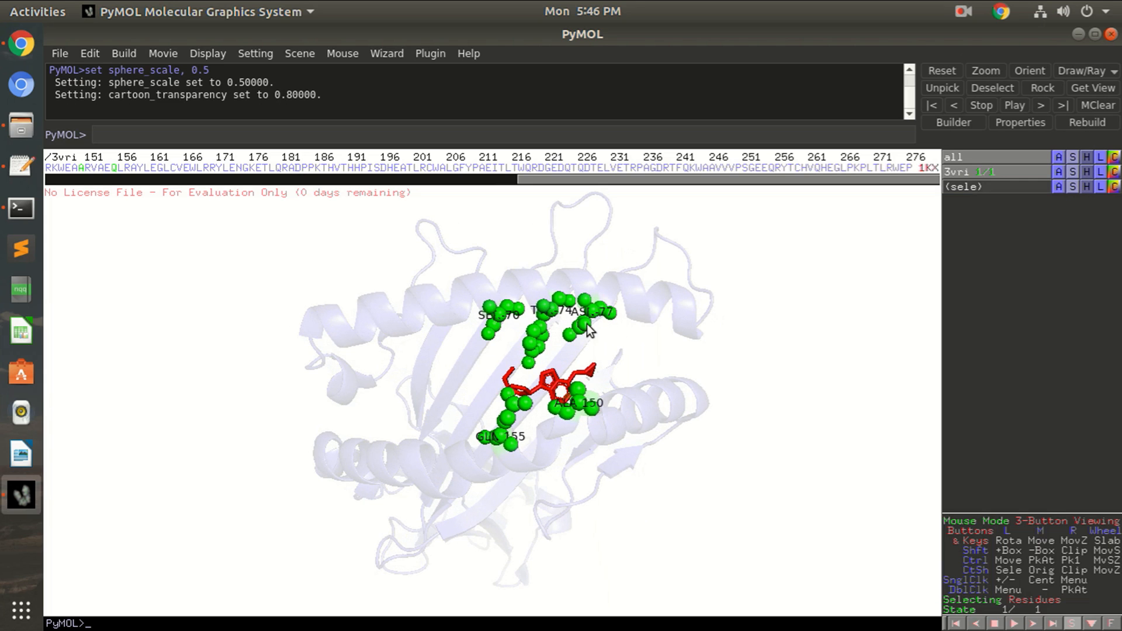
mouse_move(512, 323)
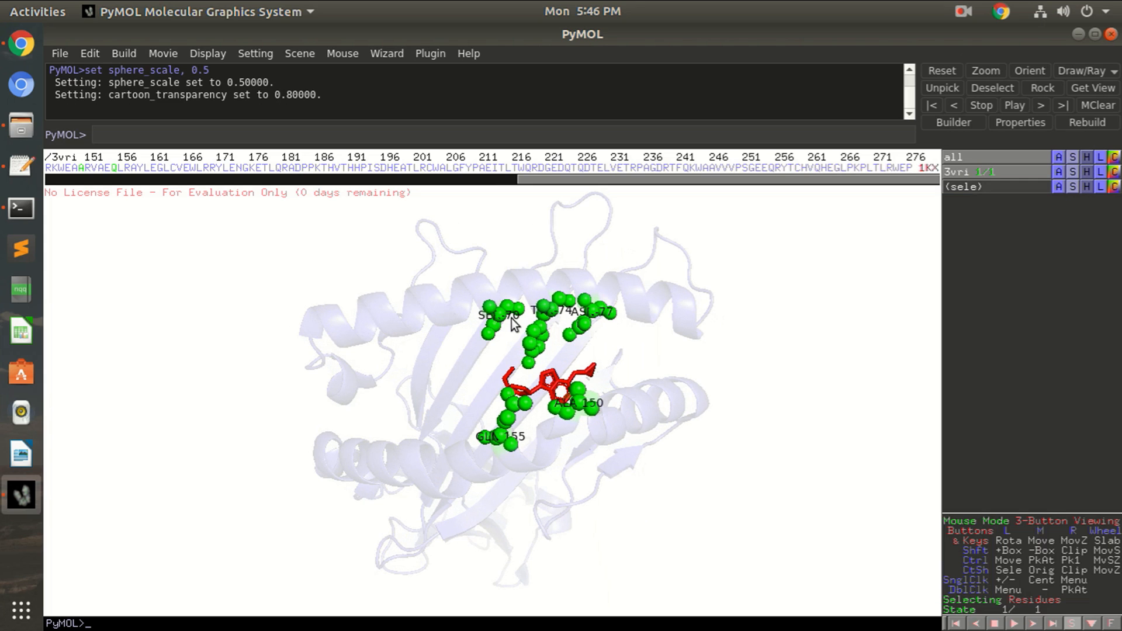
mouse_move(662, 399)
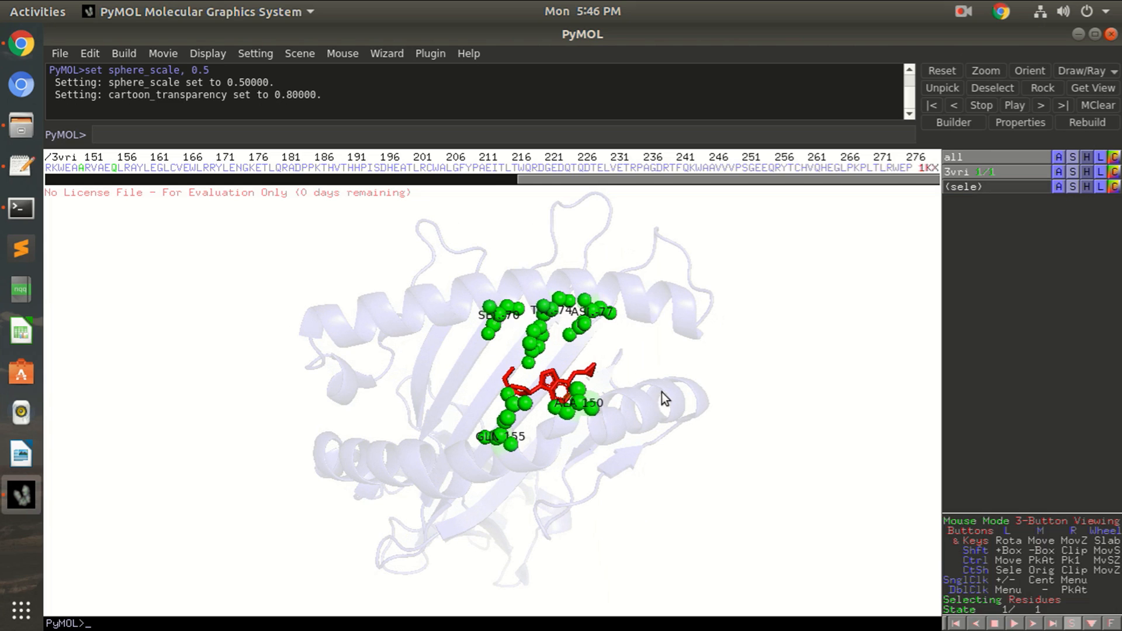
mouse_move(569, 427)
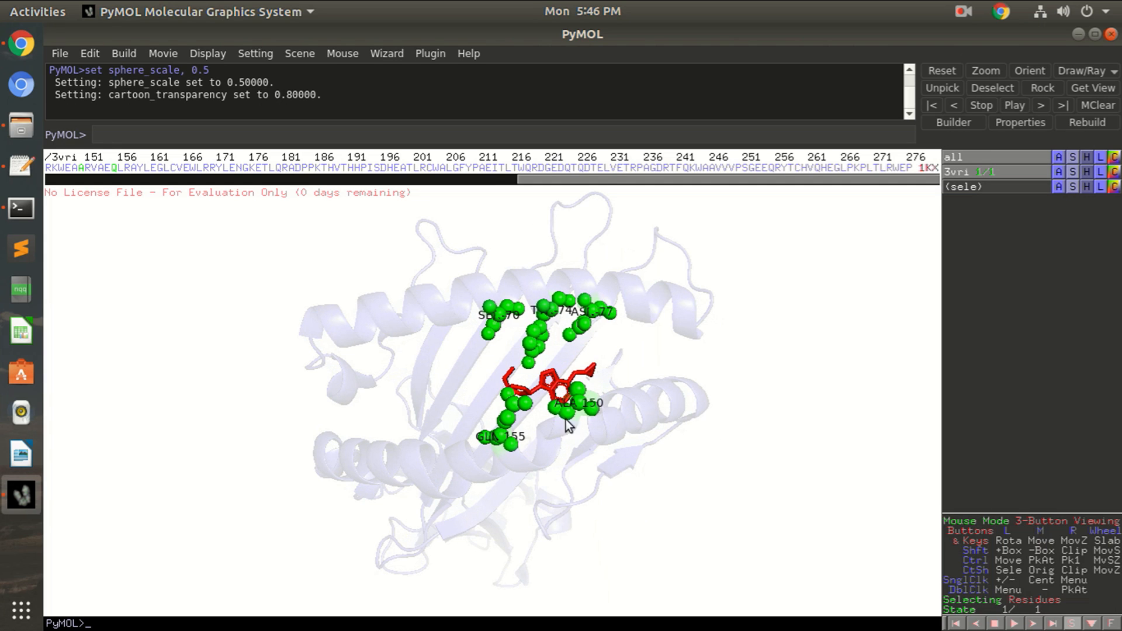
mouse_move(984, 553)
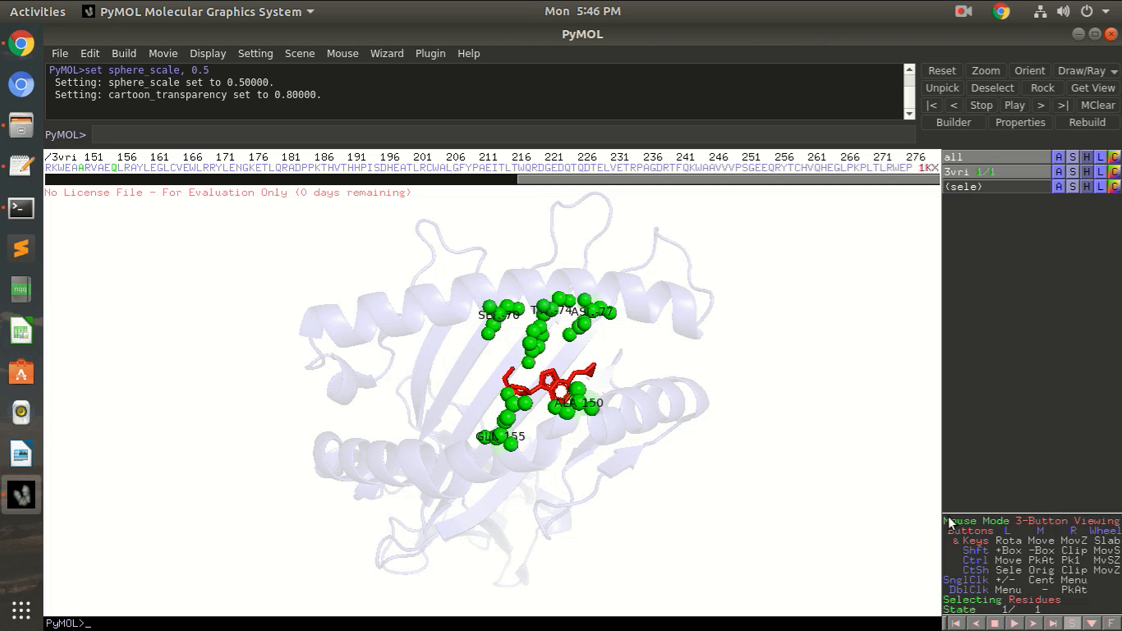
mouse_move(952, 522)
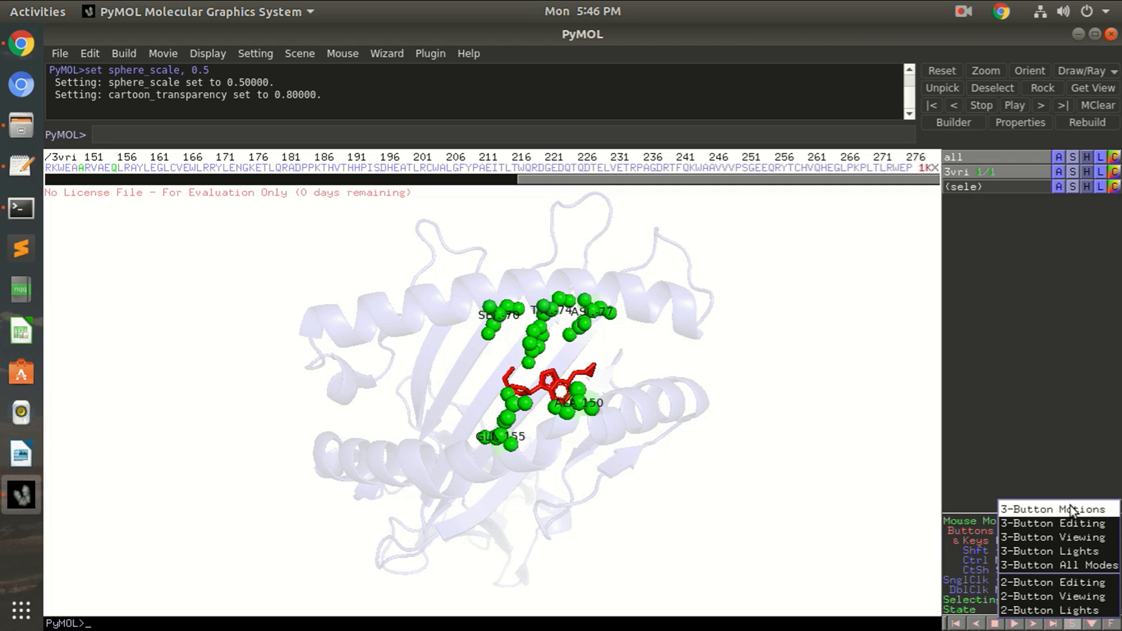
click(1052, 583)
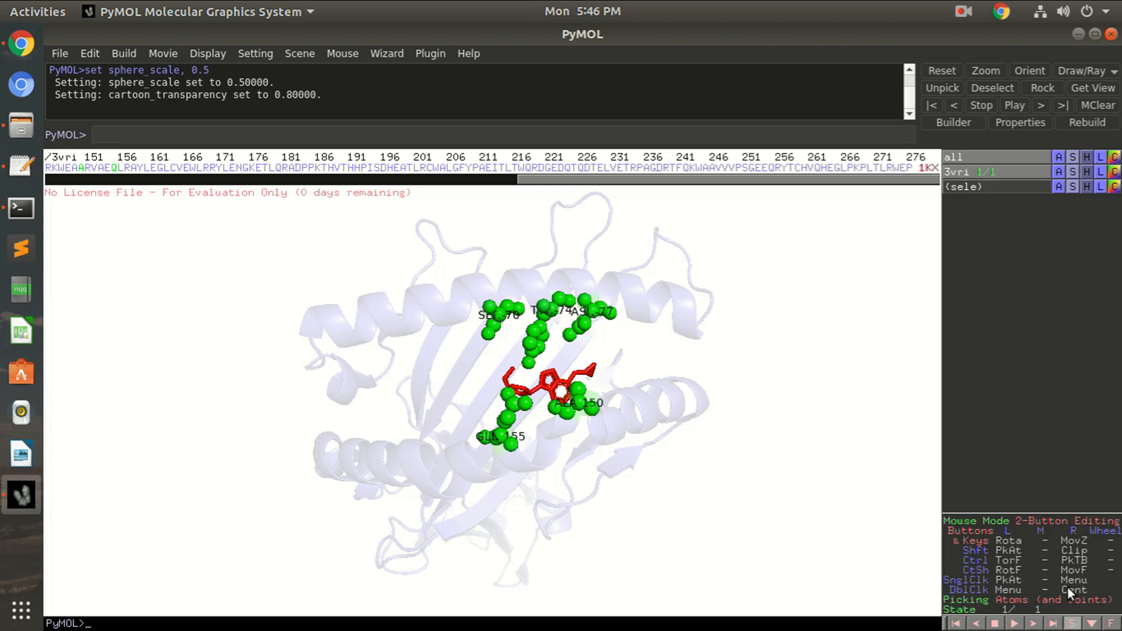
mouse_move(588, 411)
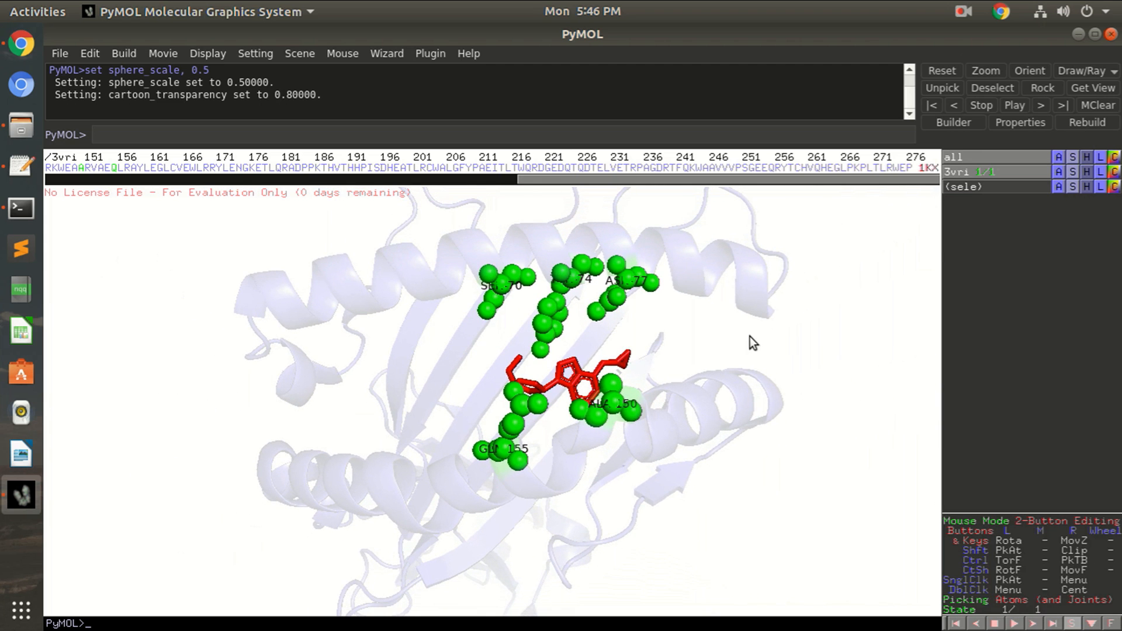
mouse_move(569, 164)
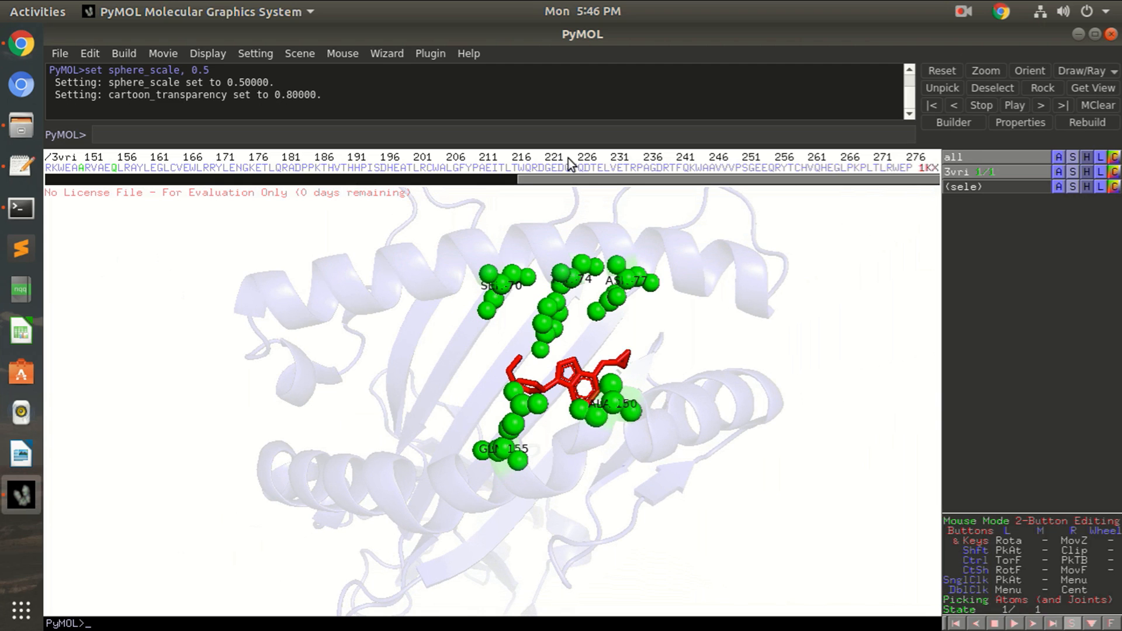
- Start the Label wizard and set label text size to 18 point
click(387, 53)
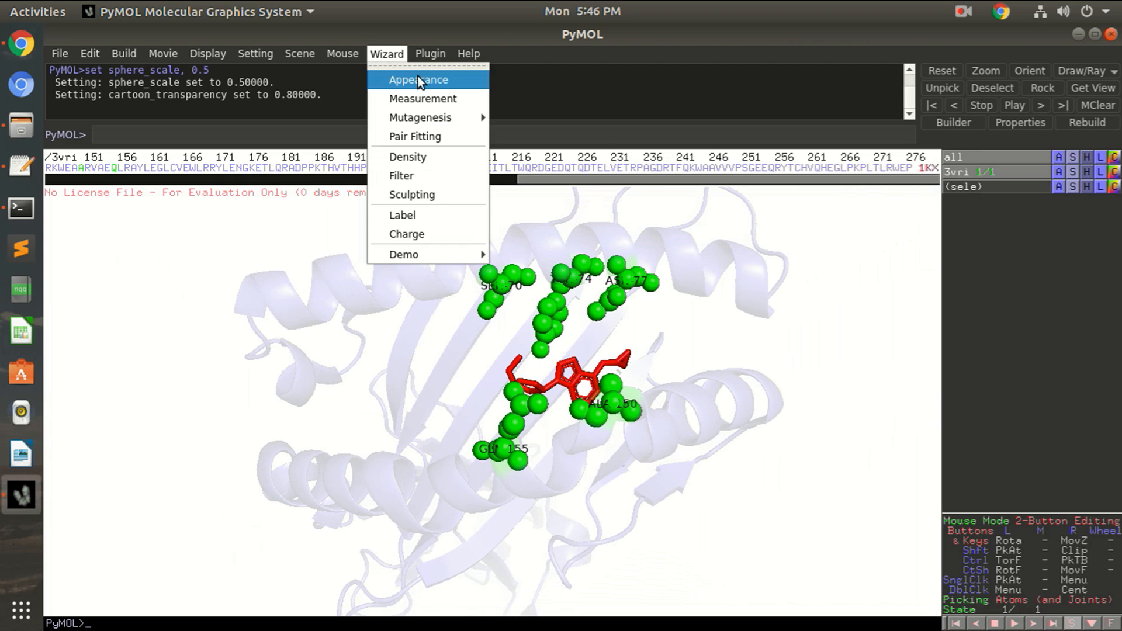
mouse_move(407, 157)
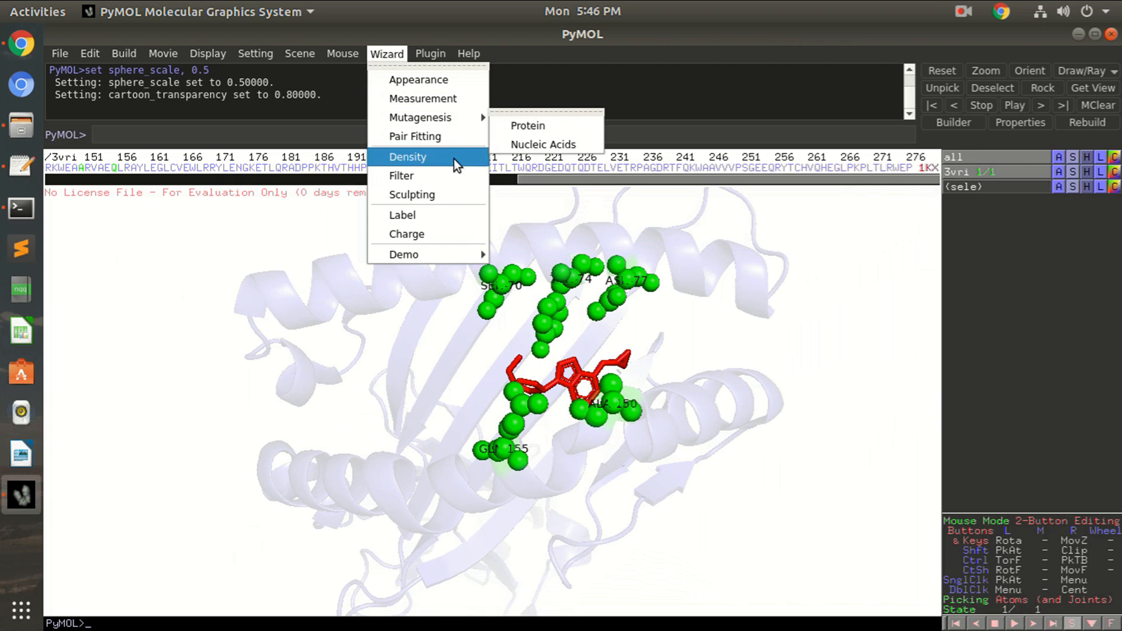
click(401, 215)
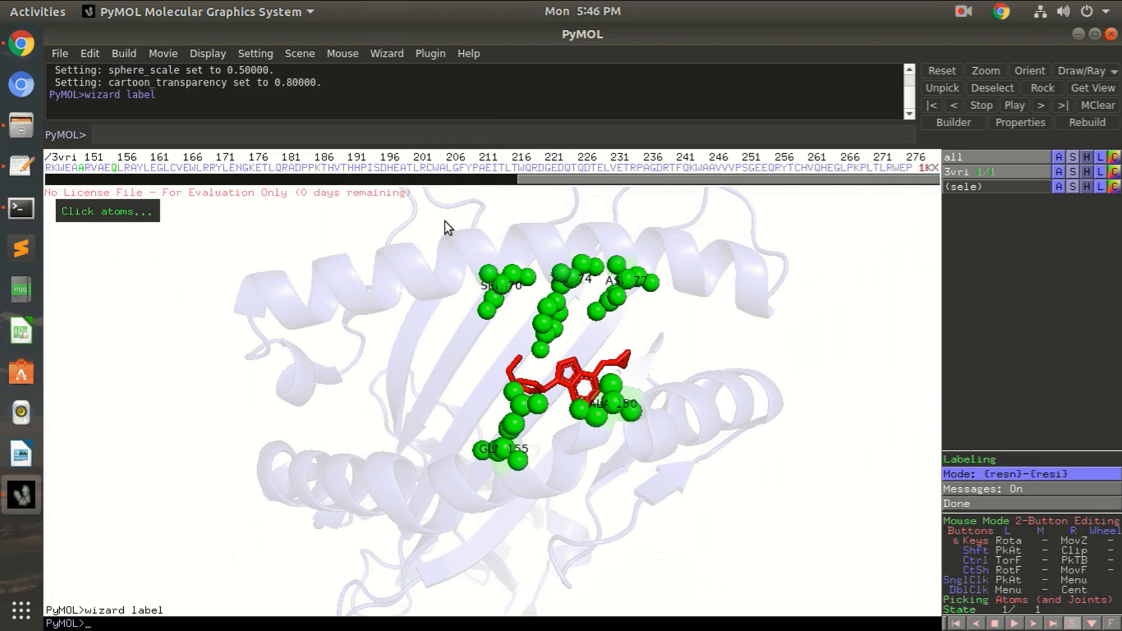
mouse_move(1007, 502)
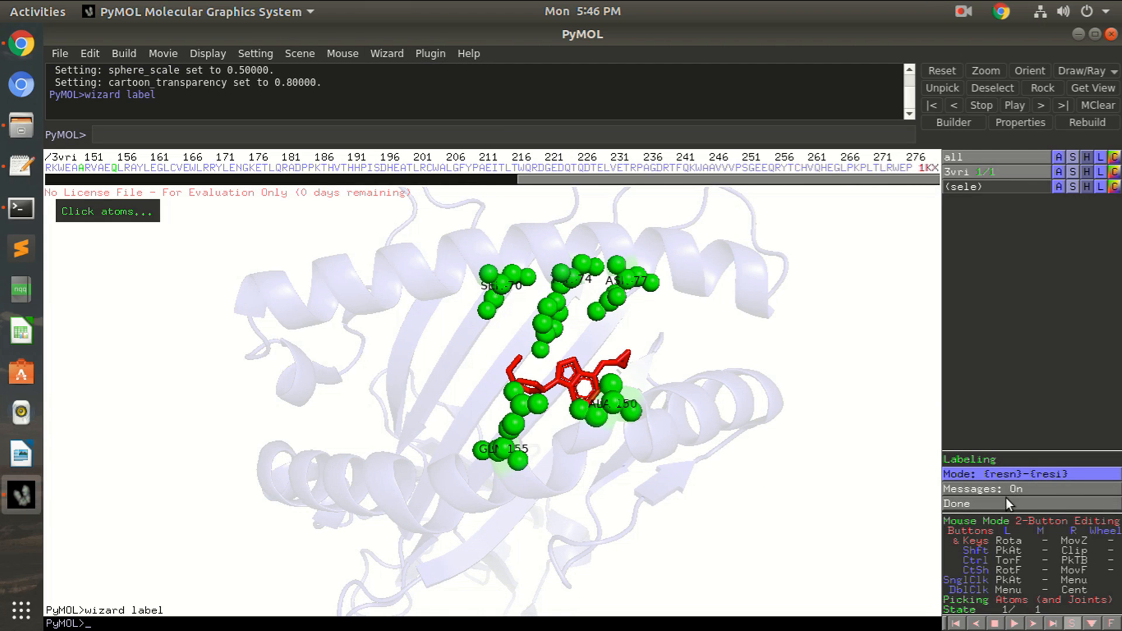
click(255, 52)
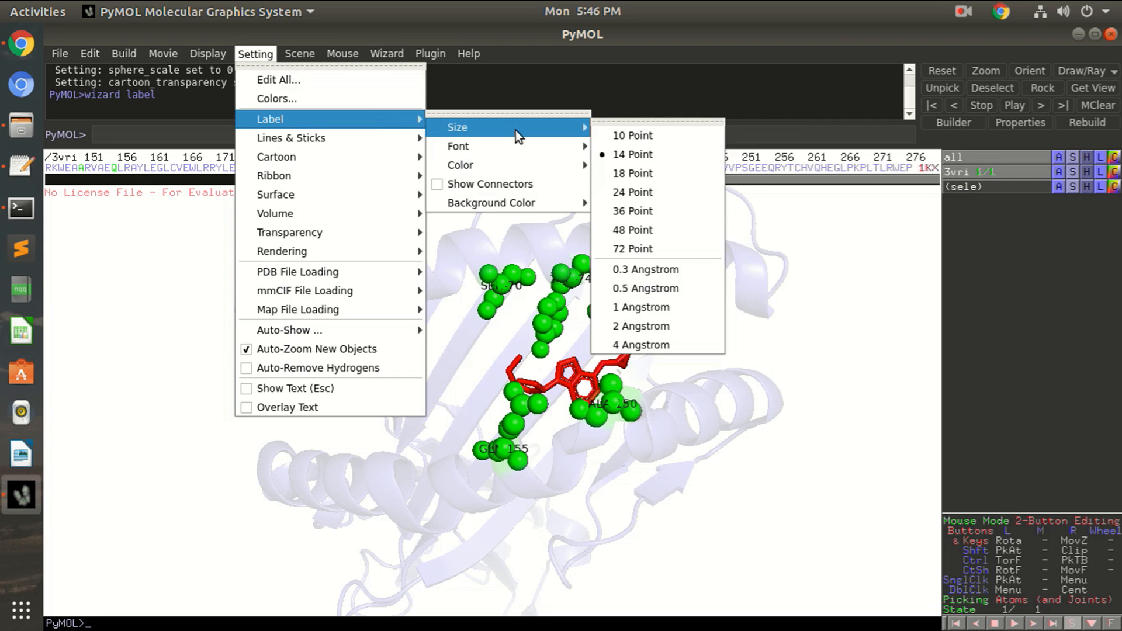
click(631, 173)
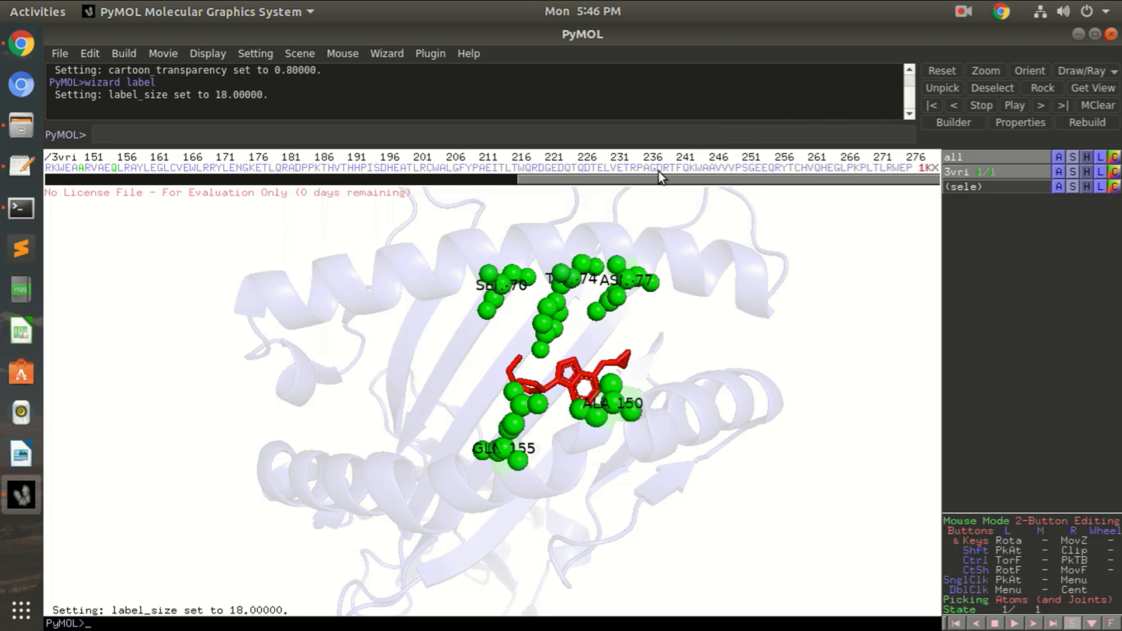
mouse_move(747, 399)
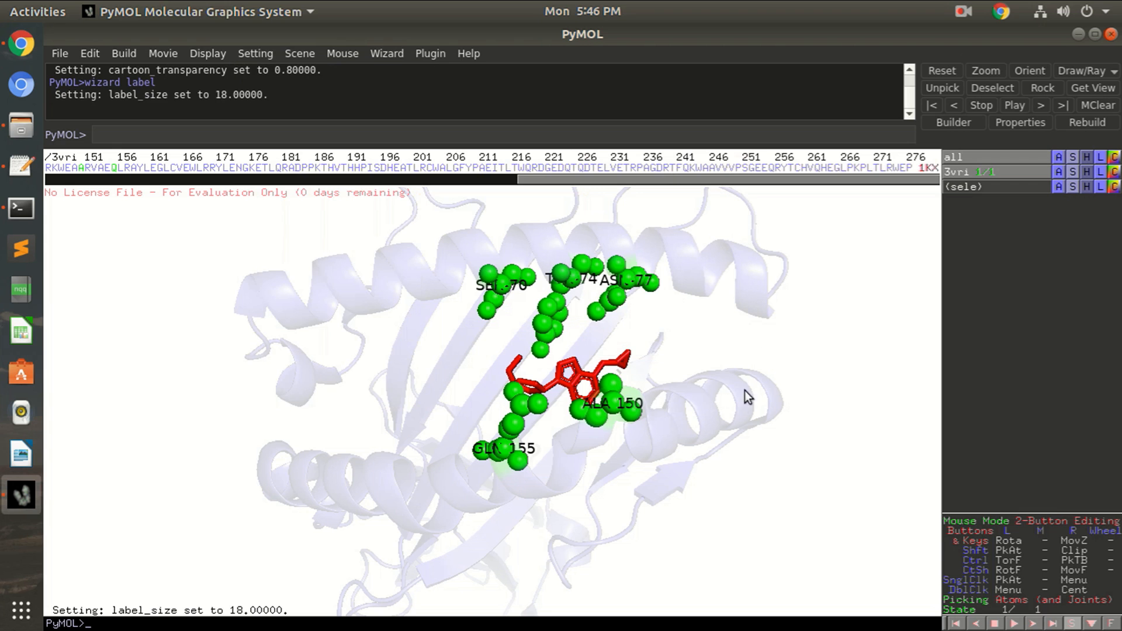
mouse_move(696, 371)
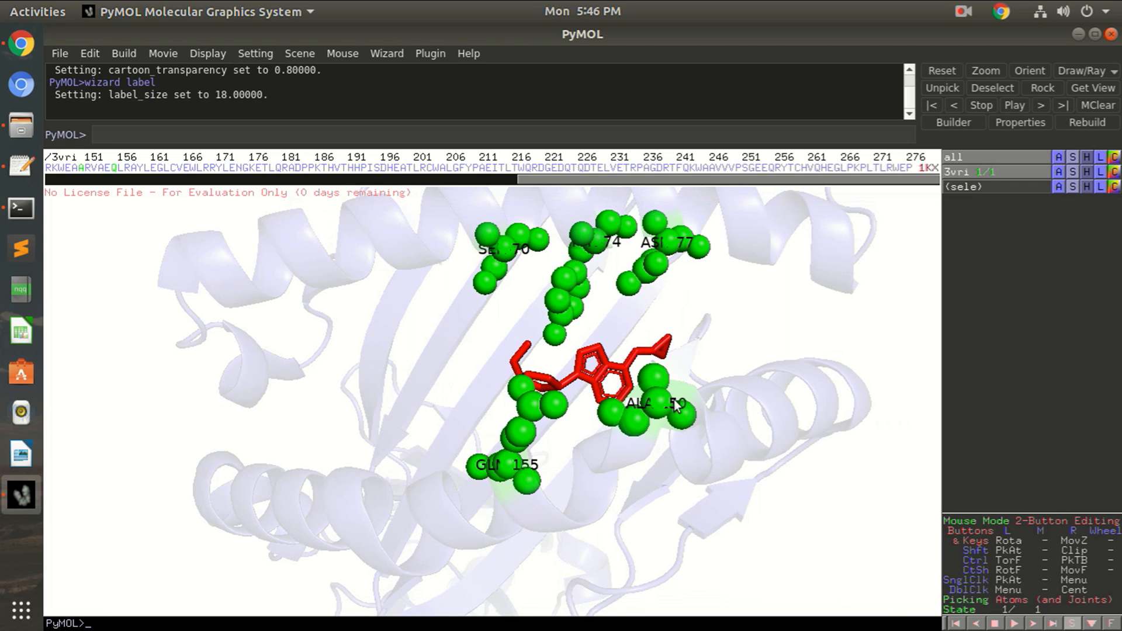
mouse_move(698, 379)
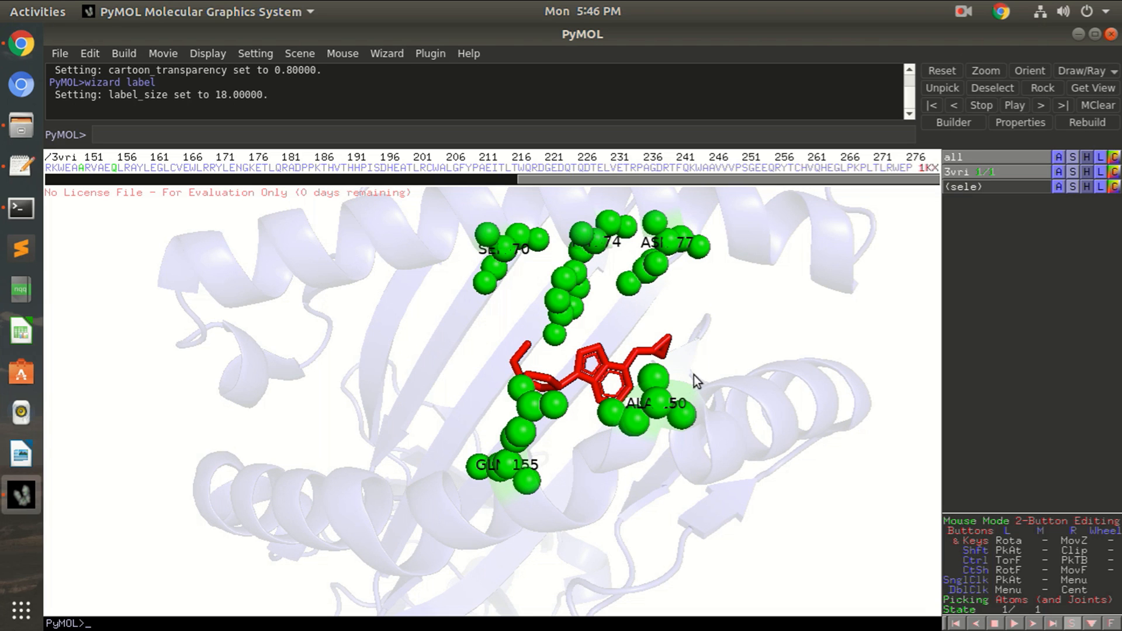
mouse_move(633, 409)
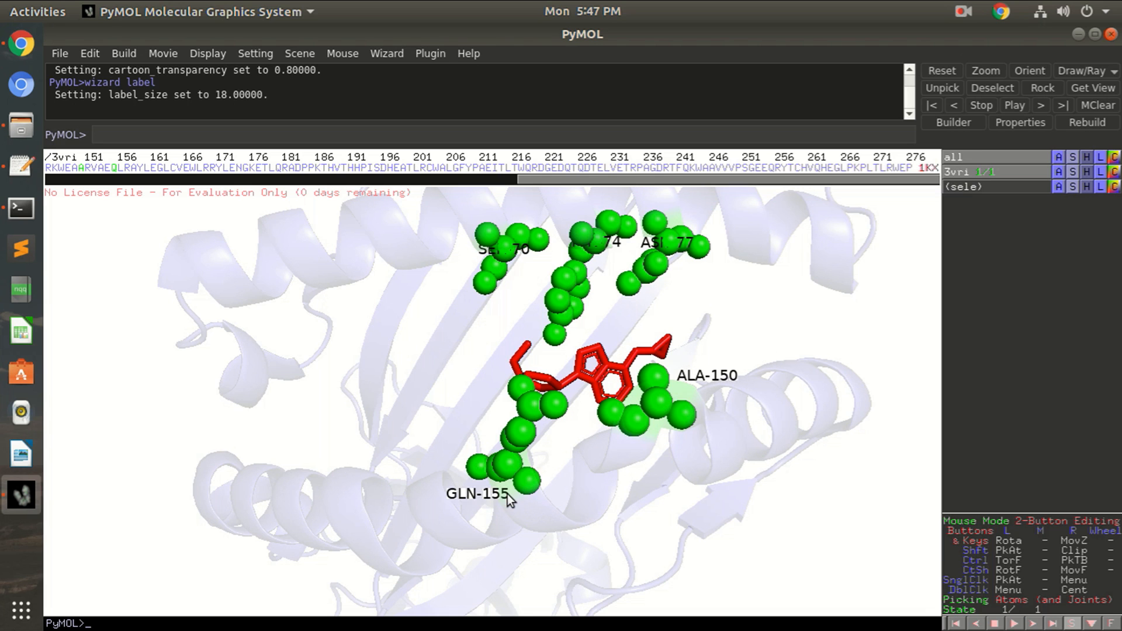
mouse_move(624, 249)
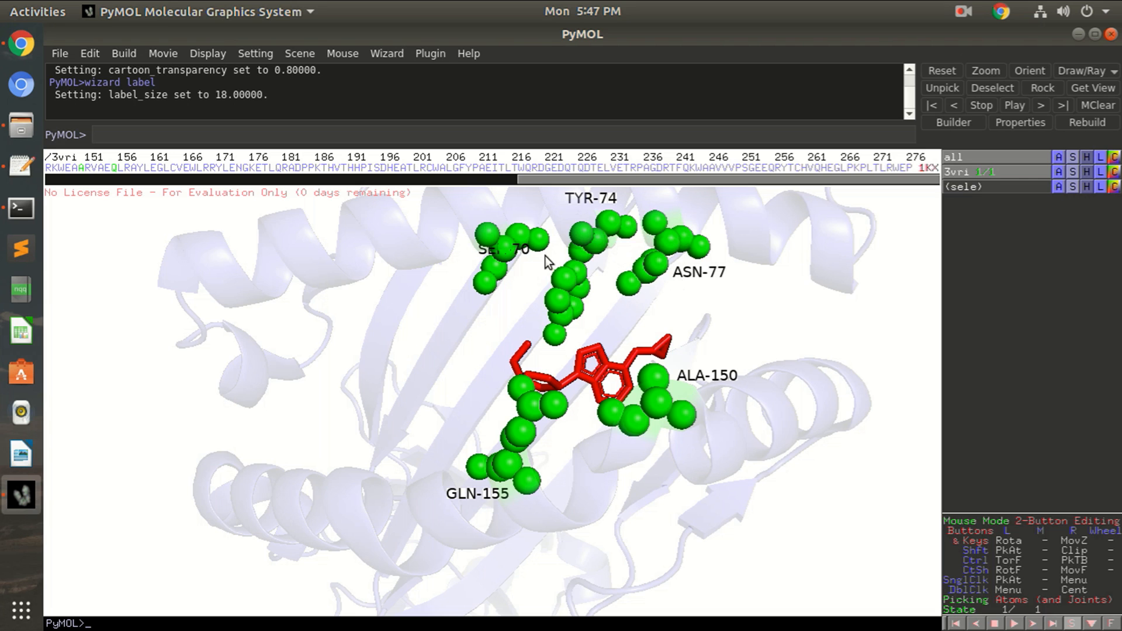
mouse_move(533, 267)
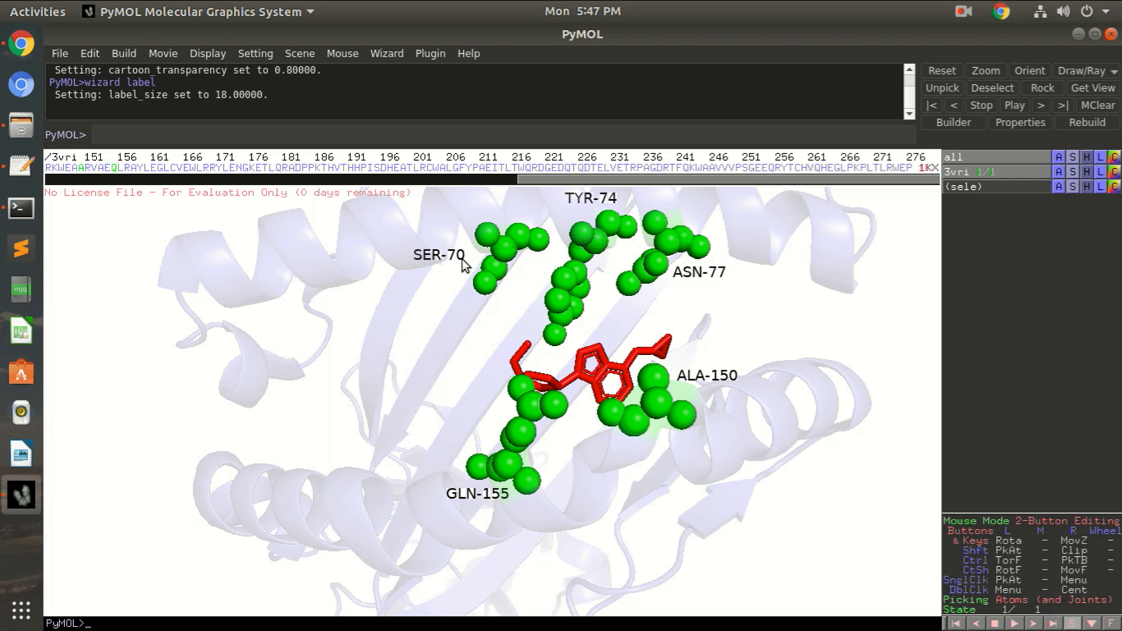
mouse_move(387, 264)
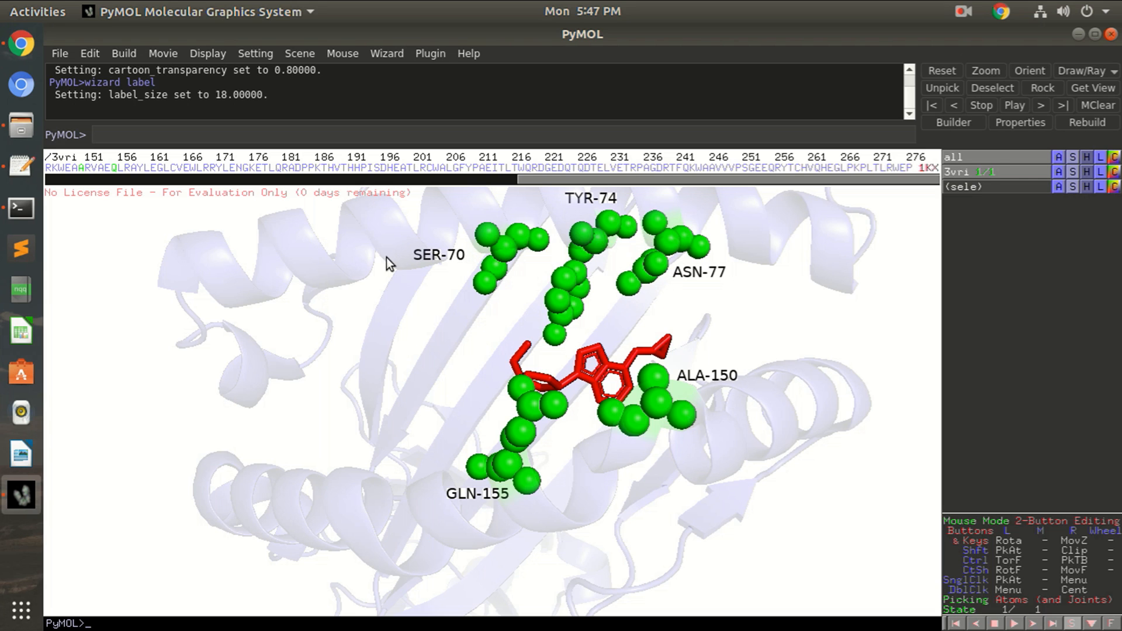
mouse_move(737, 282)
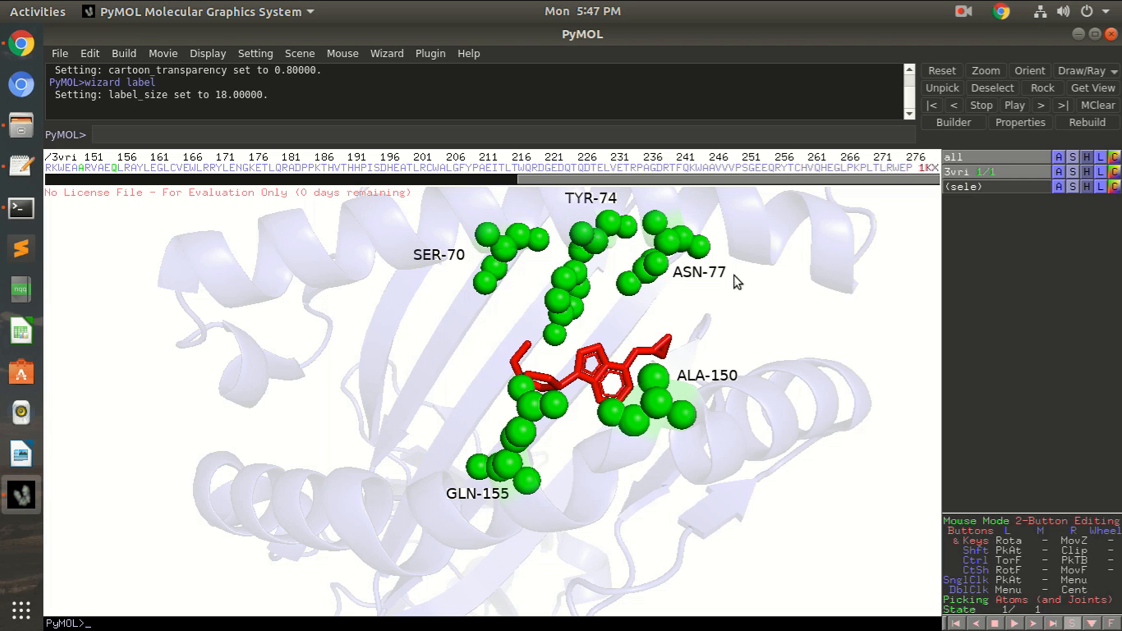
mouse_move(830, 449)
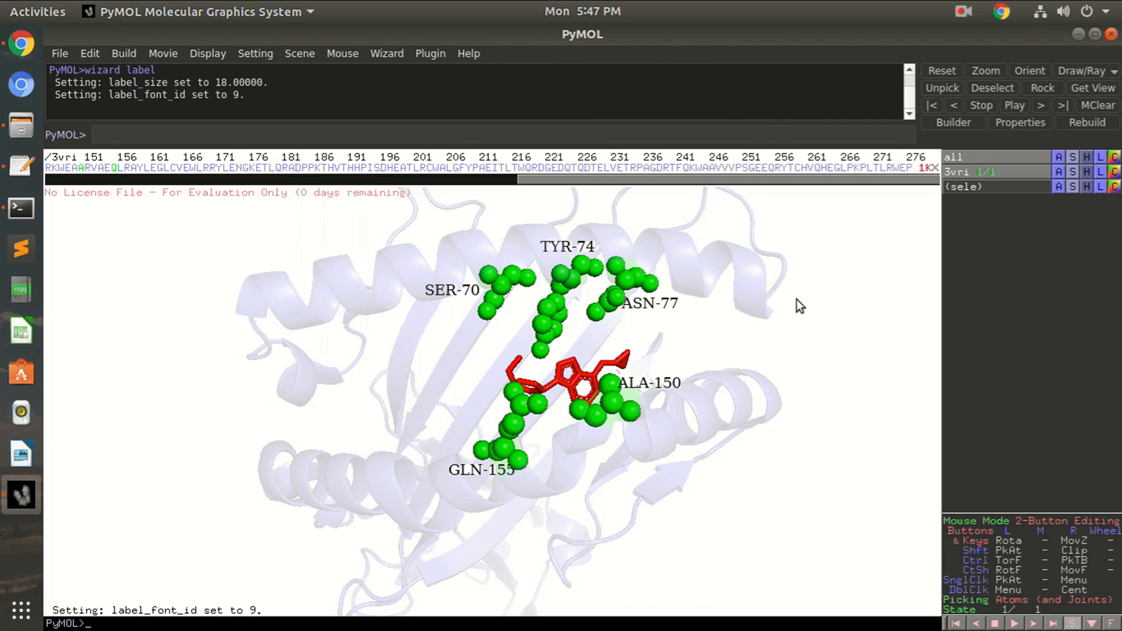
mouse_move(786, 342)
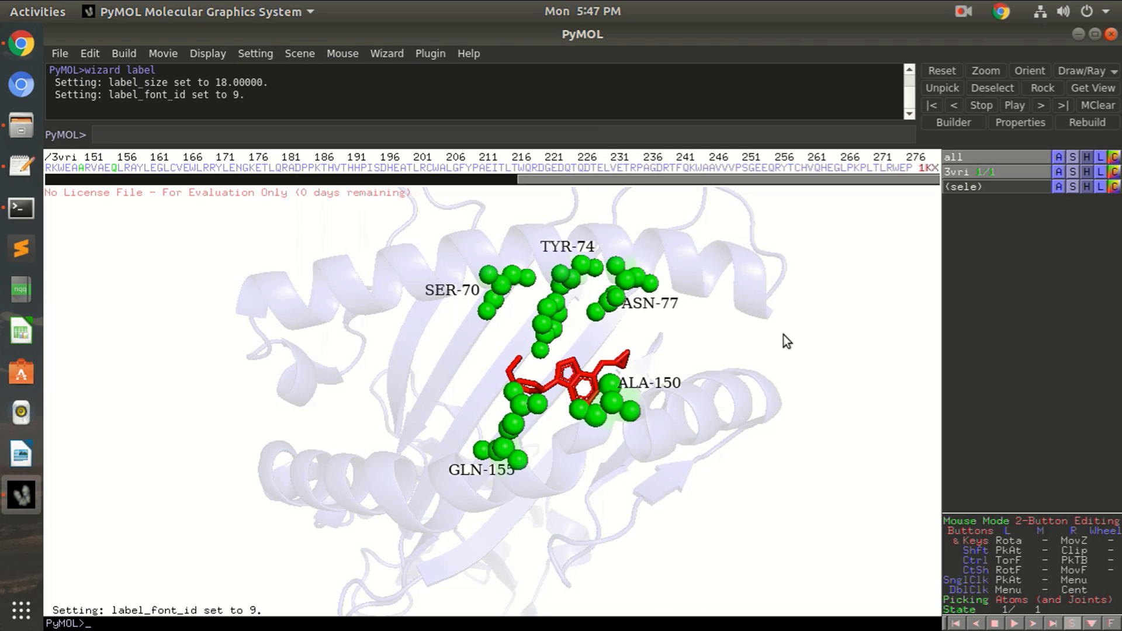
mouse_move(660, 388)
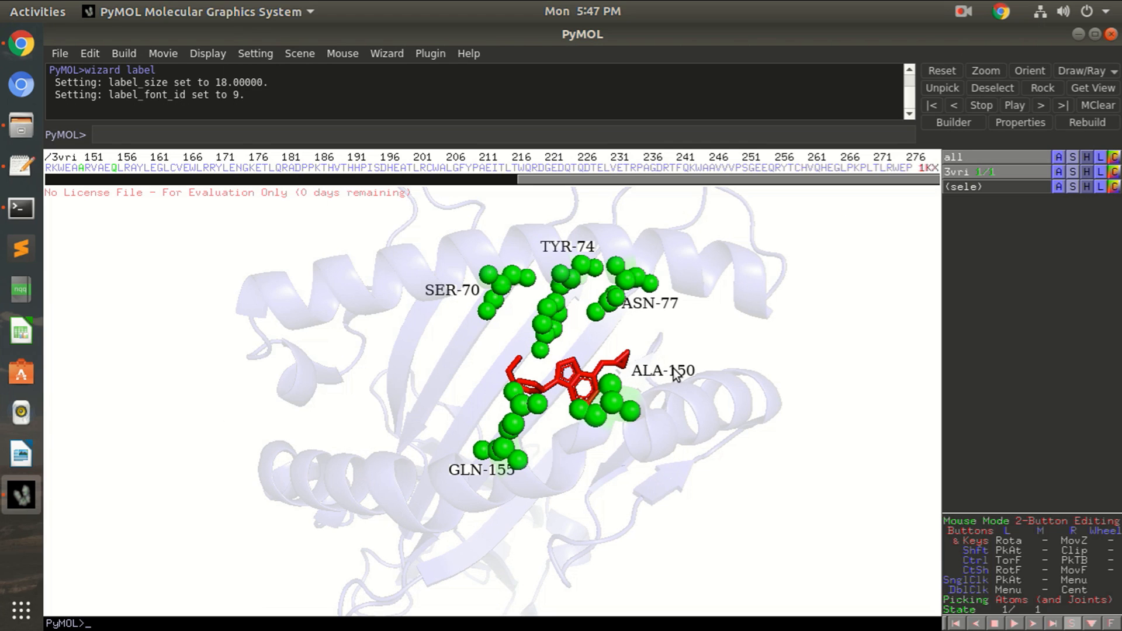
mouse_move(672, 309)
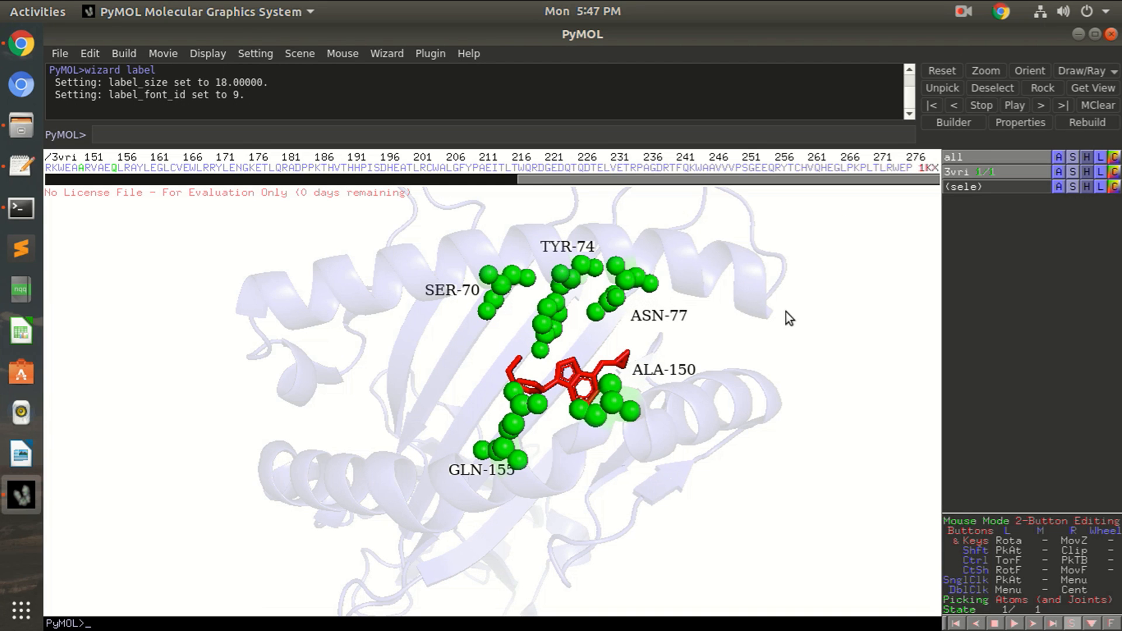
mouse_move(464, 480)
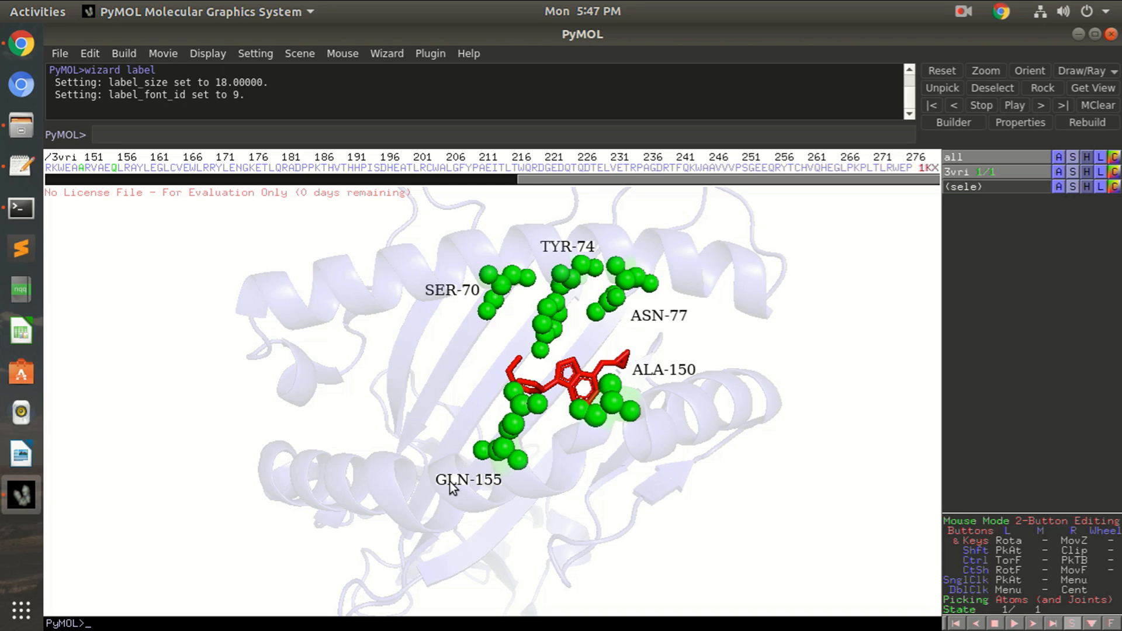
mouse_move(802, 363)
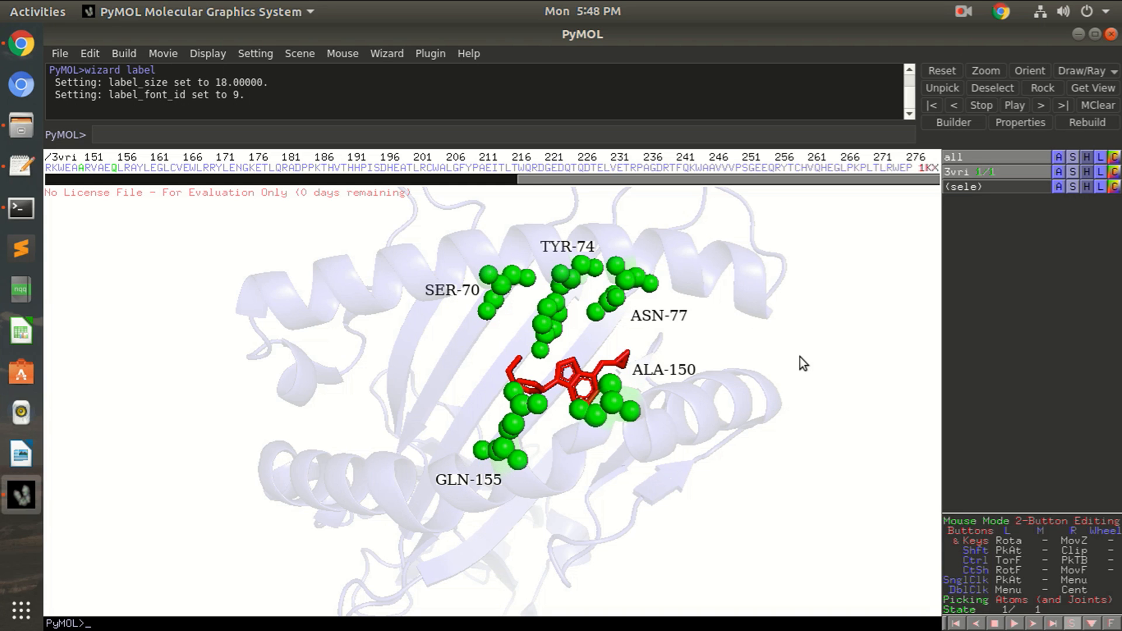
mouse_move(1029, 199)
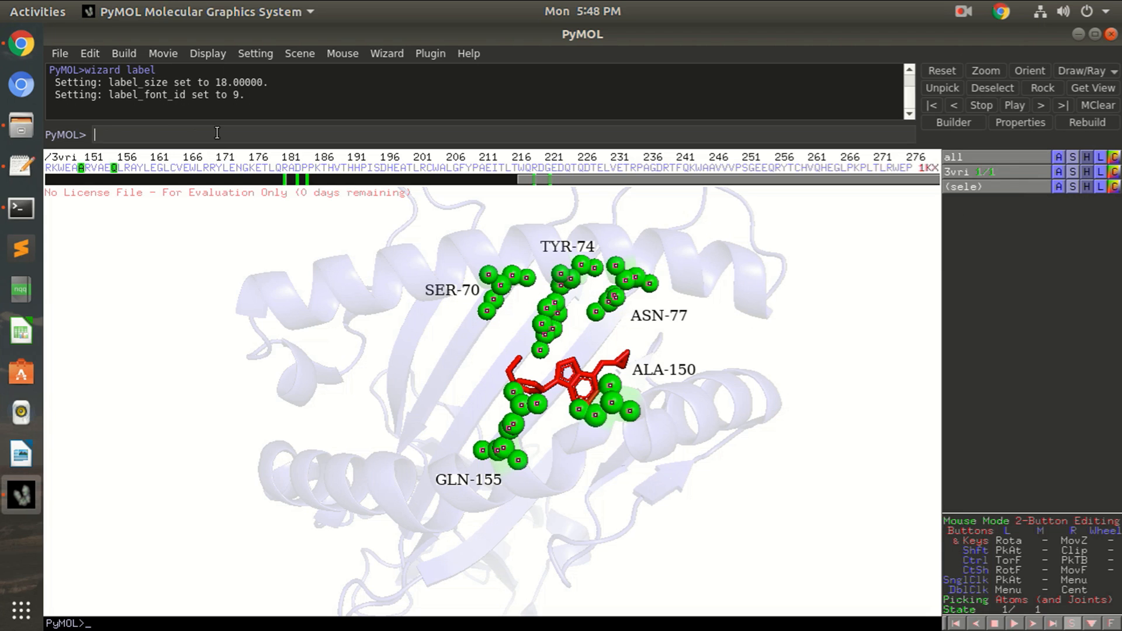
- Shrink the pocket residue spheres to sphere_scale 0.3
text(set sphere_scale, 0.)
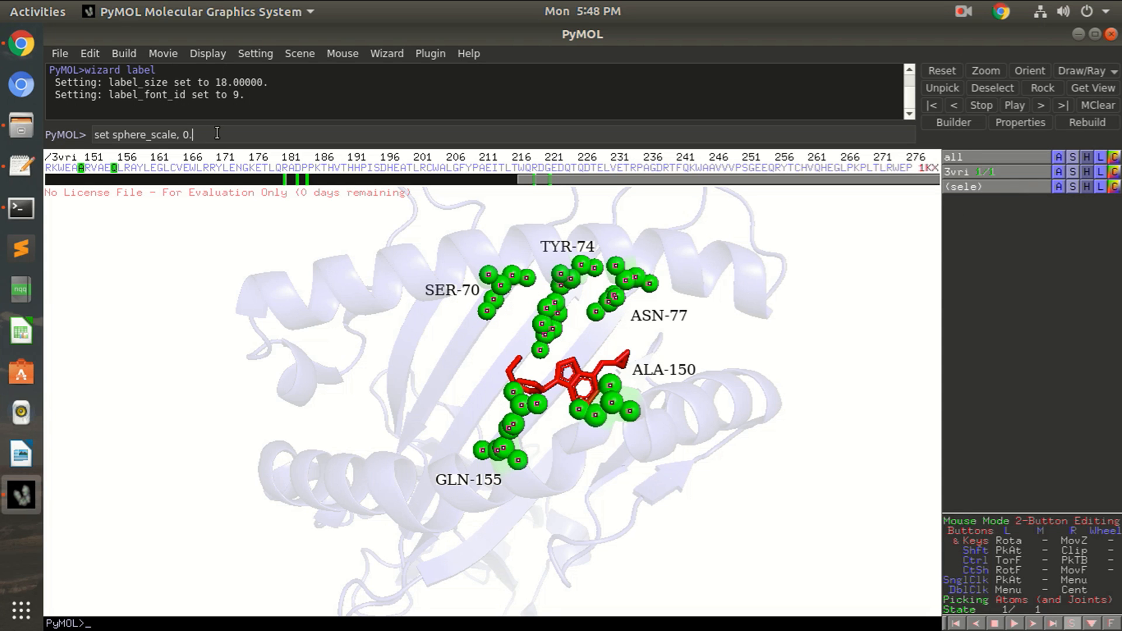
key(Return)
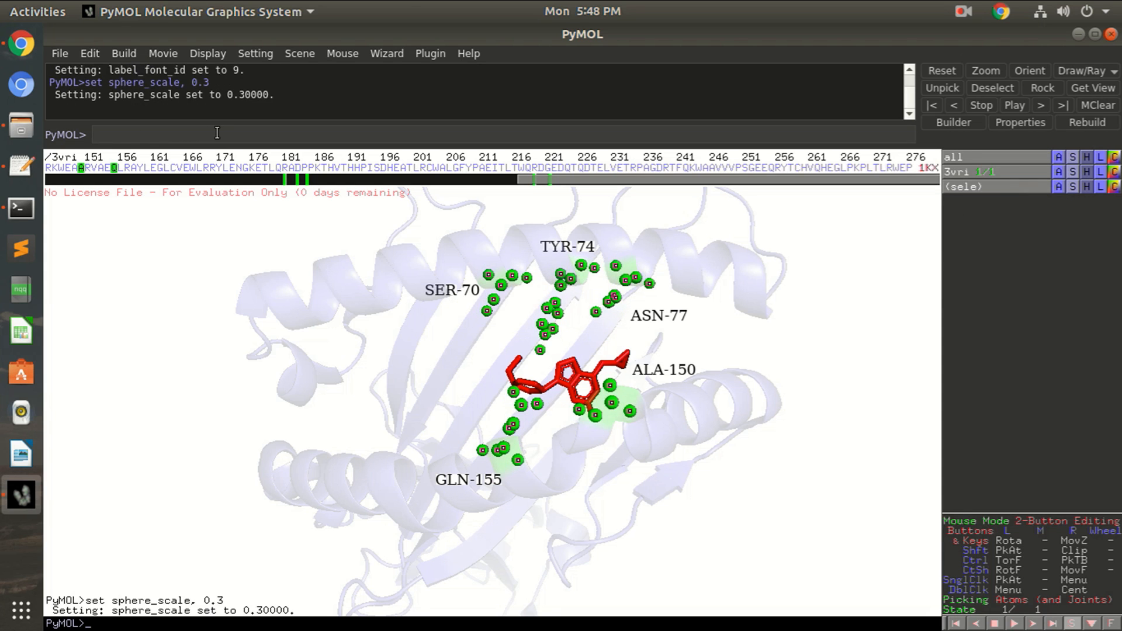
mouse_move(793, 344)
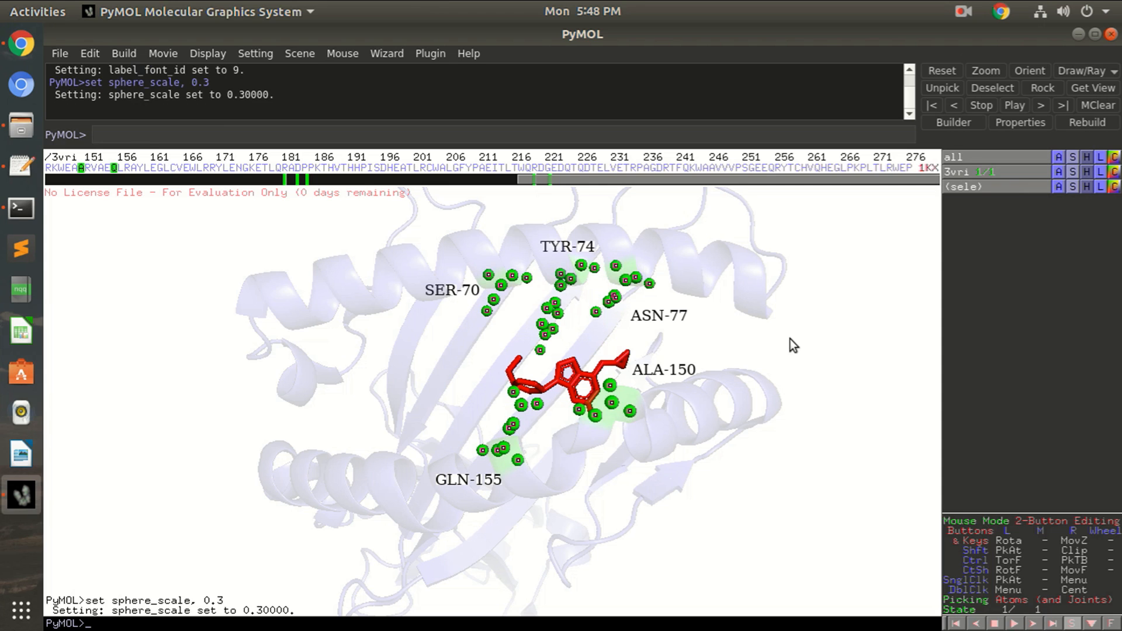
mouse_move(966, 366)
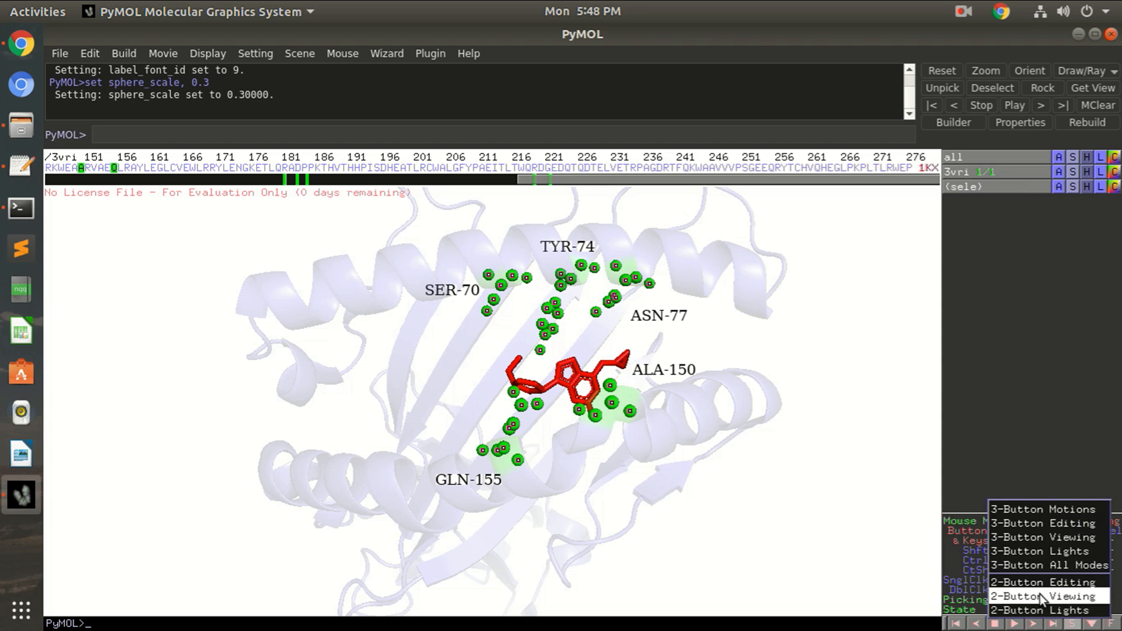
- Return the mouse controls to 3-Button Viewing after trying 2-Button Viewing
click(1044, 597)
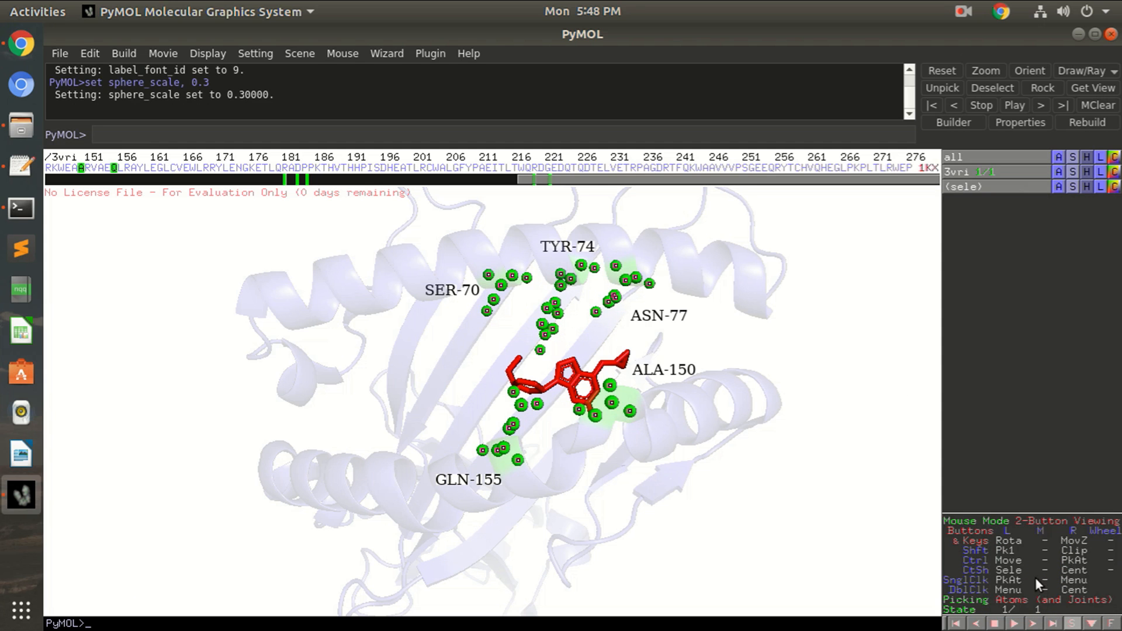
click(1031, 521)
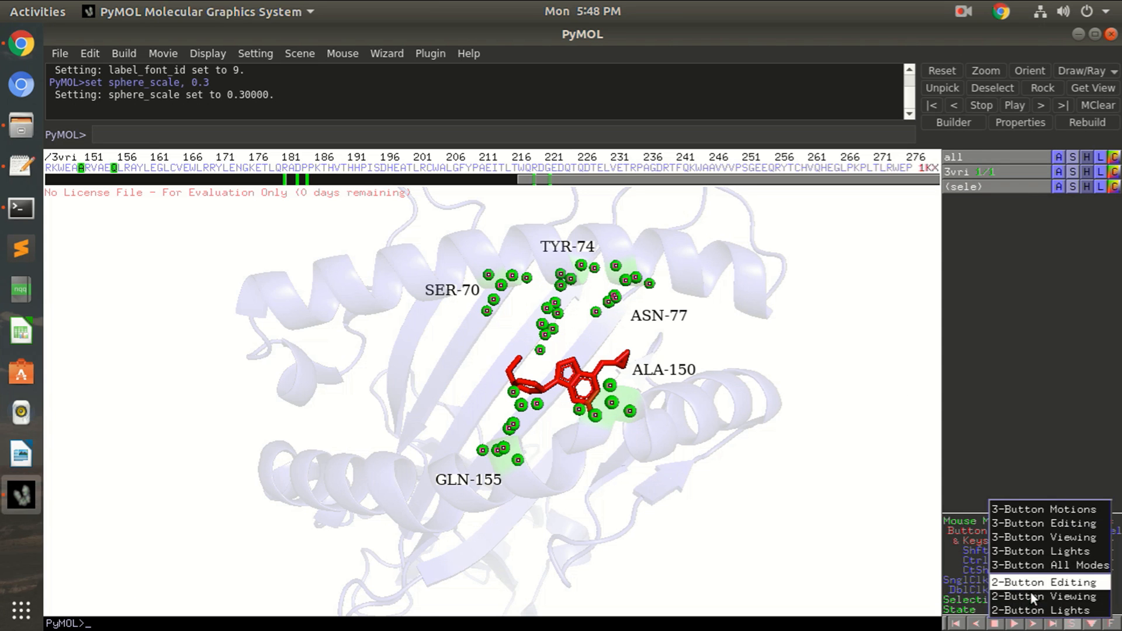
click(1044, 597)
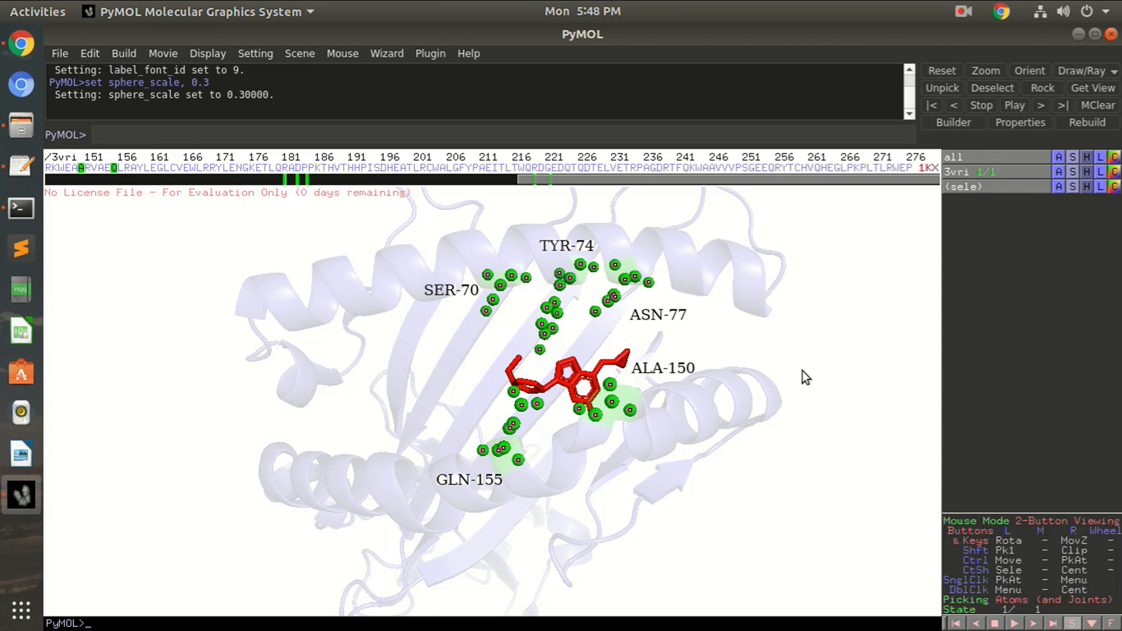
right_click(805, 377)
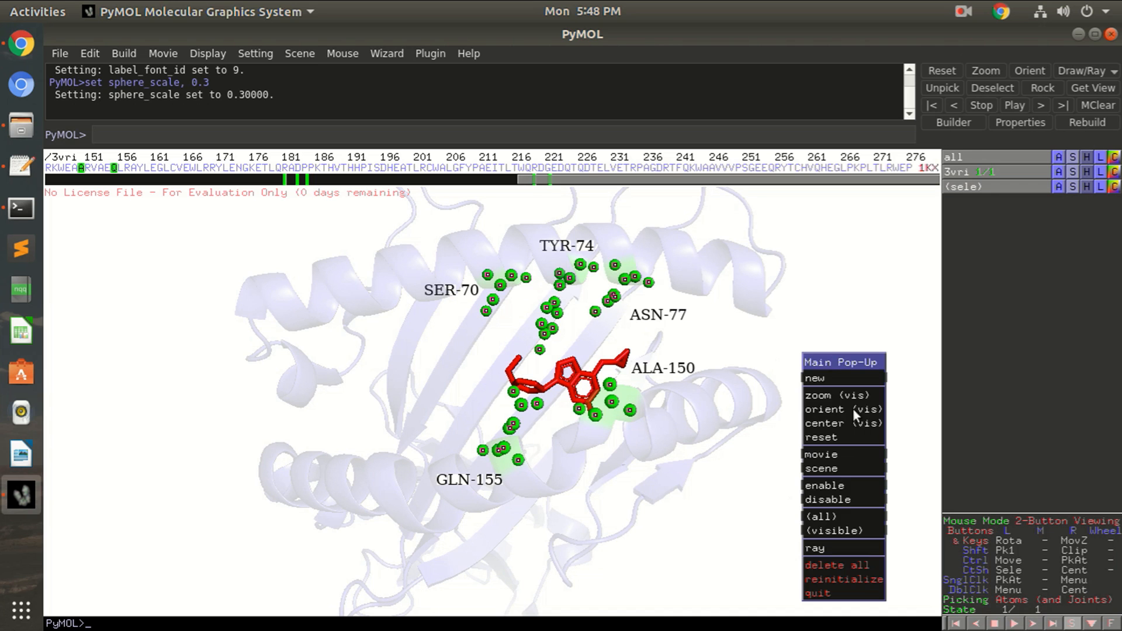
mouse_move(814, 378)
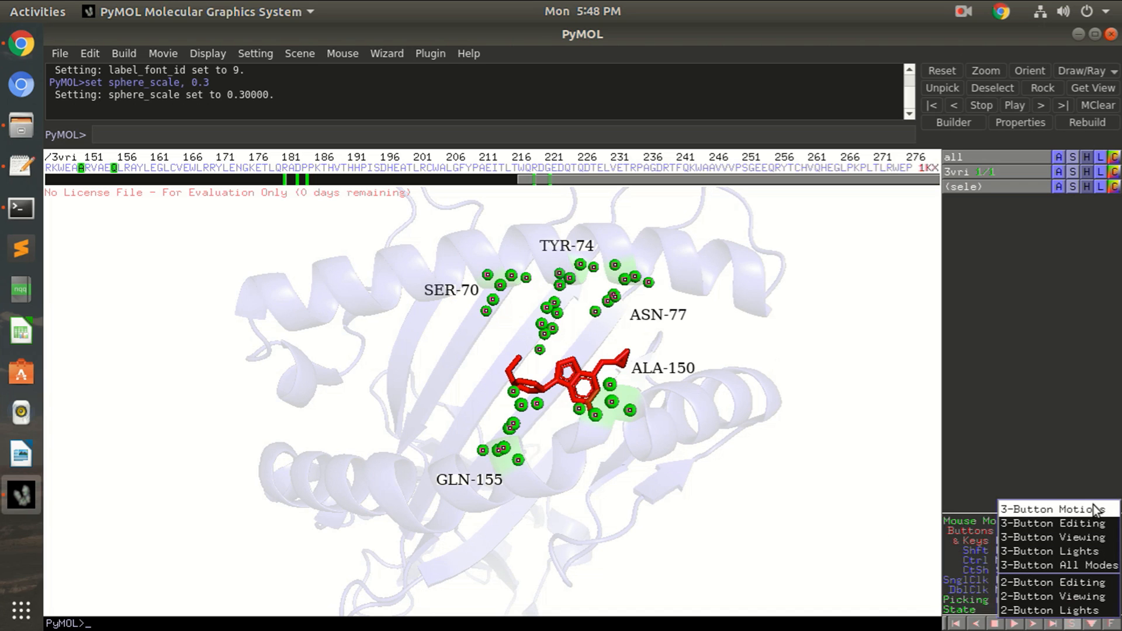
click(1052, 536)
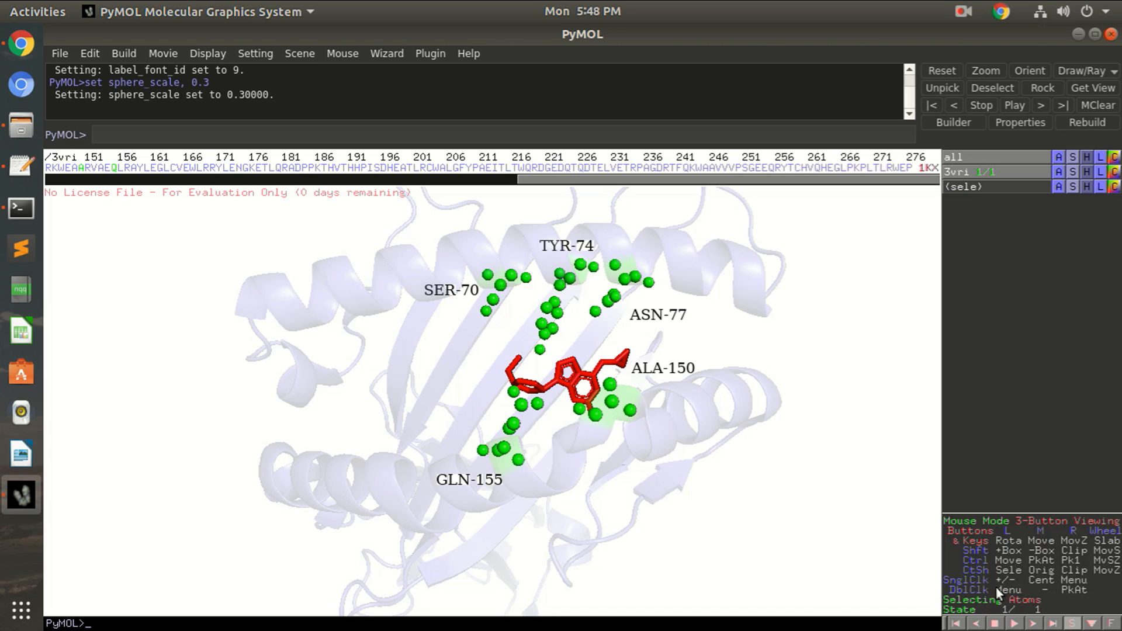
mouse_move(1076, 613)
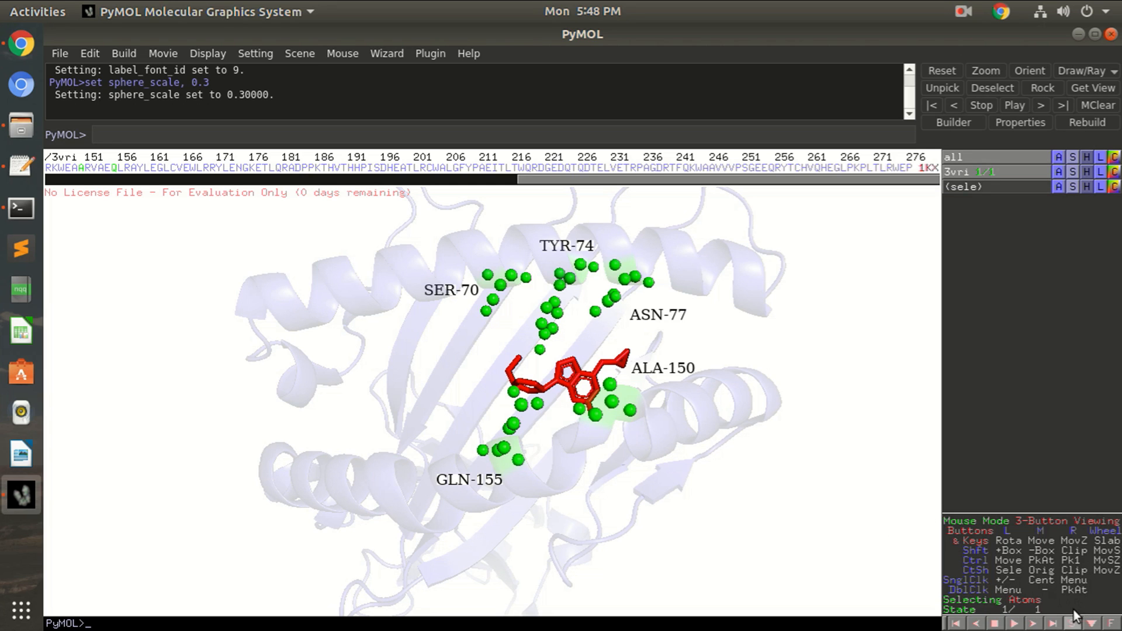
mouse_move(493, 298)
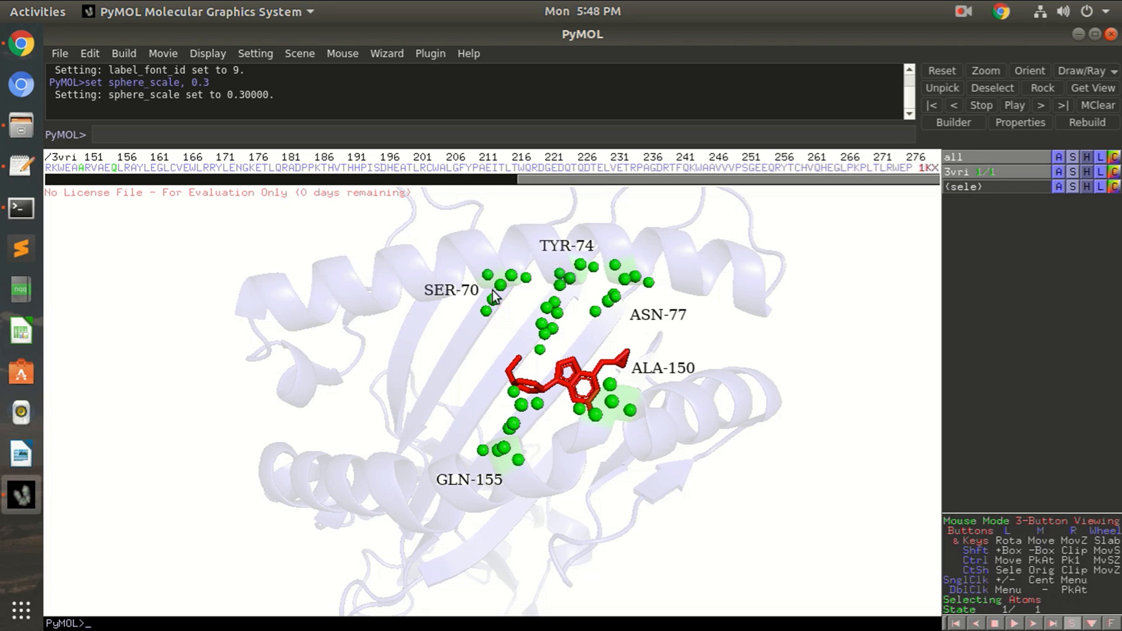
- Turn the protein to view the labelled ligand pocket from a new angle
drag(493, 297, 608, 351)
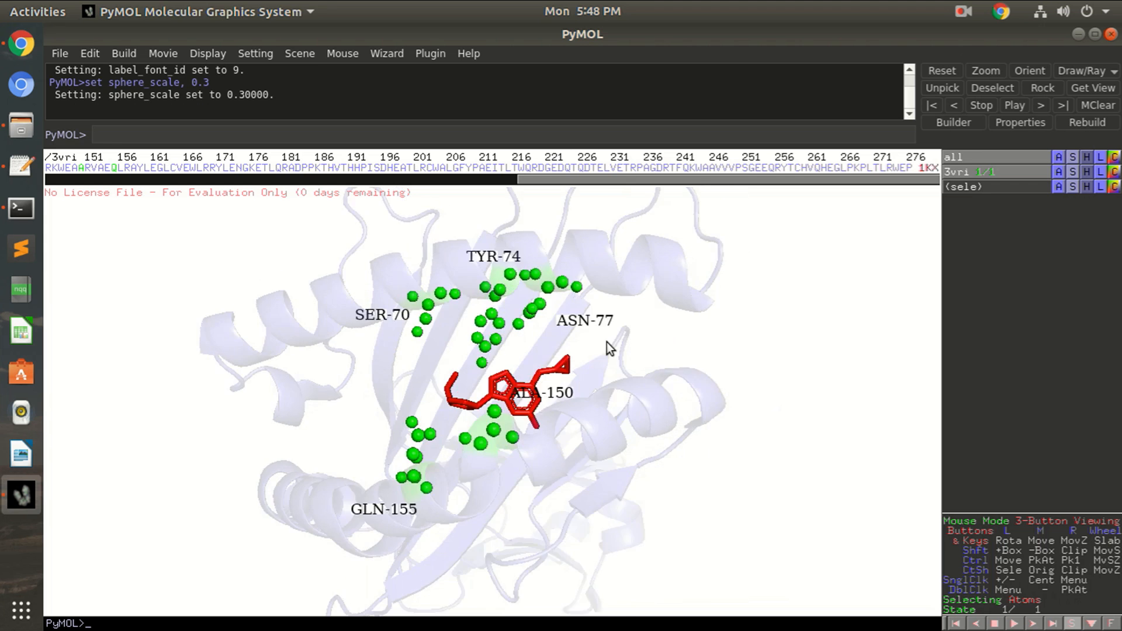
drag(608, 351, 666, 372)
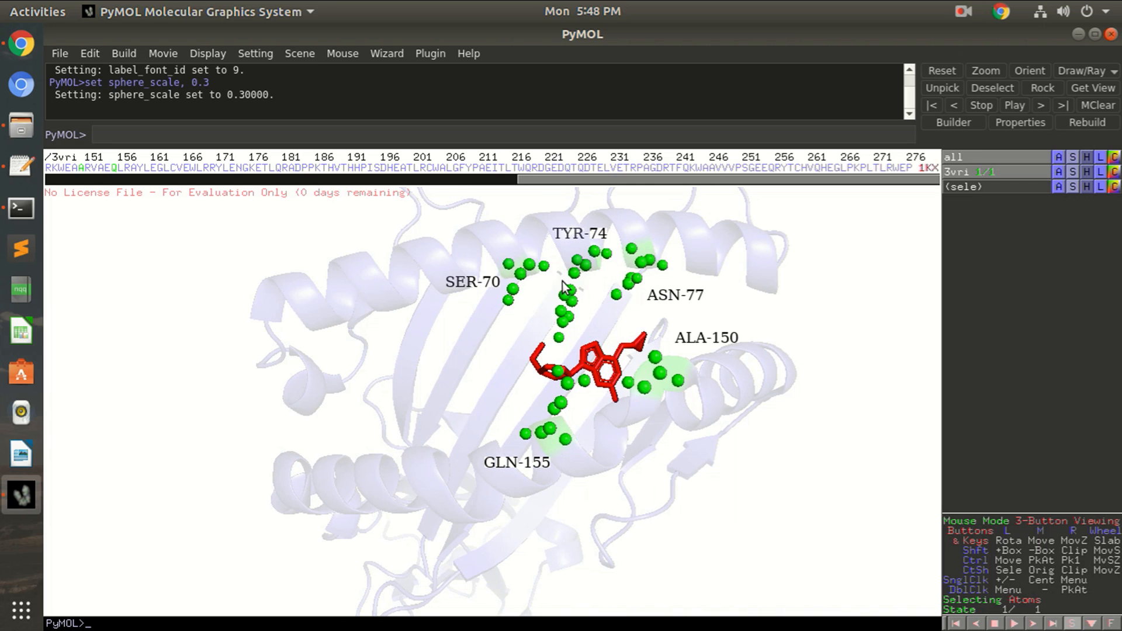
- Start Export Molecule with PDB options and proceed to the save location
click(60, 53)
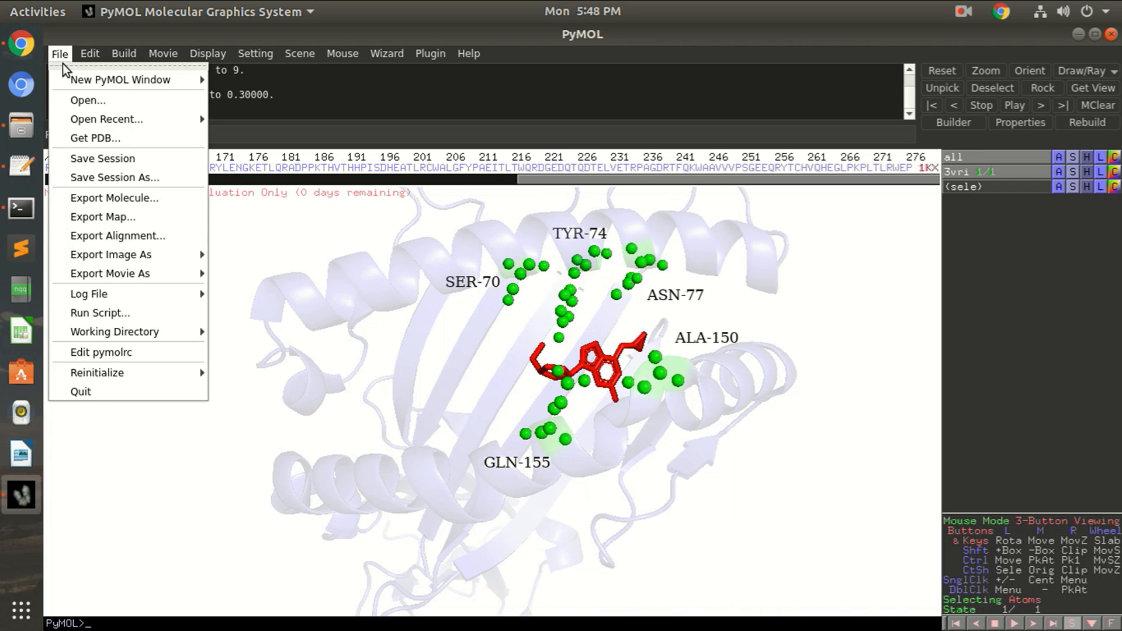
click(114, 198)
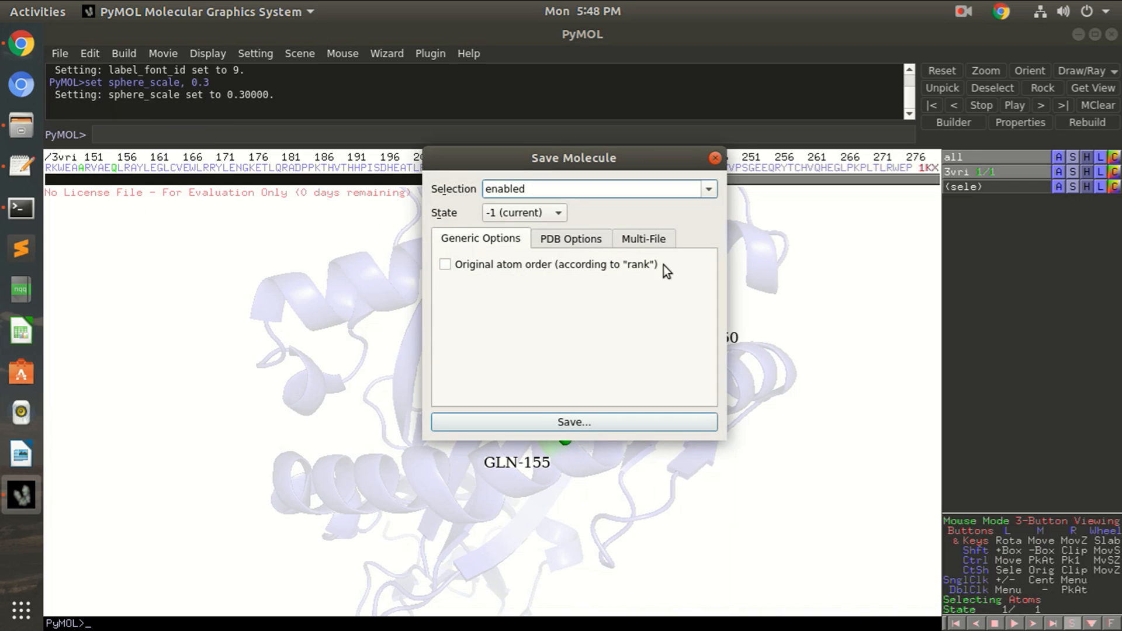
click(570, 239)
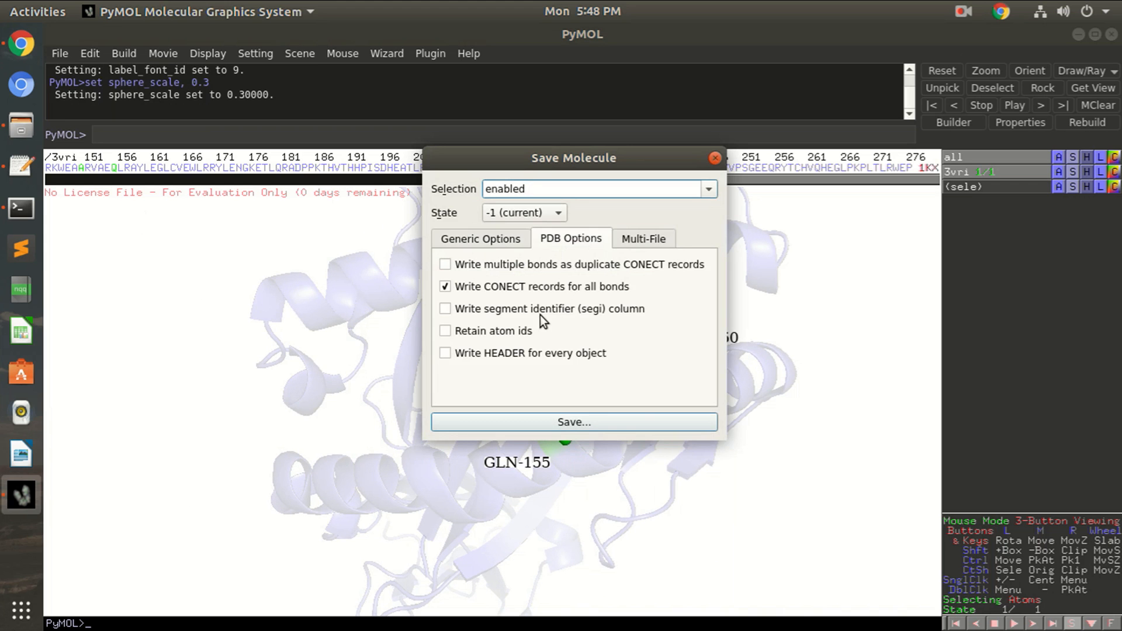
click(573, 422)
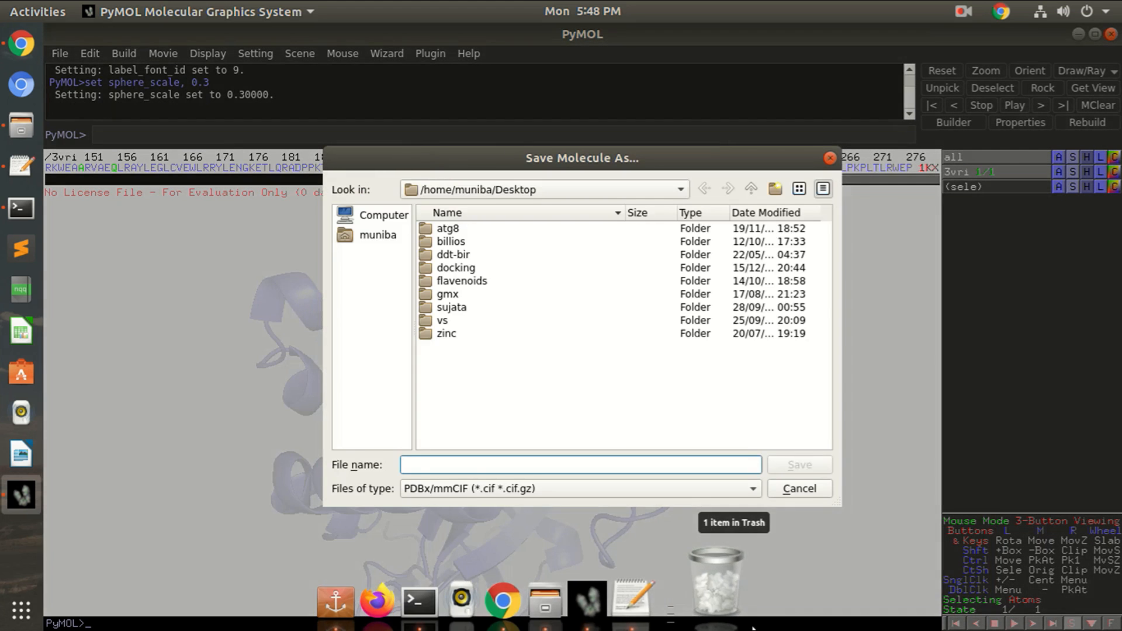
- Save the complex as complex.pdb in PDB format on the Desktop
text(com)
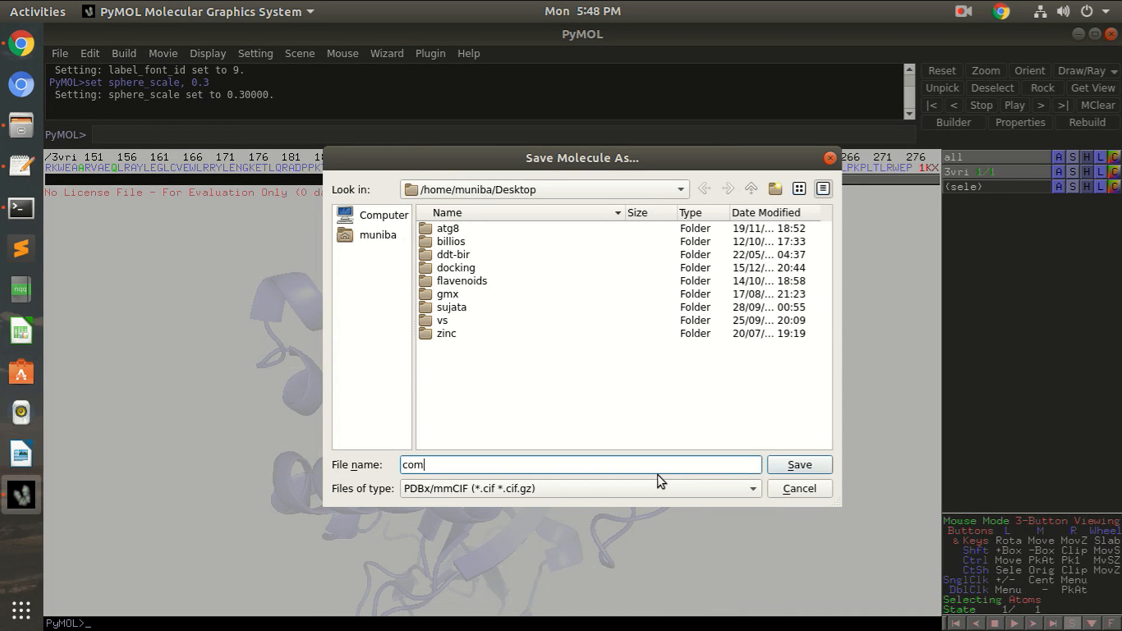
click(576, 489)
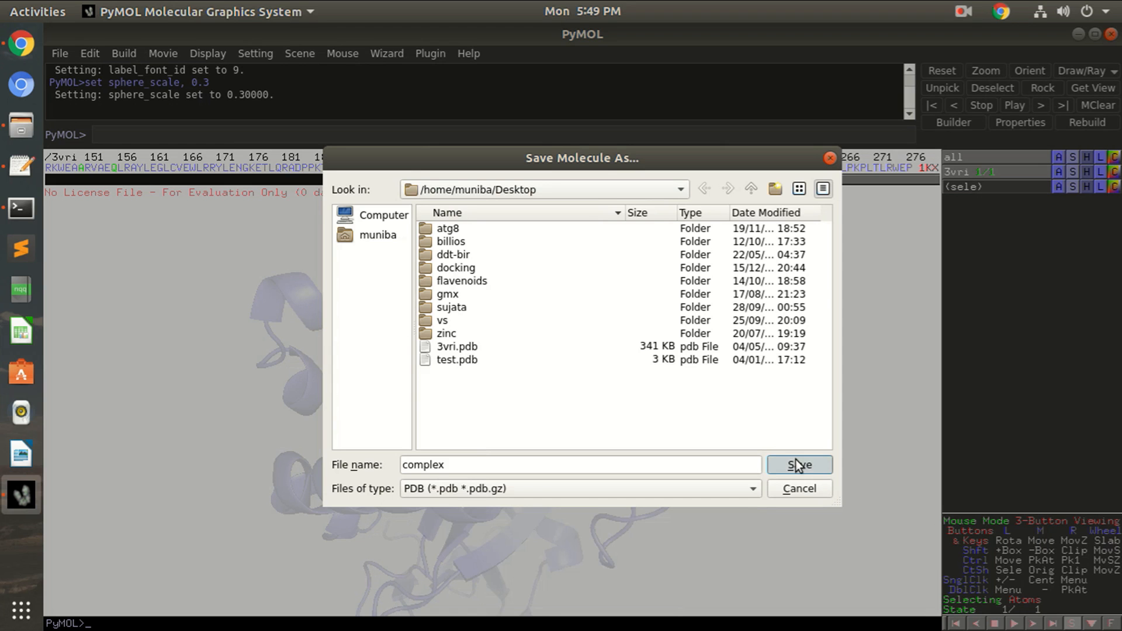
mouse_move(821, 476)
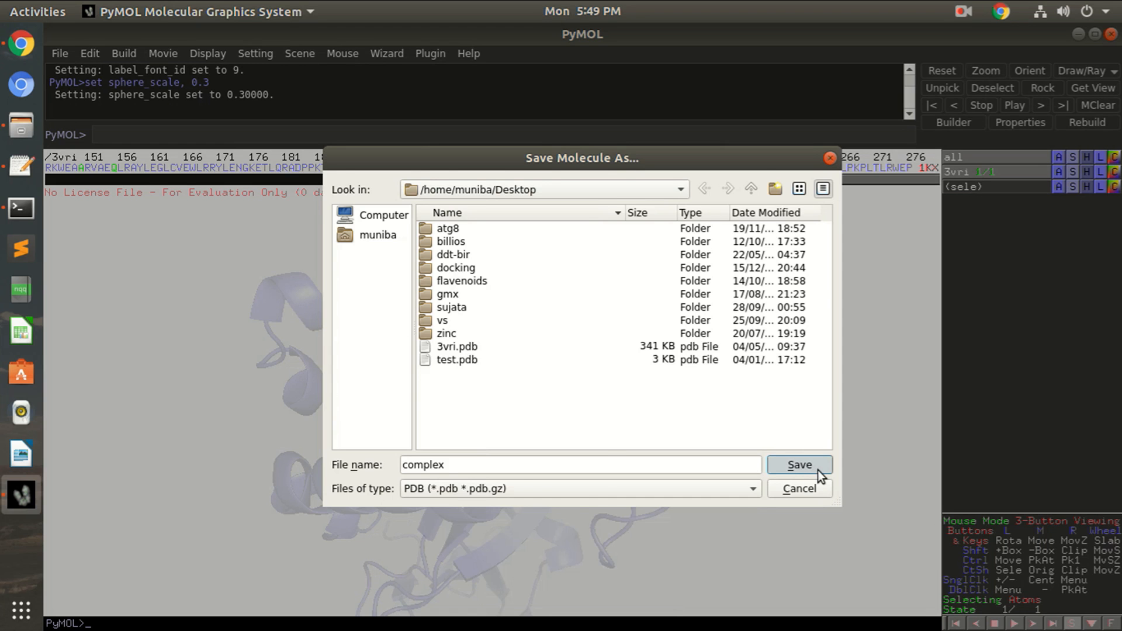
click(799, 464)
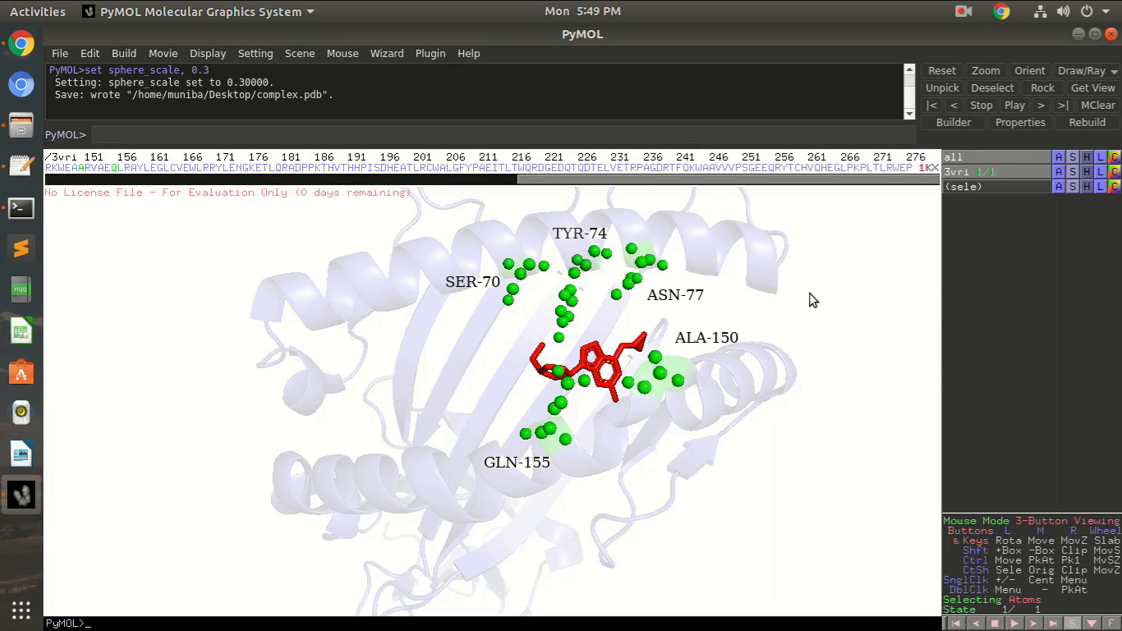
- Show 3vri as a molecular surface and rotate to expose the green ligand pocket
drag(813, 300, 701, 408)
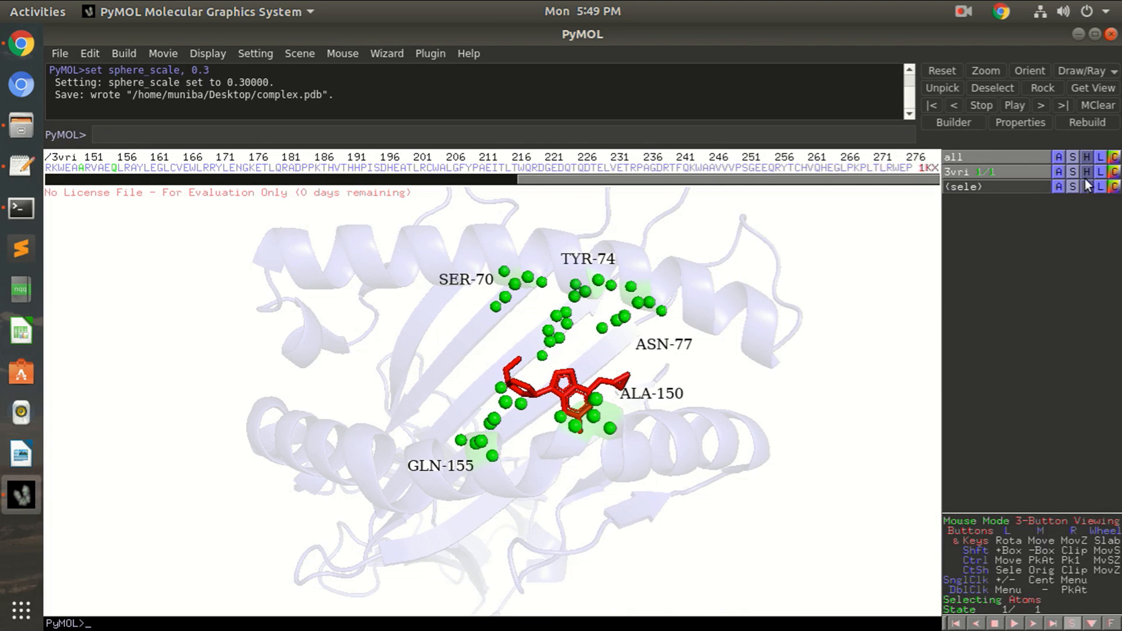
click(1072, 158)
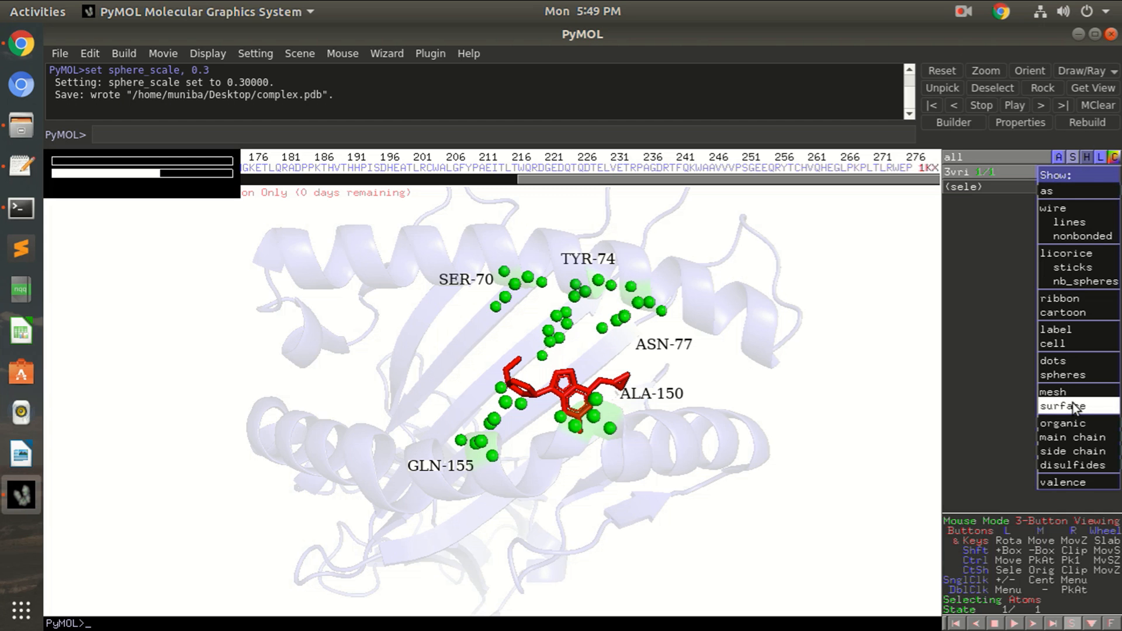
click(1065, 406)
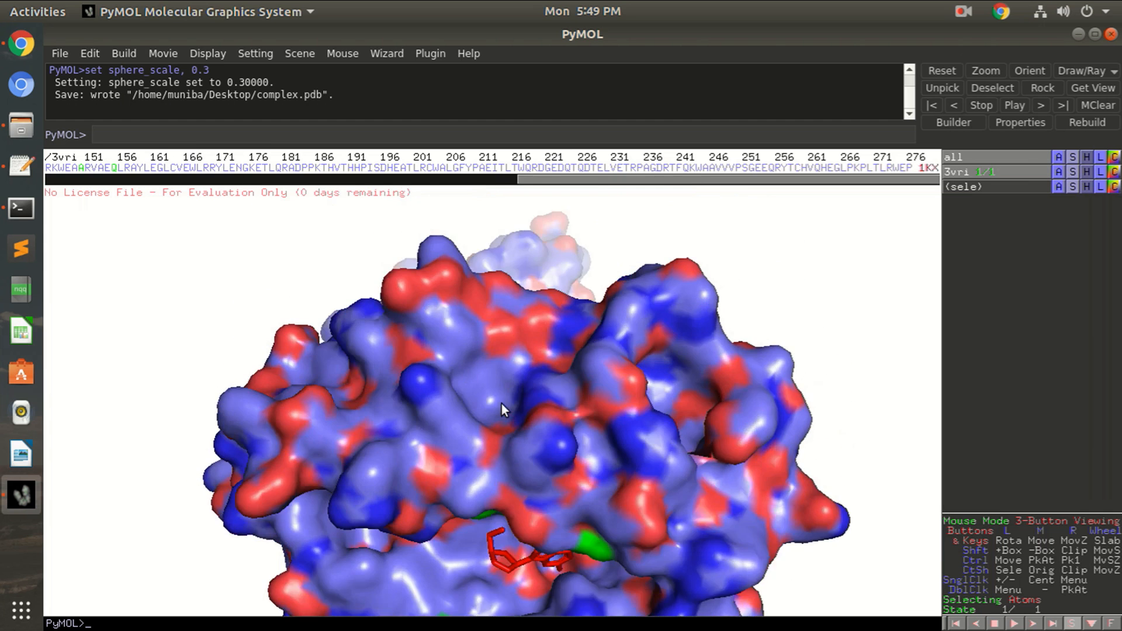
drag(502, 408, 516, 301)
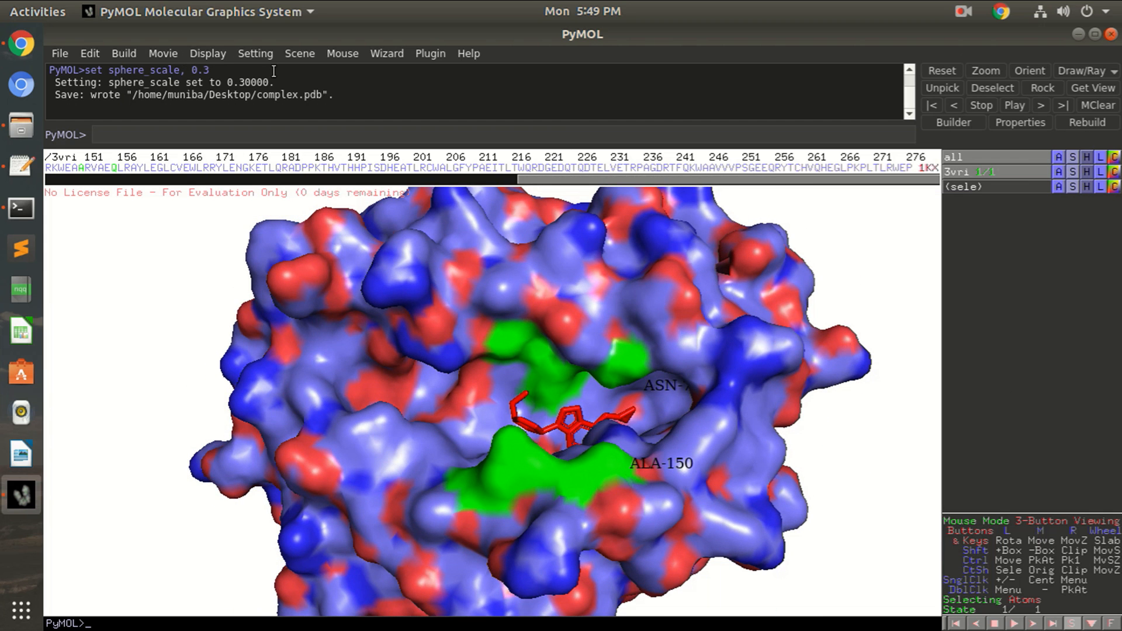
click(255, 53)
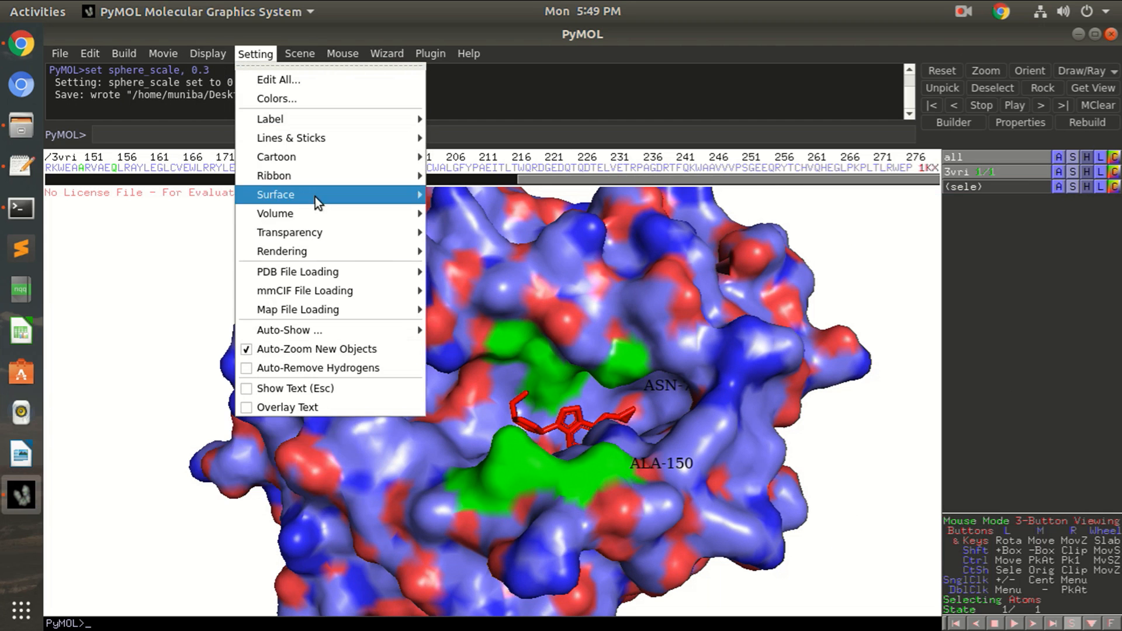
mouse_move(289, 232)
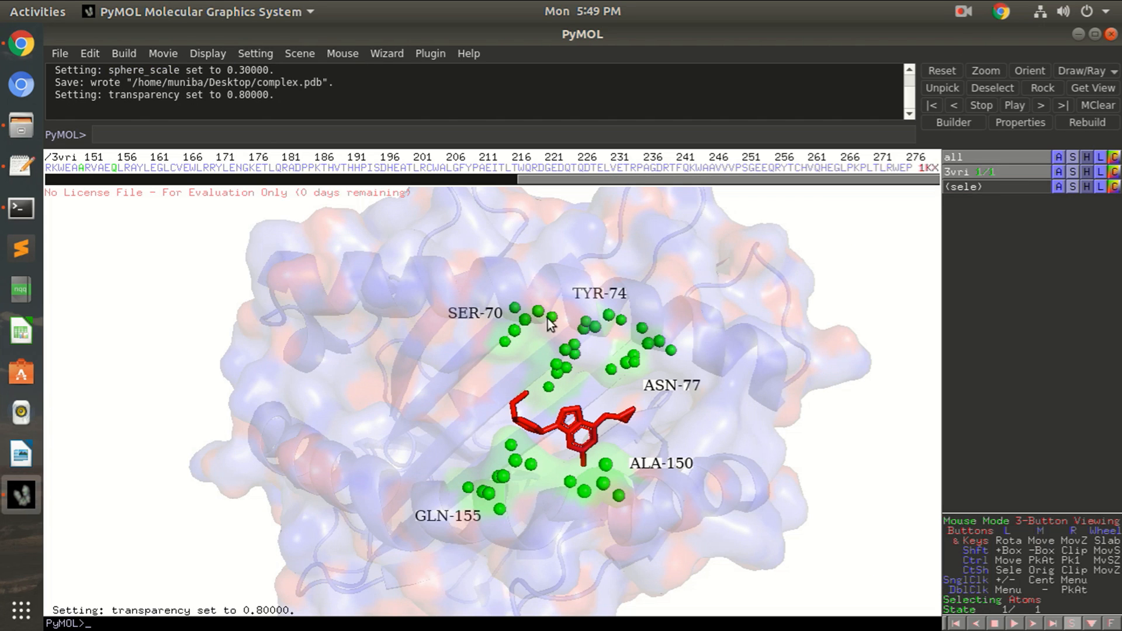
mouse_move(1069, 210)
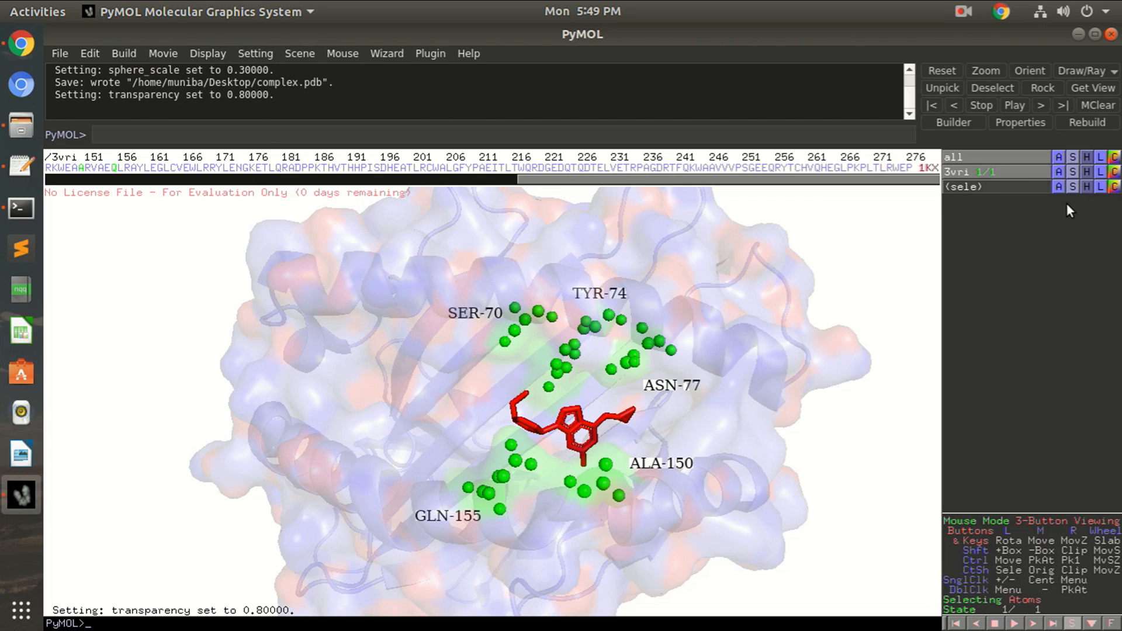
- Hide the 3vri cartoon beneath the translucent surface
click(1085, 157)
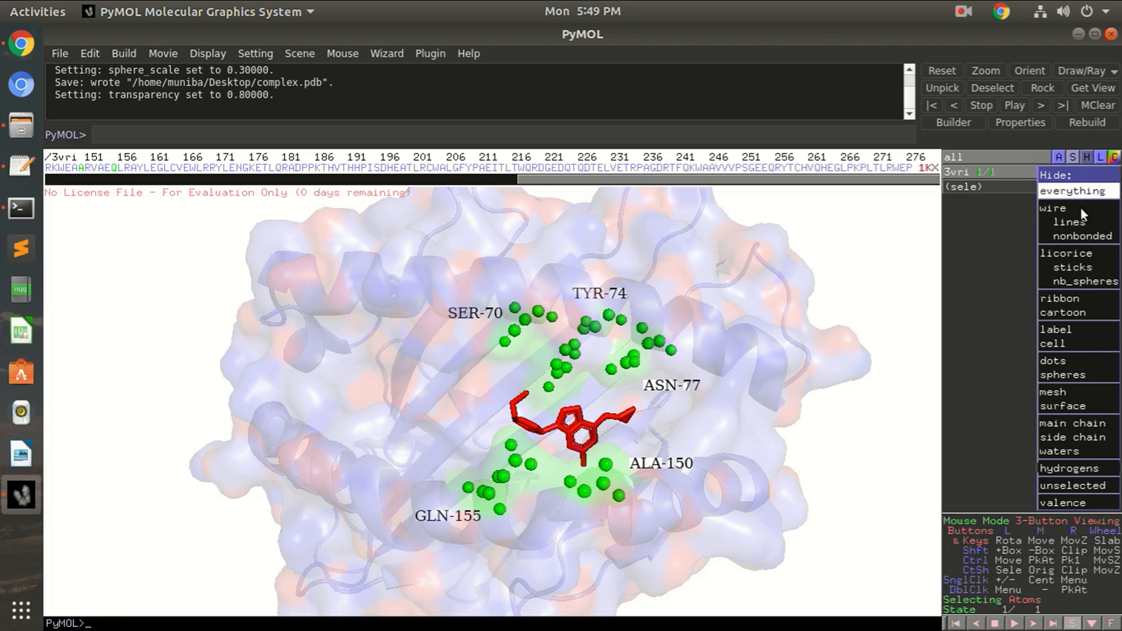
click(1073, 190)
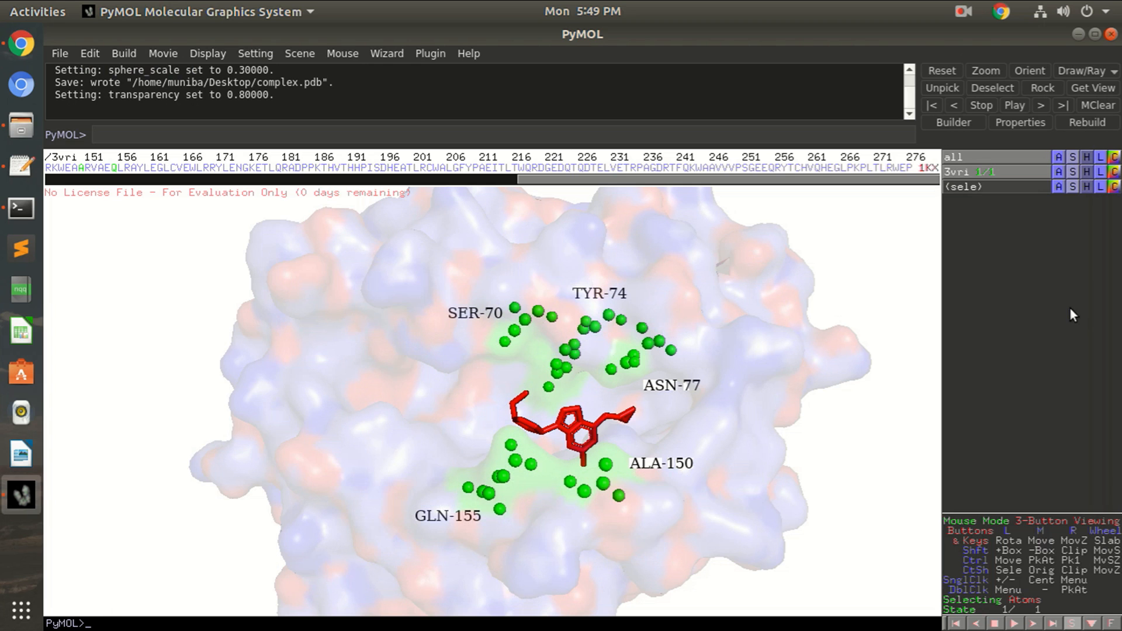
mouse_move(782, 394)
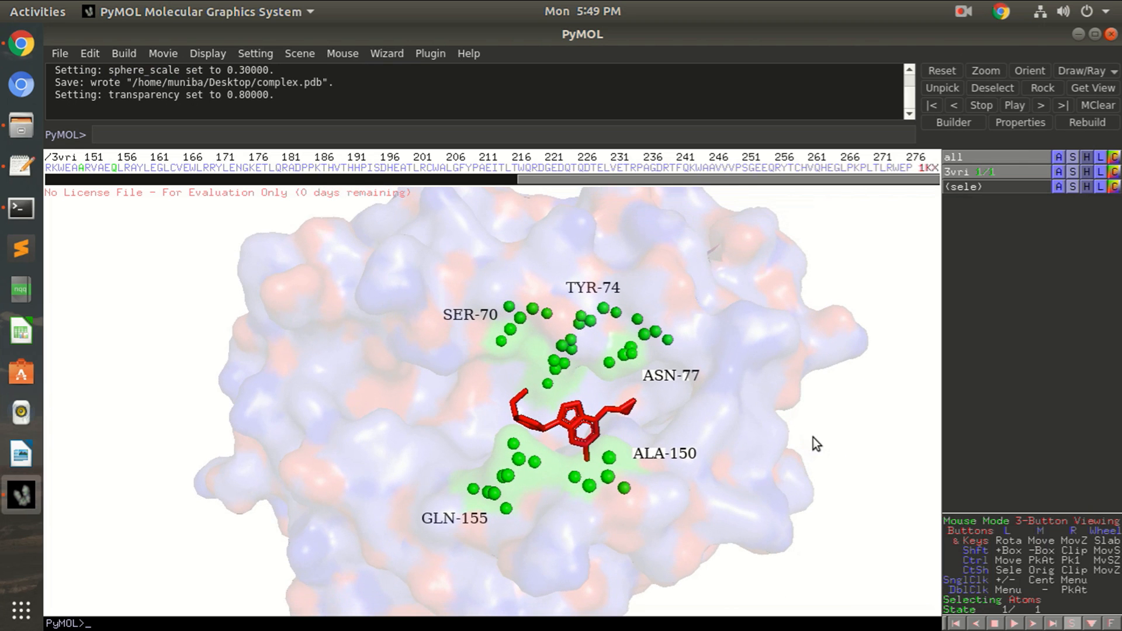
mouse_move(809, 428)
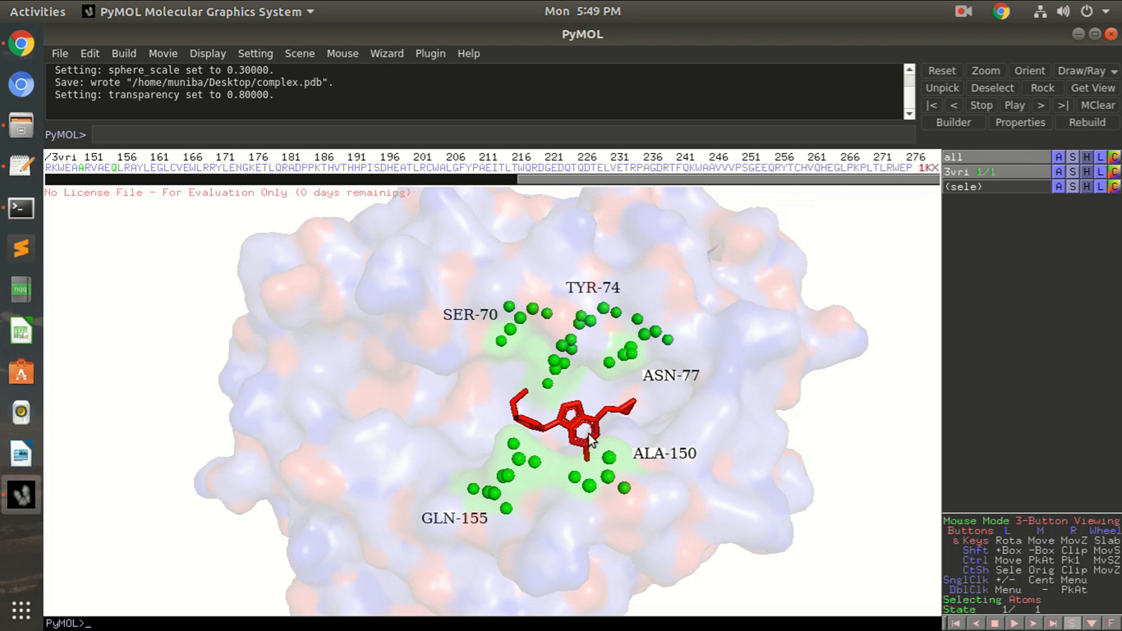
mouse_move(557, 355)
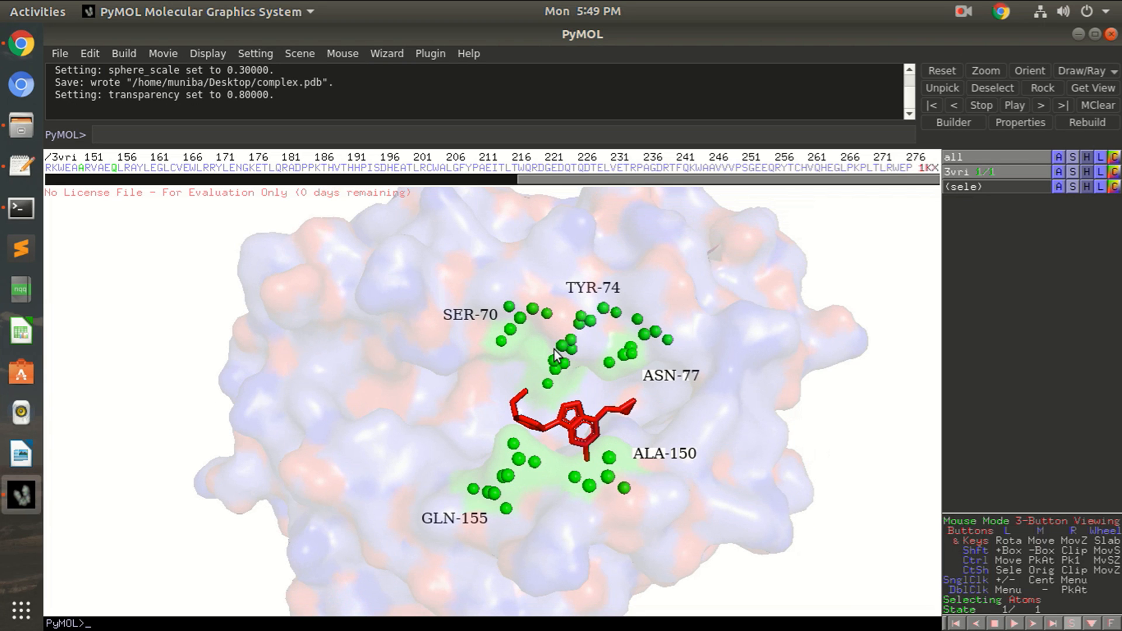
mouse_move(671, 493)
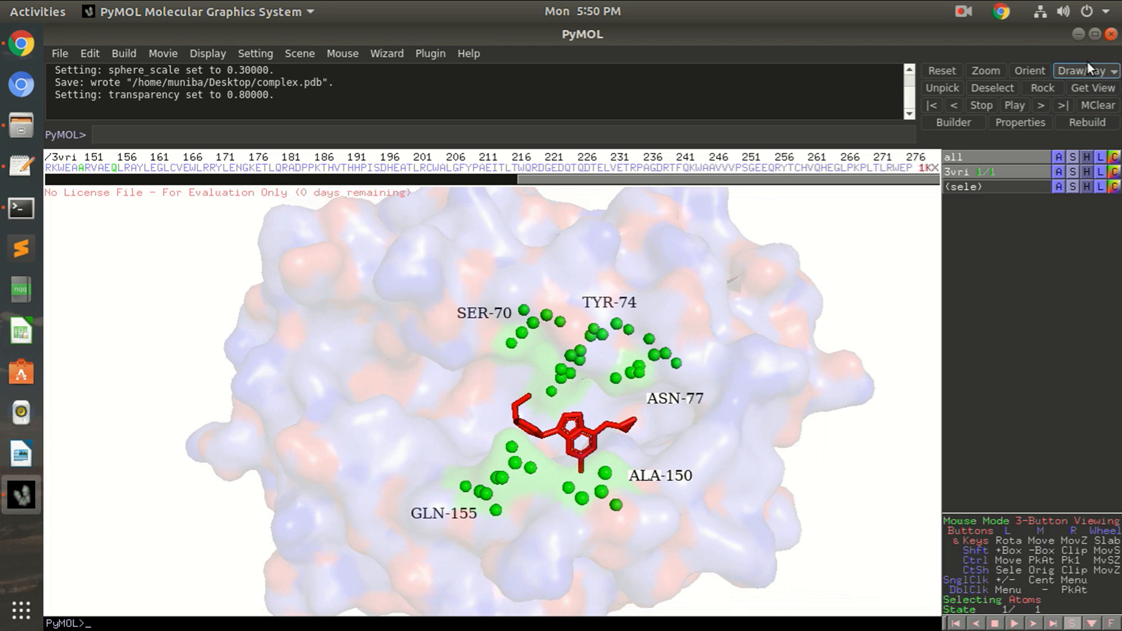
- Set Draw/Ray image output to 300 DPI with transparent background
click(1083, 70)
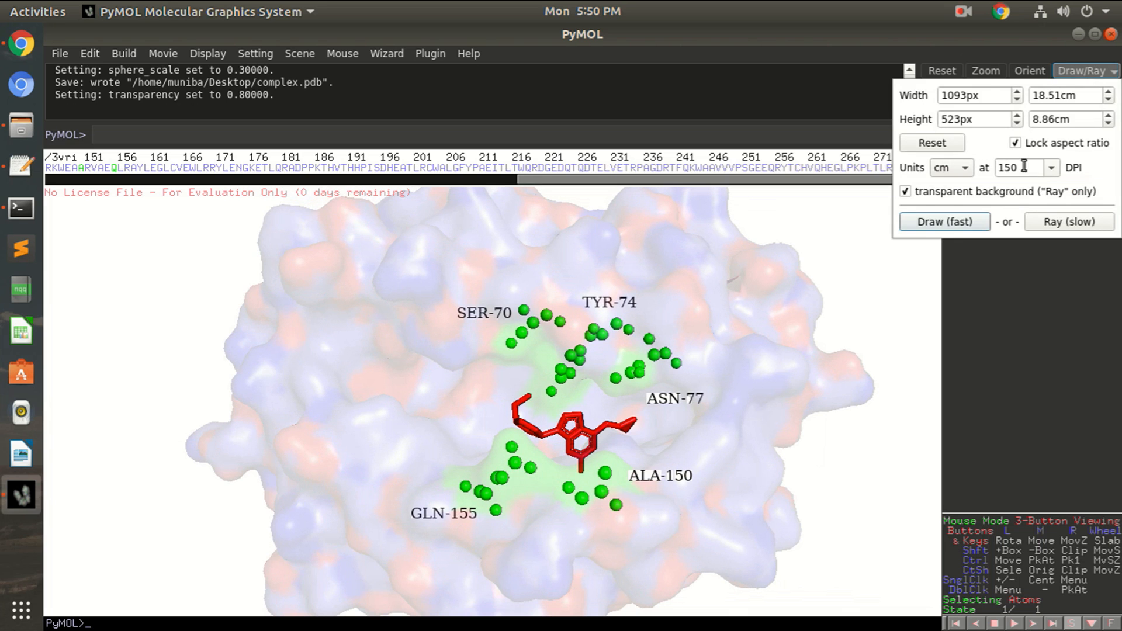
text(300)
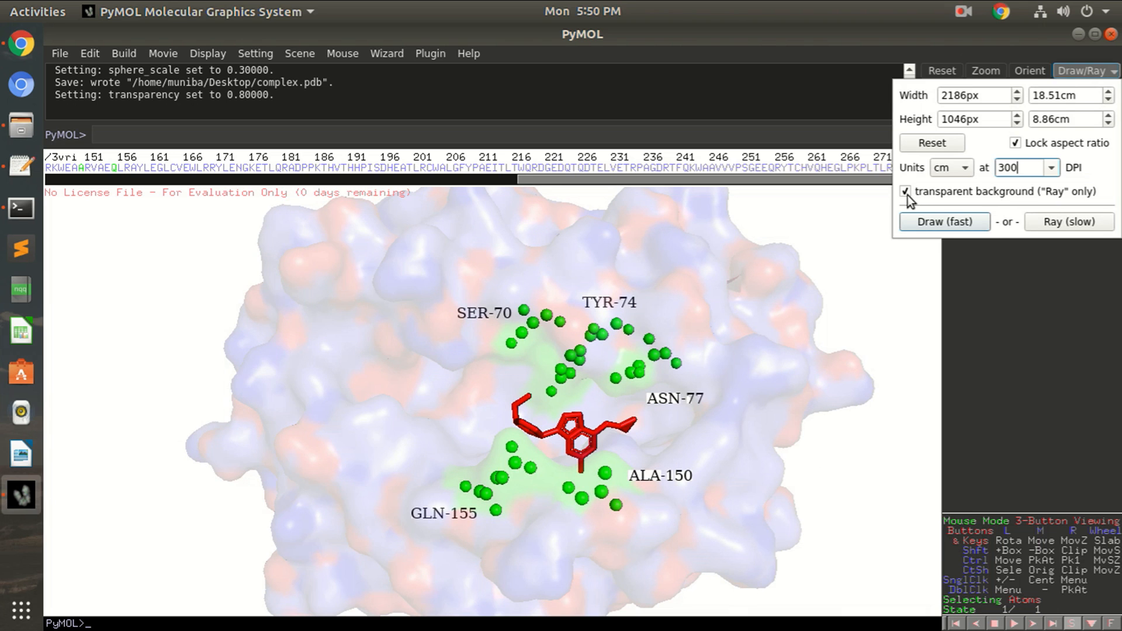
mouse_move(914, 208)
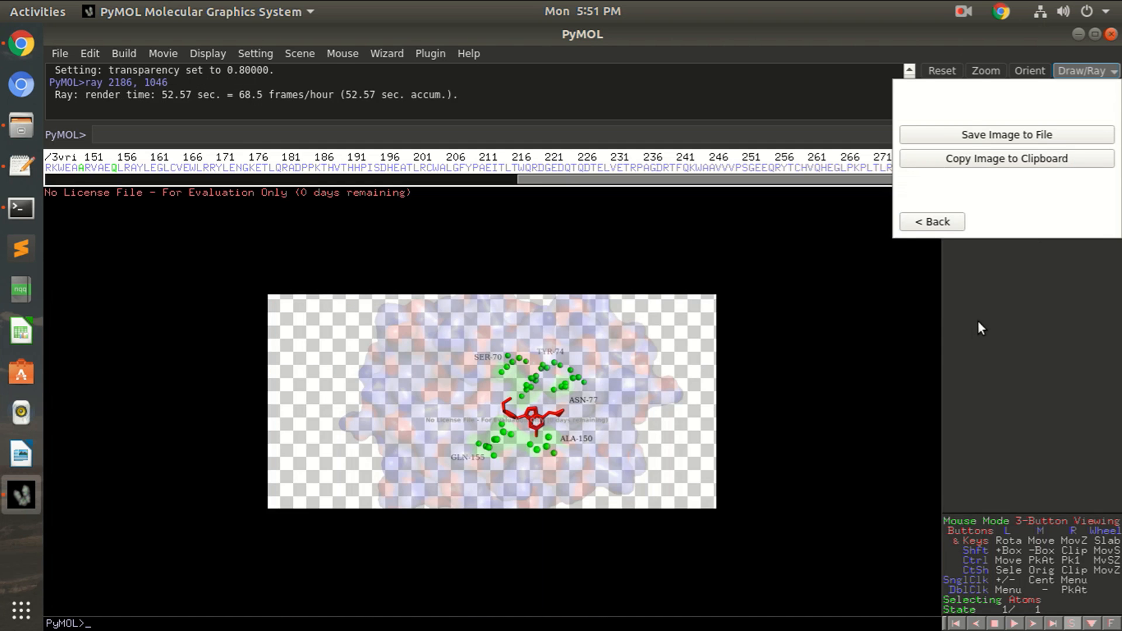
mouse_move(1051, 151)
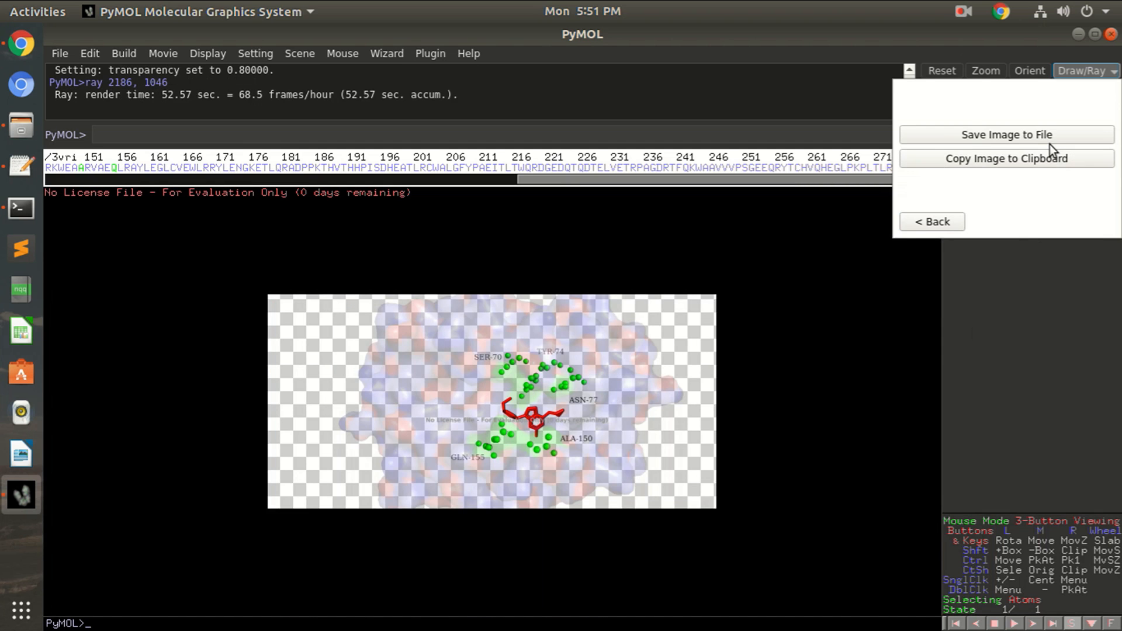
- Save the ray-traced picture to the Desktop as a PNG named image
click(1006, 134)
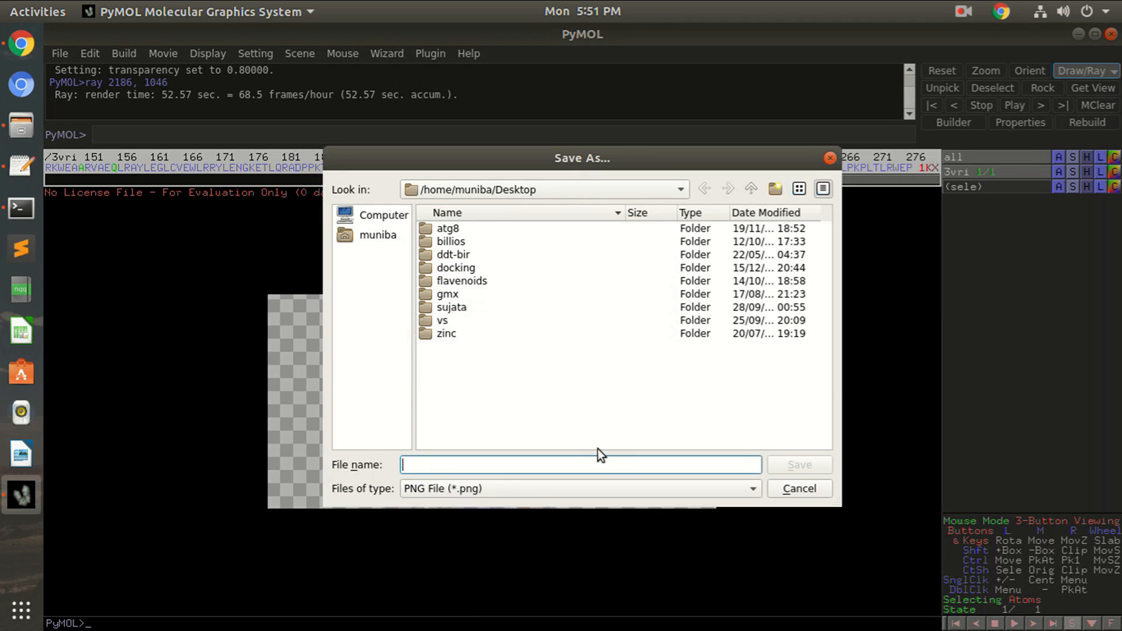
text(image)
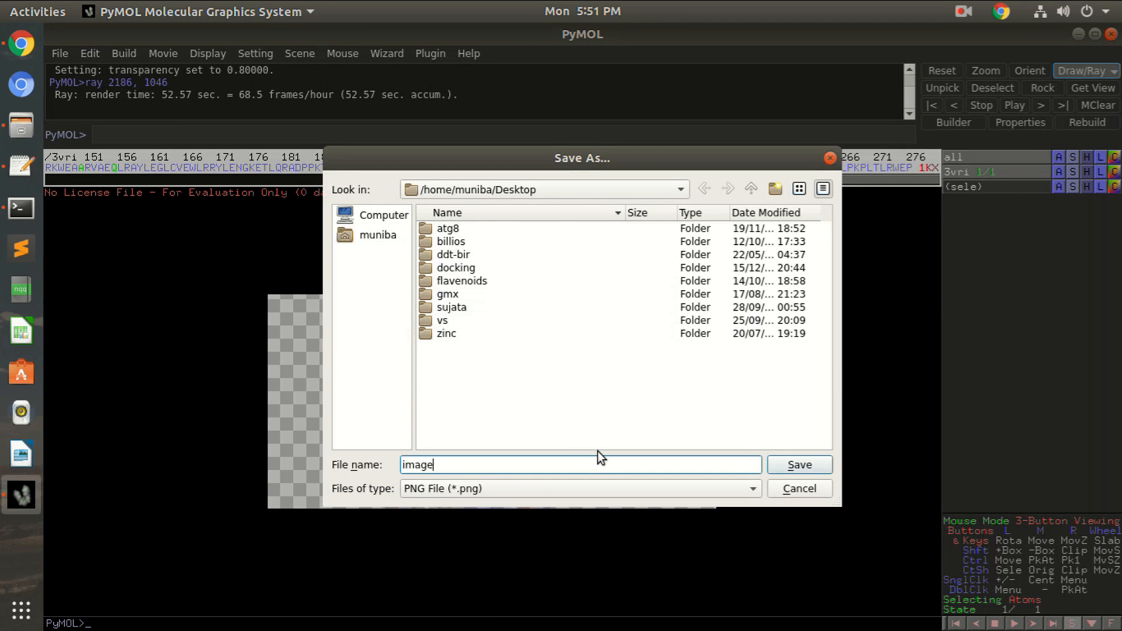
click(799, 464)
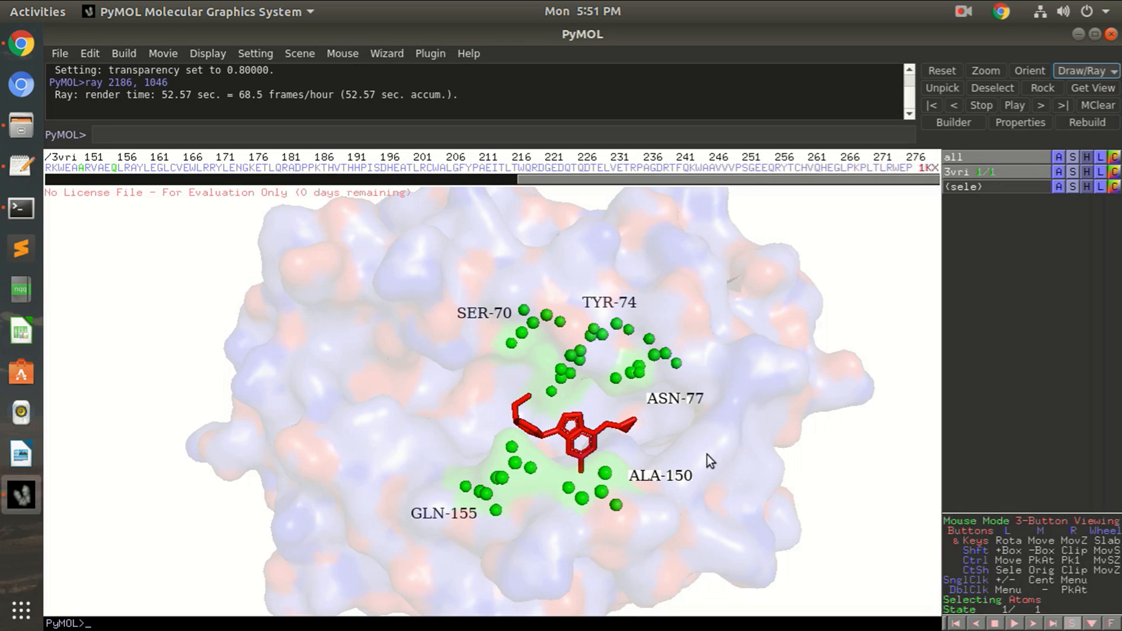
mouse_move(546, 334)
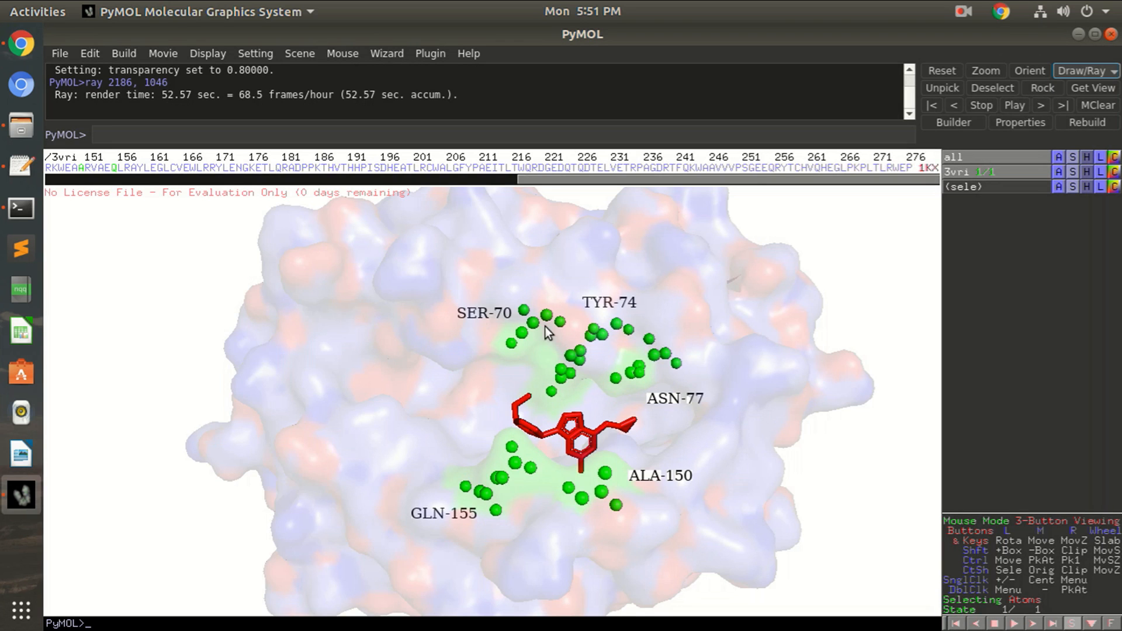
mouse_move(641, 361)
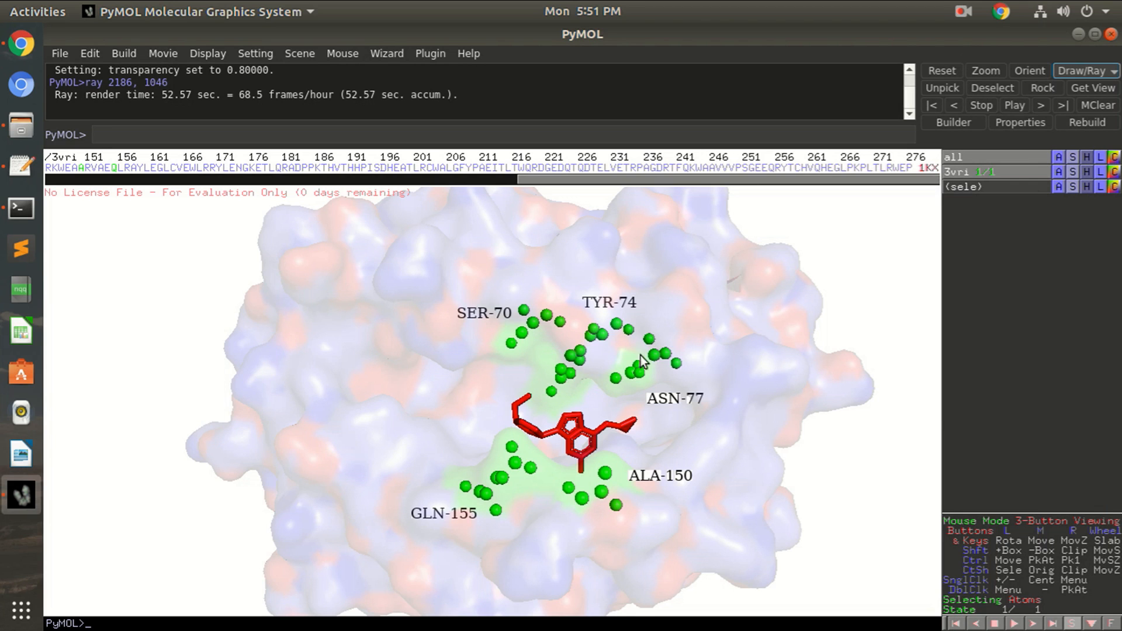
mouse_move(542, 327)
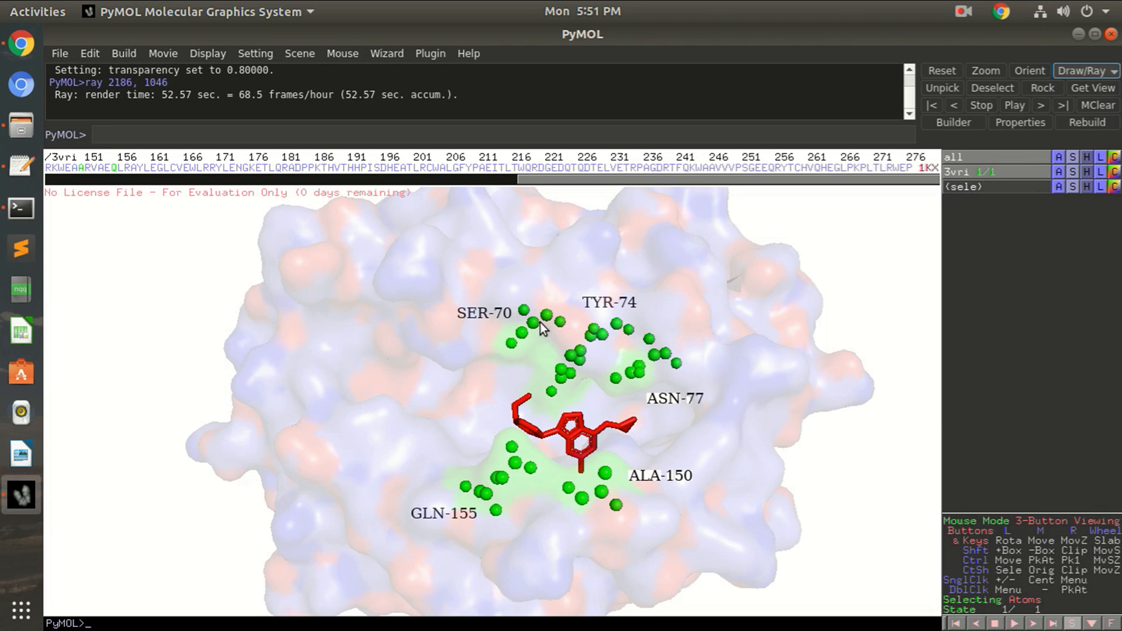
mouse_move(681, 410)
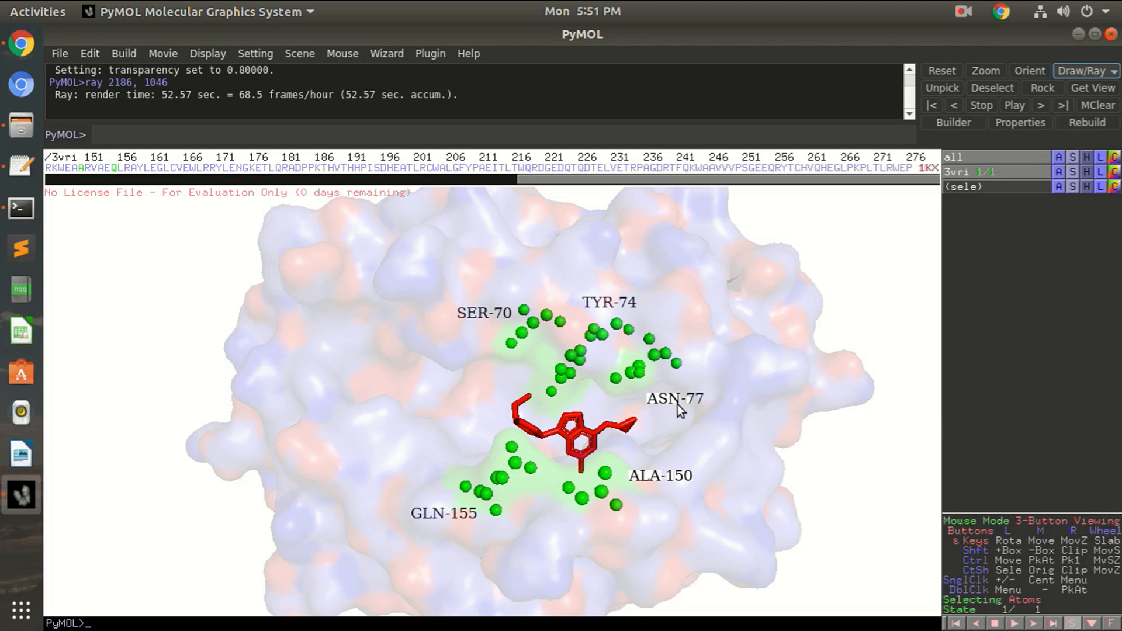
mouse_move(485, 366)
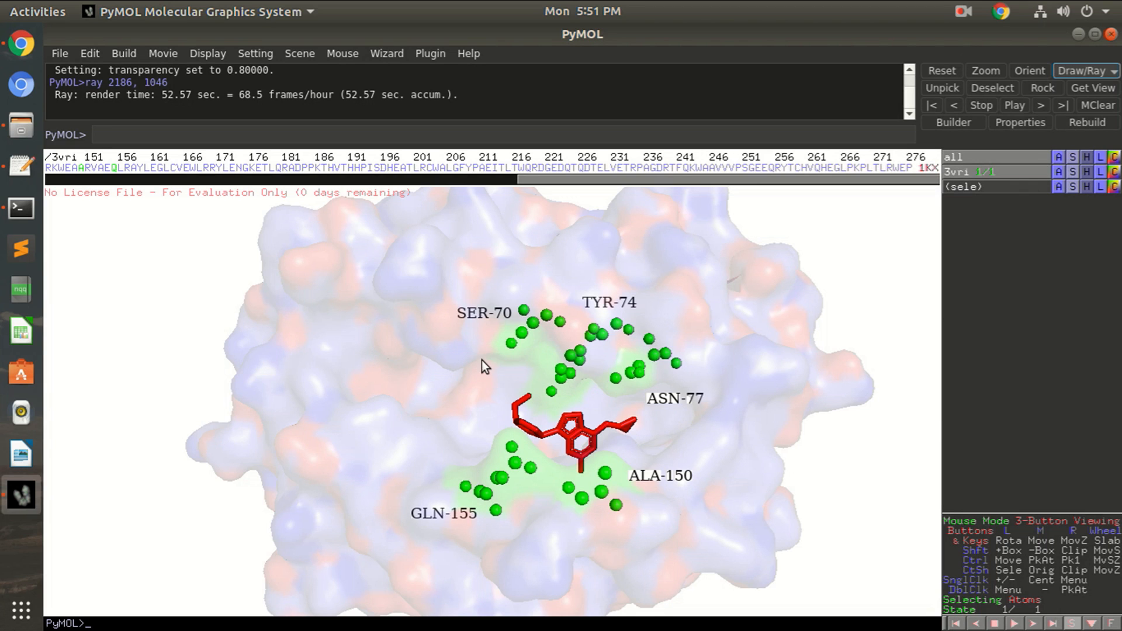
mouse_move(462, 420)
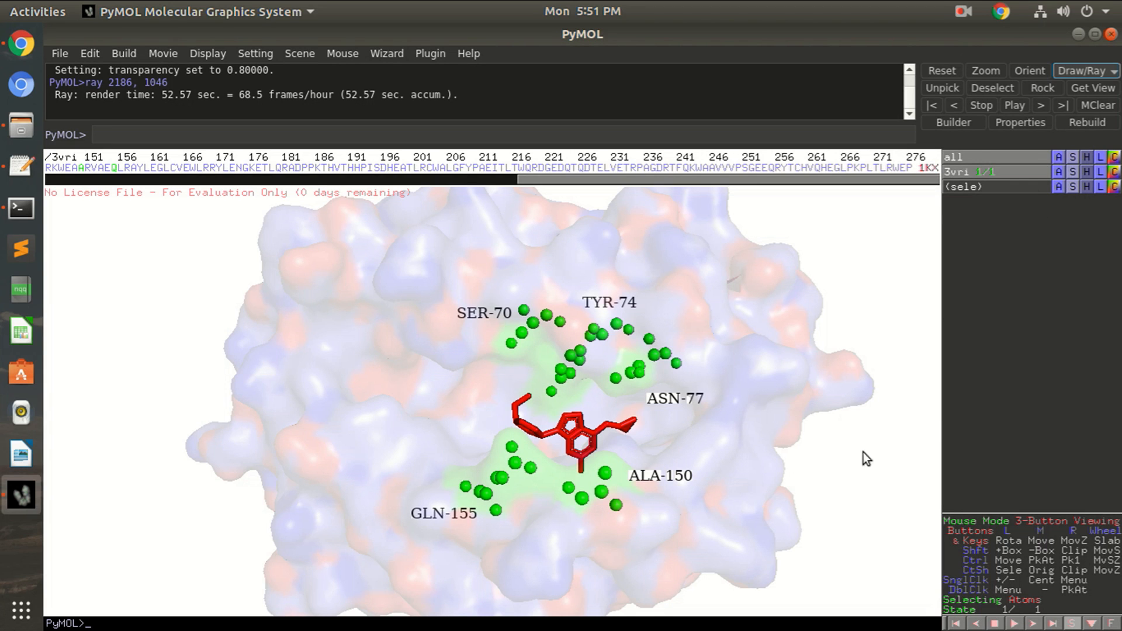
mouse_move(478, 418)
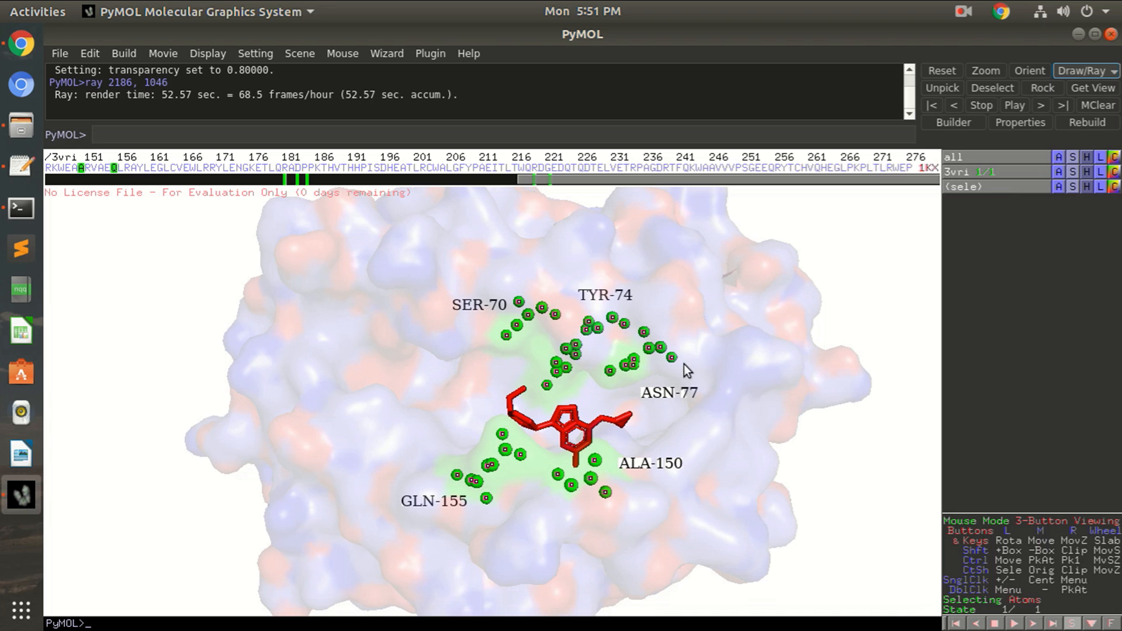
mouse_move(159, 177)
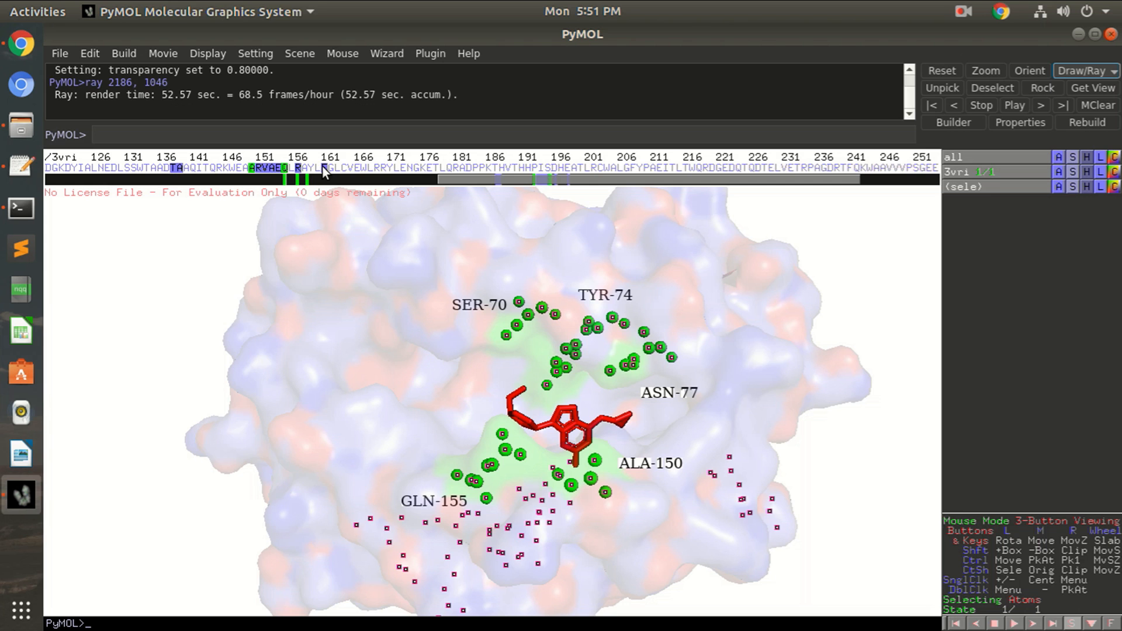
- Select SER-70 and residues near positions 151 and 71 around the pocket
click(570, 317)
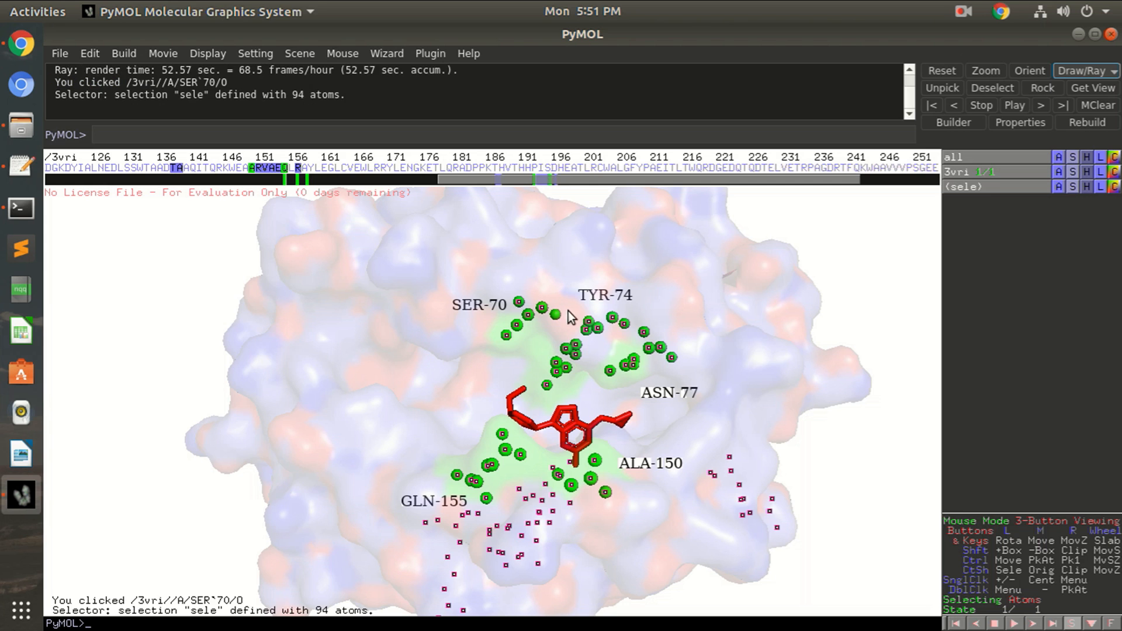
click(553, 364)
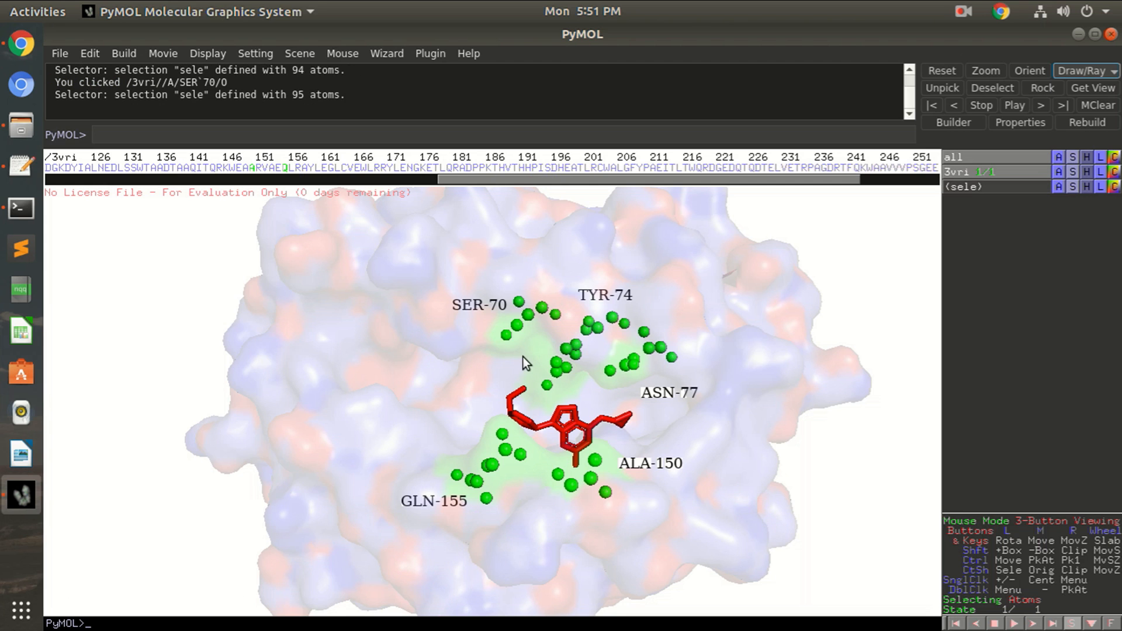
mouse_move(259, 176)
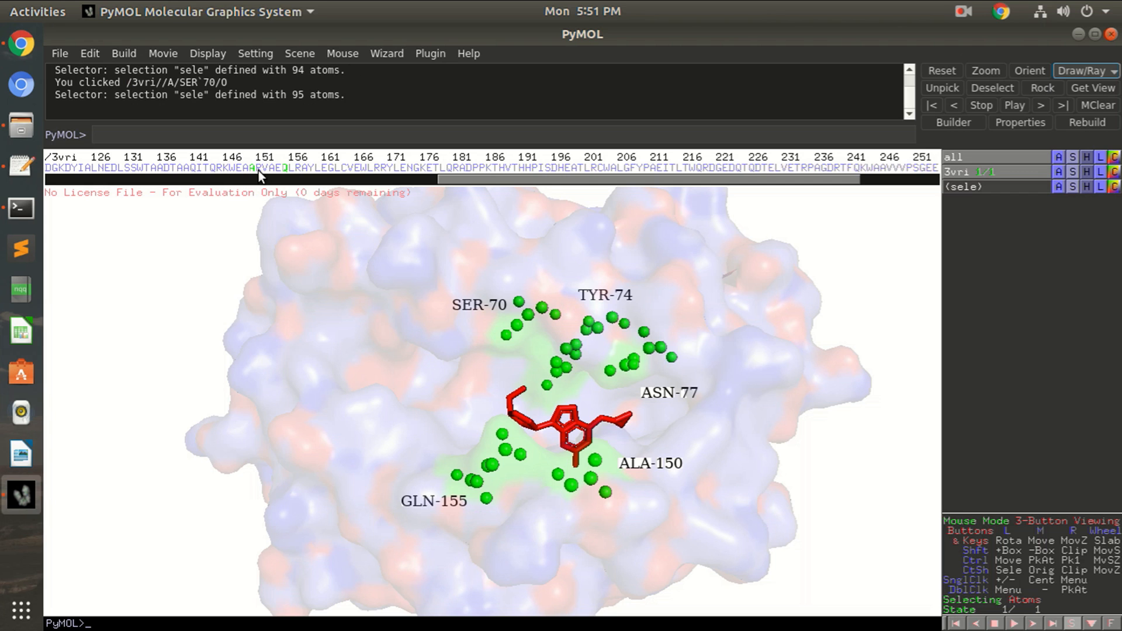
click(269, 168)
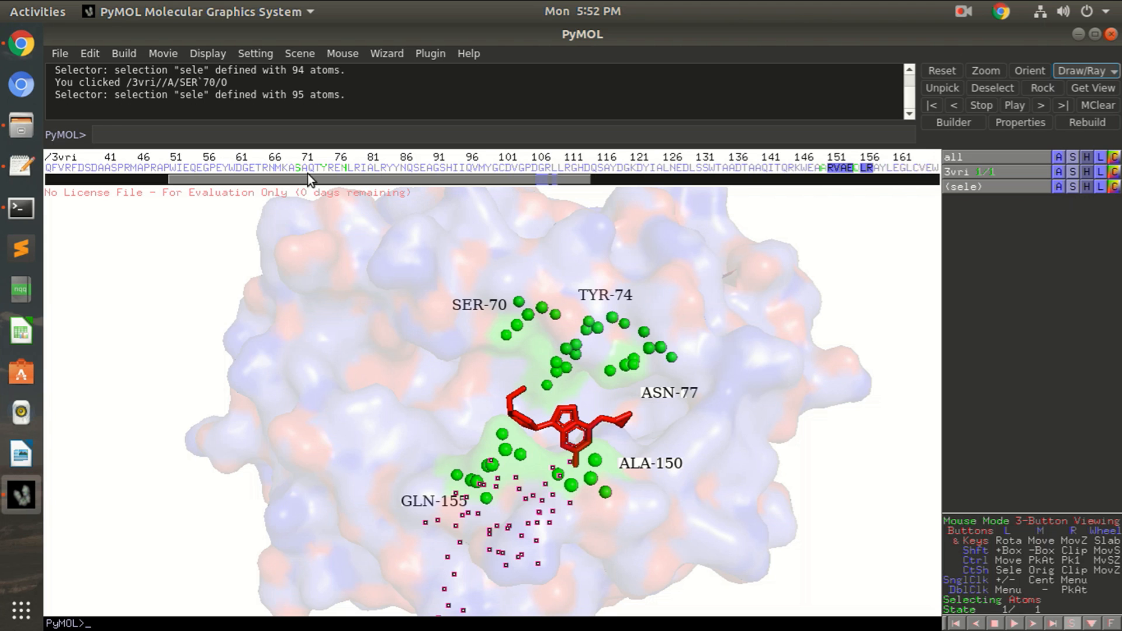
click(313, 167)
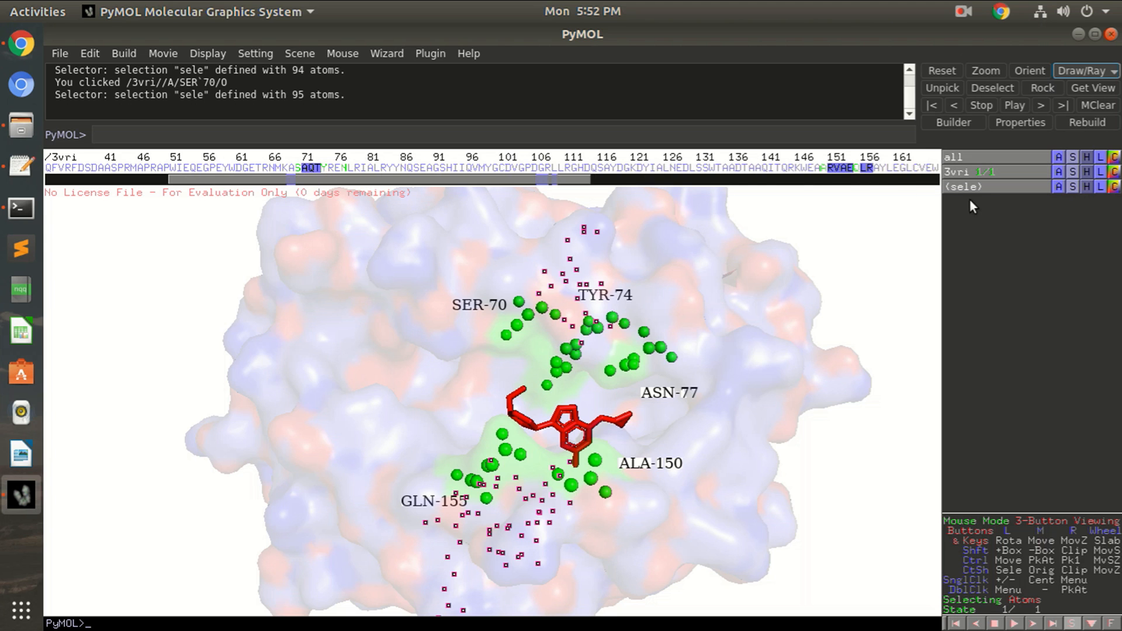
- Show the selected residues as spheres coloured magenta
click(1072, 187)
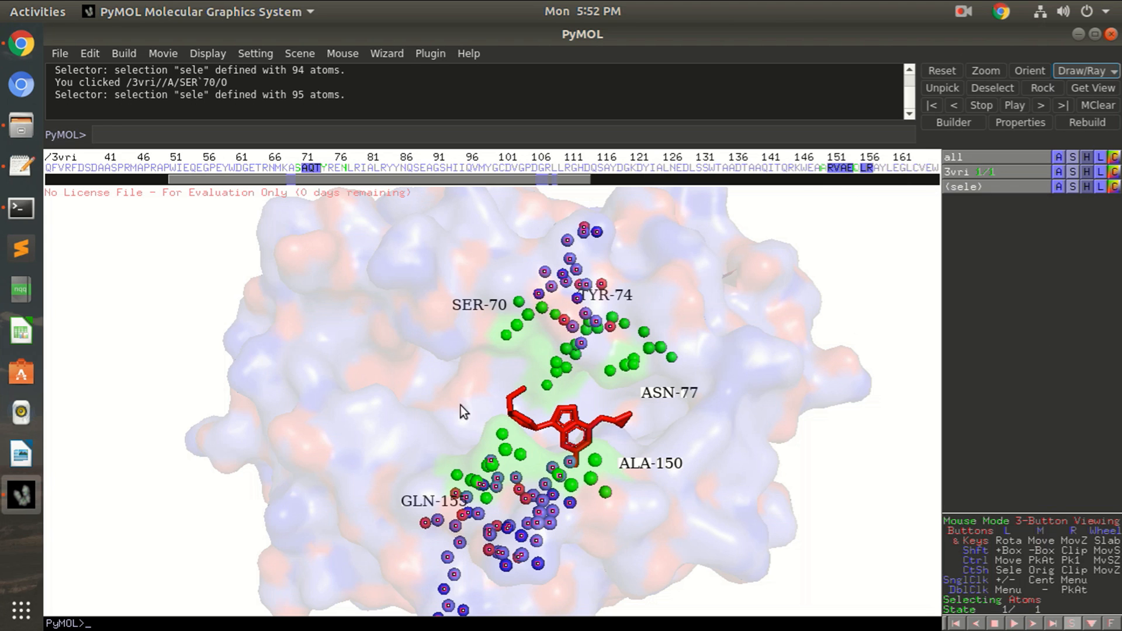
click(1114, 172)
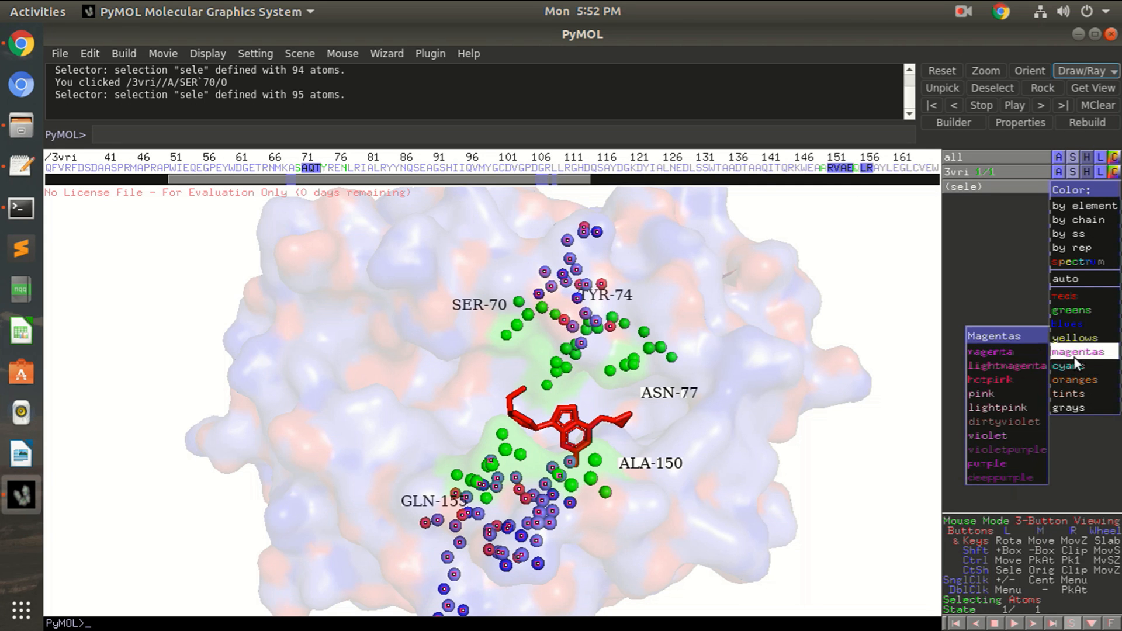
click(1079, 352)
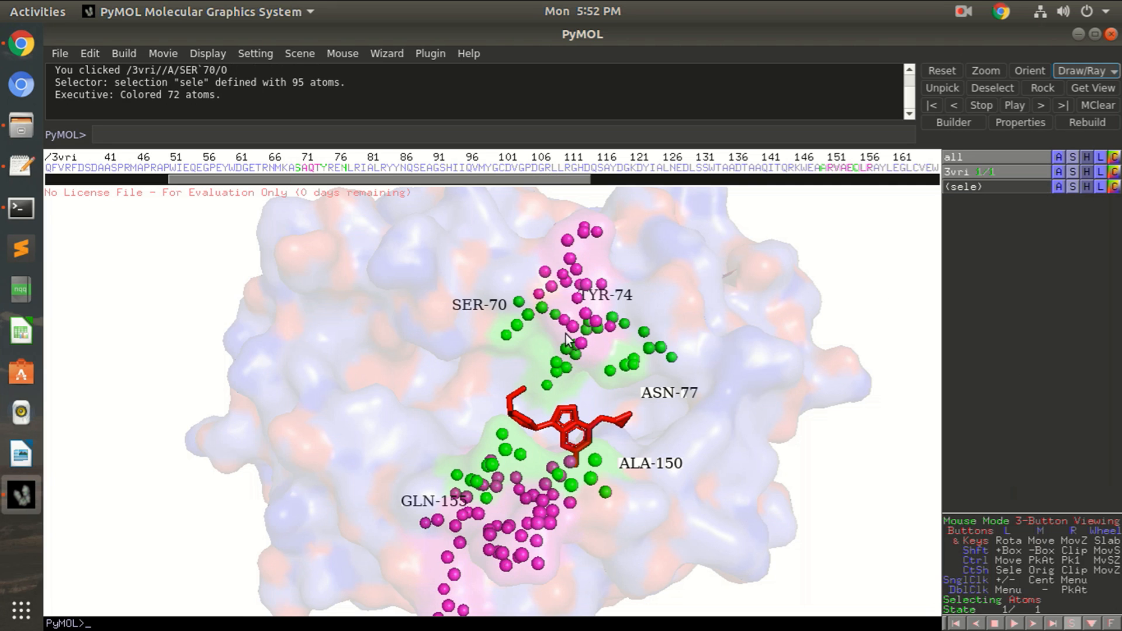
mouse_move(546, 311)
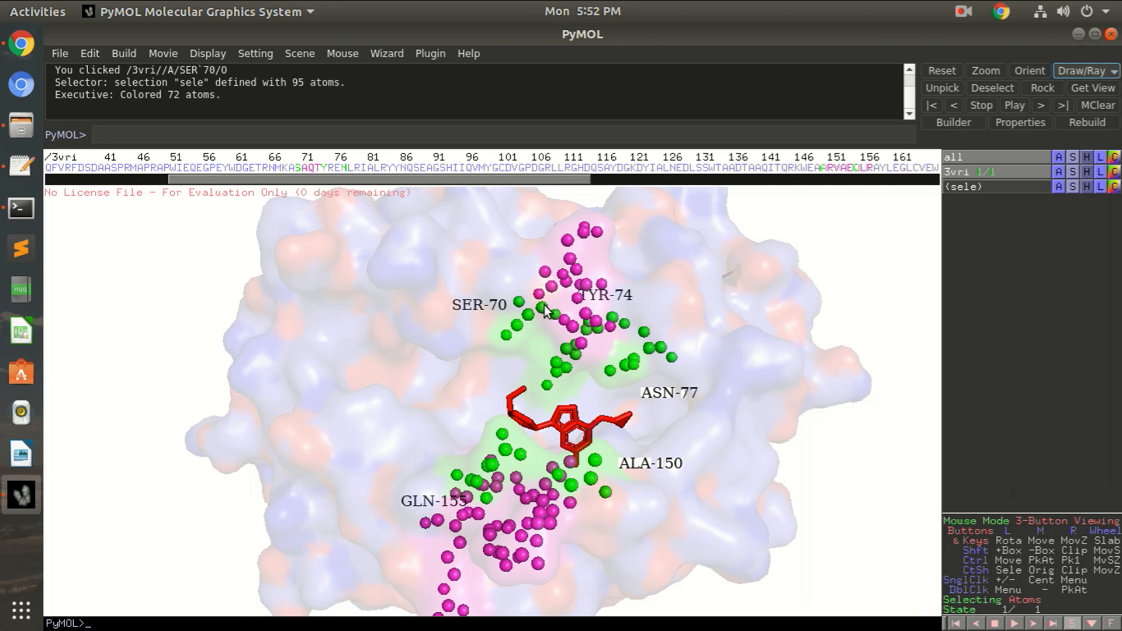
mouse_move(573, 300)
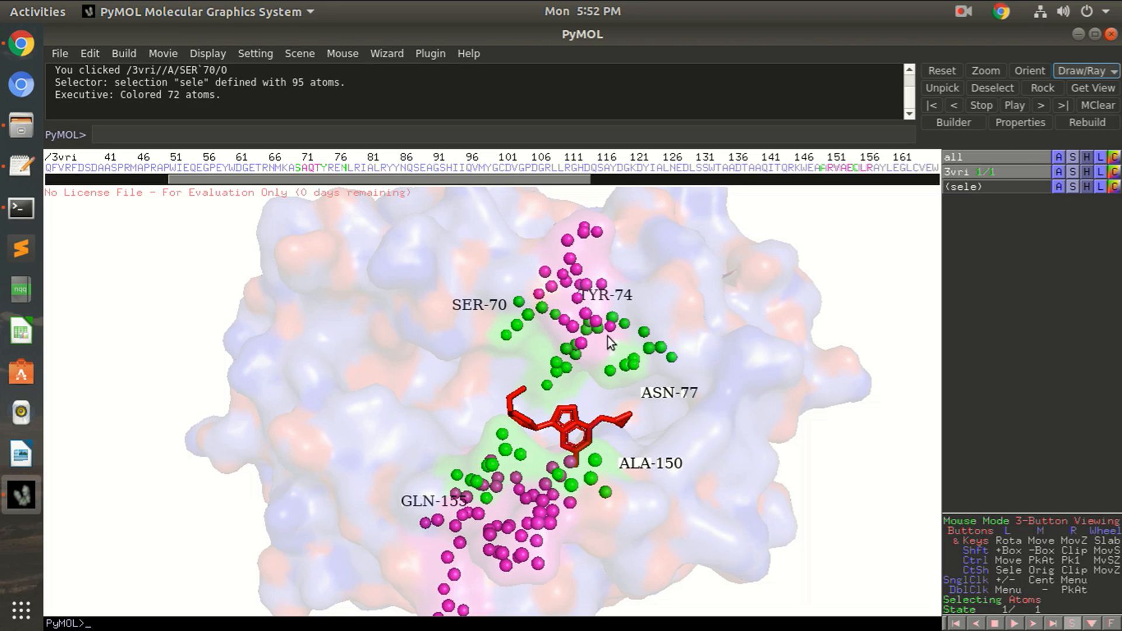
mouse_move(429, 508)
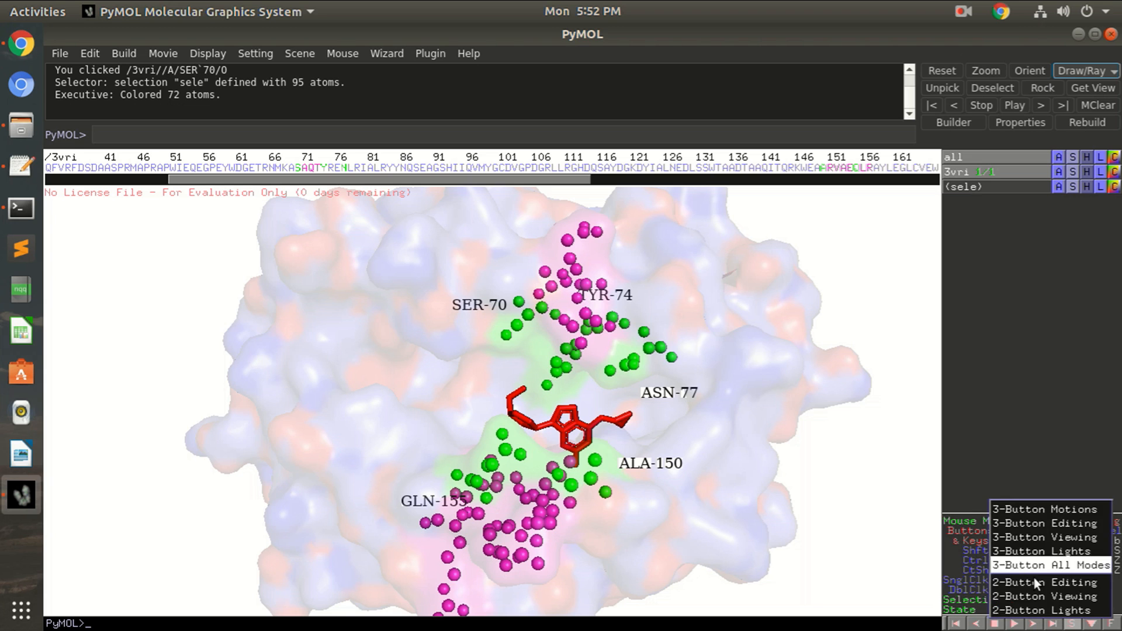
- Switch to 3-button editing and label the magenta residues by name and number
click(1044, 583)
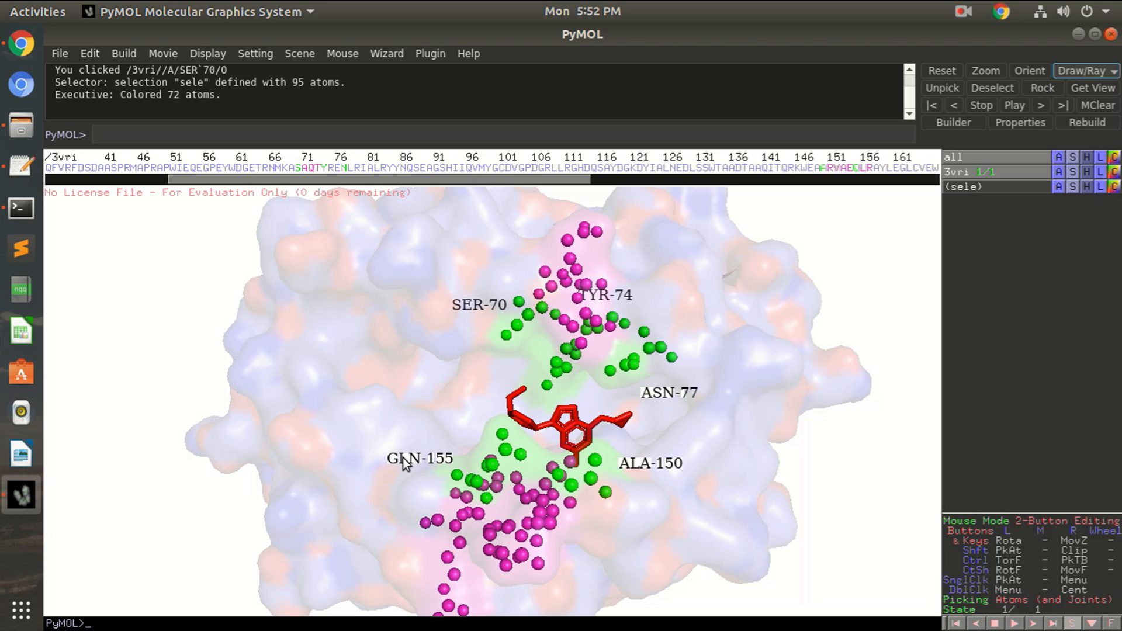
mouse_move(411, 470)
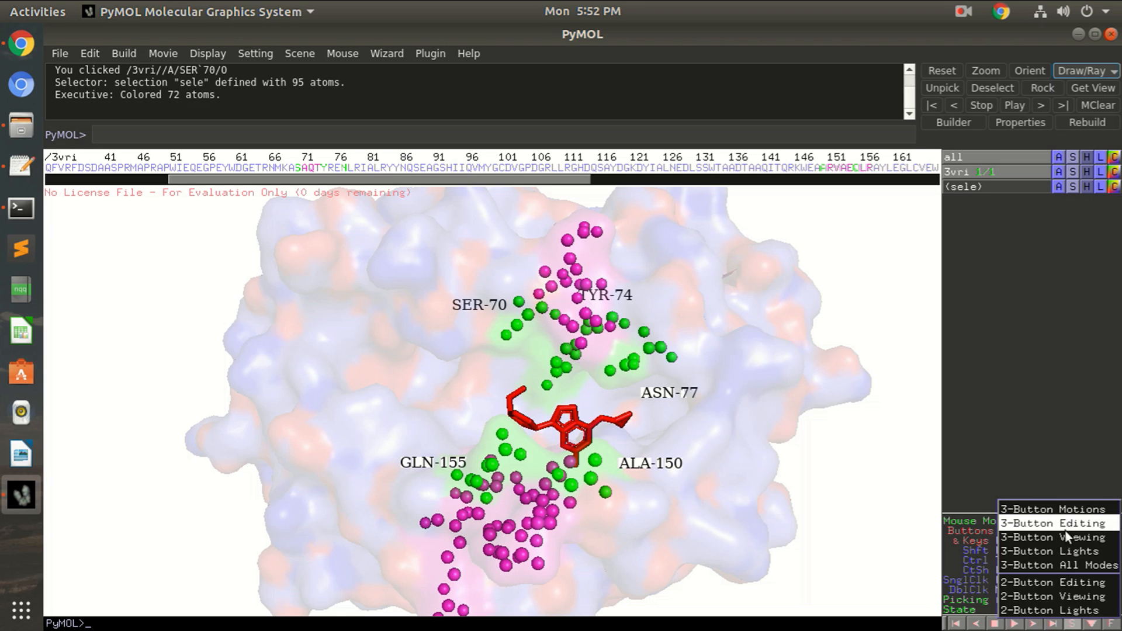
click(1053, 538)
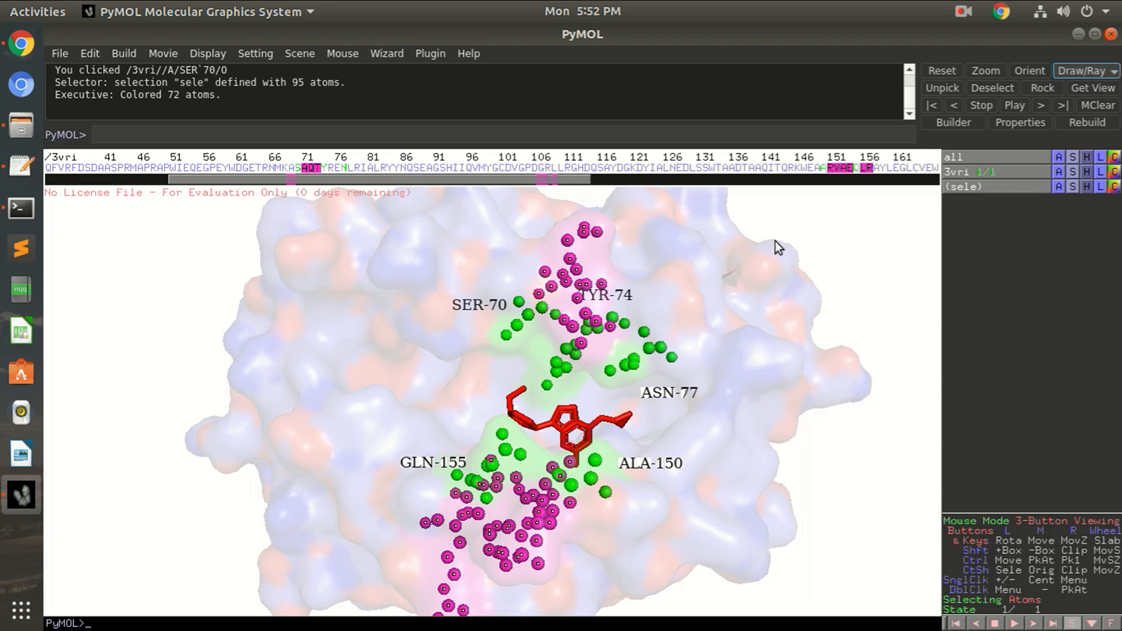
mouse_move(1092, 191)
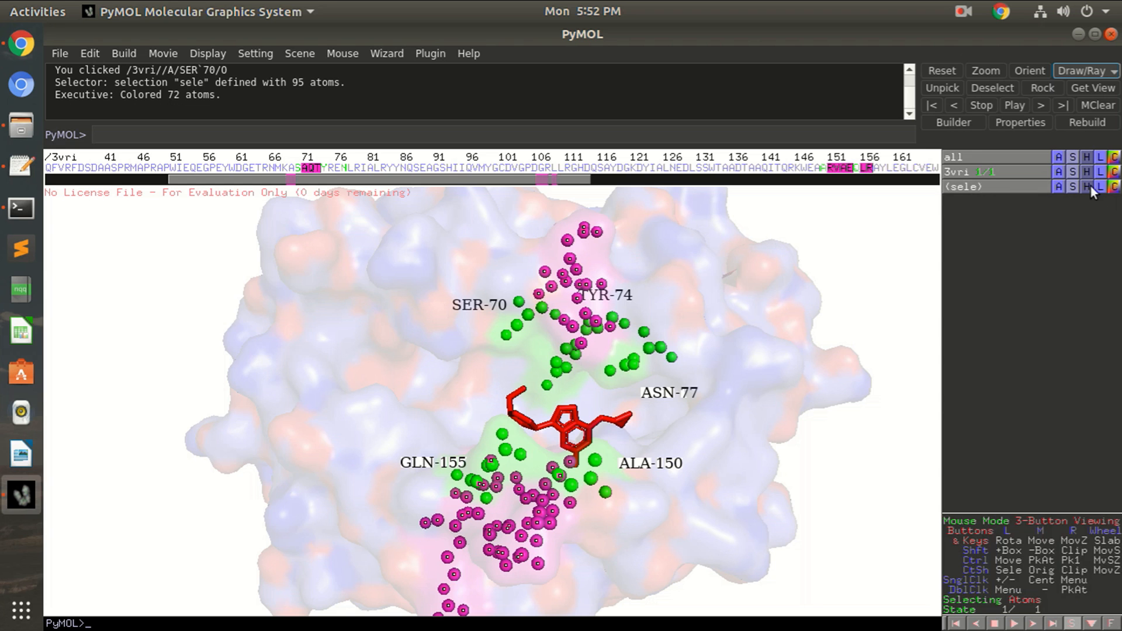
click(1100, 188)
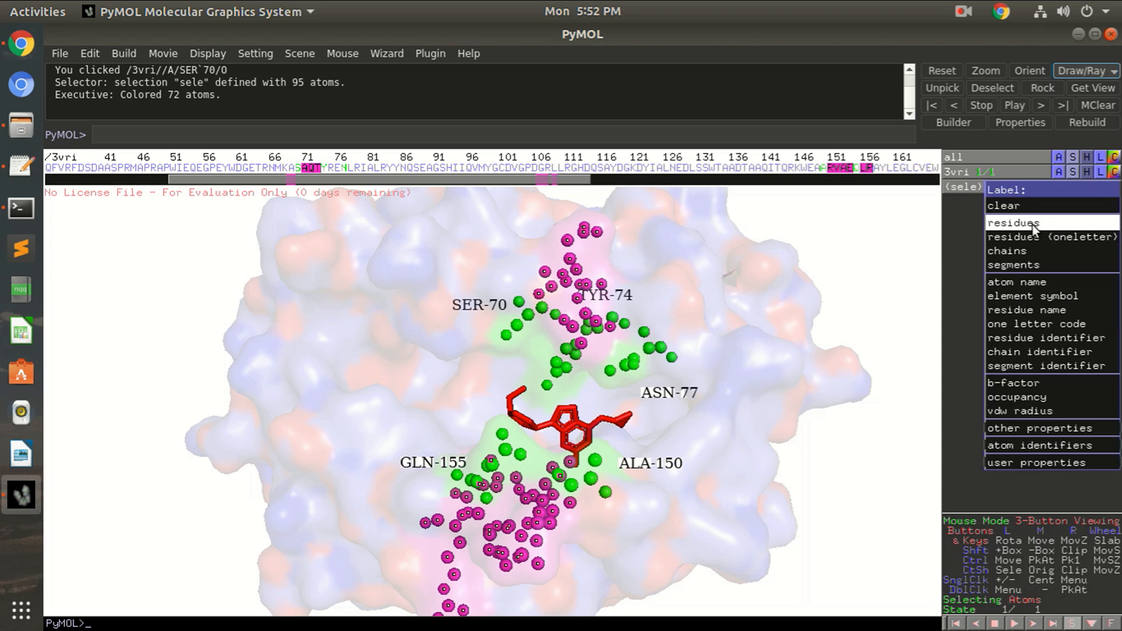
click(1012, 222)
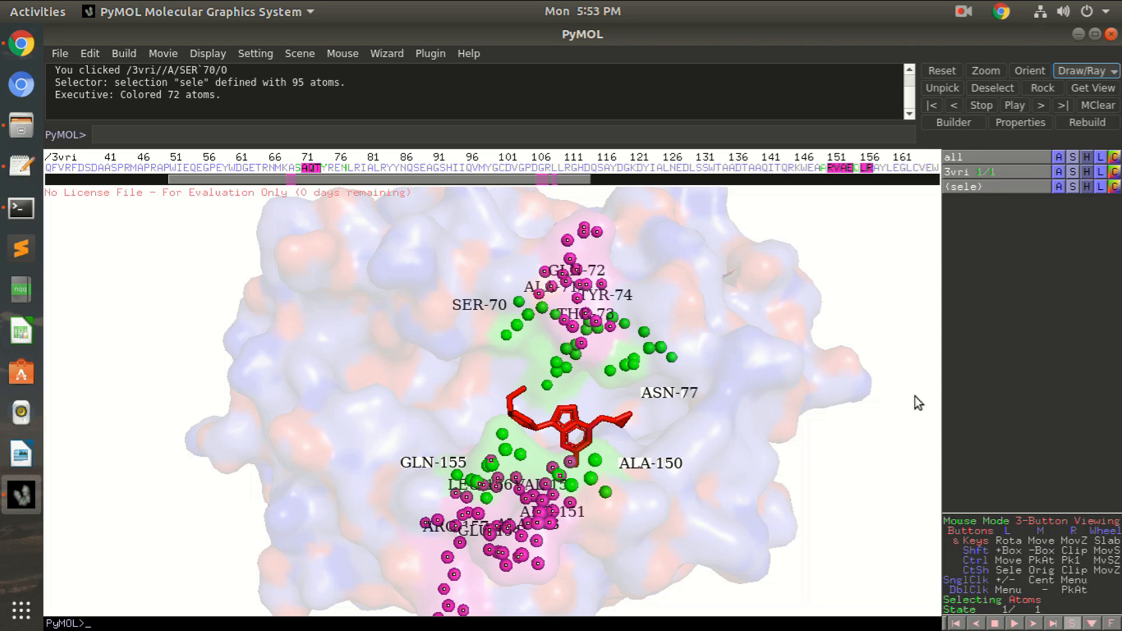
click(1024, 520)
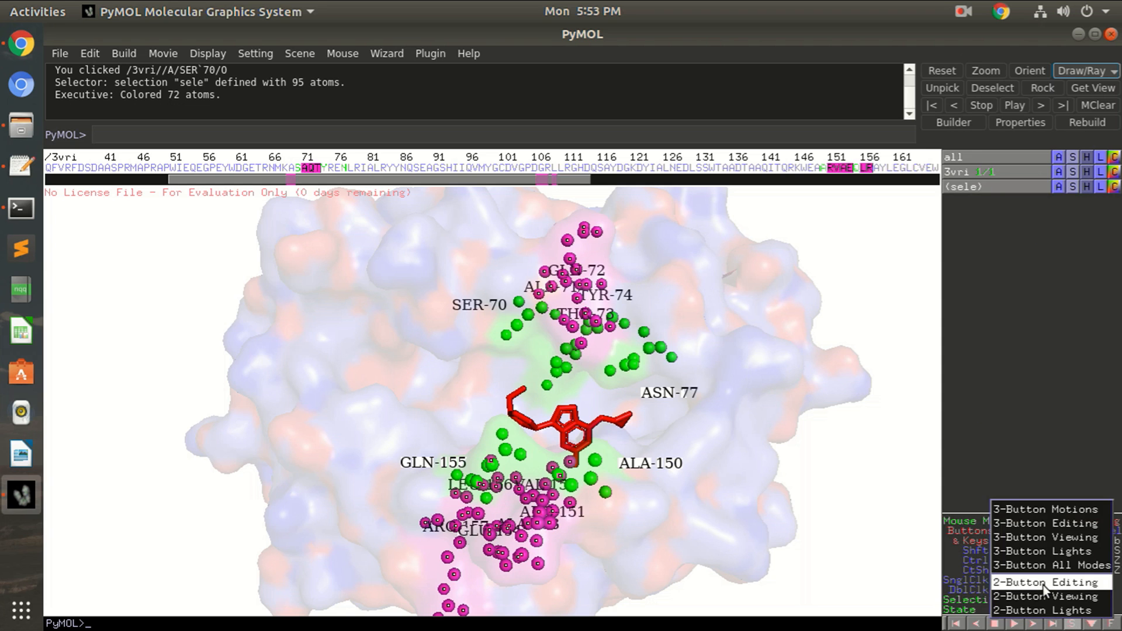
- Switch the mouse mode to 2-Button Editing so labels can be dragged apart
click(1045, 583)
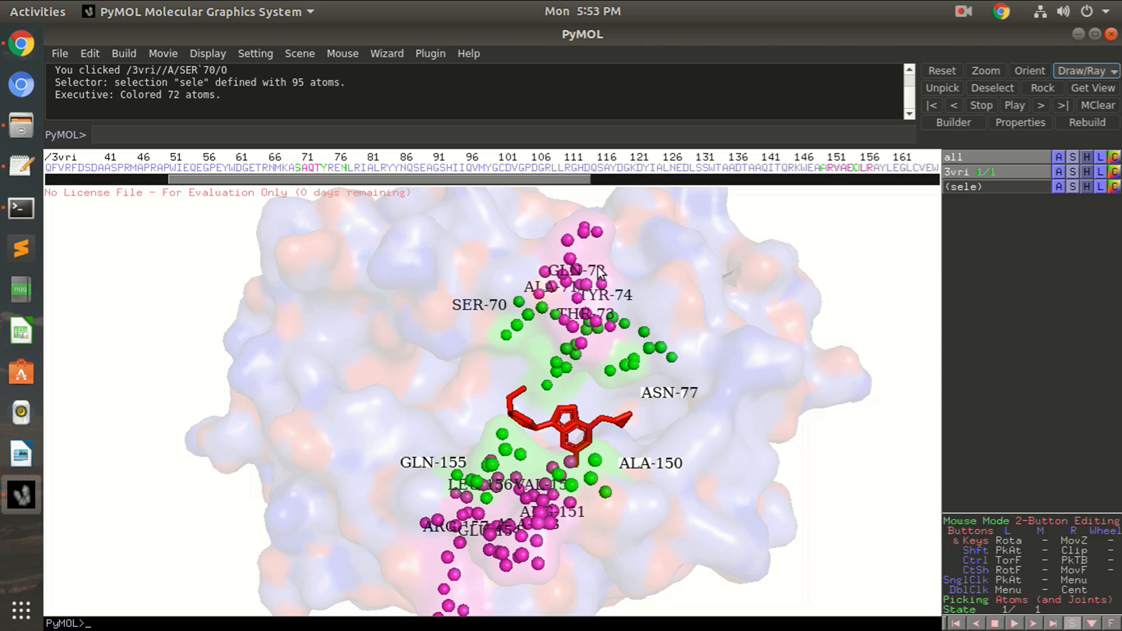
mouse_move(598, 273)
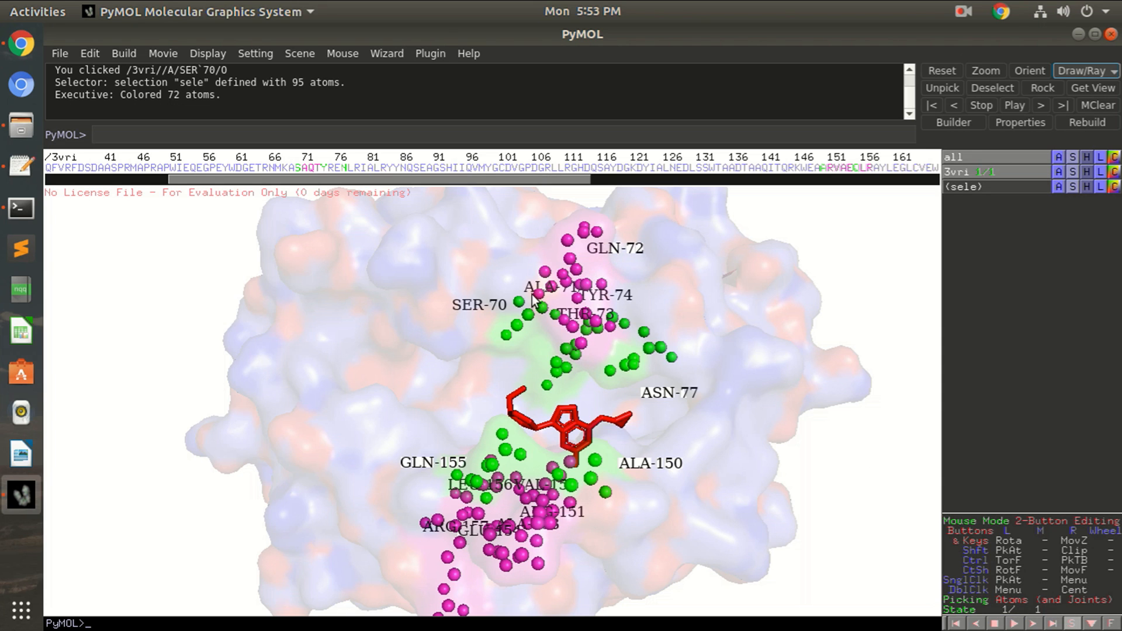
mouse_move(485, 270)
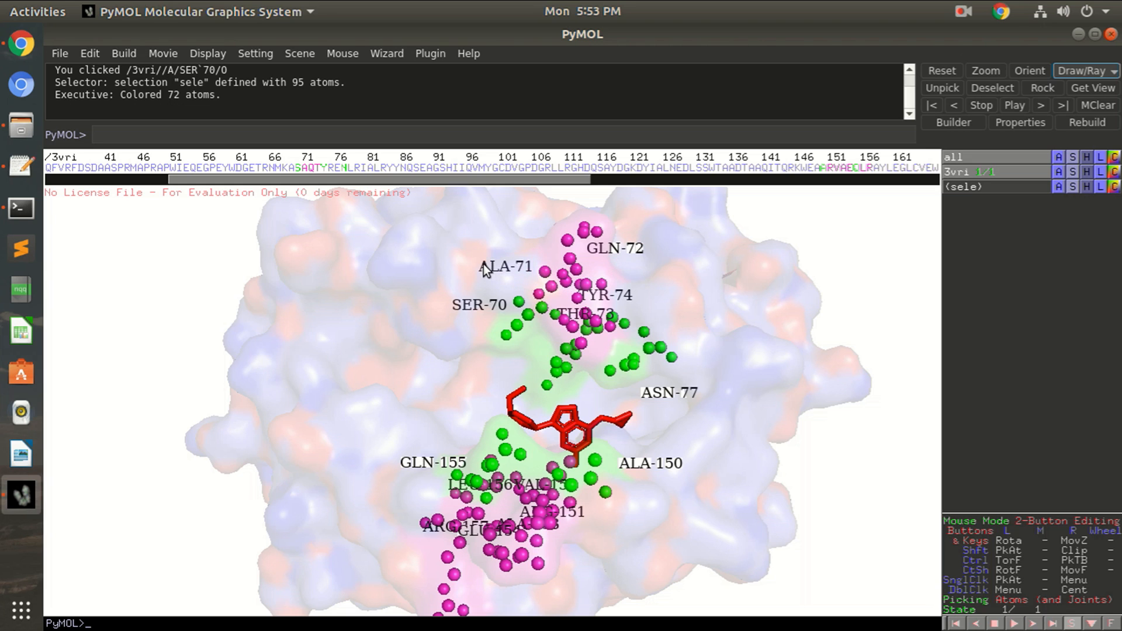
mouse_move(624, 299)
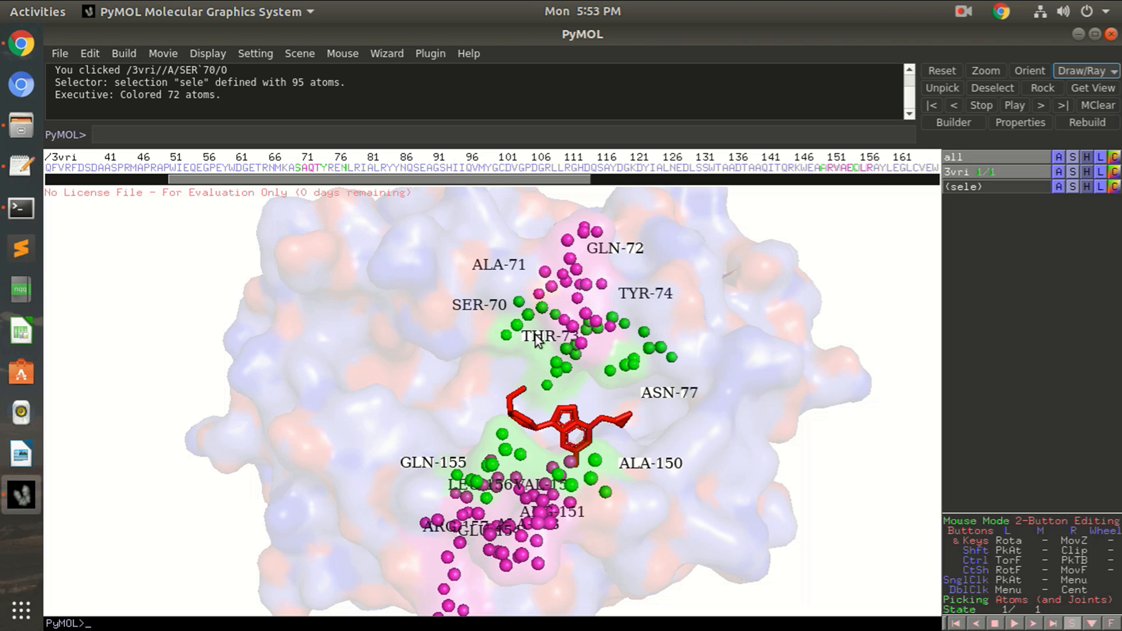
mouse_move(515, 460)
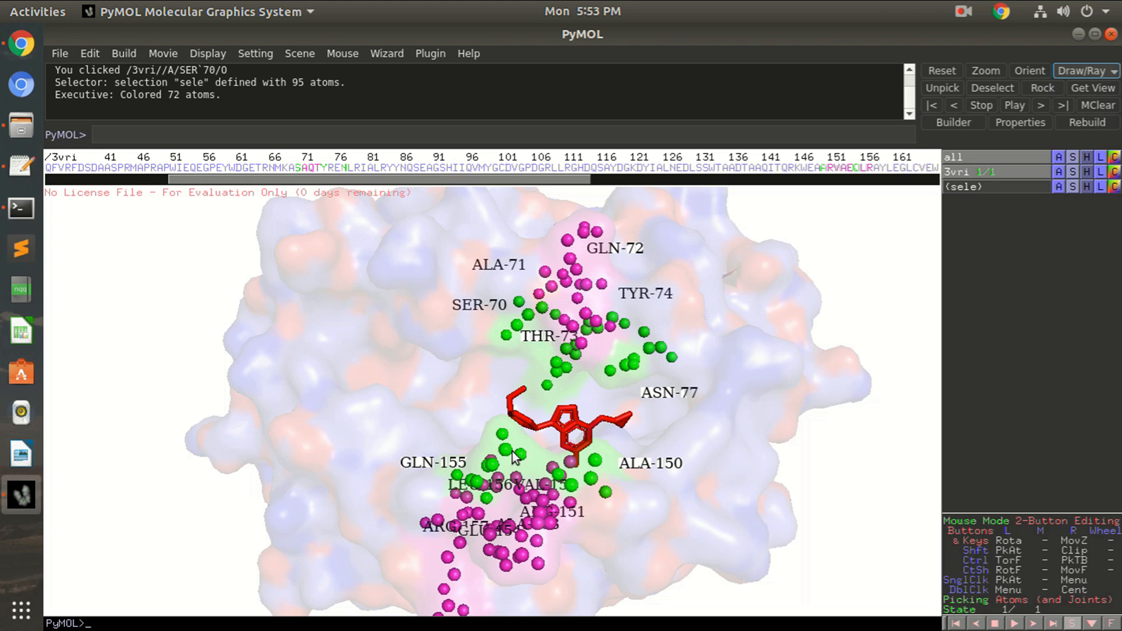
mouse_move(452, 493)
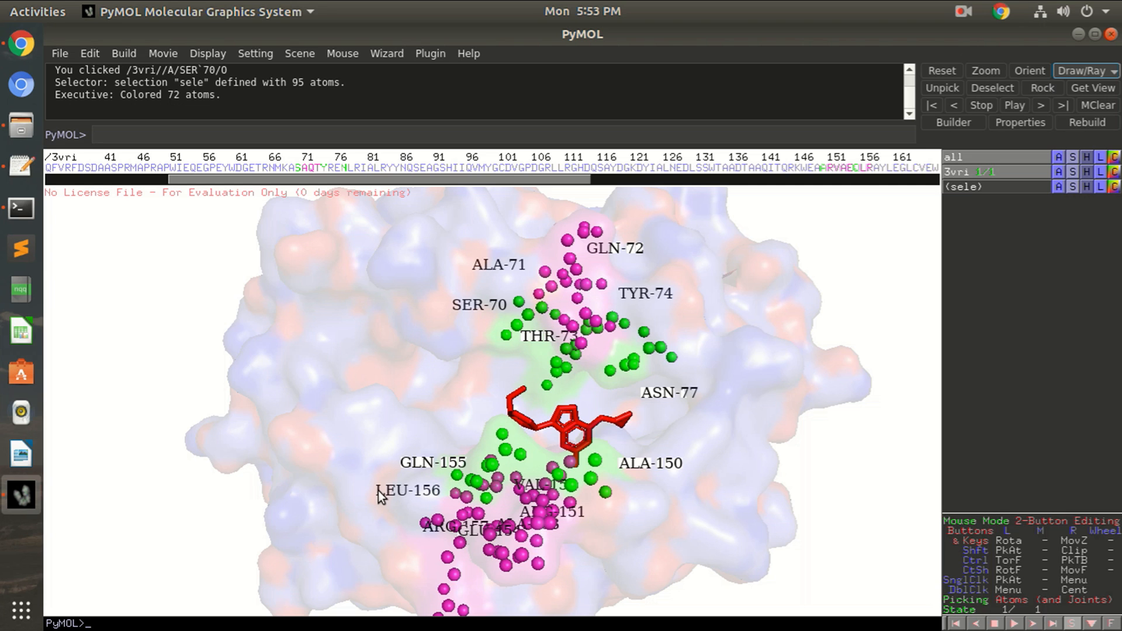
mouse_move(429, 533)
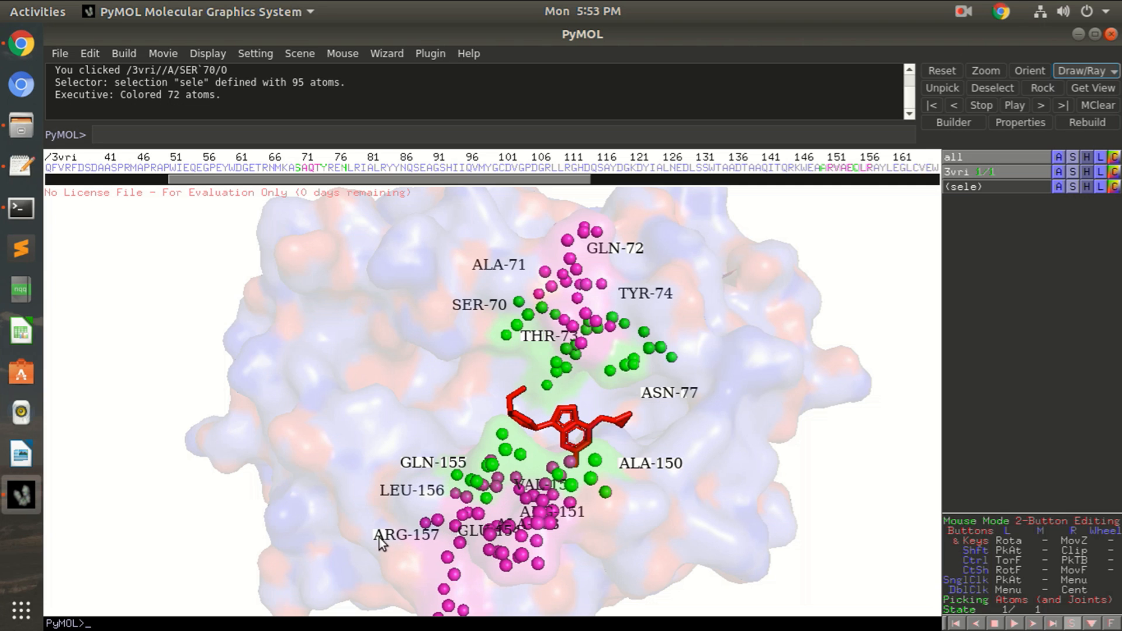
mouse_move(476, 537)
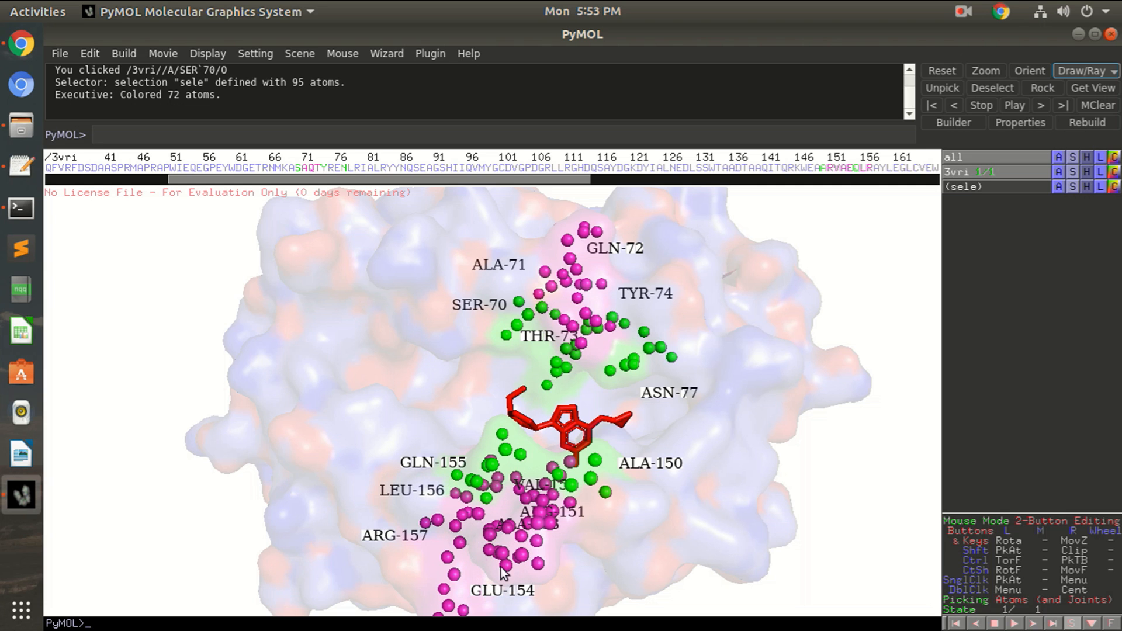
mouse_move(523, 533)
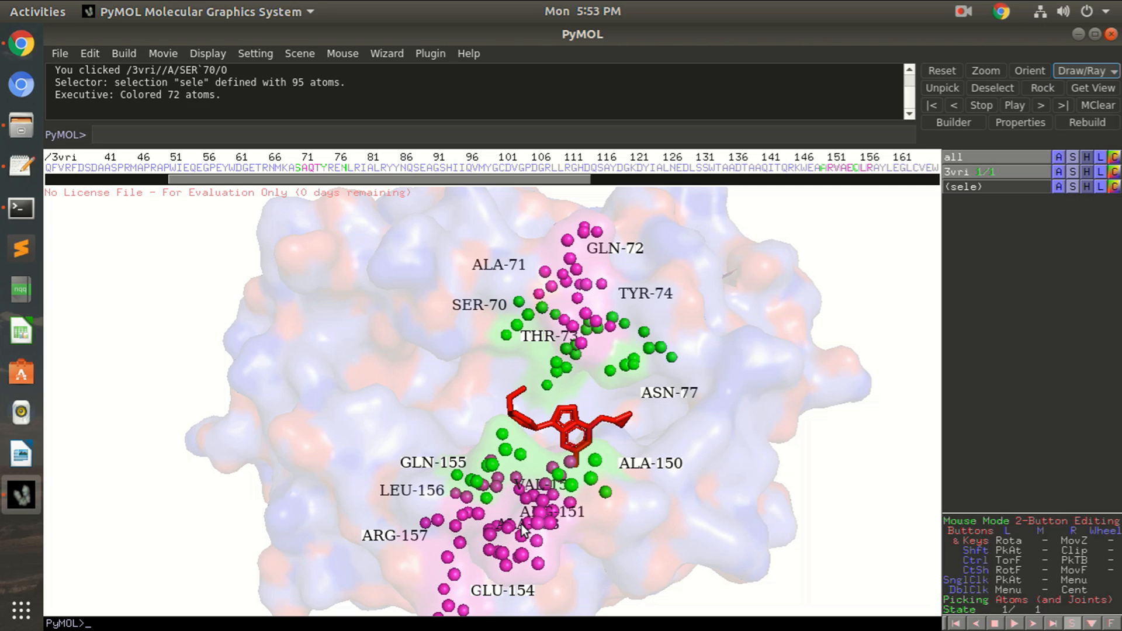
mouse_move(525, 531)
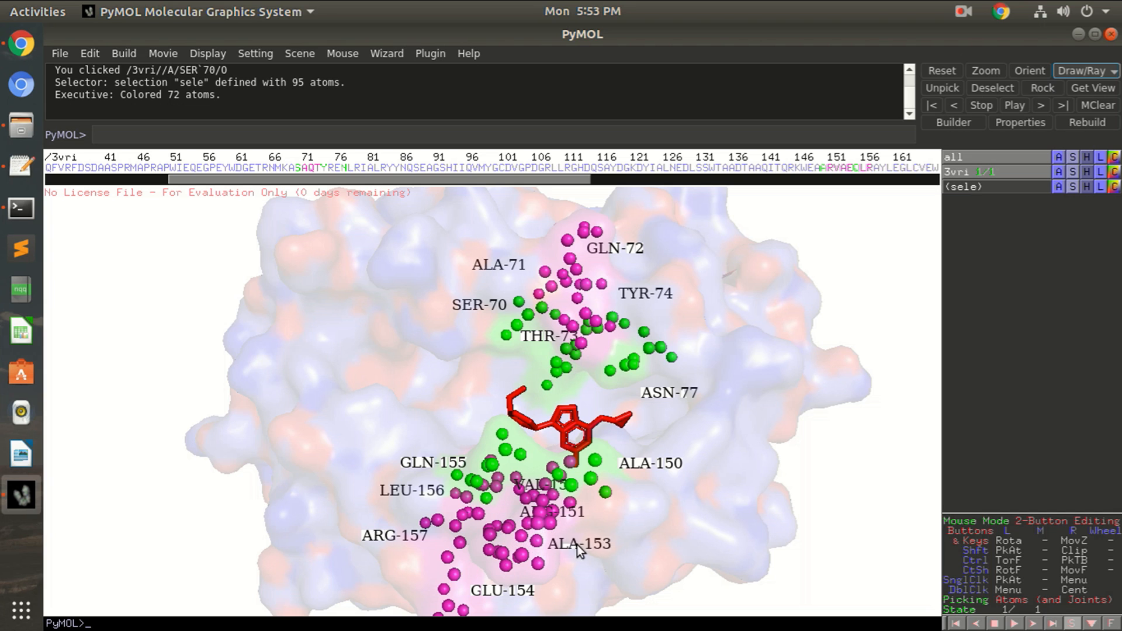
mouse_move(578, 519)
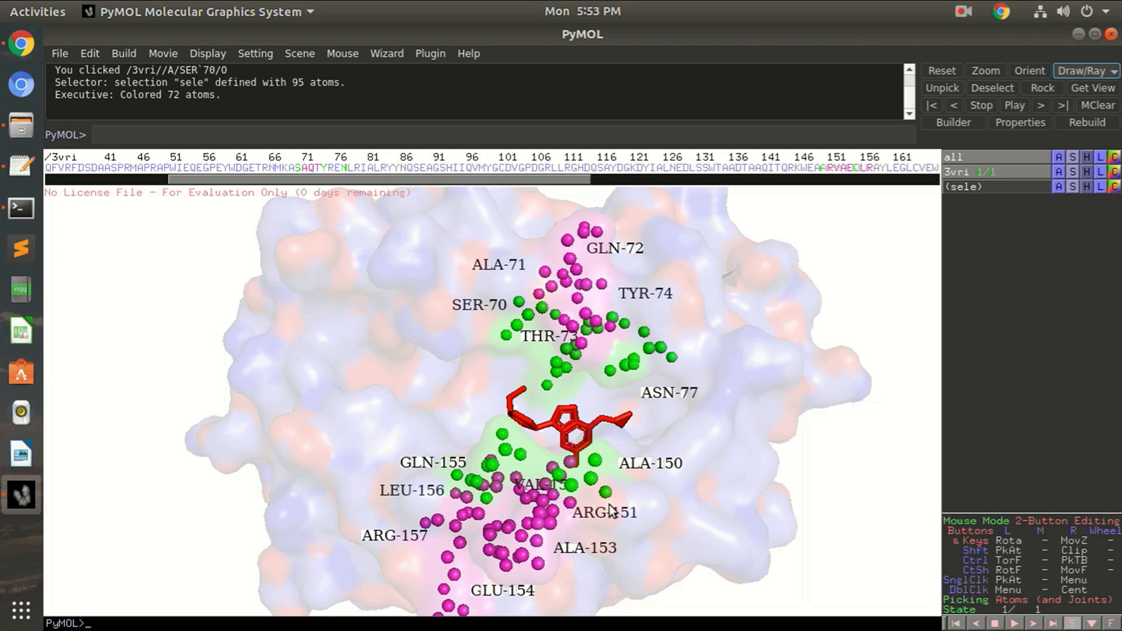
mouse_move(533, 489)
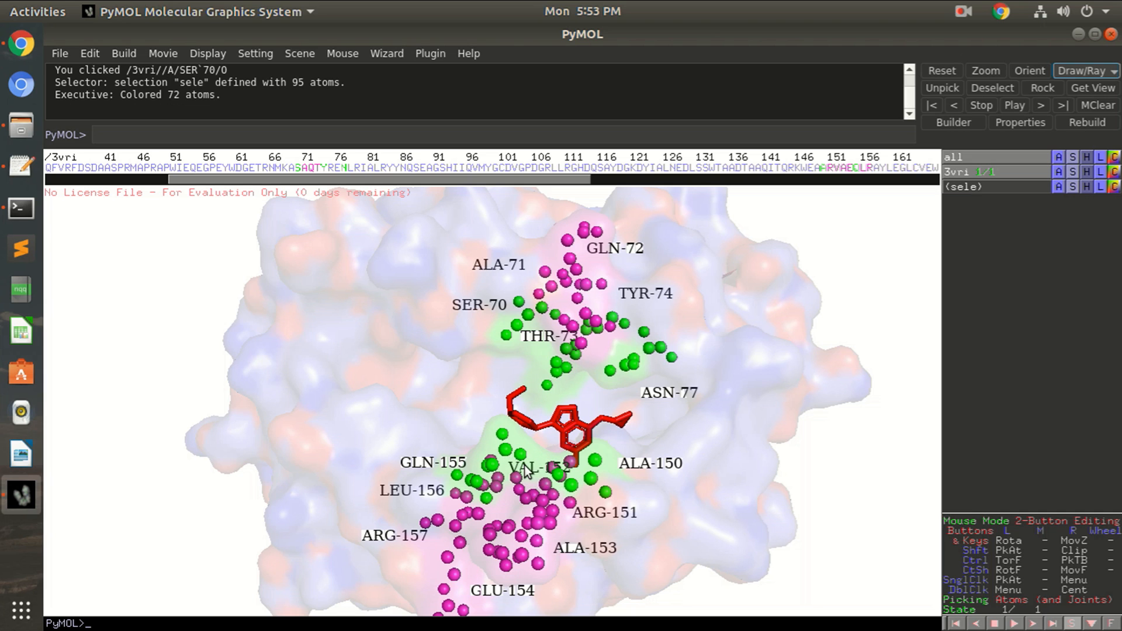
mouse_move(560, 577)
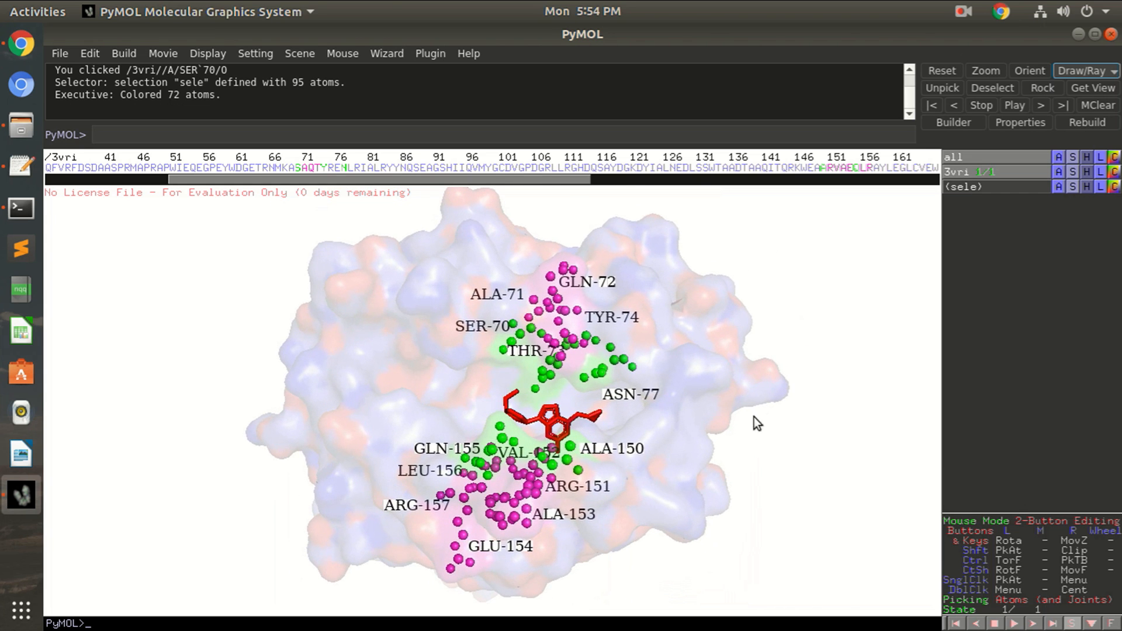
- Set the label size to 14 point via Setting > Label > Size
click(255, 53)
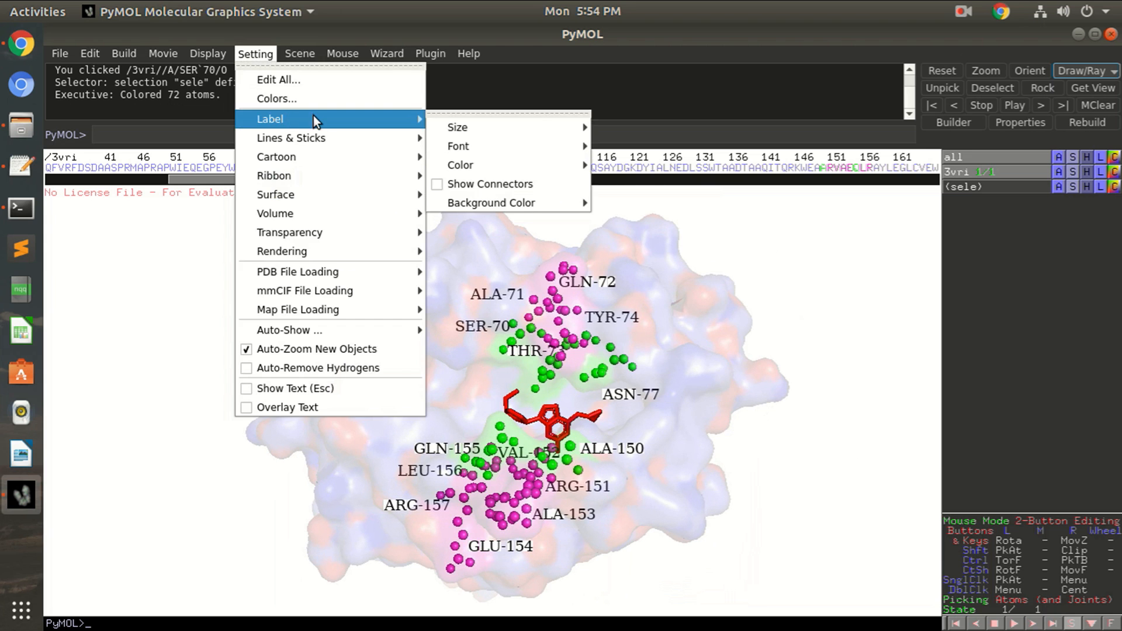
mouse_move(458, 146)
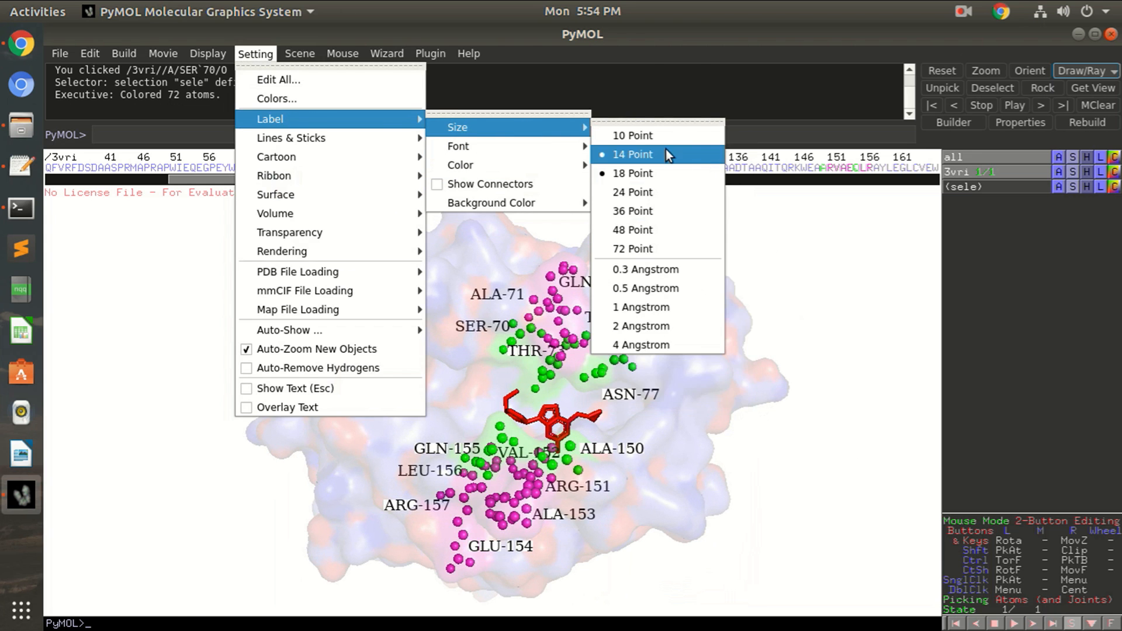
click(631, 155)
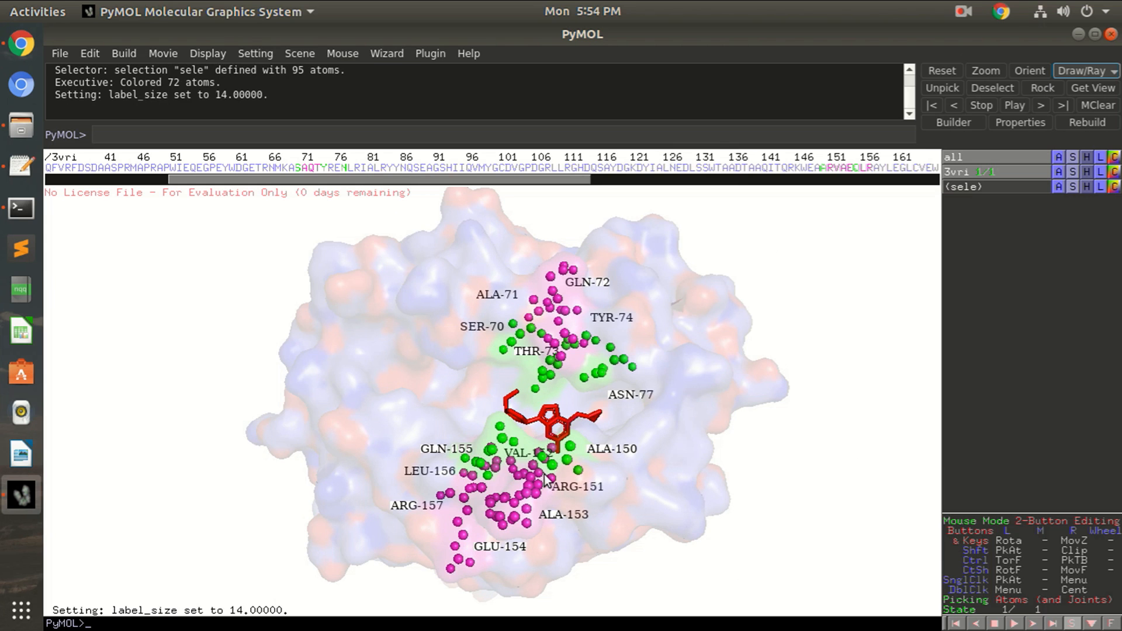
mouse_move(801, 381)
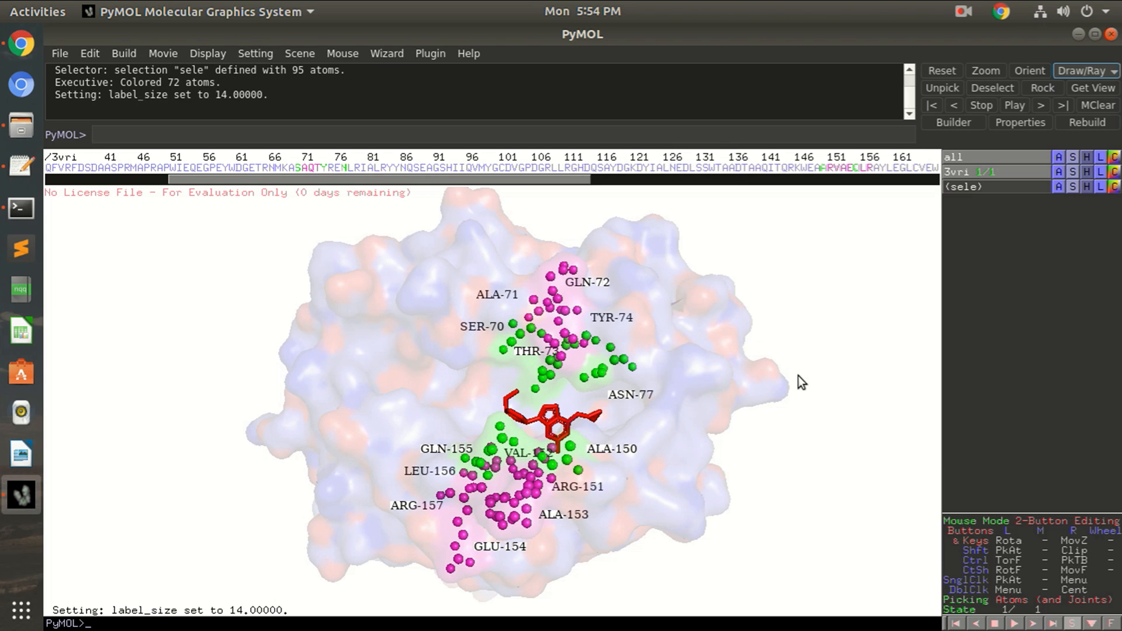
mouse_move(633, 366)
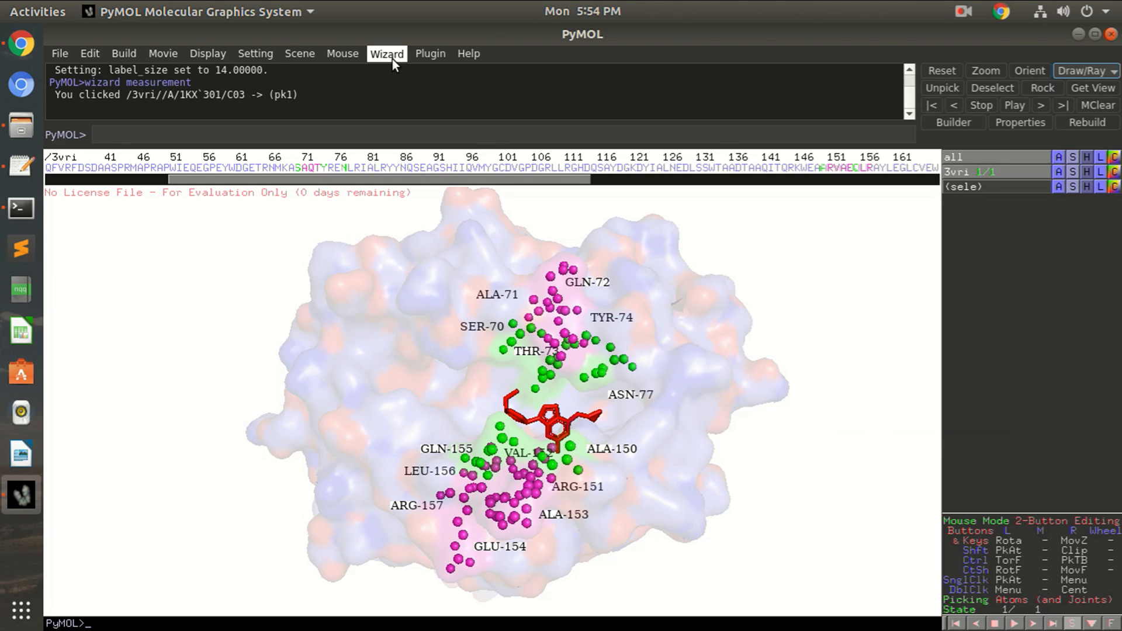
- Start the measurement wizard and pick ligand and residue atoms to create dashed distance objects
click(387, 52)
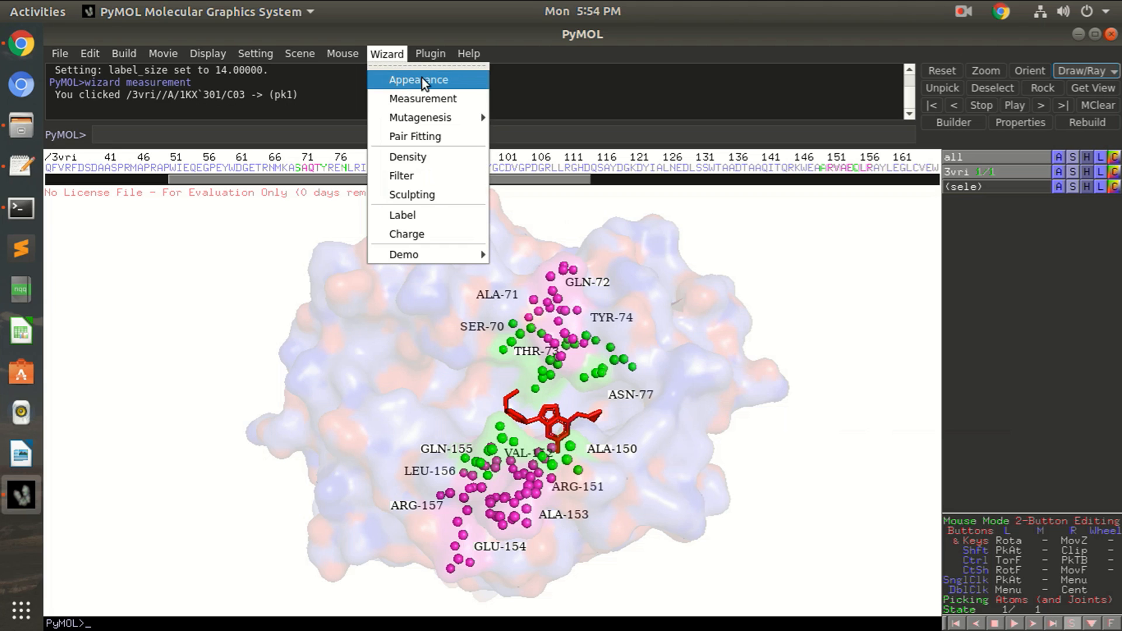
mouse_move(423, 98)
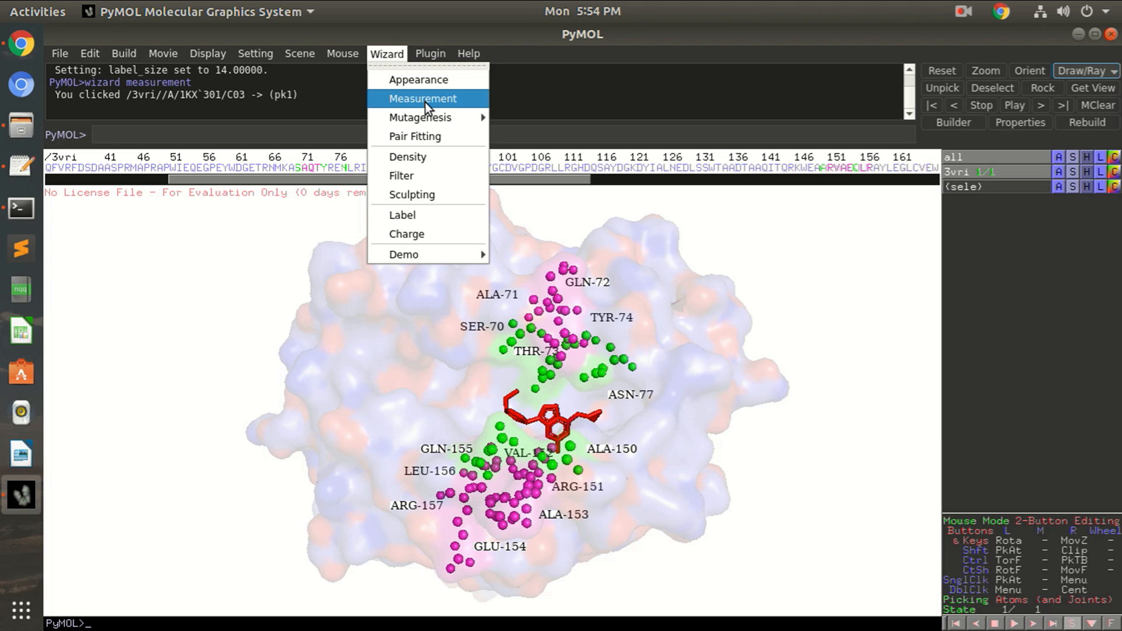
mouse_move(442, 101)
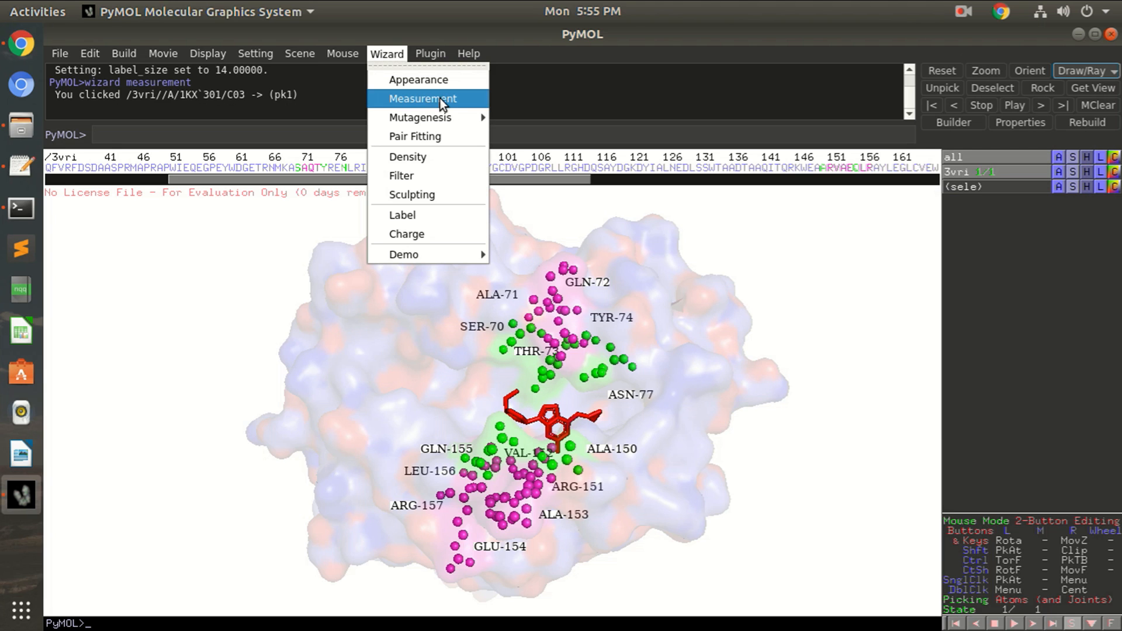
click(422, 99)
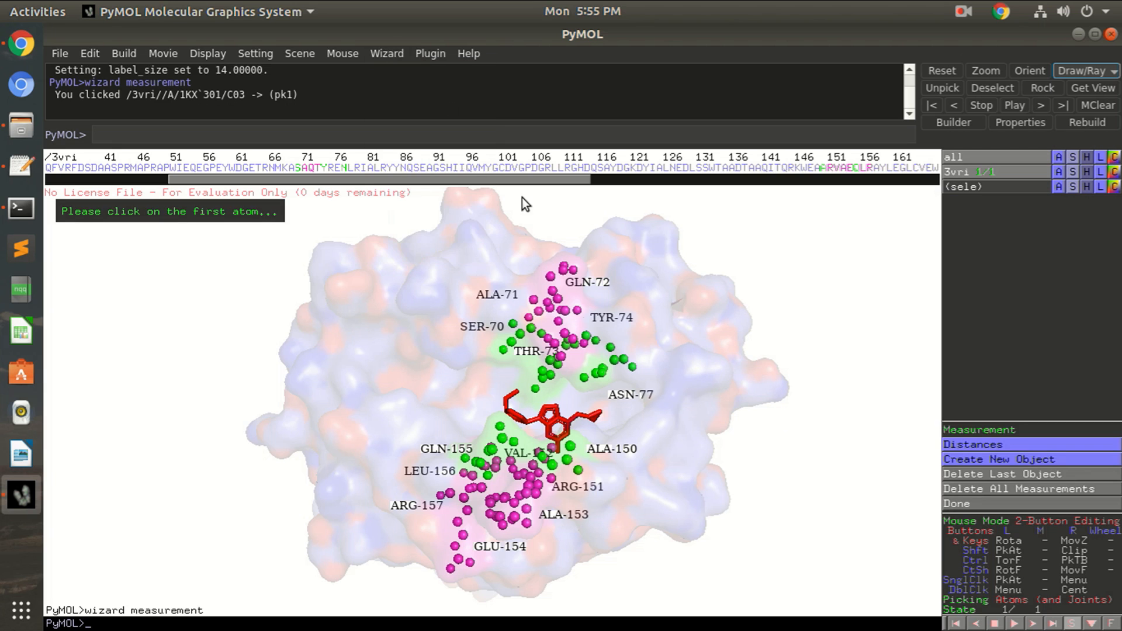
click(547, 414)
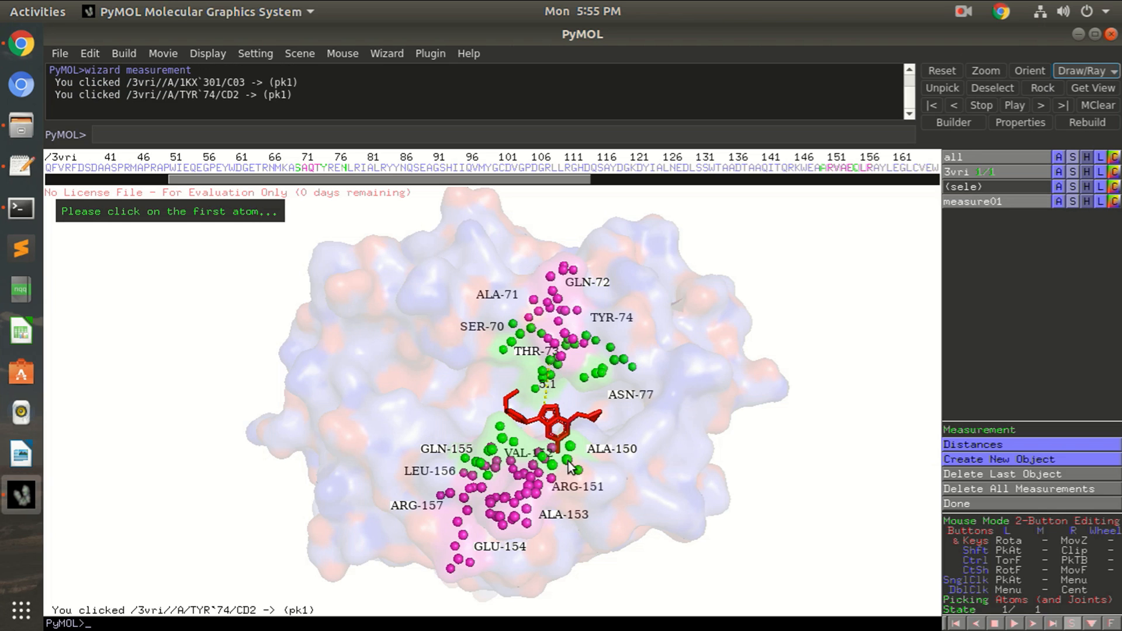
mouse_move(601, 421)
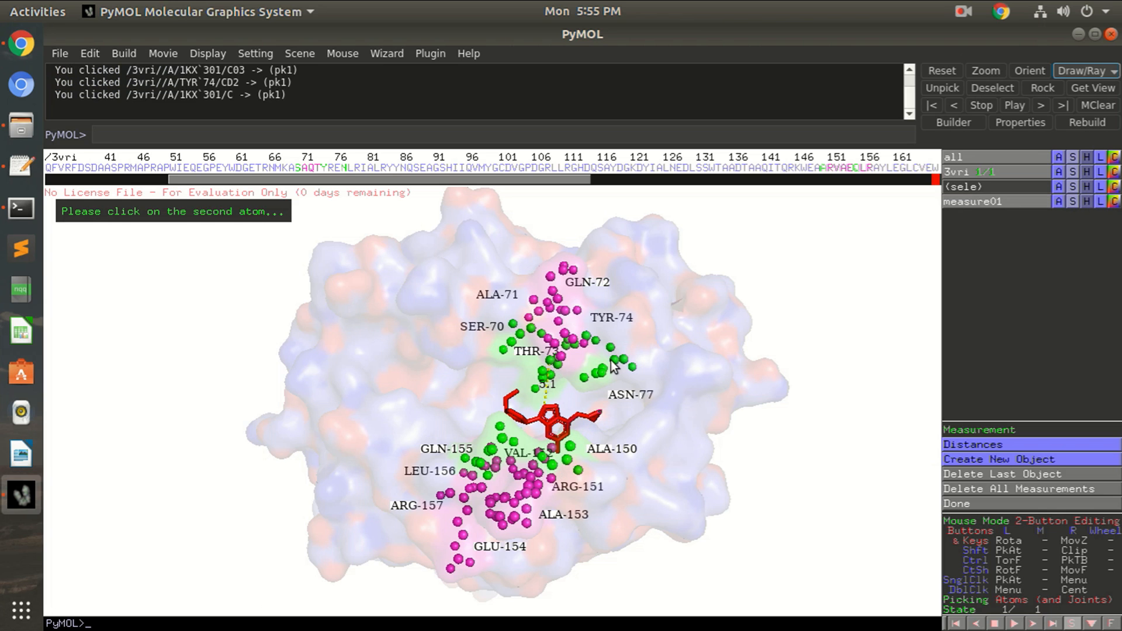
click(613, 367)
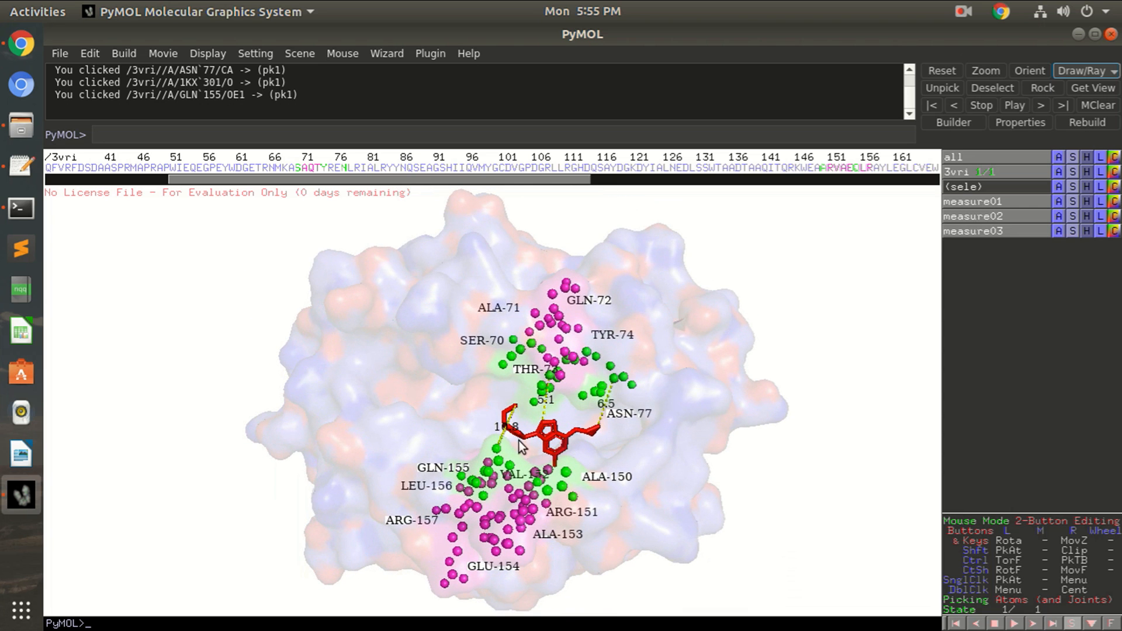
mouse_move(546, 414)
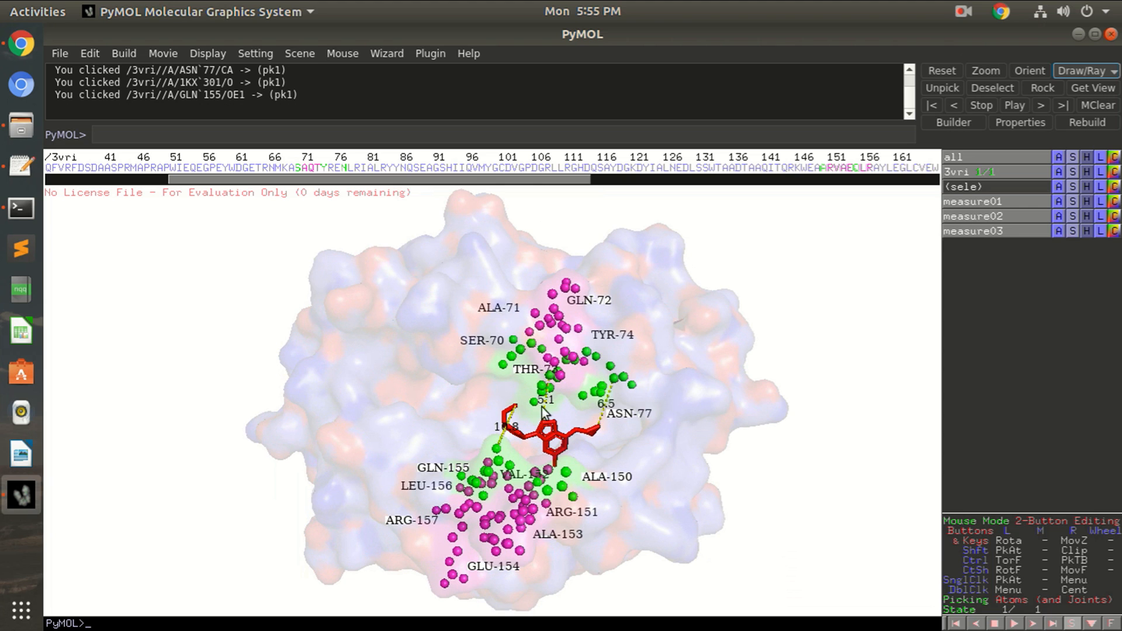
mouse_move(587, 400)
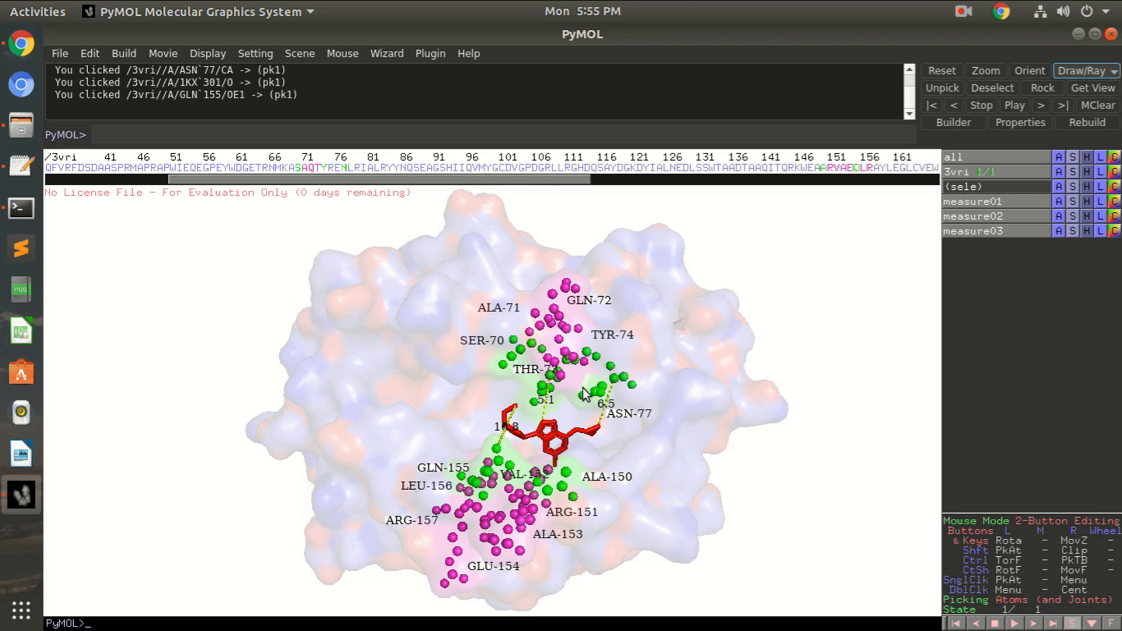
mouse_move(678, 366)
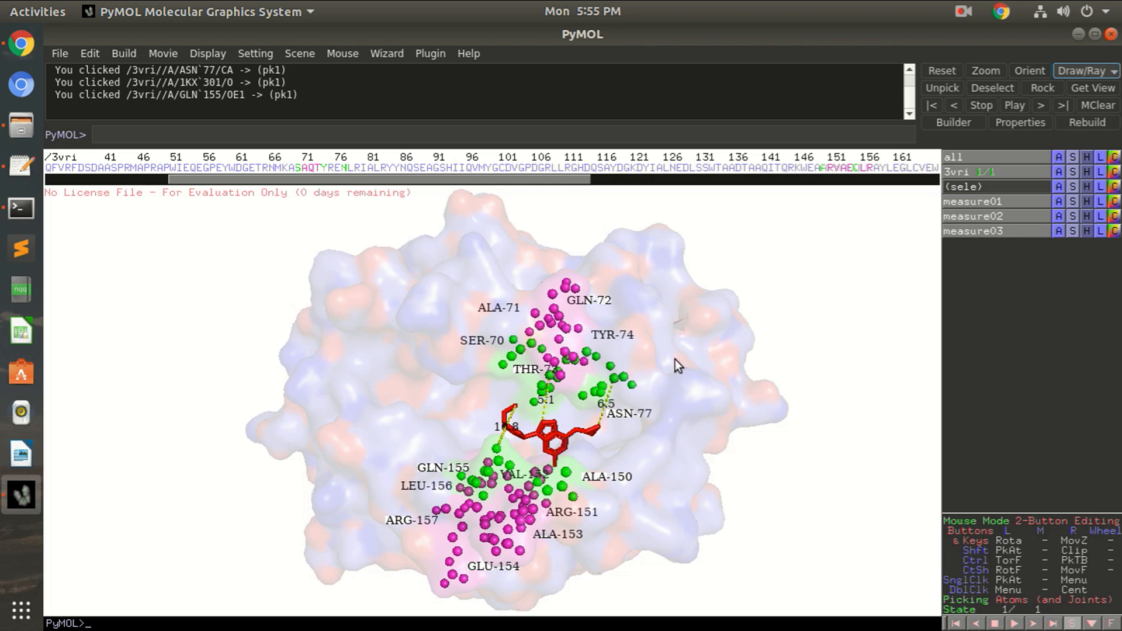
mouse_move(675, 306)
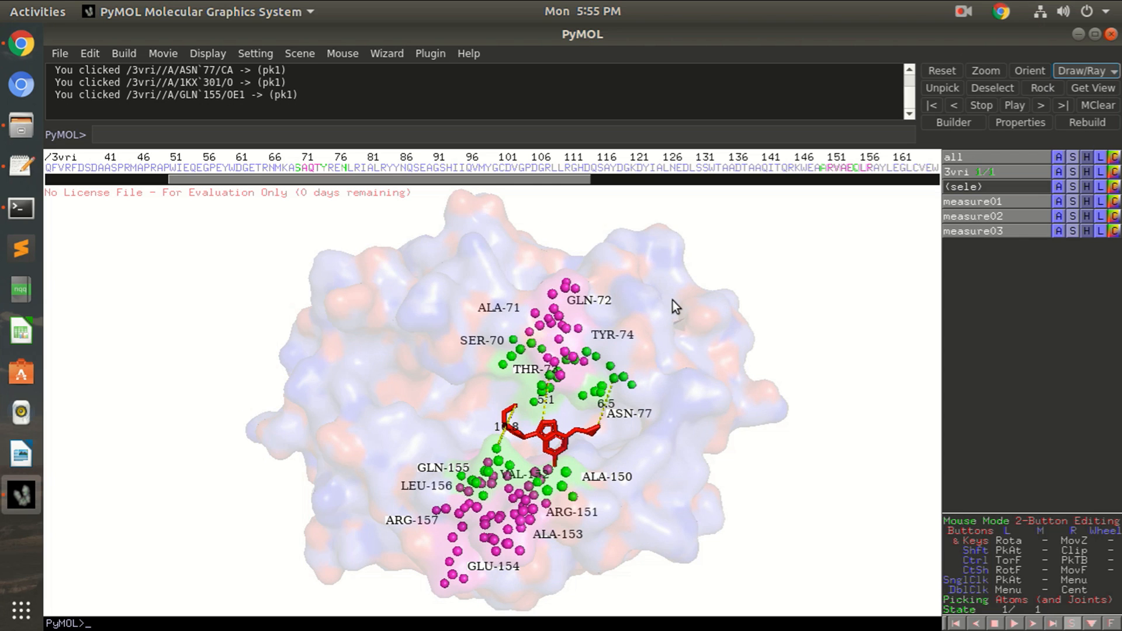
mouse_move(350, 169)
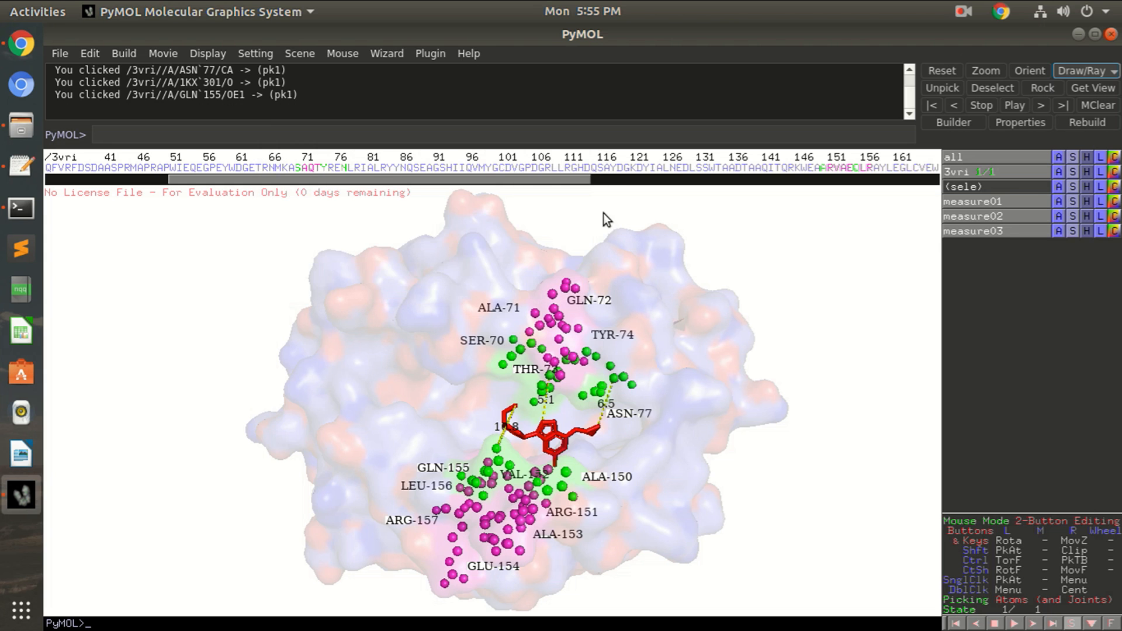
- Set the background to light grey and rendering to Reasonable Quality
click(208, 52)
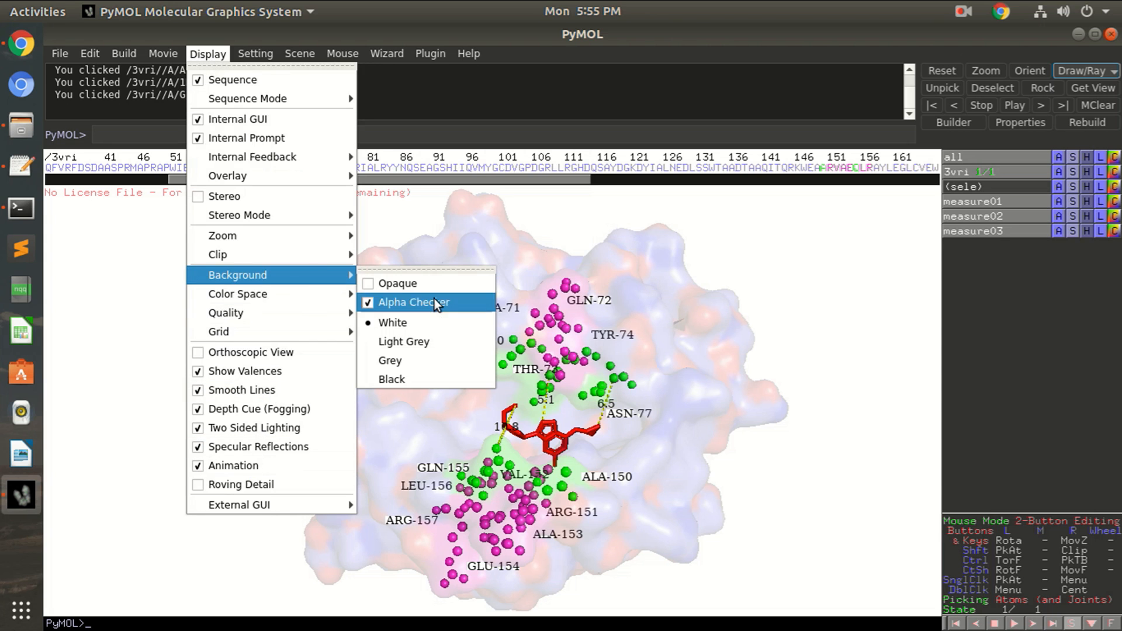
click(390, 360)
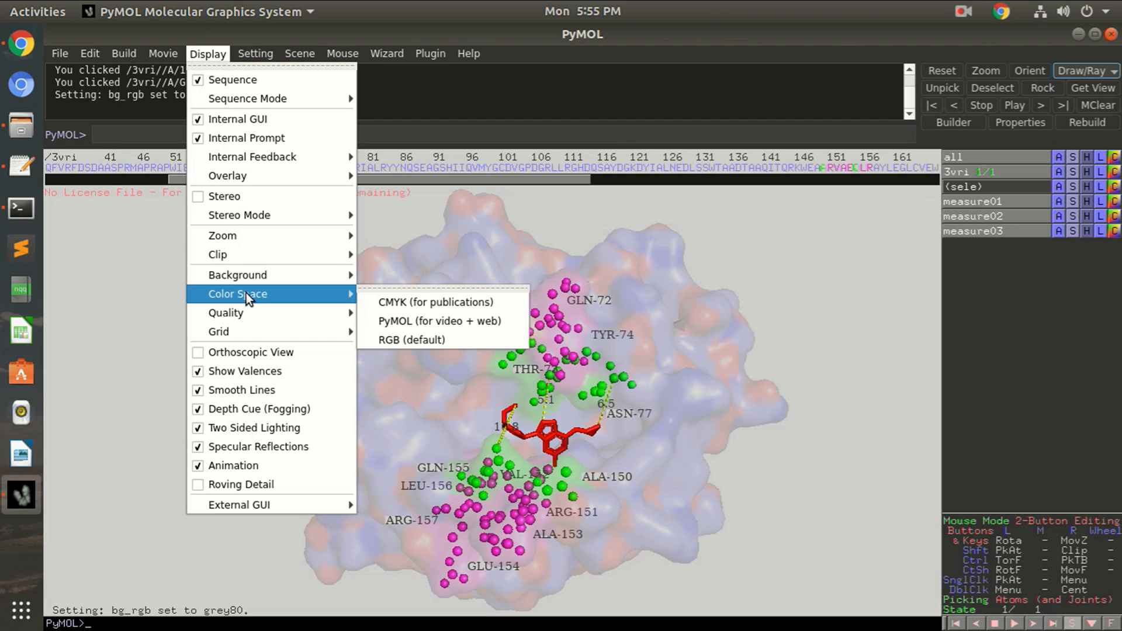
mouse_move(436, 302)
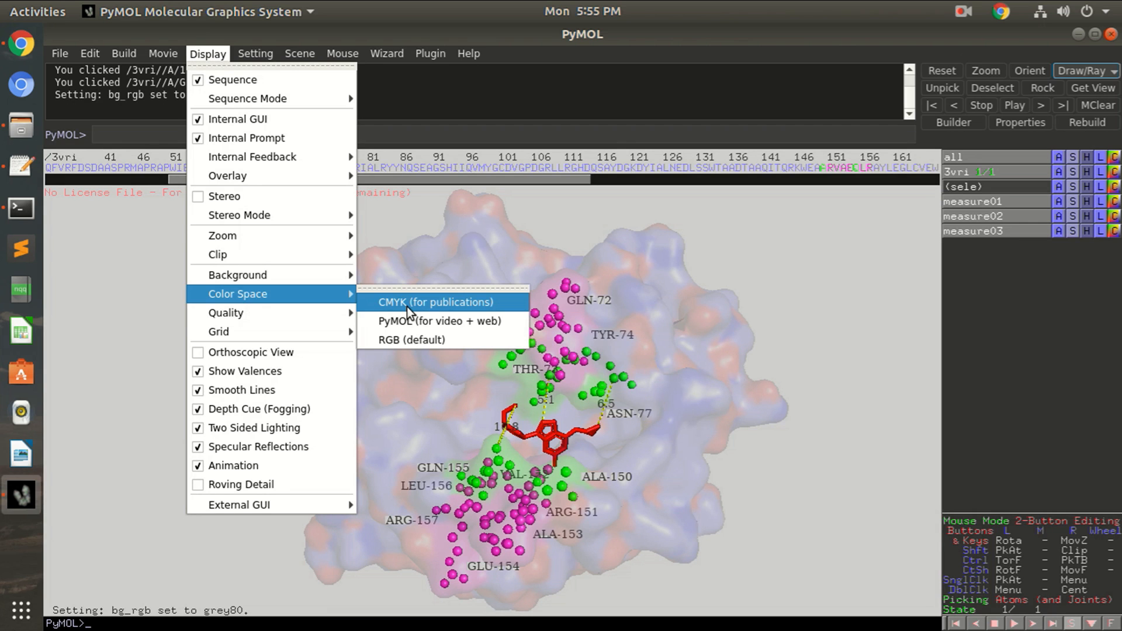
mouse_move(408, 320)
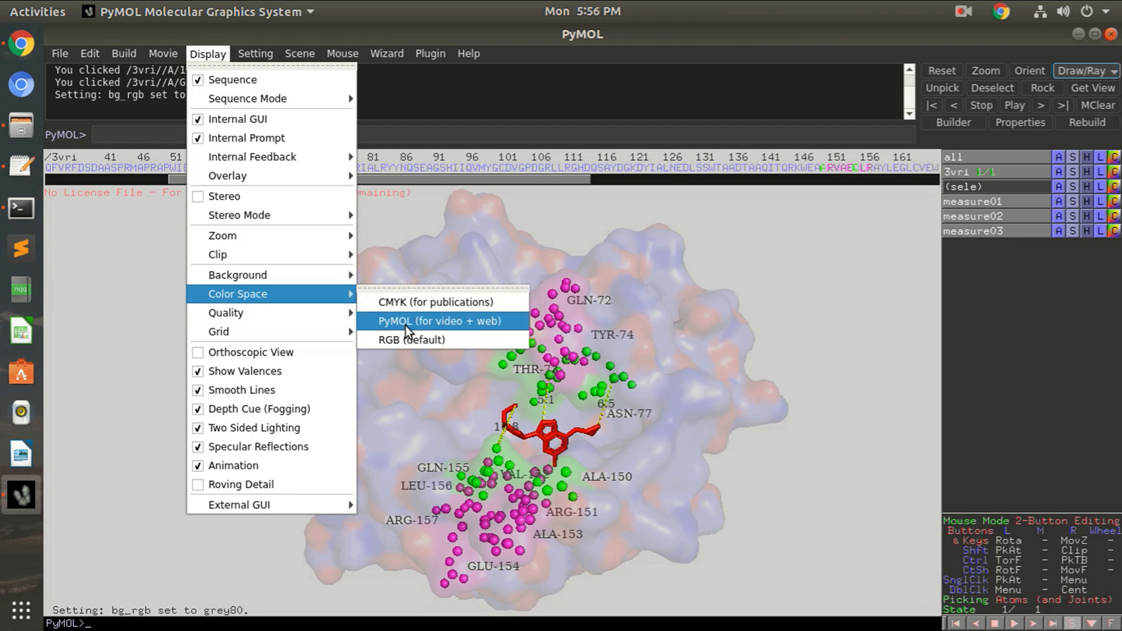
mouse_move(412, 340)
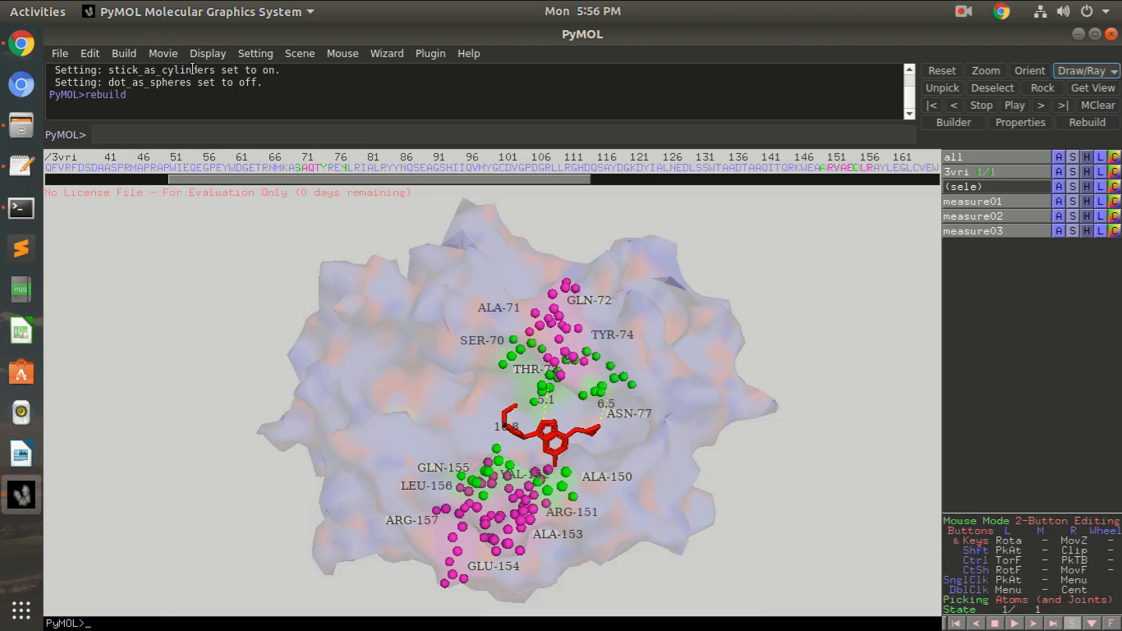
click(208, 53)
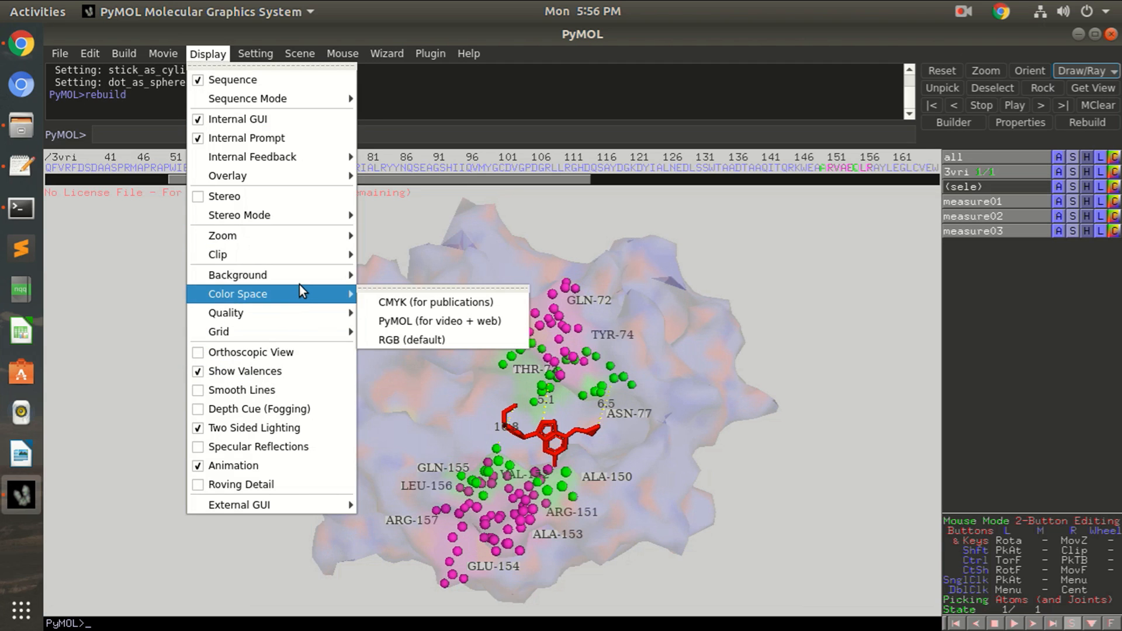
mouse_move(226, 313)
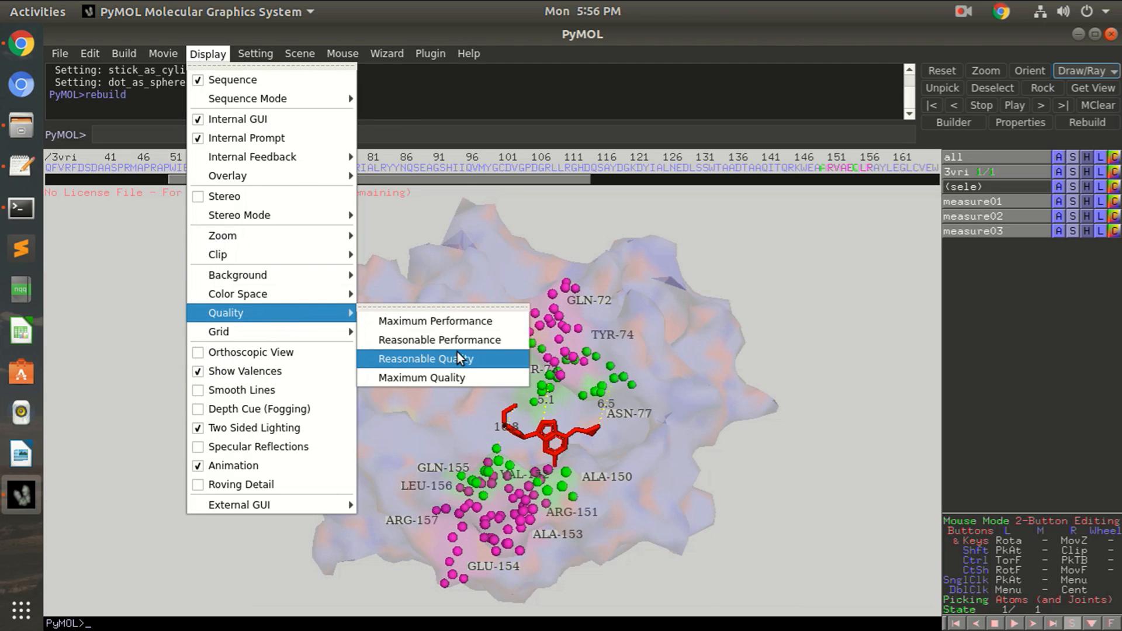
click(425, 359)
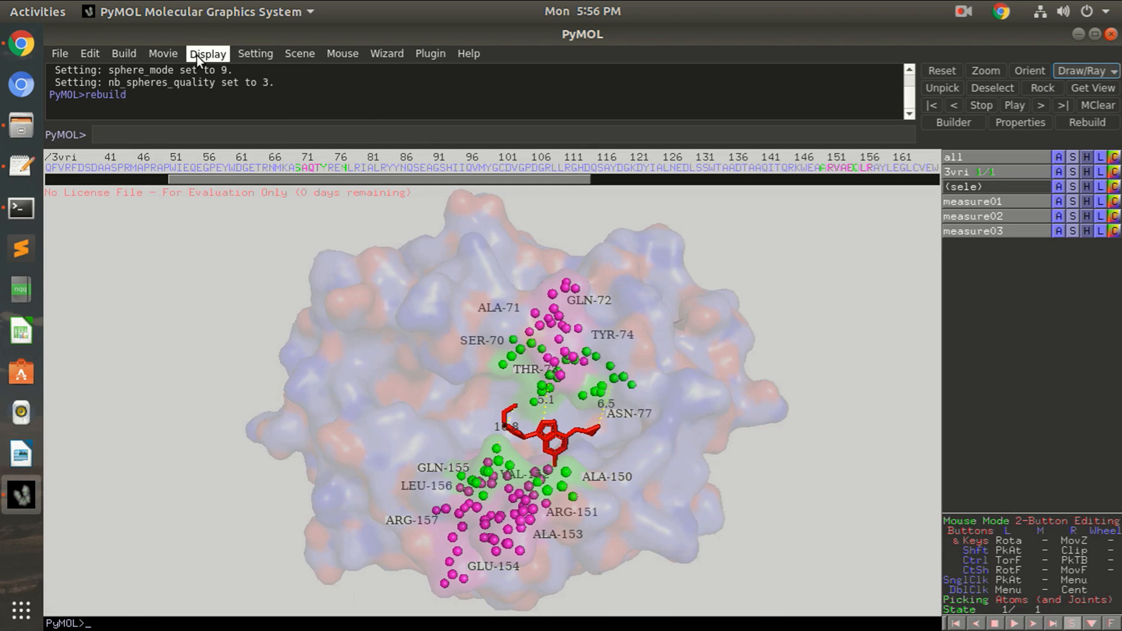
- Turn on depth-cue fogging, then glance through the movie settings without changing them
click(208, 53)
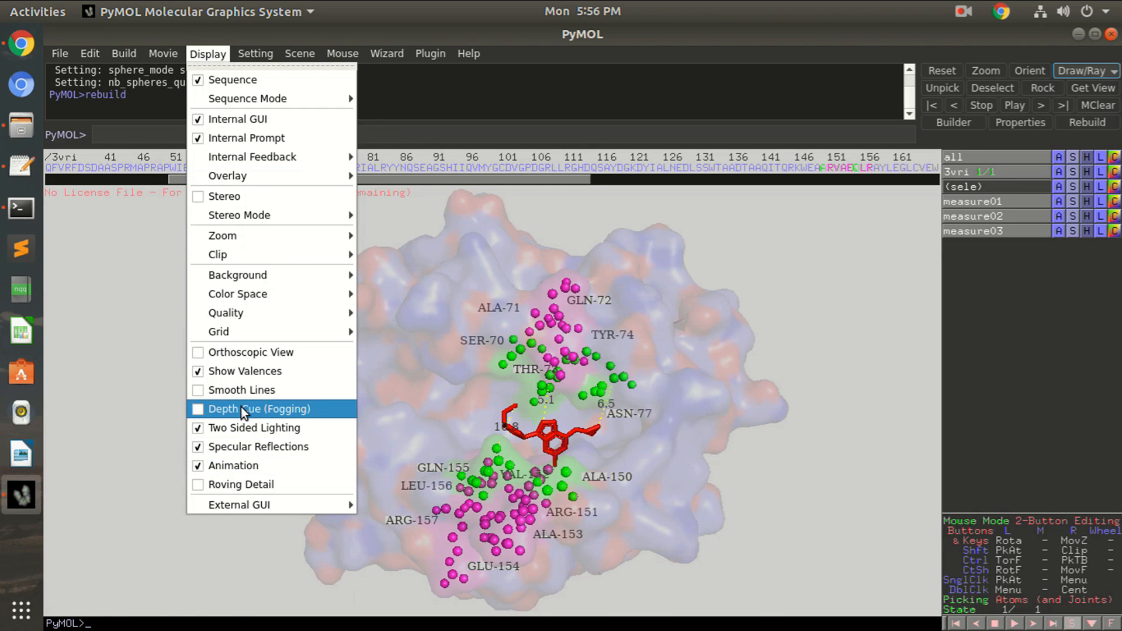
click(260, 409)
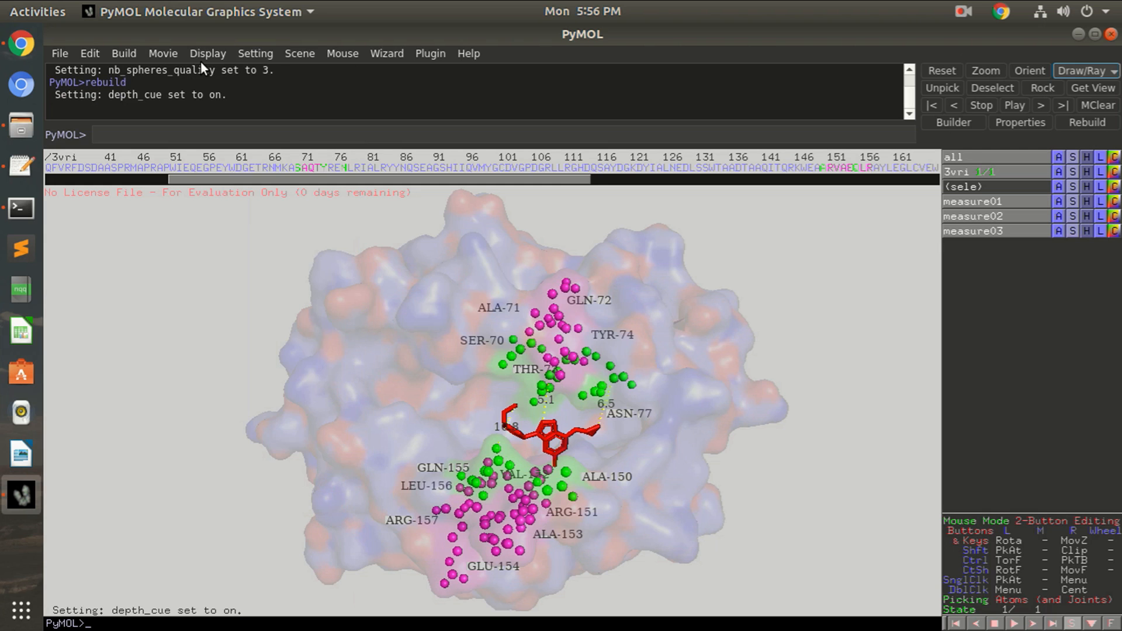
click(208, 52)
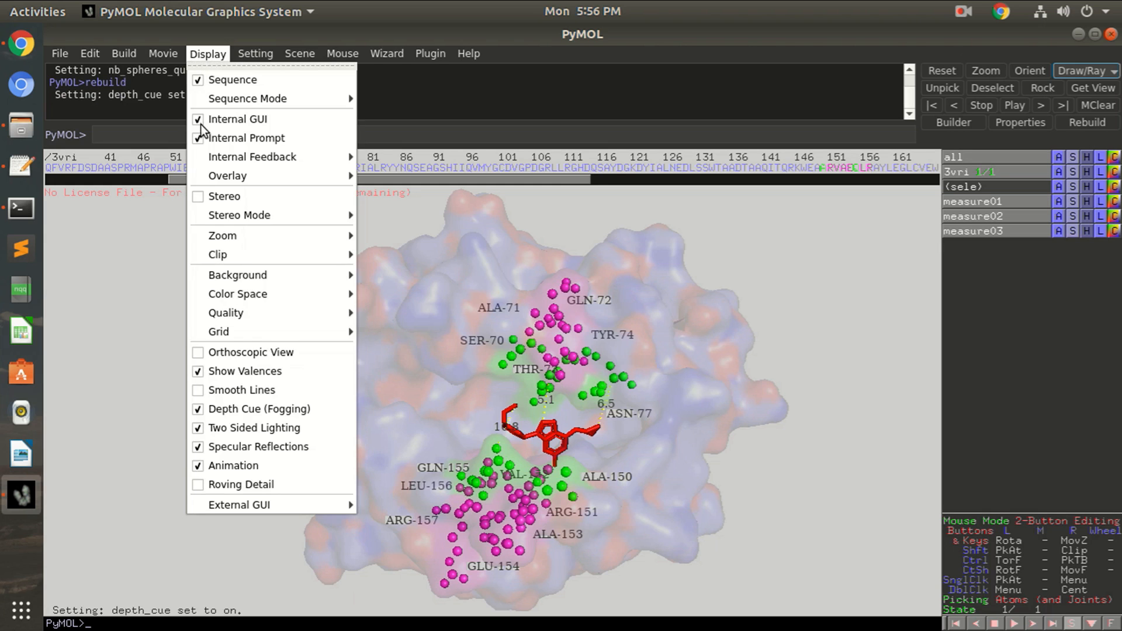
mouse_move(270, 484)
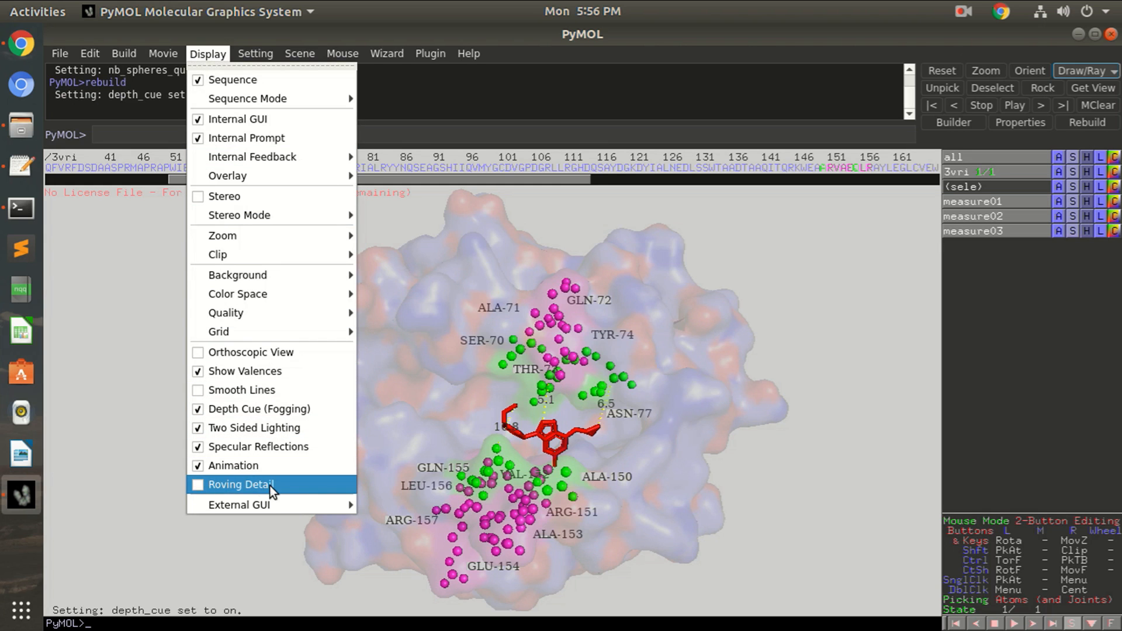
mouse_move(272, 275)
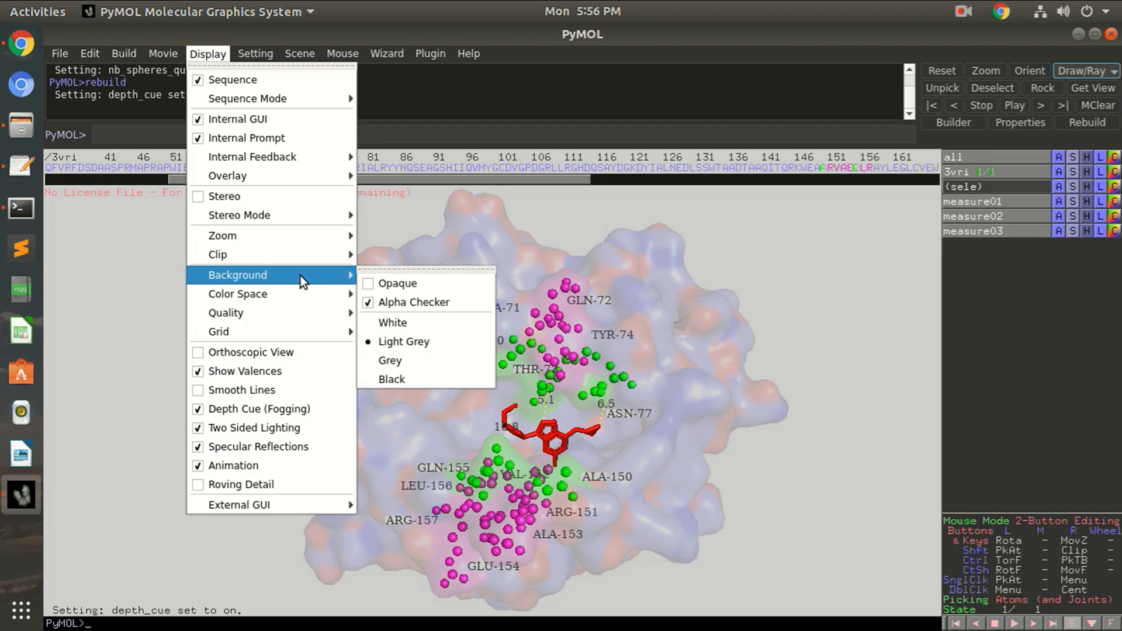
mouse_move(311, 331)
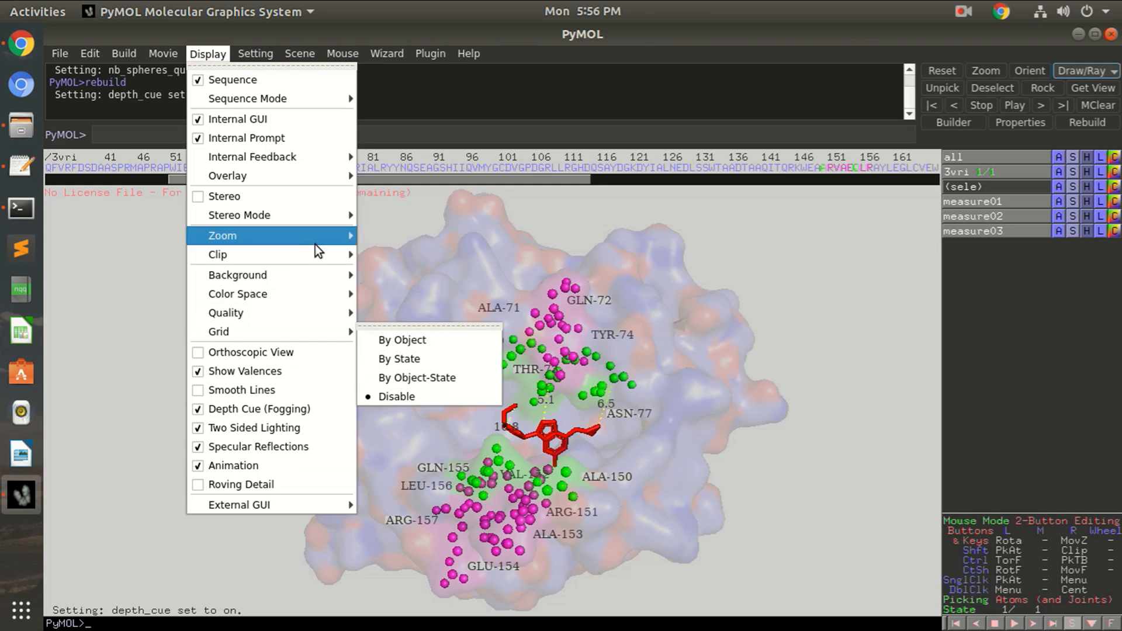
click(123, 53)
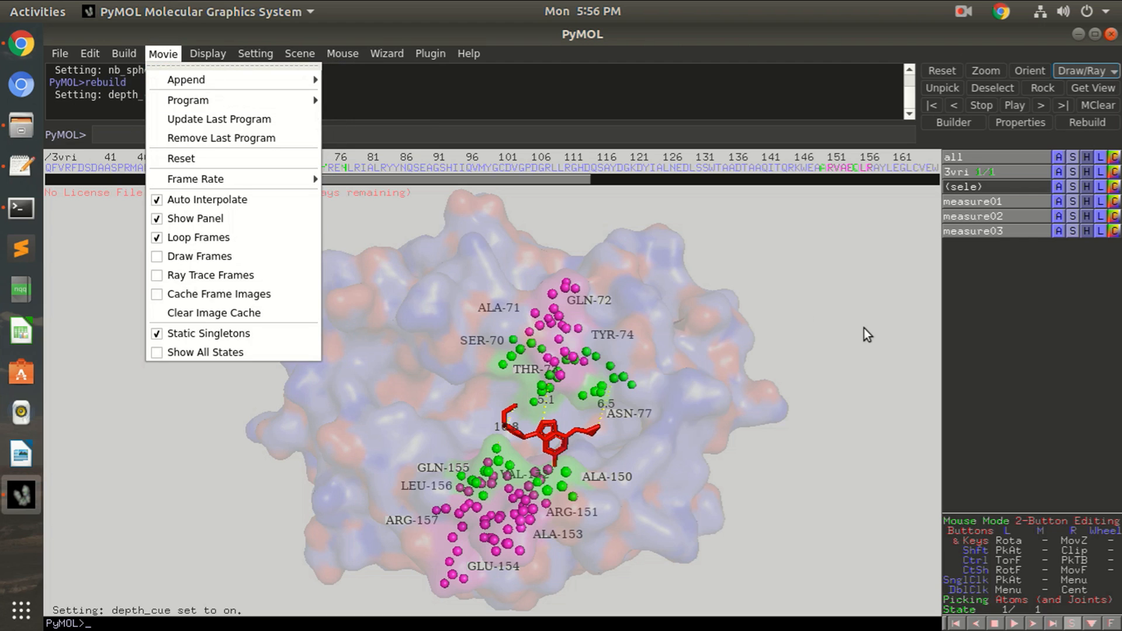
click(782, 381)
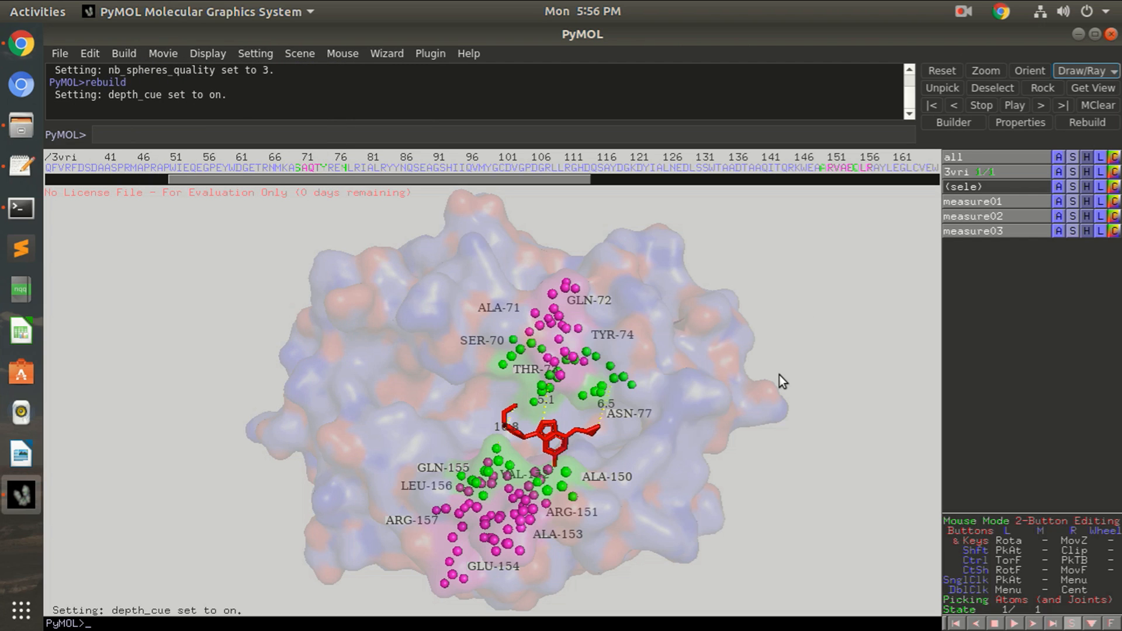
mouse_move(12, 178)
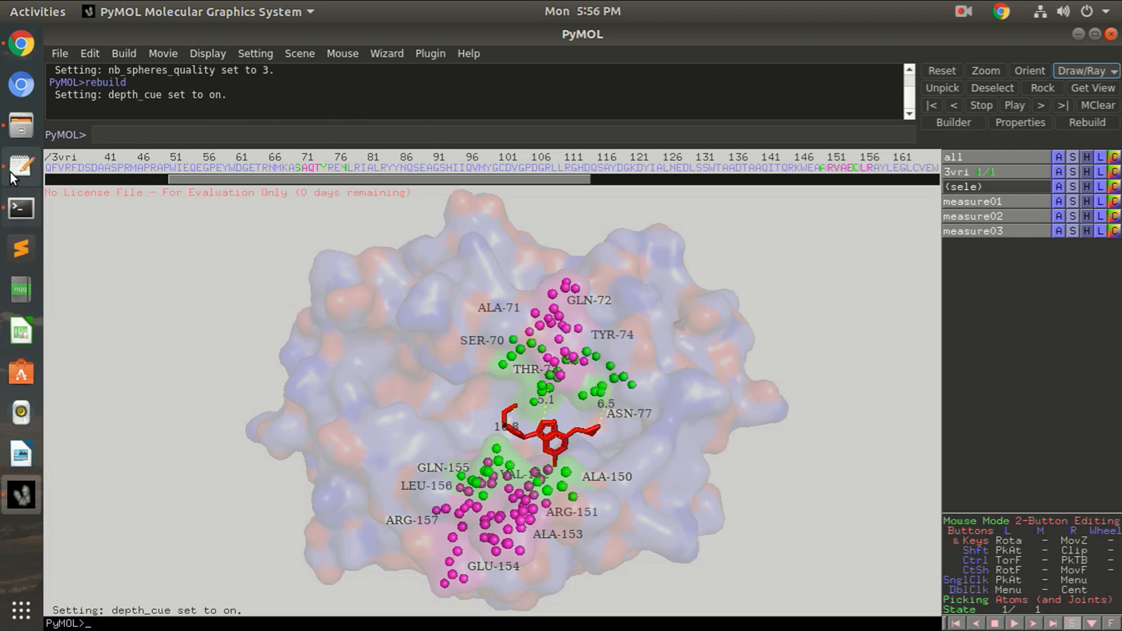
mouse_move(20, 167)
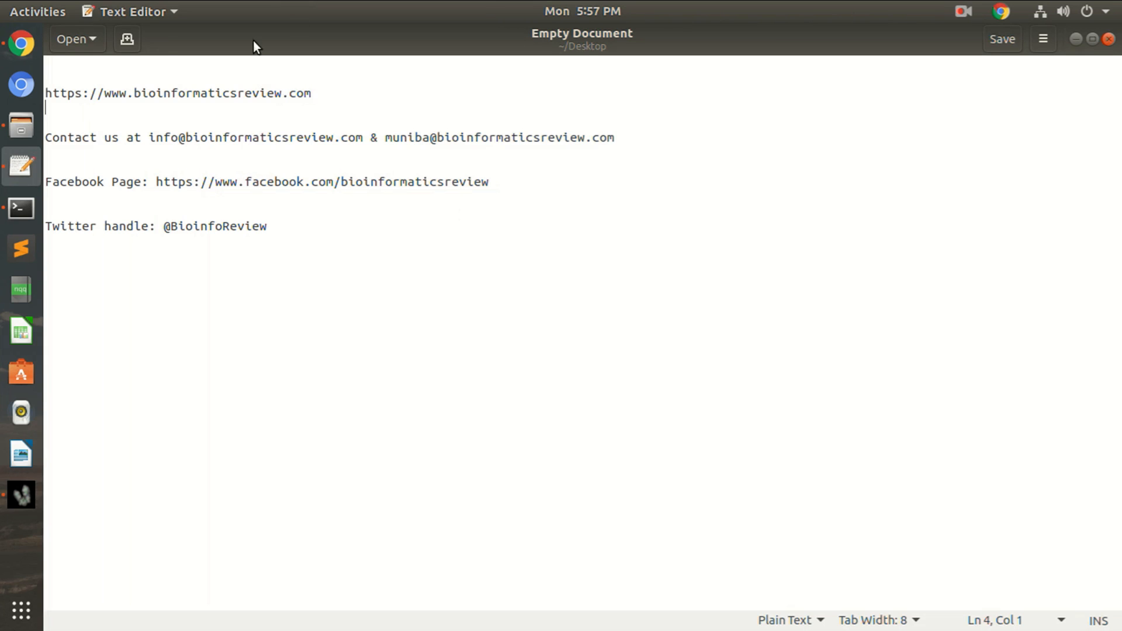
drag(106, 93, 311, 94)
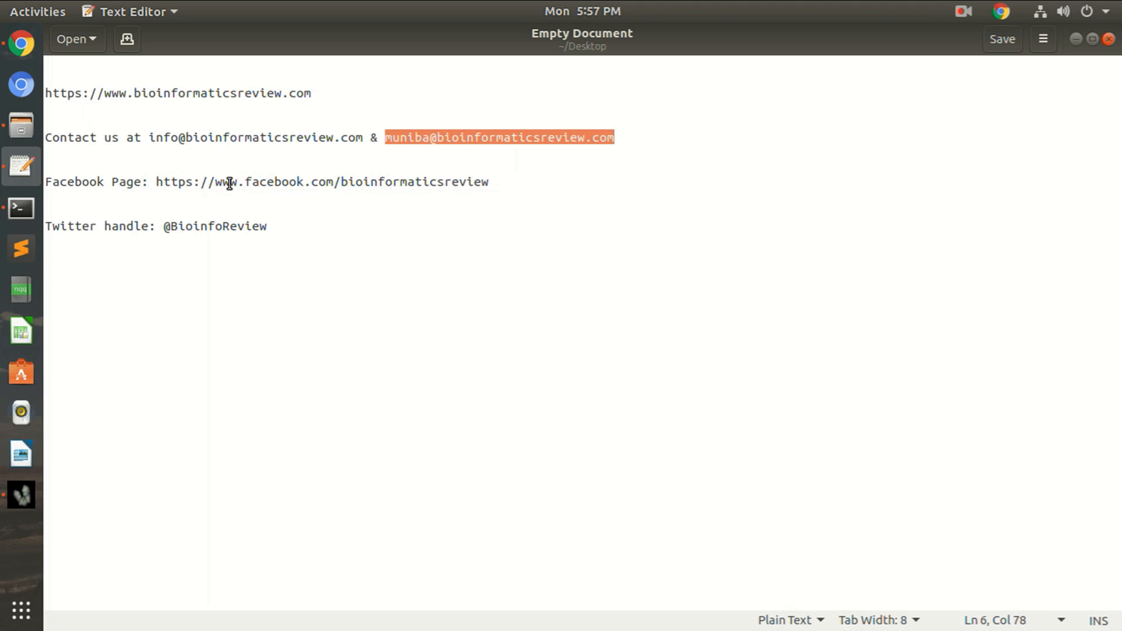
mouse_move(532, 190)
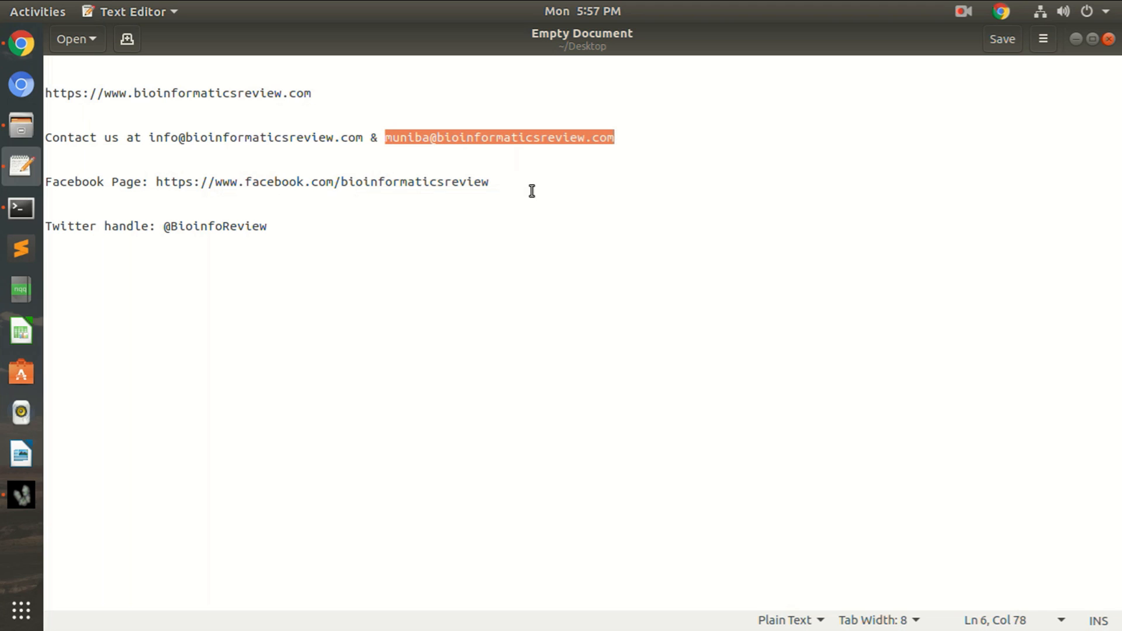
mouse_move(164, 226)
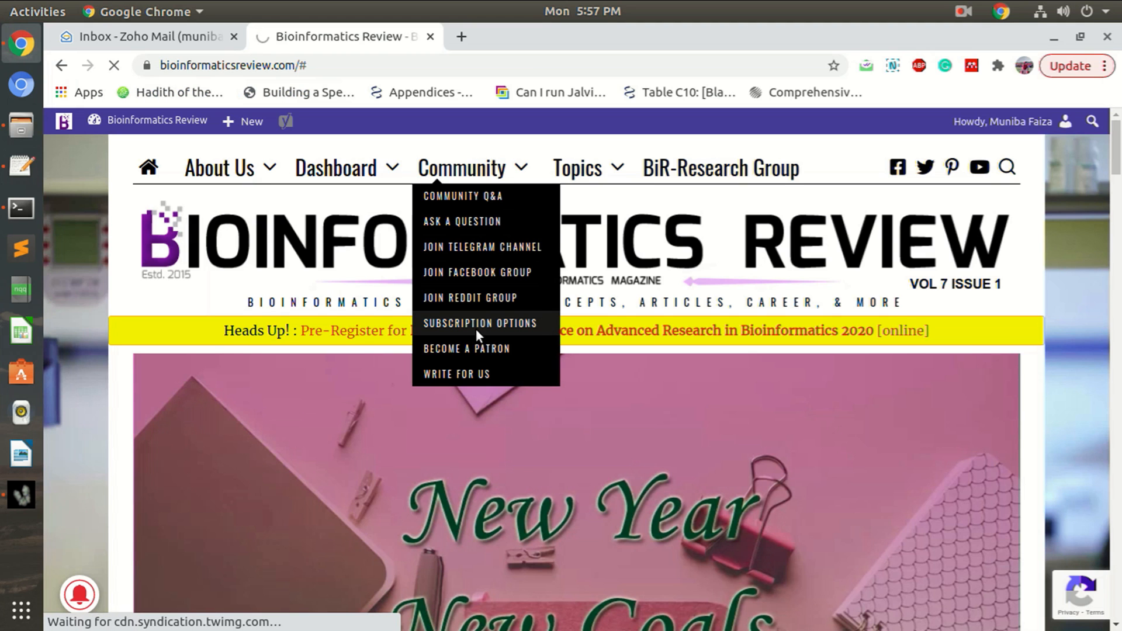
- Navigate to the site's Subscription Options page listing digital, print and institutional plans
click(479, 323)
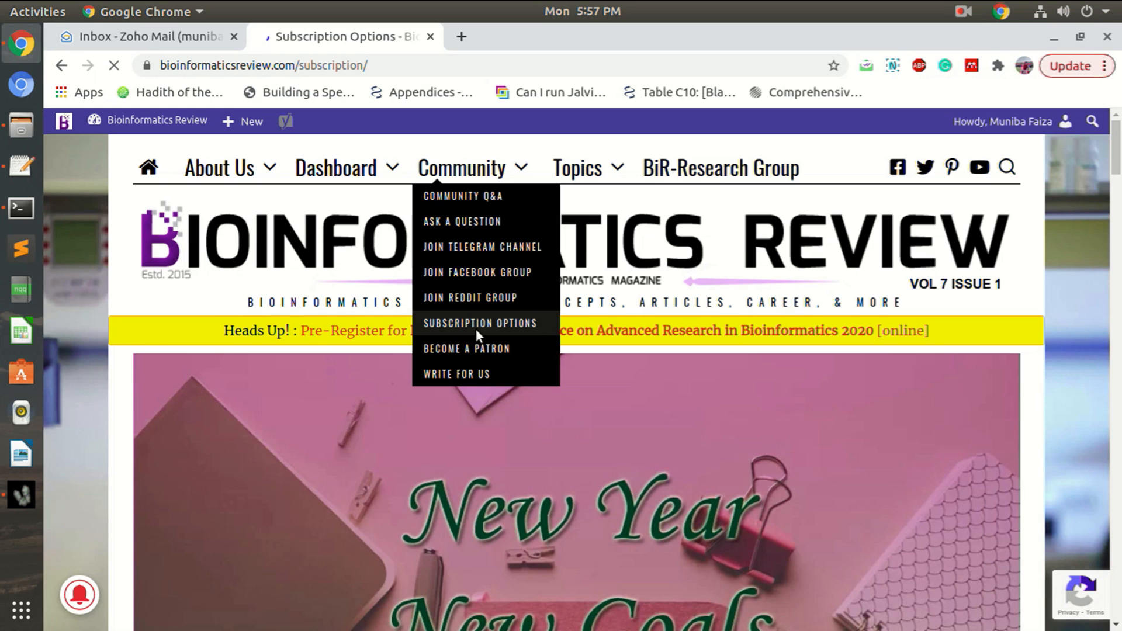
click(480, 323)
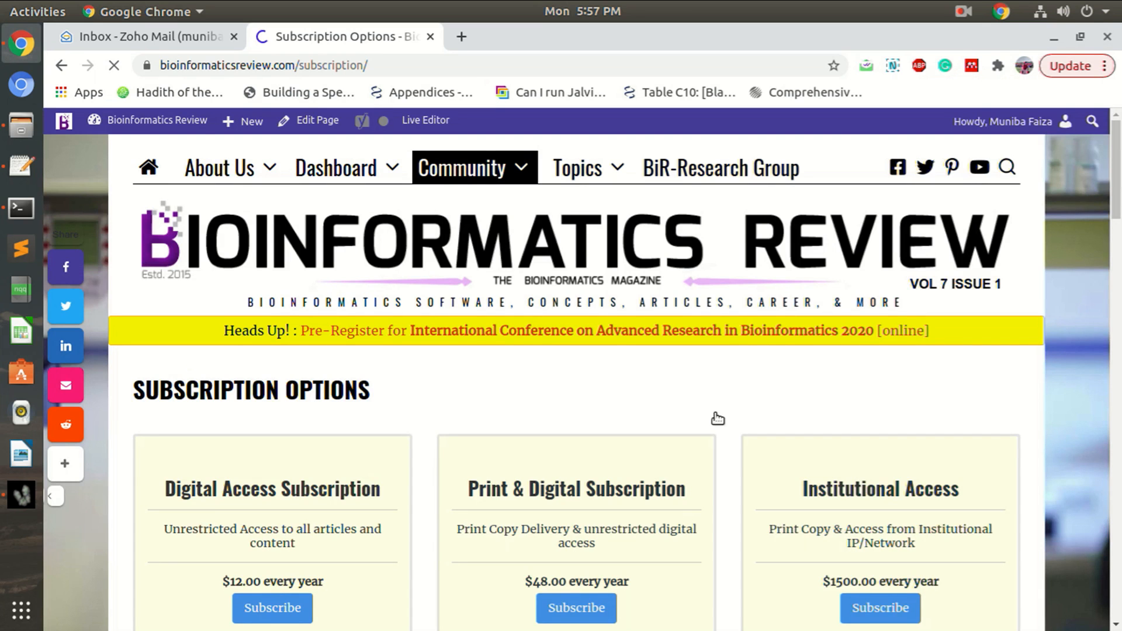